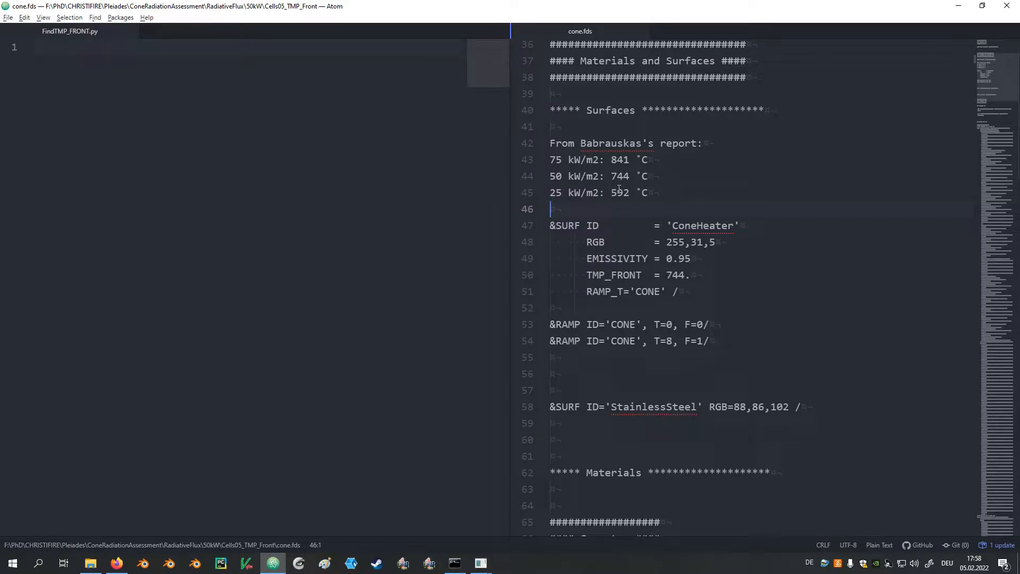
- Check the flux plot in the notebook, then change the ConeHeater TMP_FRONT in cone.fds from 744 to 800
click(116, 563)
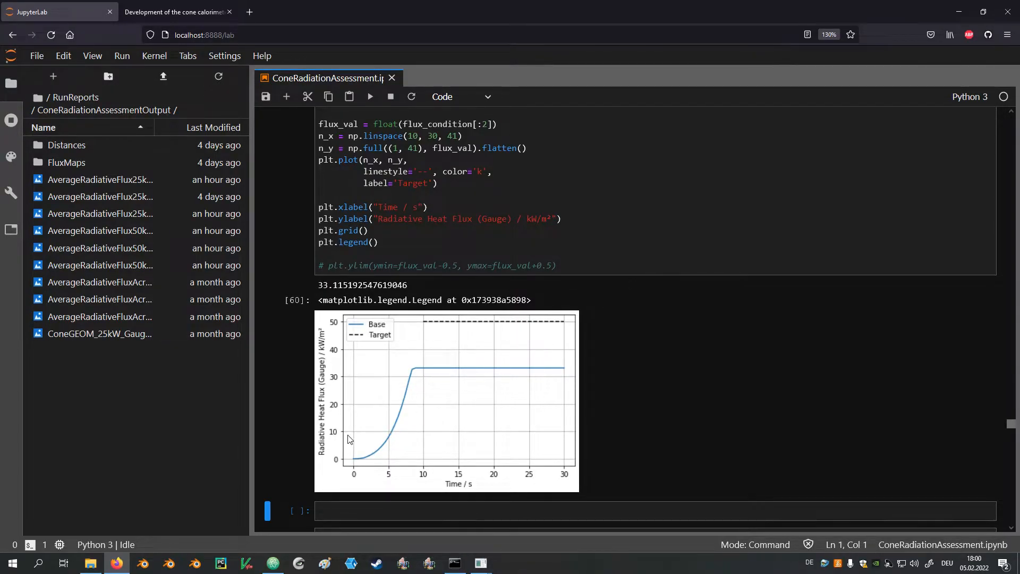
mouse_move(523, 370)
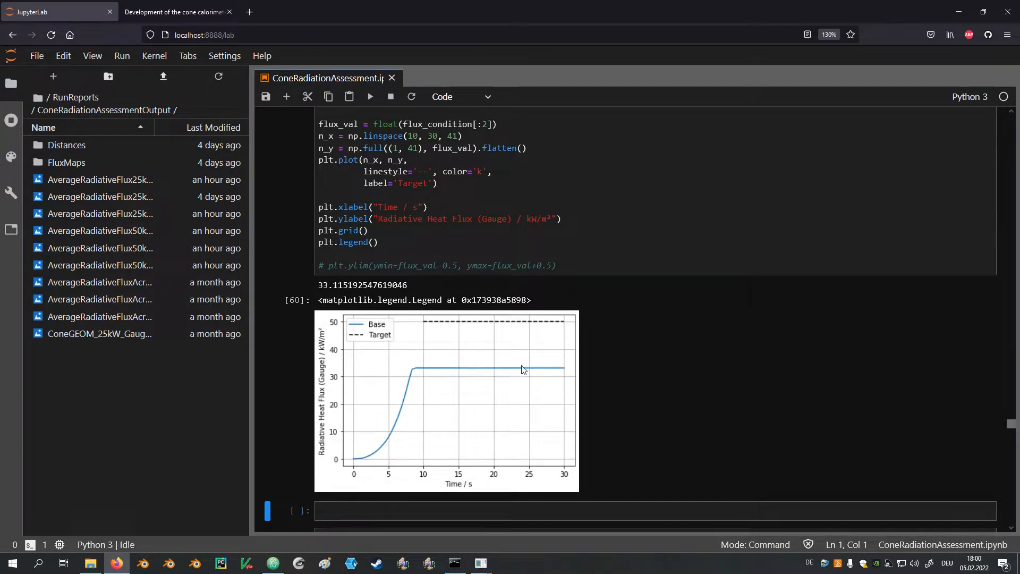
mouse_move(548, 337)
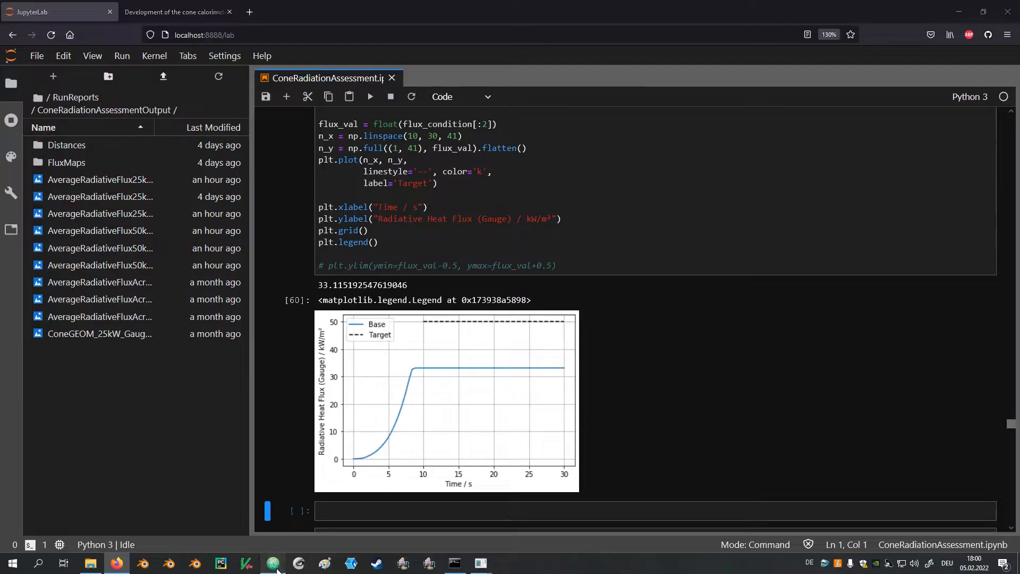
click(273, 563)
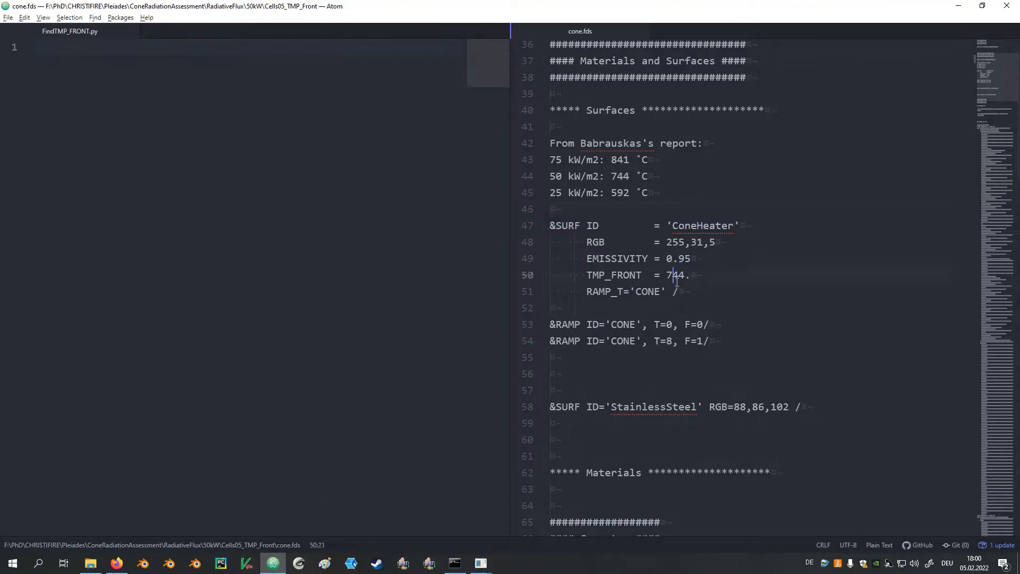
text(800)
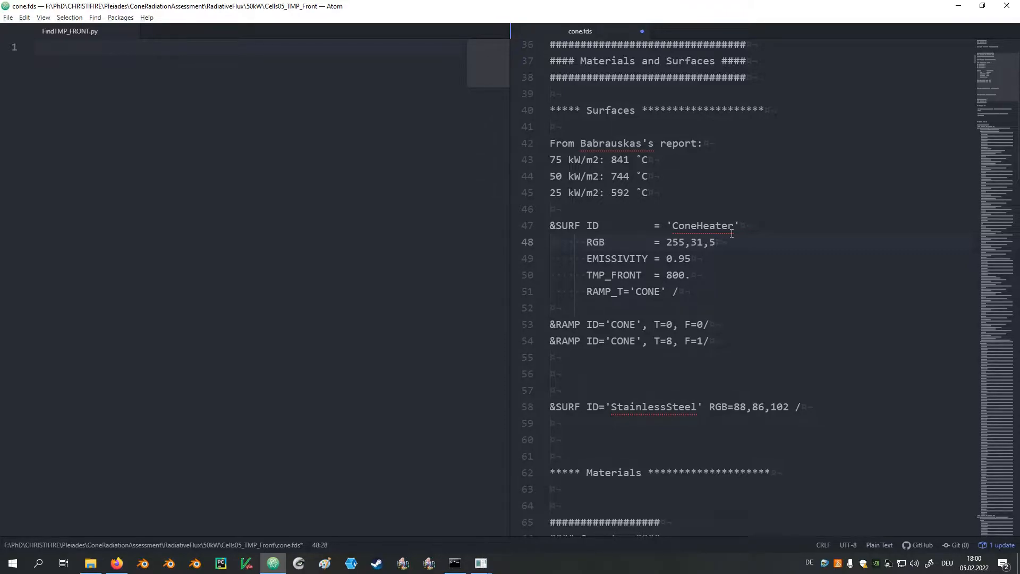
- Bring up the new FindTMP_FRONT.py script from the simulation folder for editing
click(90, 563)
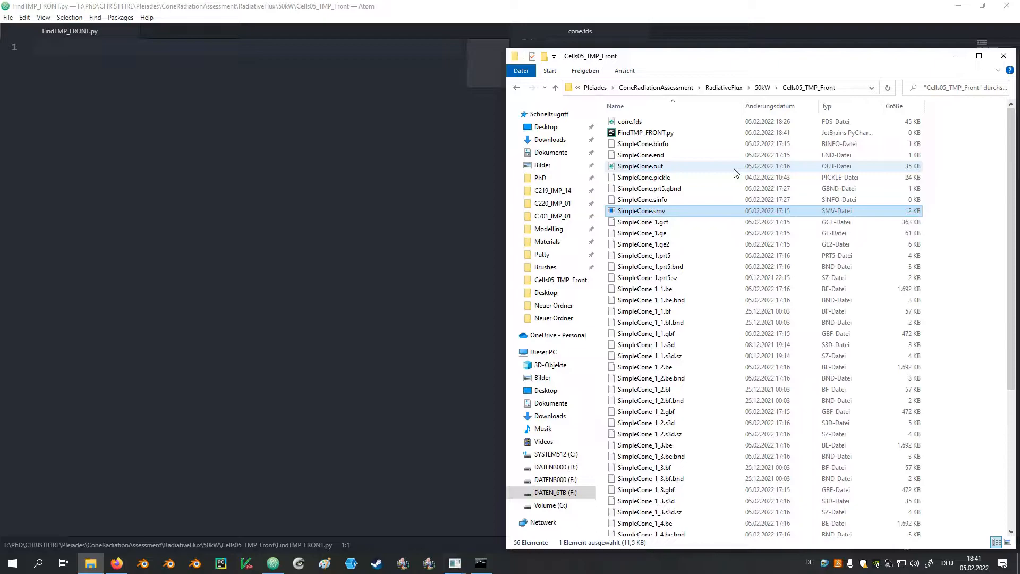
click(644, 133)
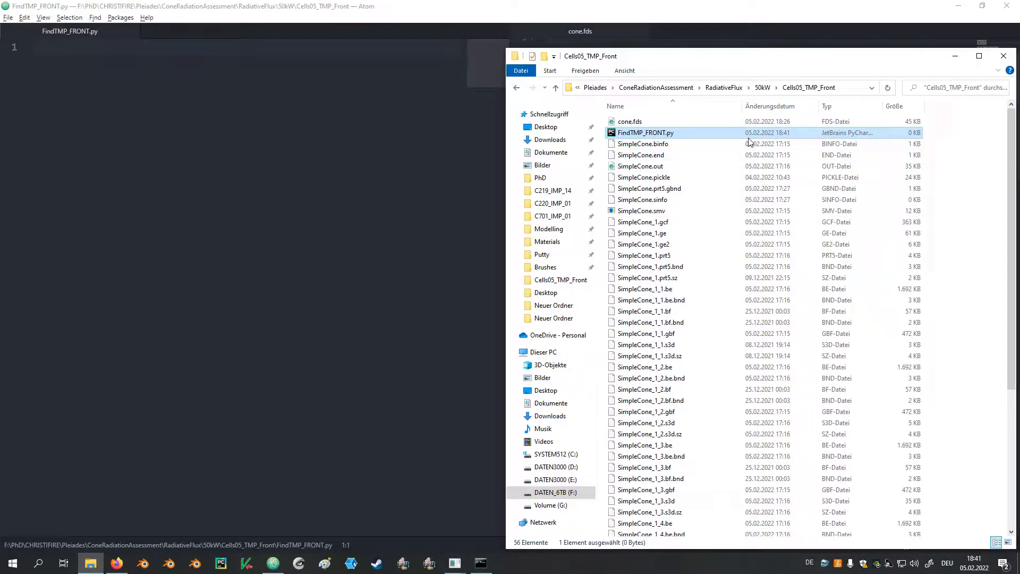
click(630, 121)
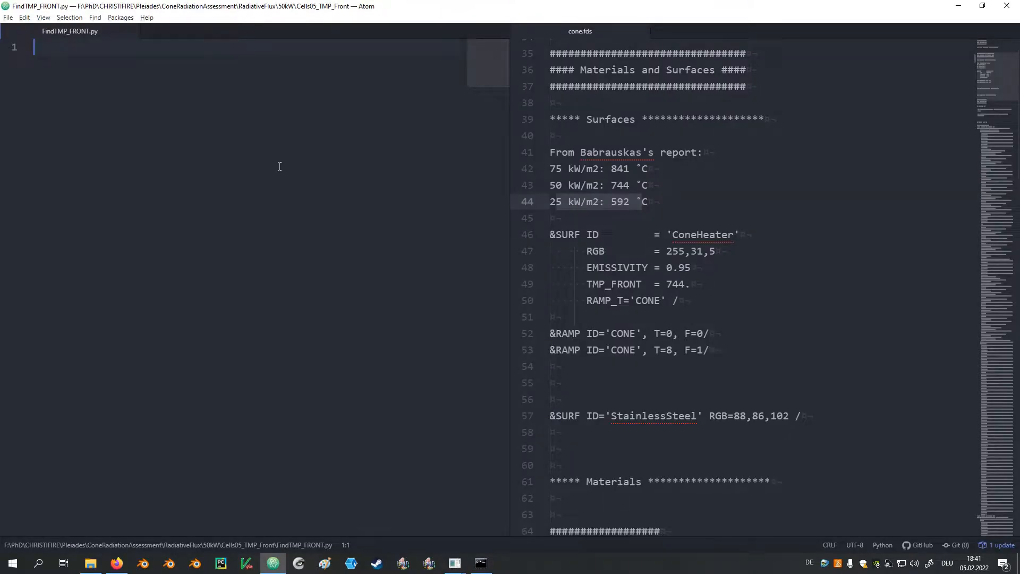
- Write the first line fds_file_label = "cone.fds", correcting a misspelled variable name along the way
text(fds_inpu)
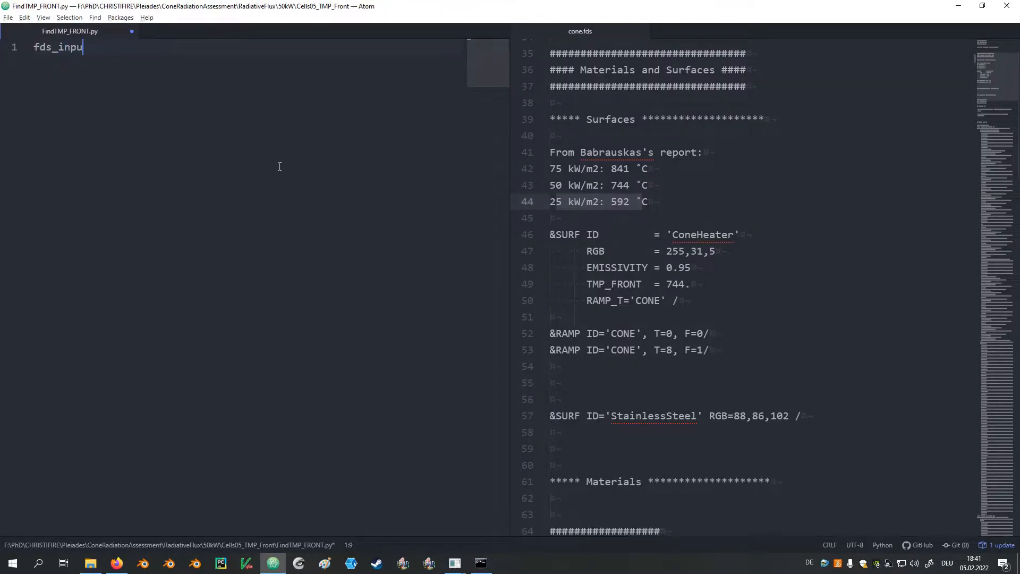
text(t_liabl)
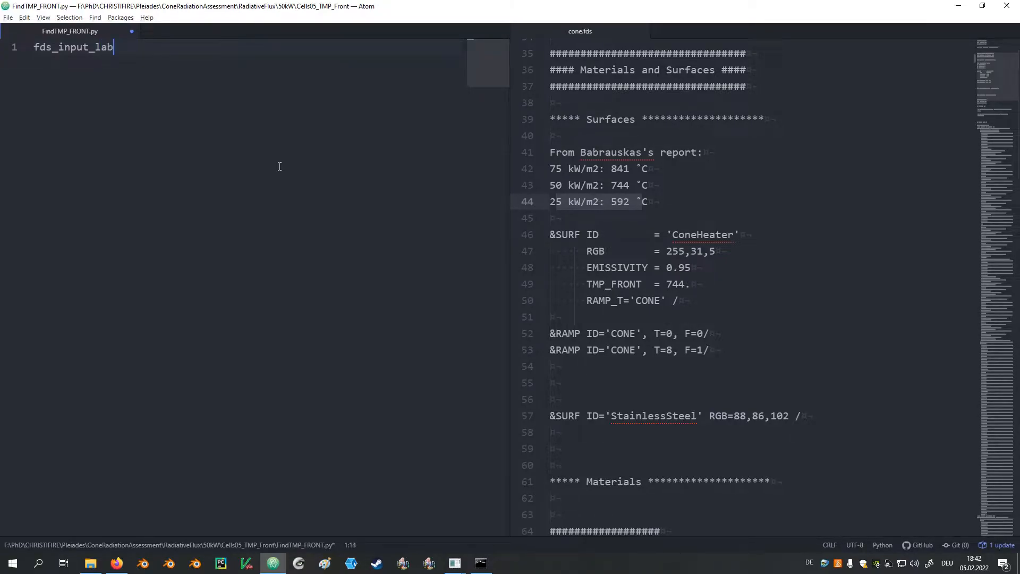
text(le)
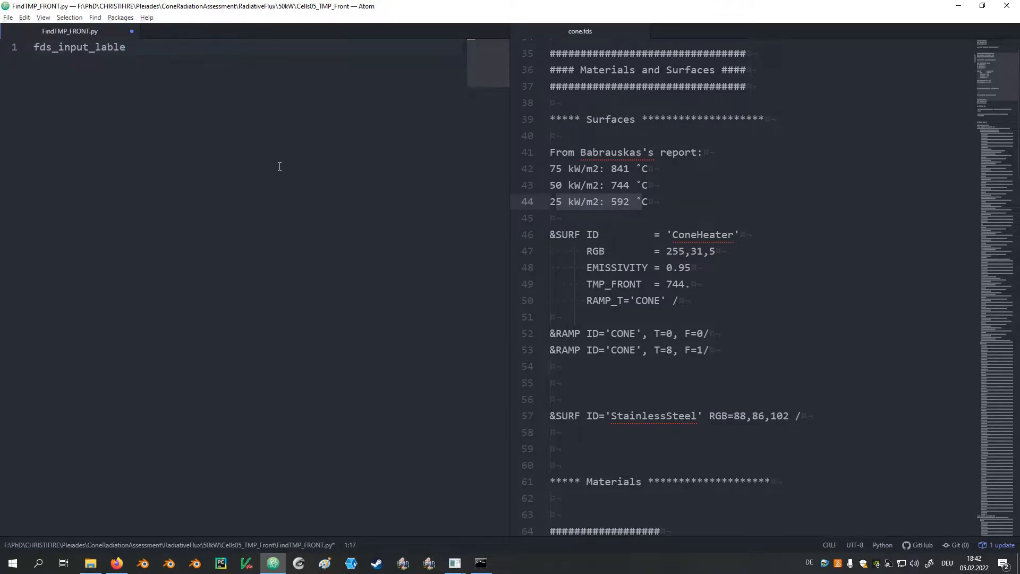
key(BackSpace)
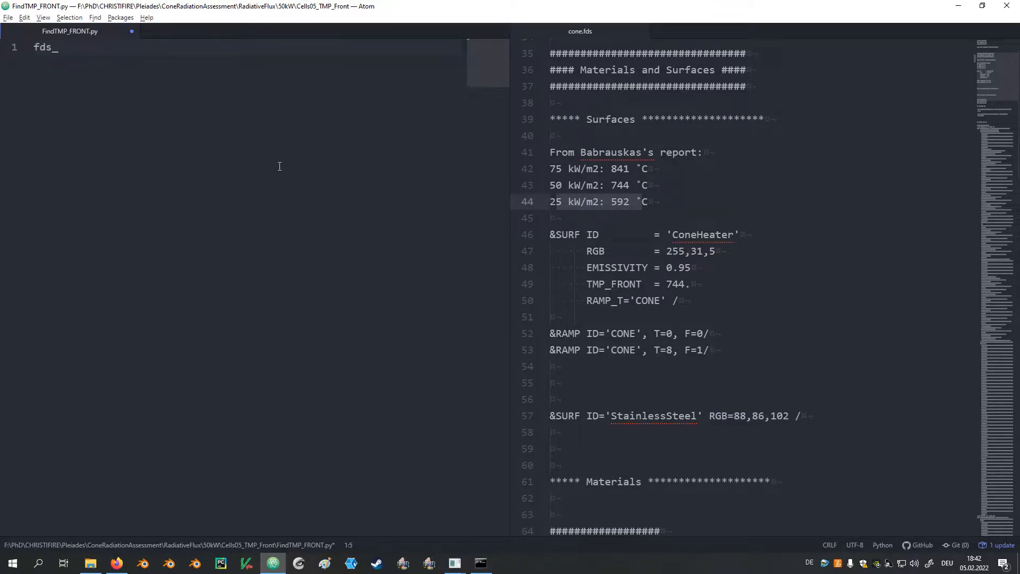
text(file_label)
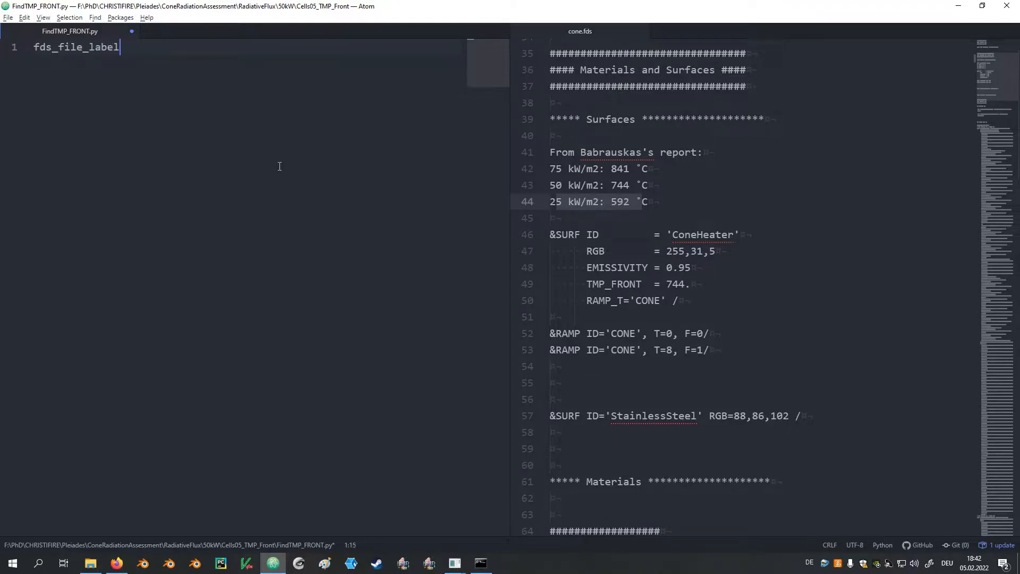
text(= "cone.fds")
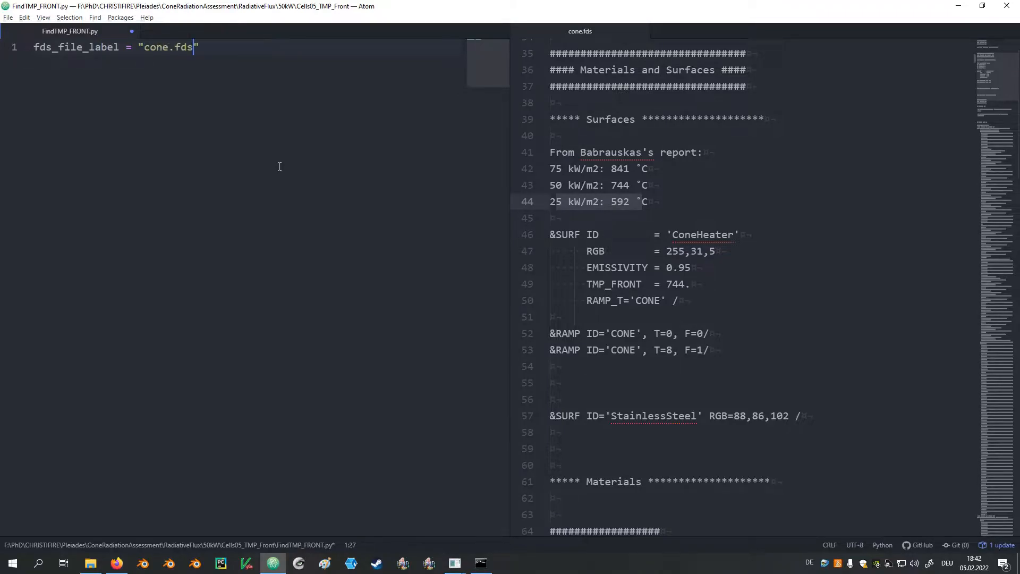
key(Enter)
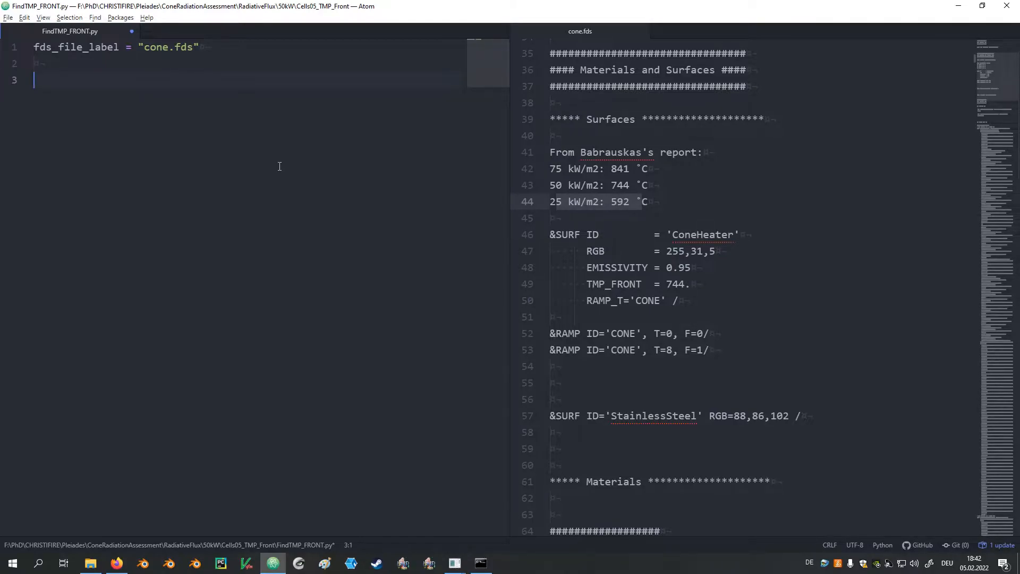
mouse_move(691, 207)
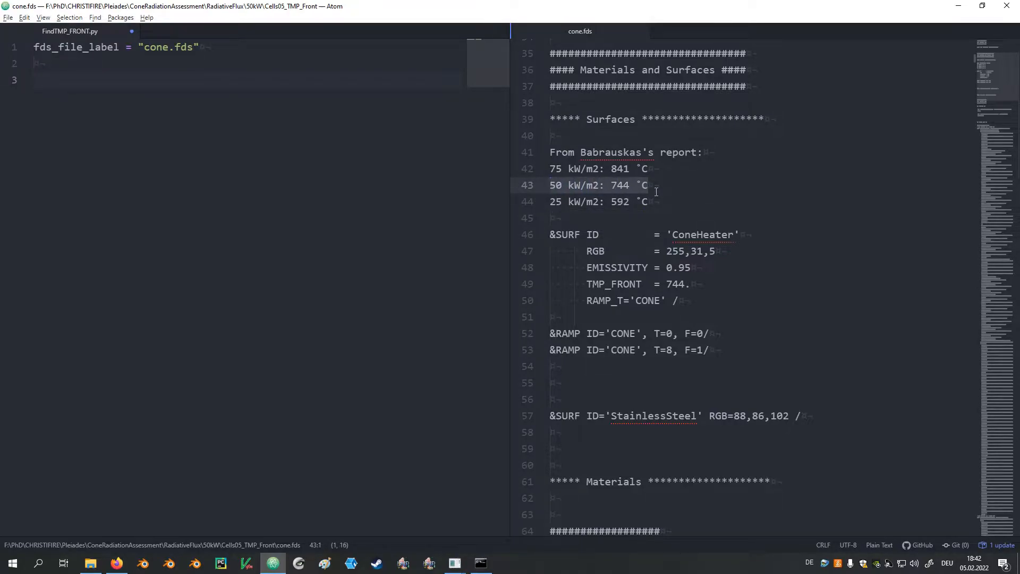
- Write a with open(fds_file_label) as fds_input: block reading all lines into fds_input_content via readlines()
text(with open)
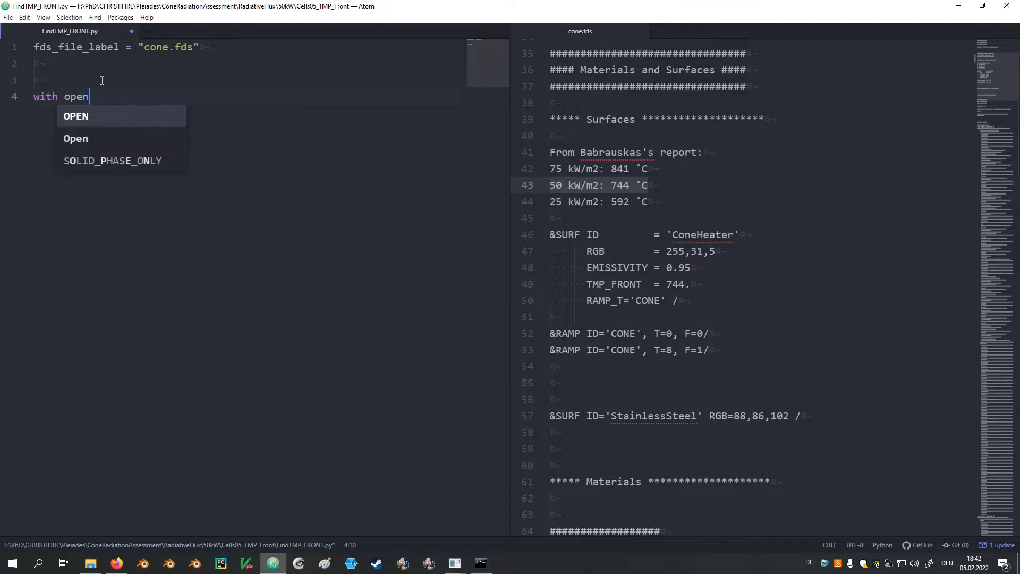
text(())
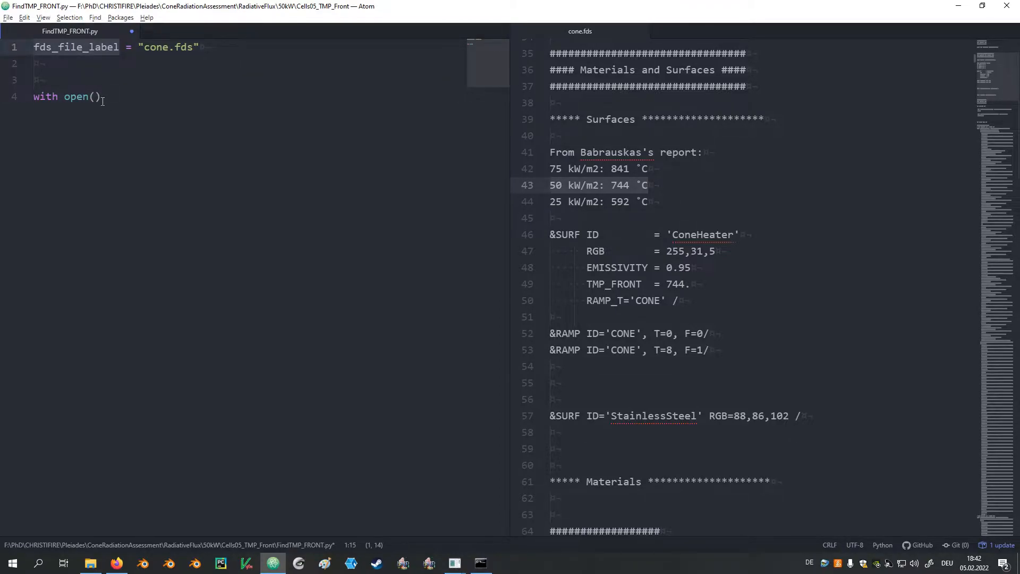
text(fds_file_label)
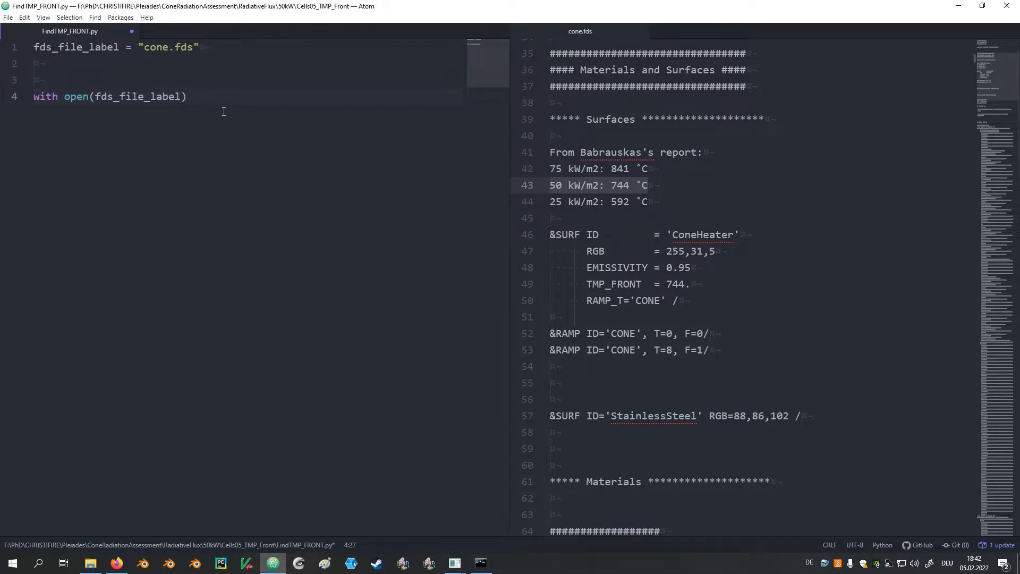
text(as)
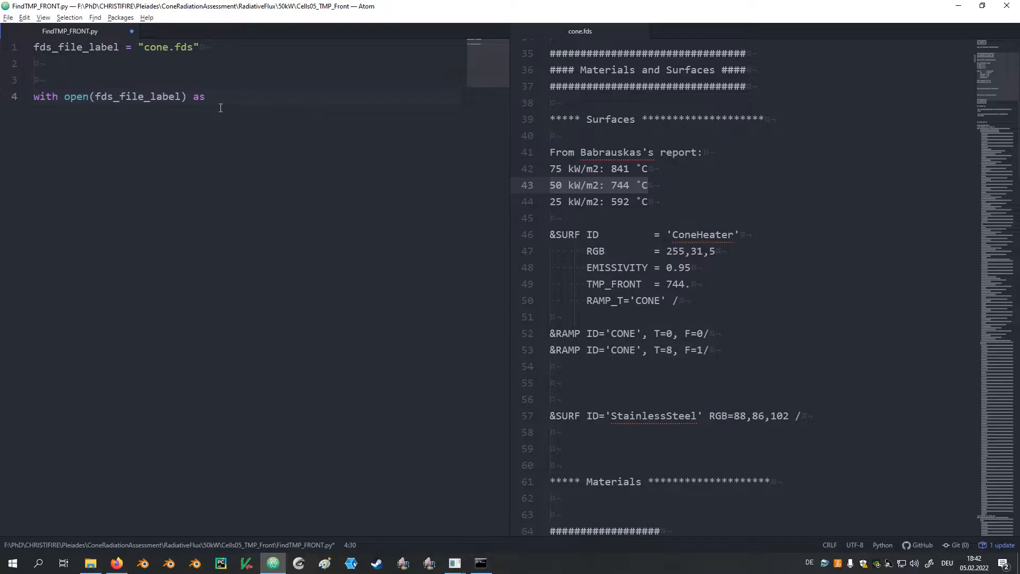
text(fds_input)
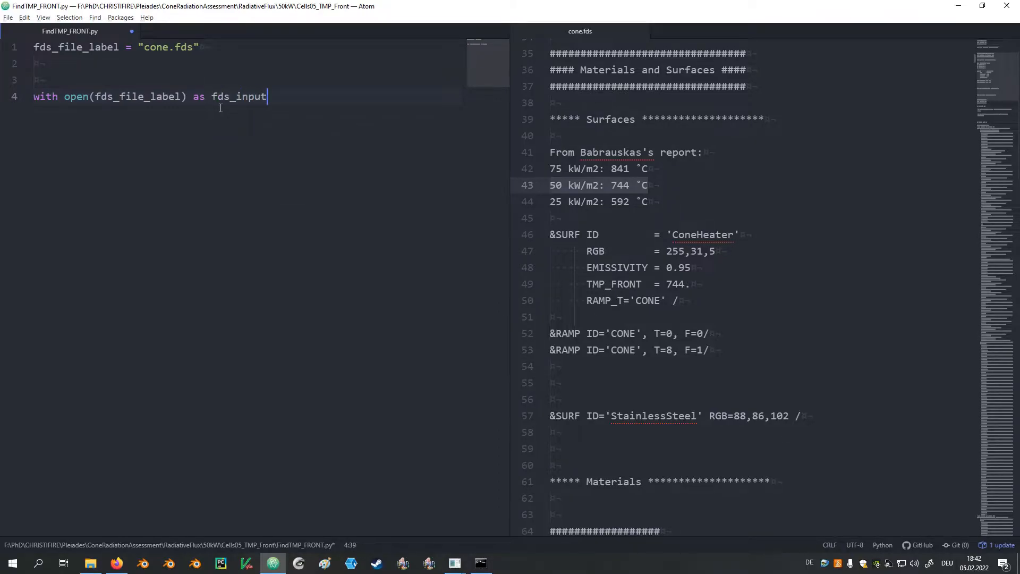
text(:)
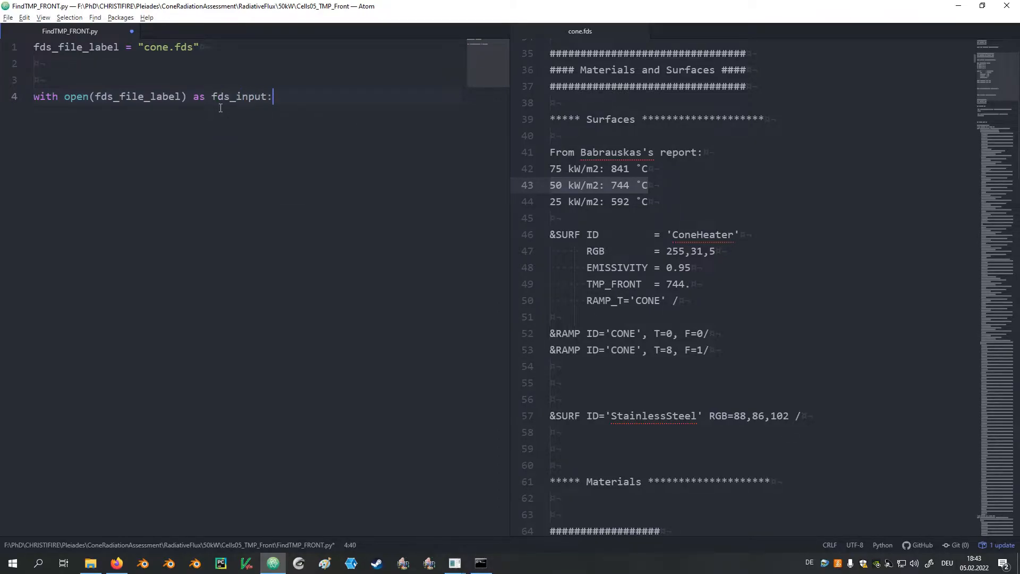
key(enter)
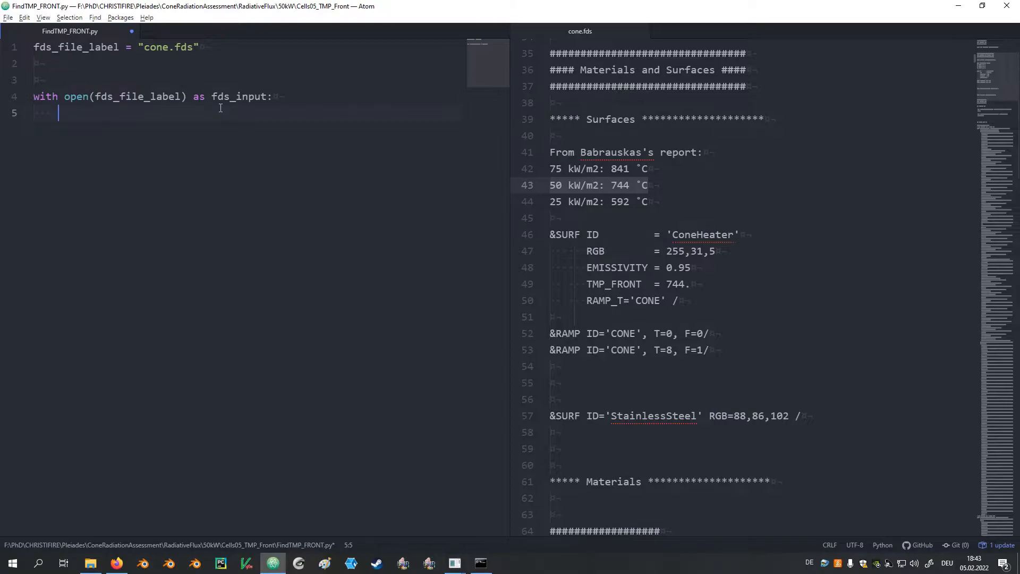
text(fds_input)
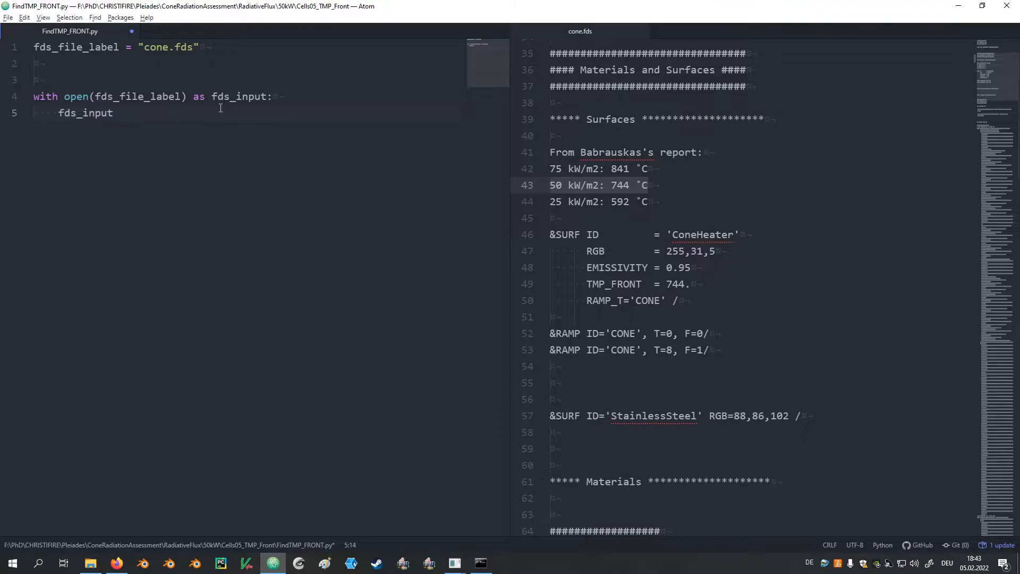
text(_content)
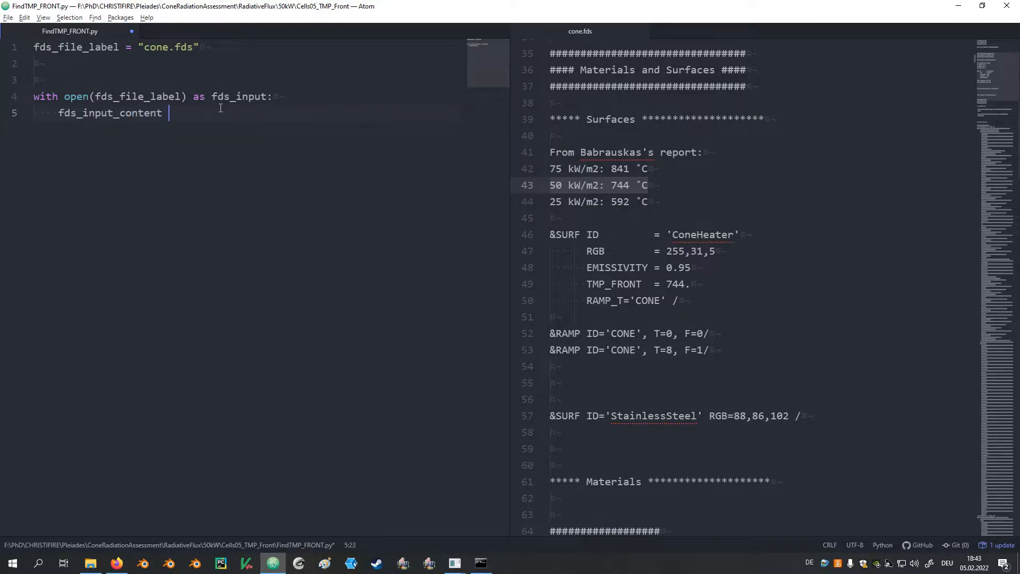
text(=)
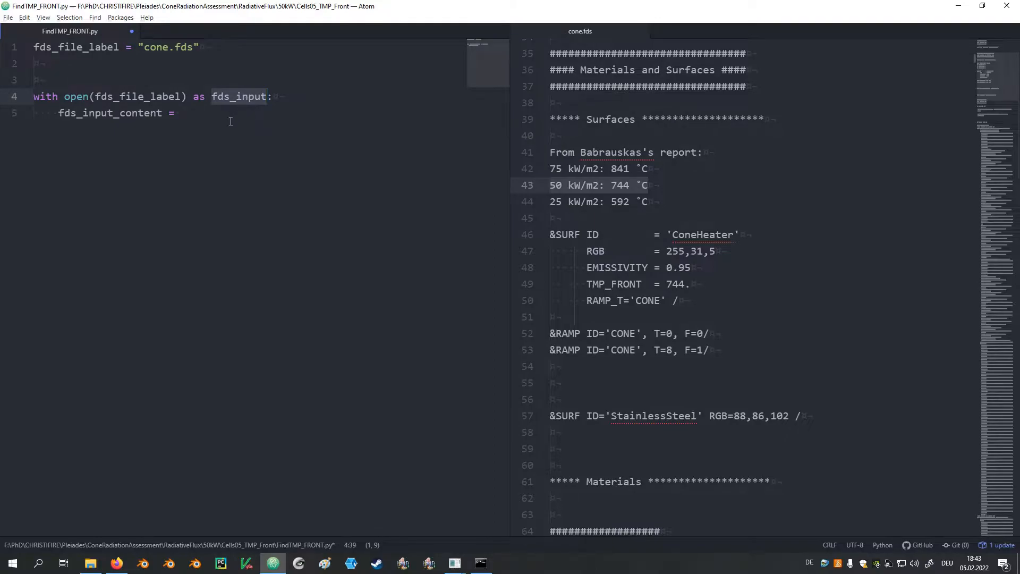
text(fds_input.readlines()
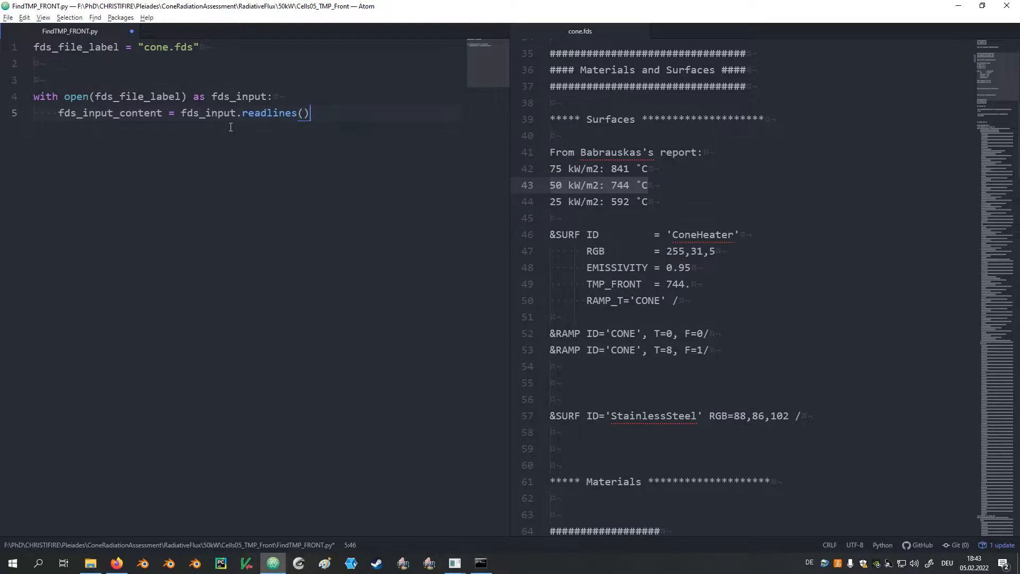
mouse_move(265, 134)
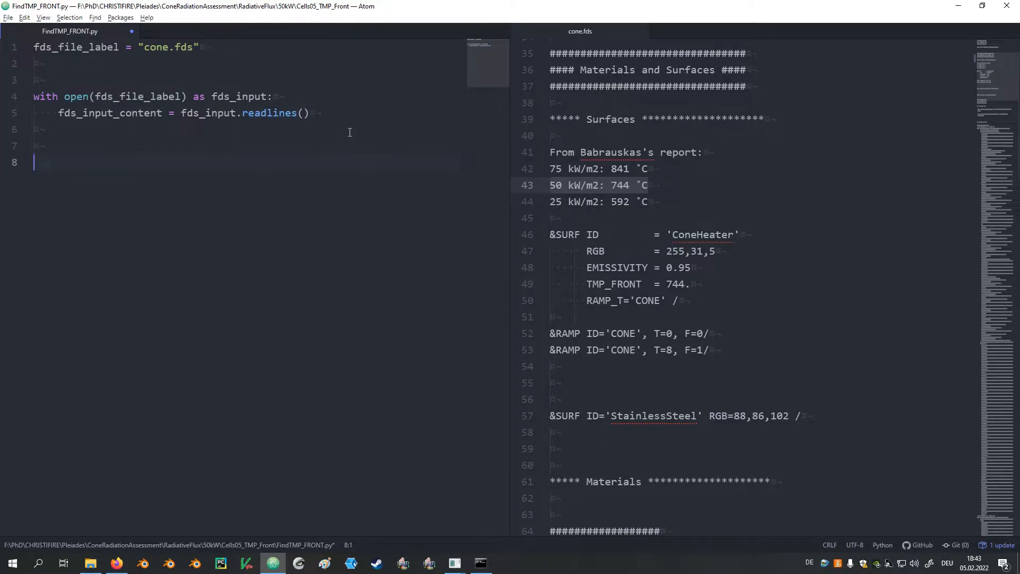
mouse_move(156, 21)
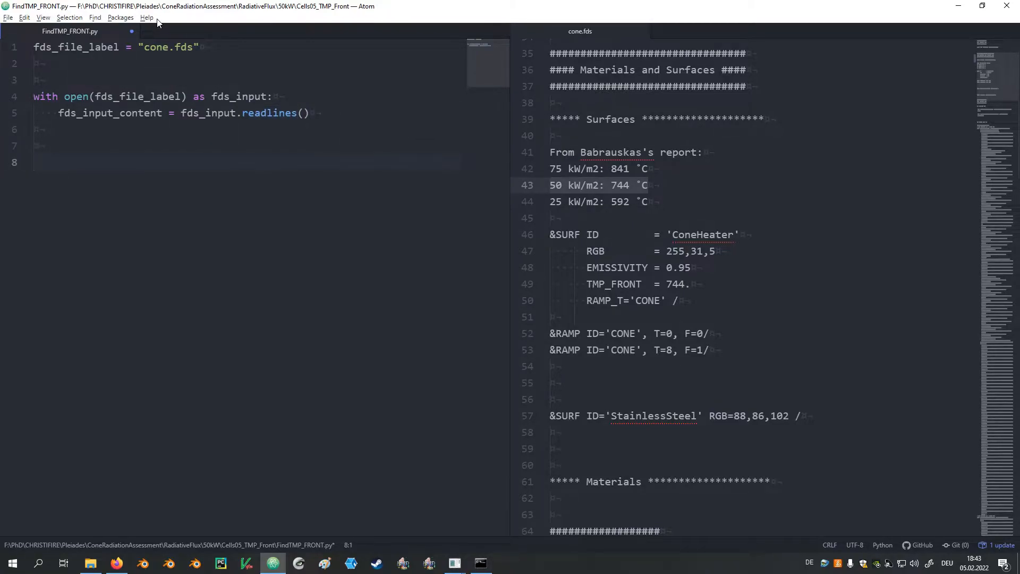
- Add print(fds_input_content[0]) to show the first line of the file
double_click(109, 113)
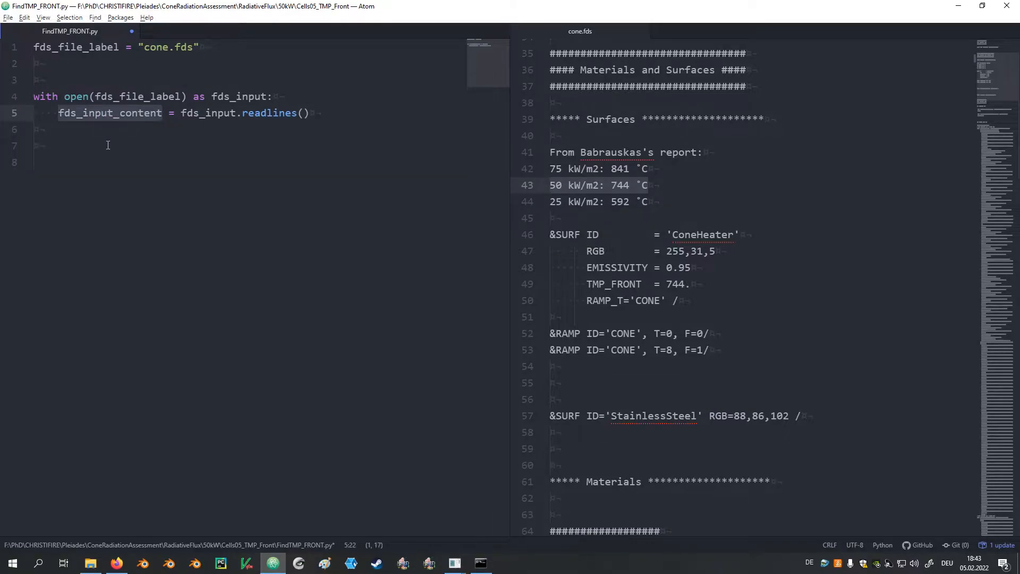
text(fds_input_content)
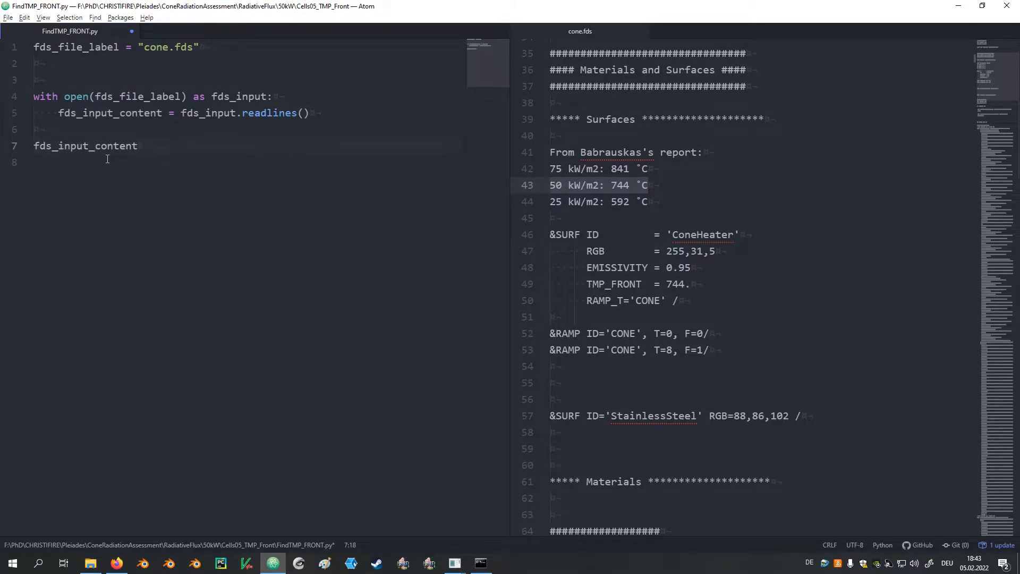
text([0])
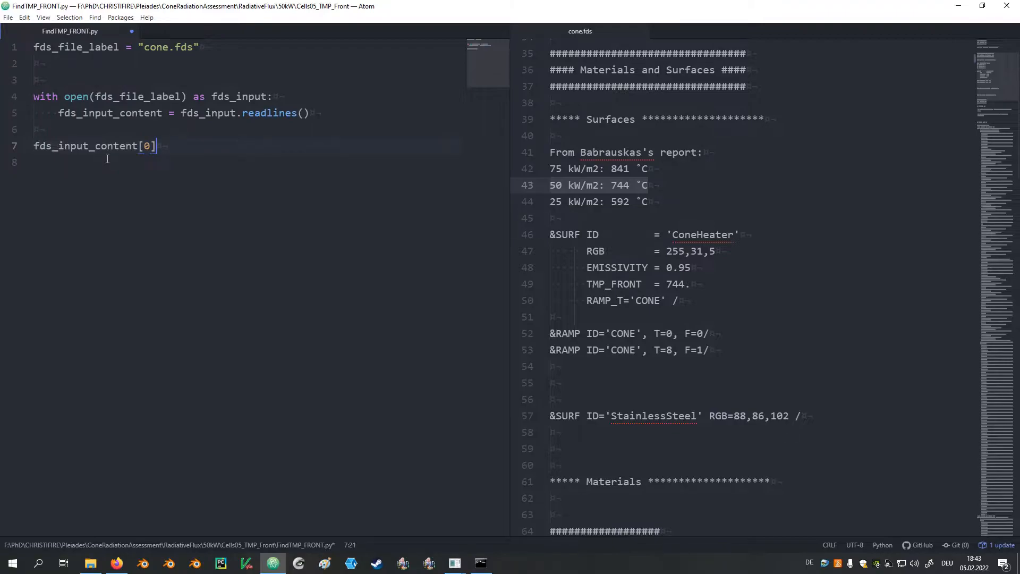
text(()
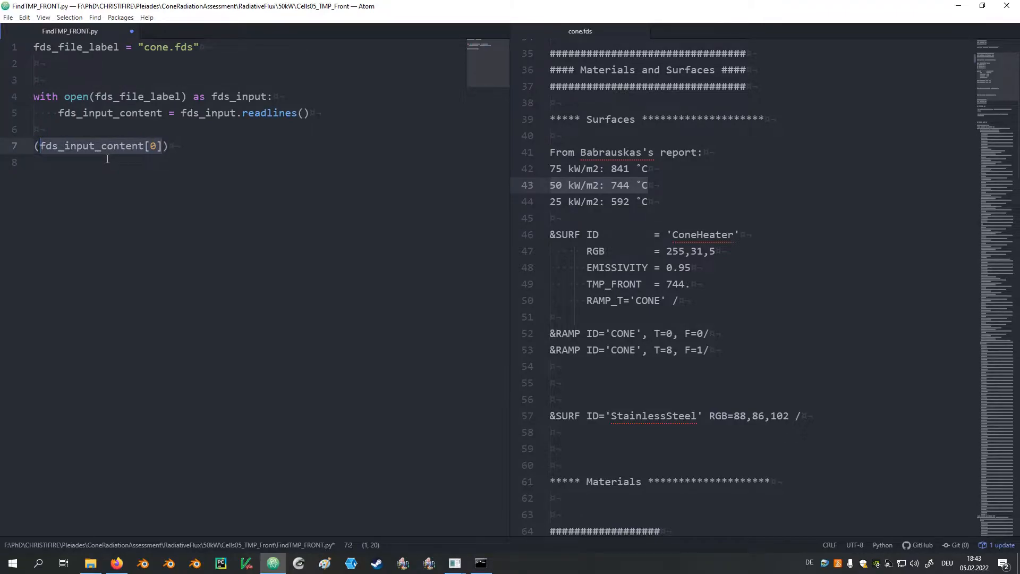
text(pr)
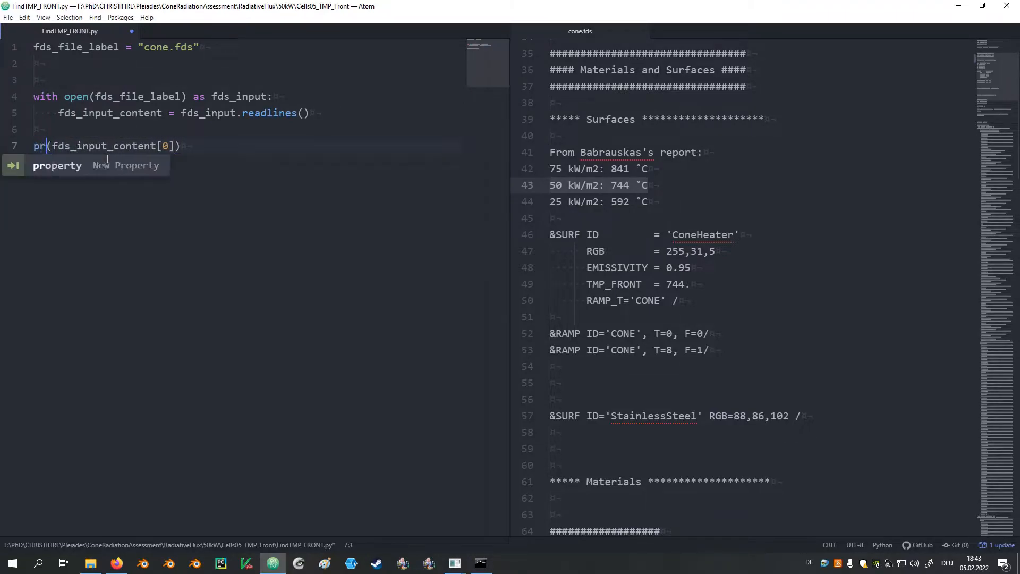
text(int)
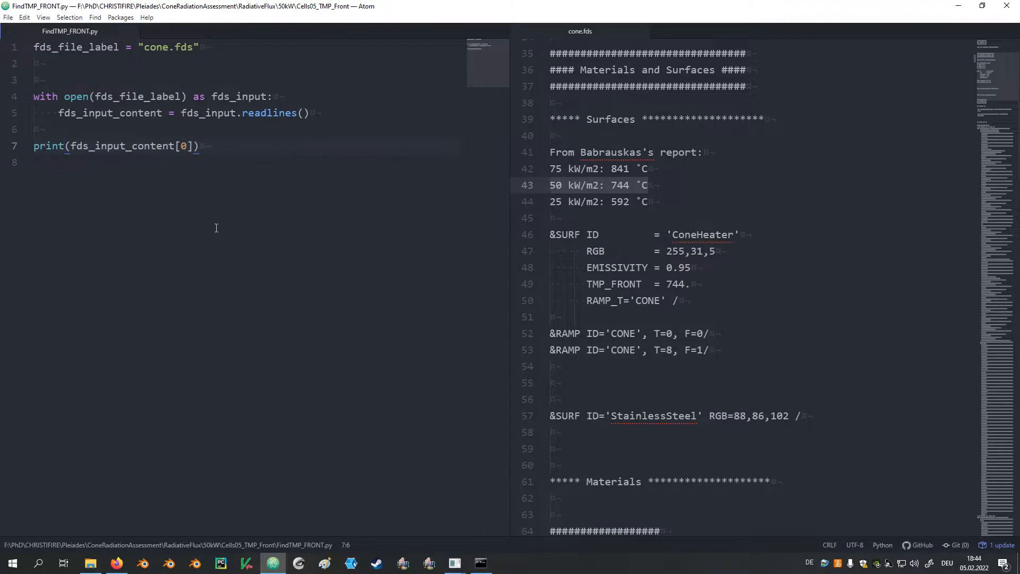
- In the terminal, cd to the Cells05_TMP_Front folder and run python FindTMP_FRONT.py
click(480, 563)
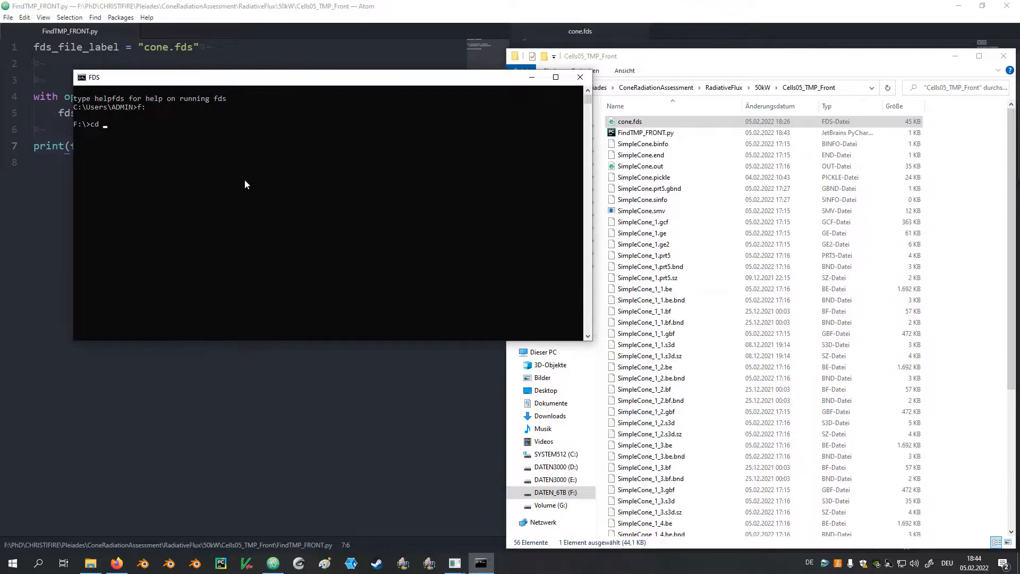
text(F:\PhD\CHRISTIFIRE\Pleiades\ConeRadiationAssessment\RadiativeFlux\50kW\Cells05_TMP_Front)
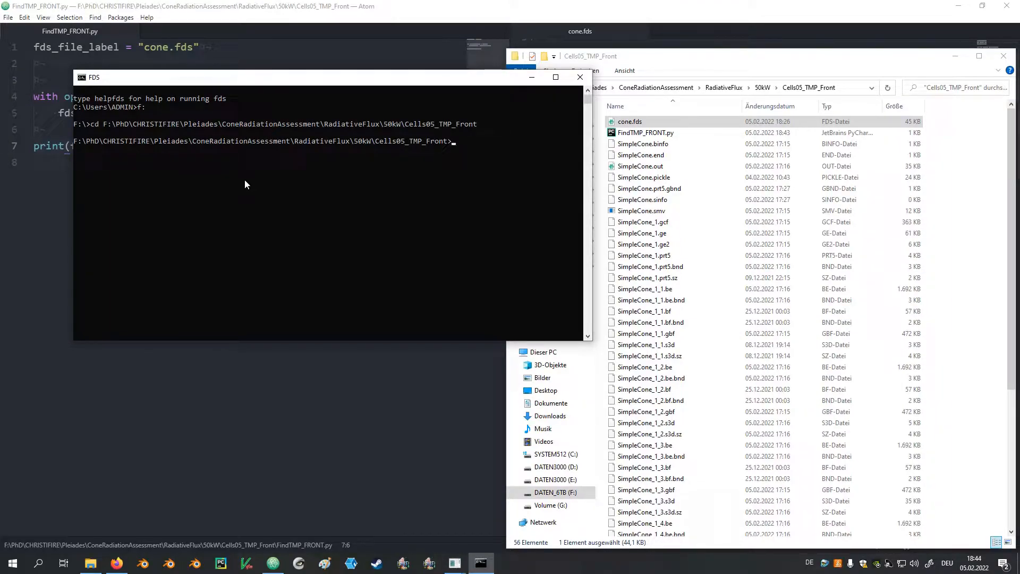
text(pyth)
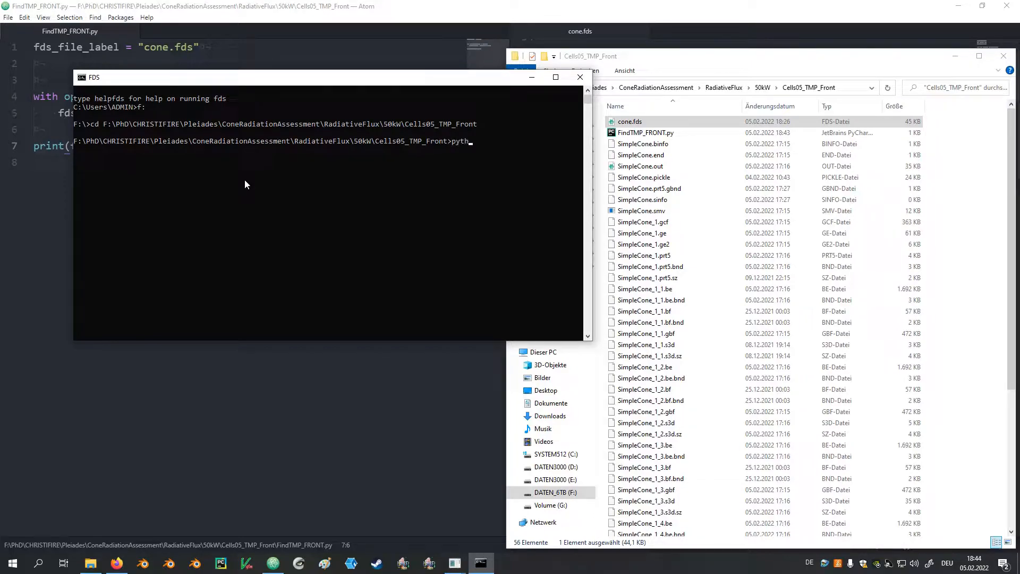
text(on)
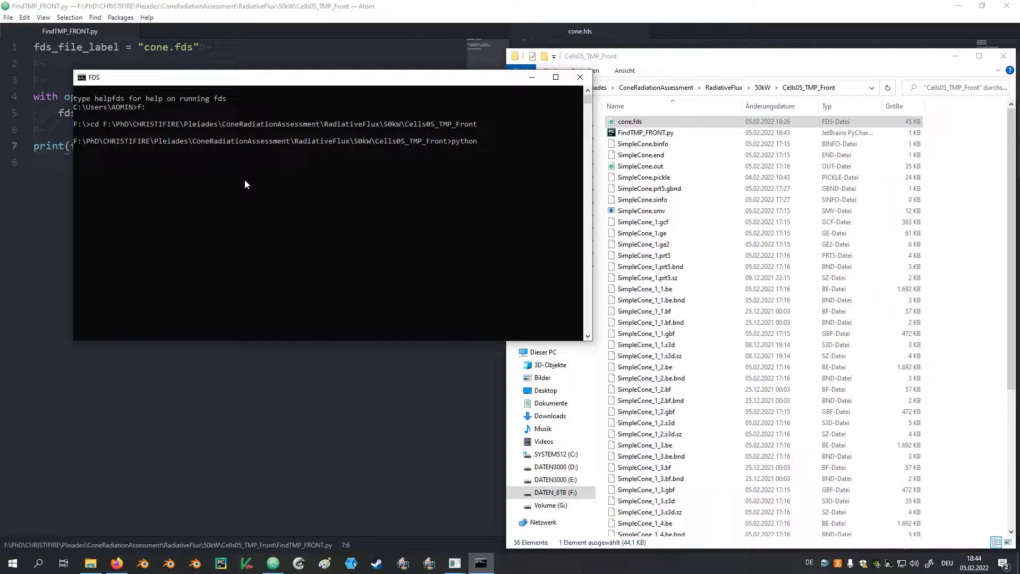
text(FindTMP_FRONT.py)
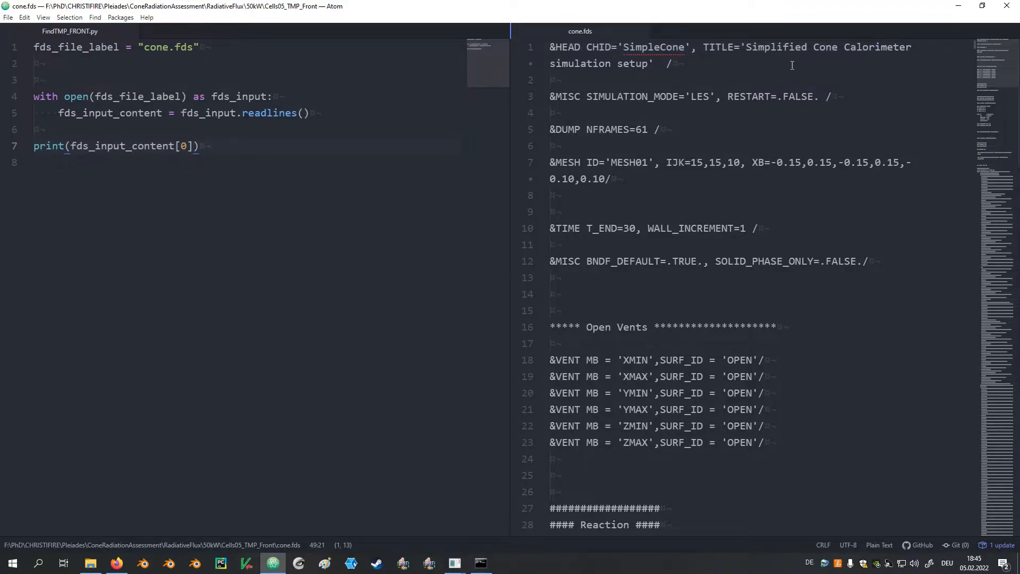
- Scroll cone.fds in Atom and select the TMP_FRONT line
scroll(down, 3)
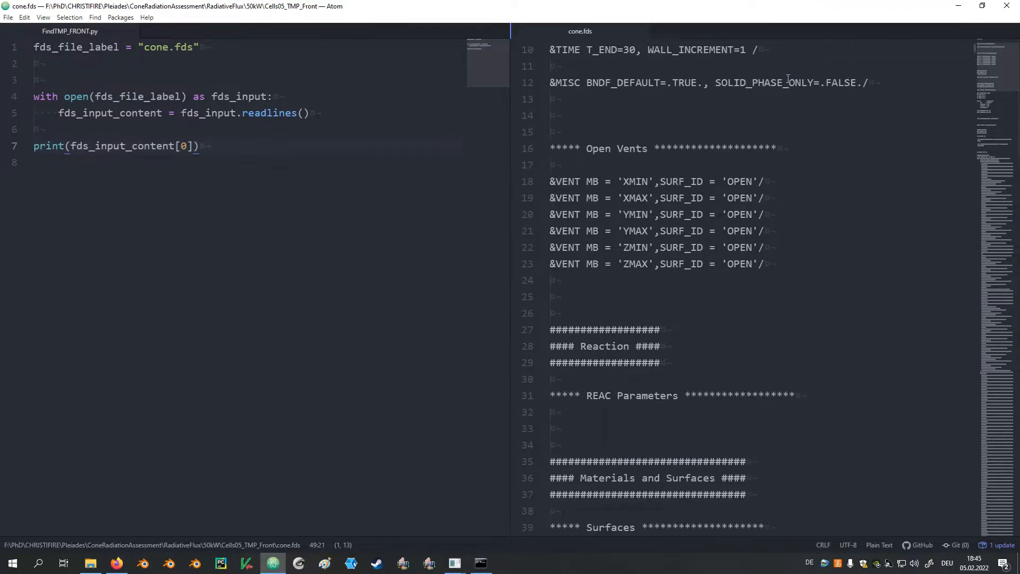
scroll(down, 3)
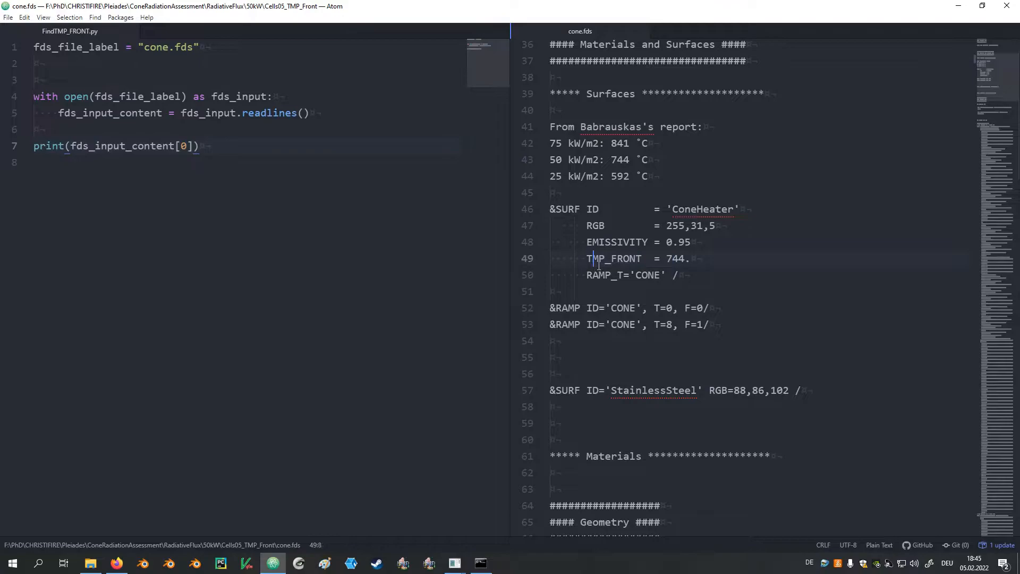
drag(594, 258, 693, 258)
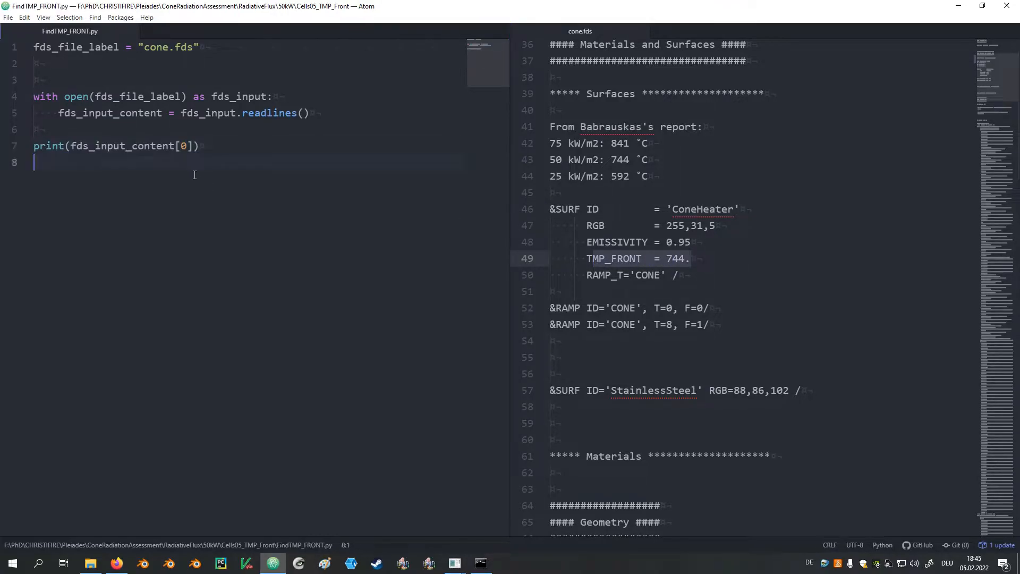
- Add a for loop over fds_input_content below the print statement
key(enter)
text(for line in)
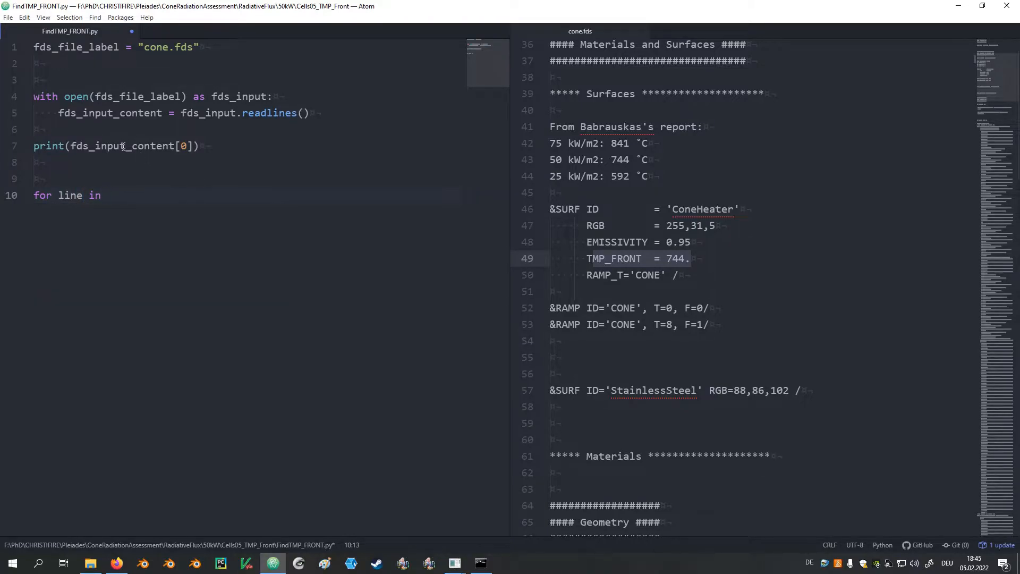
text(fds_input_content)
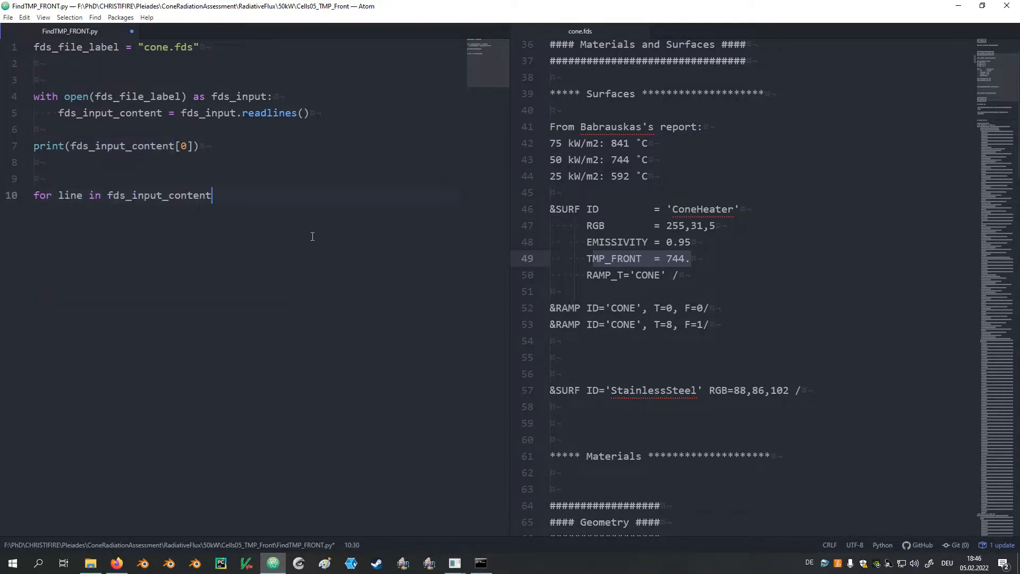
key(enter)
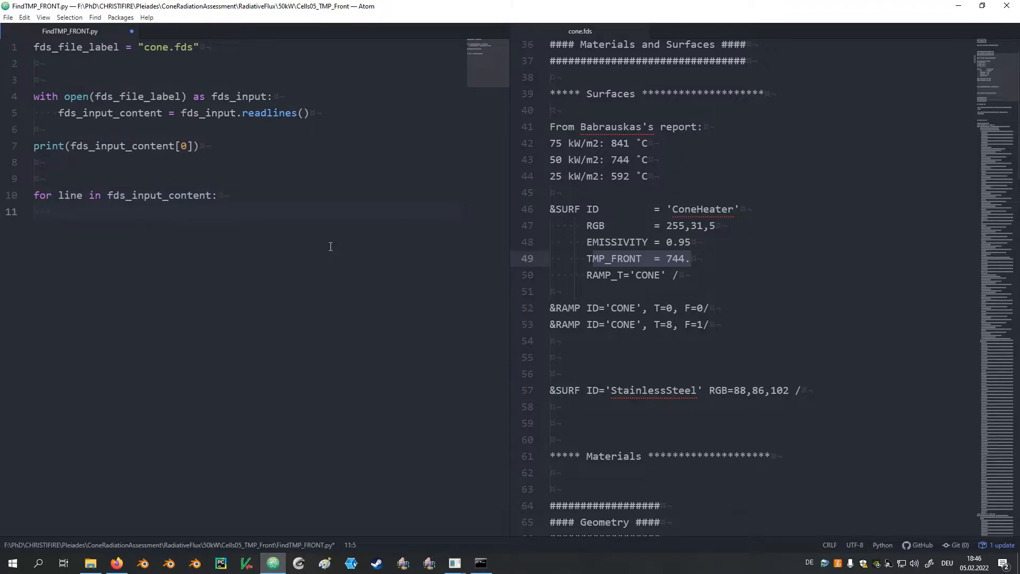
click(58, 212)
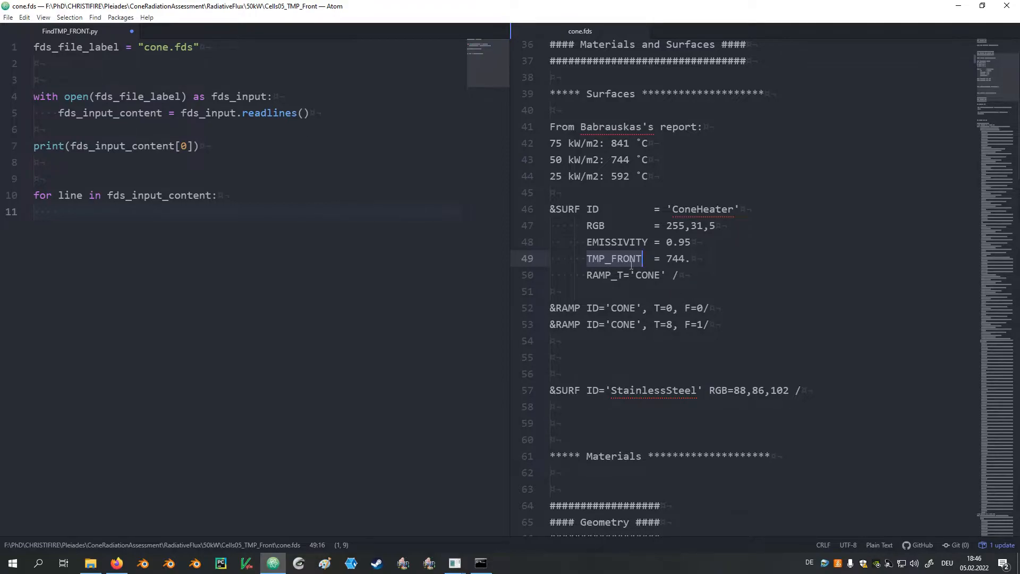
click(118, 215)
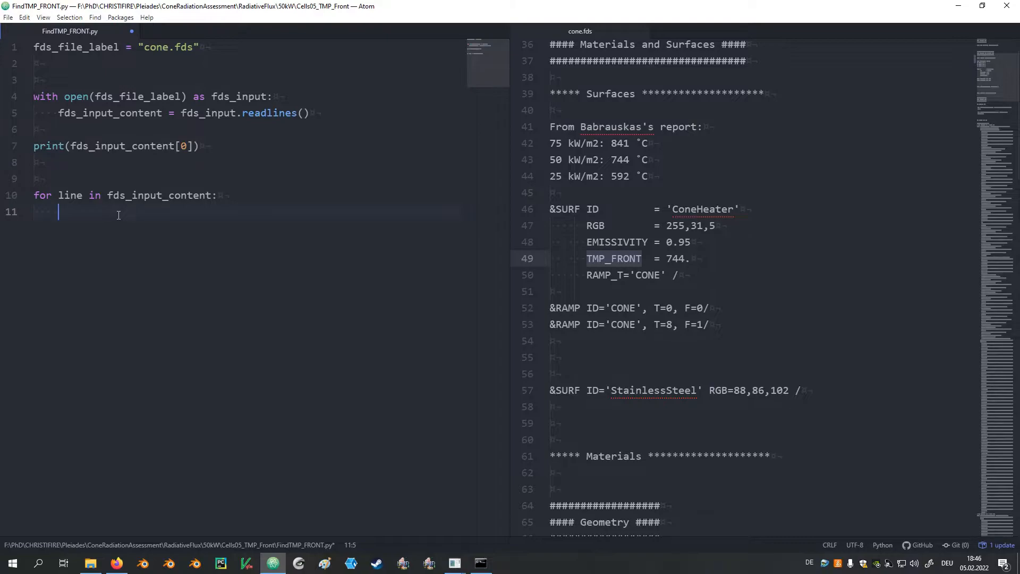
- Inside the loop, add if "TMP_FRONT" in line: with print(line) in its body
text(i)
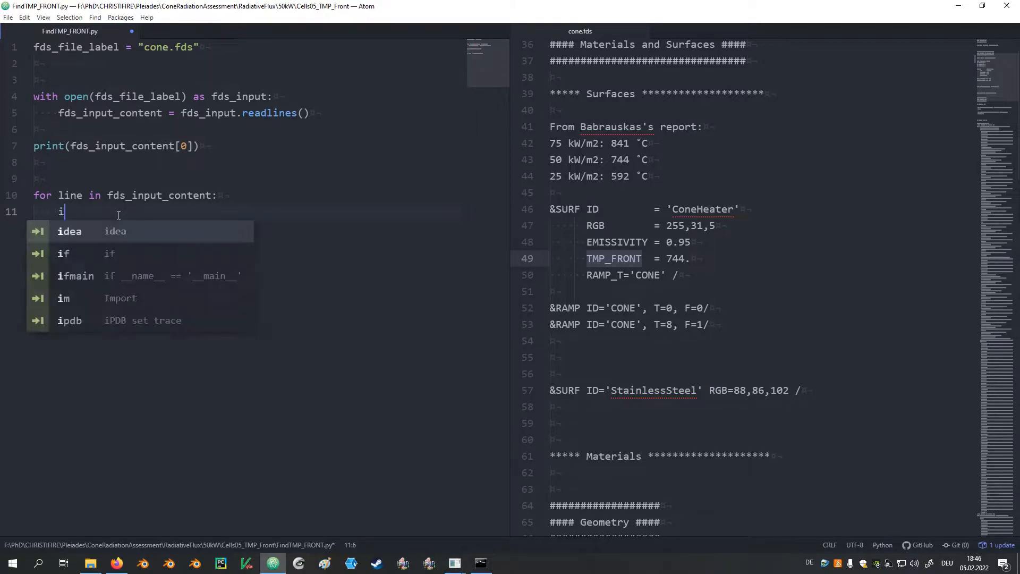
text(f)
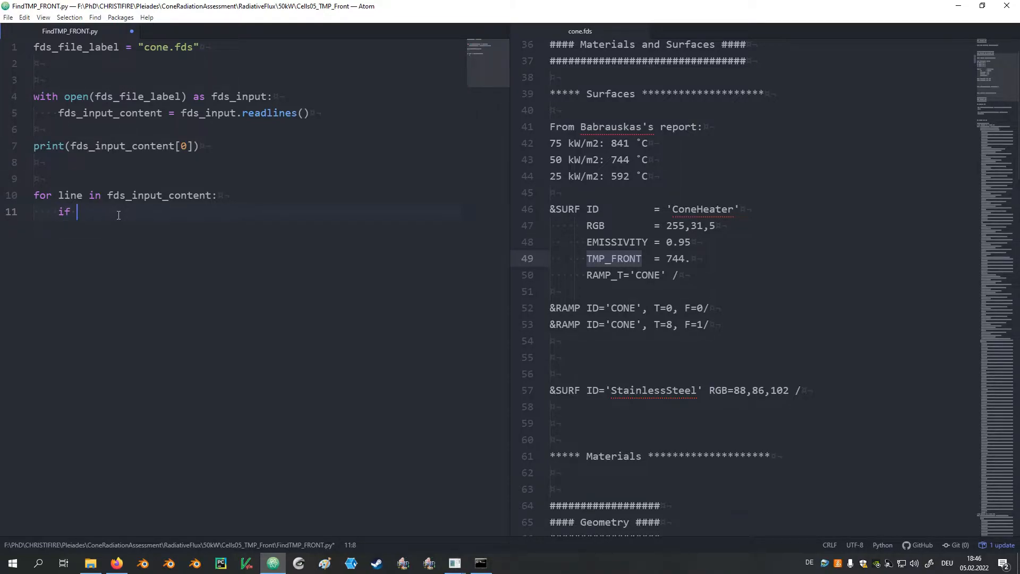
text("TMP_FRONT")
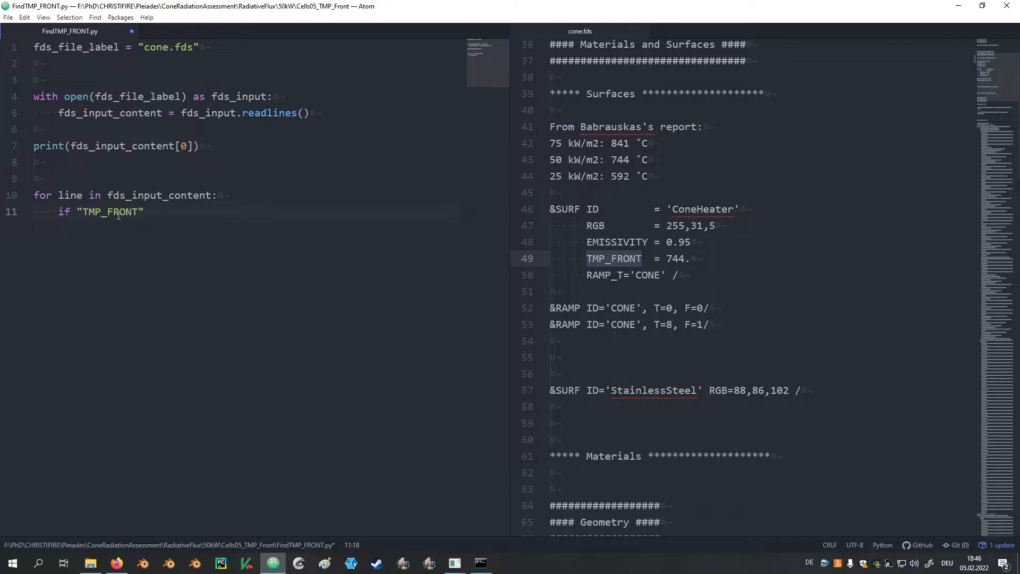
click(190, 221)
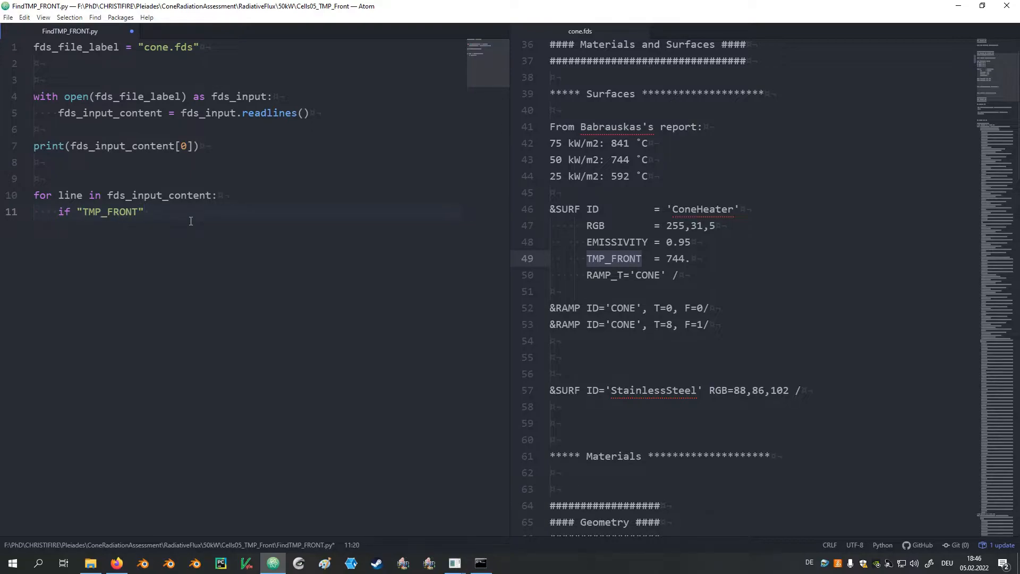
text(in)
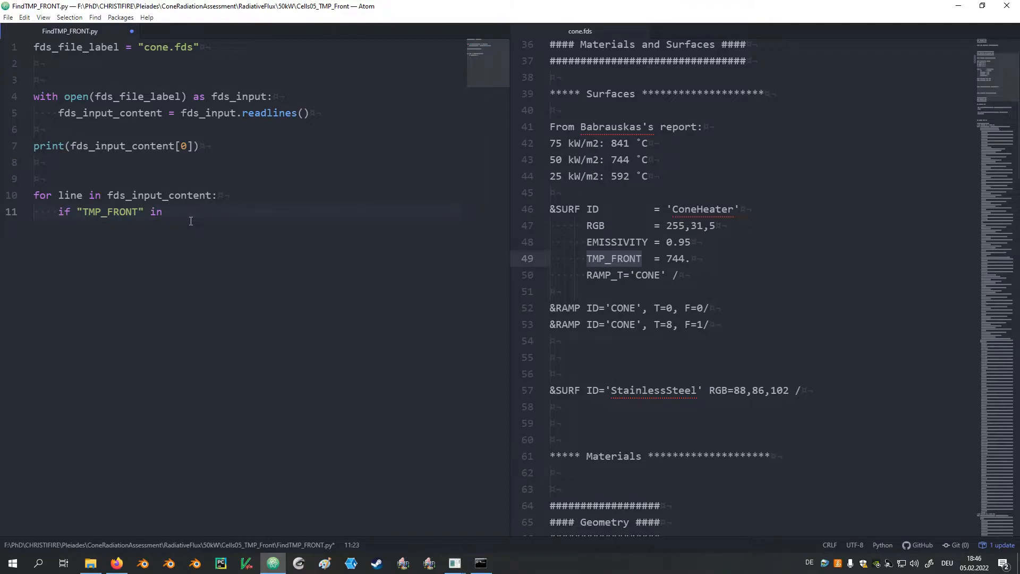
text(line:)
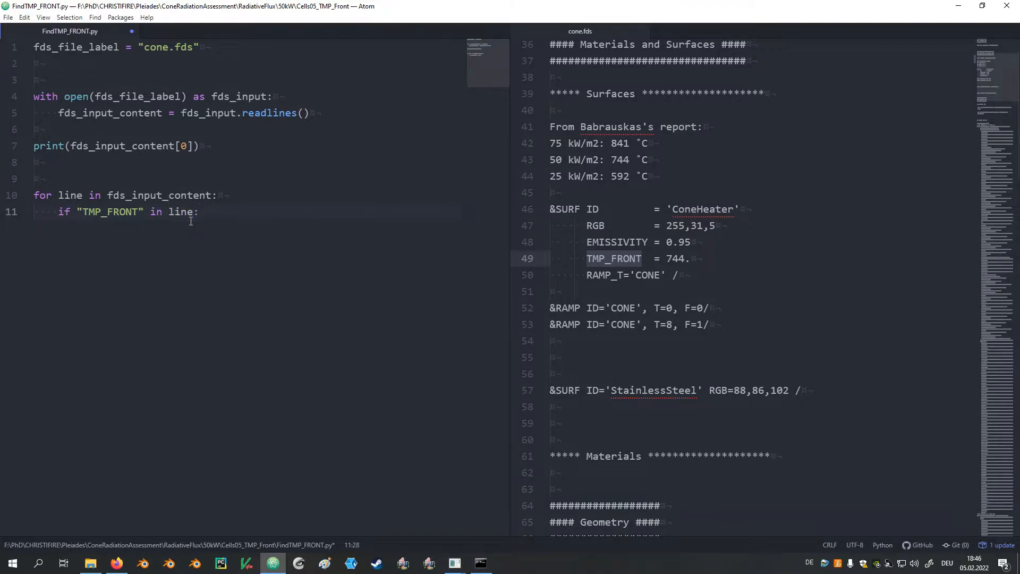
text(print)
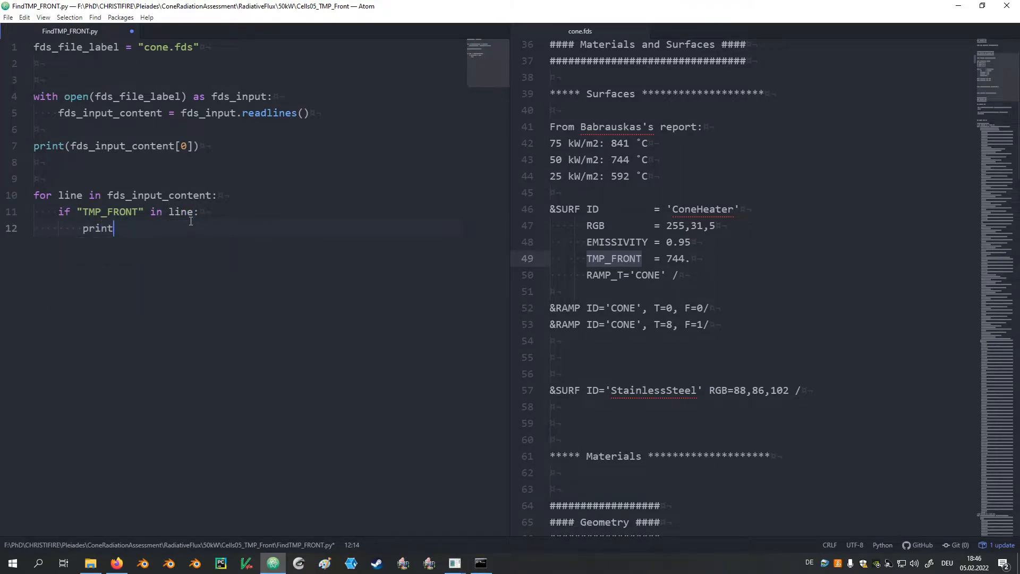
text((li)
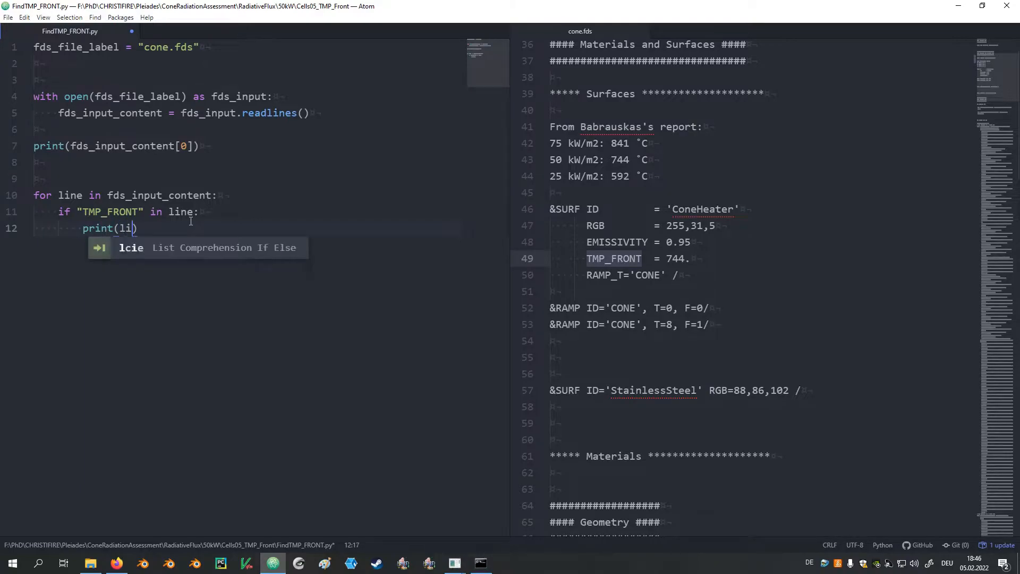
text(ne)
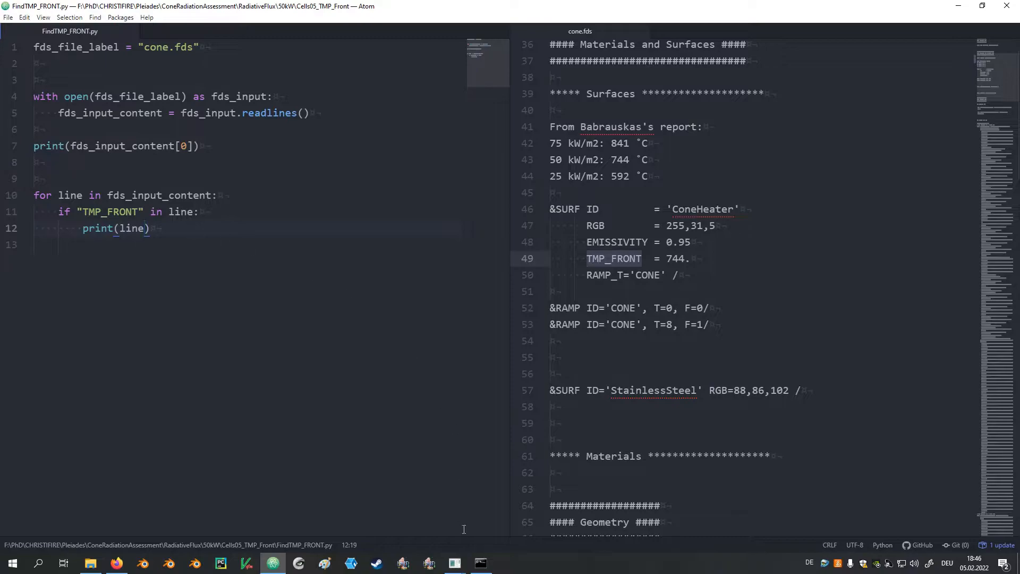
- Rerun python FindTMP_FRONT.py in the terminal
click(481, 563)
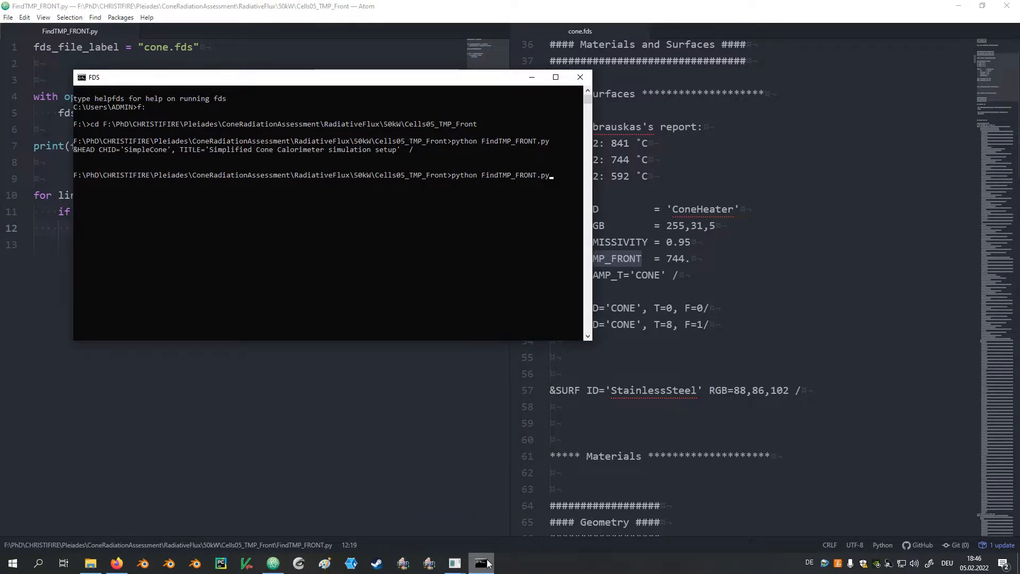
key(enter)
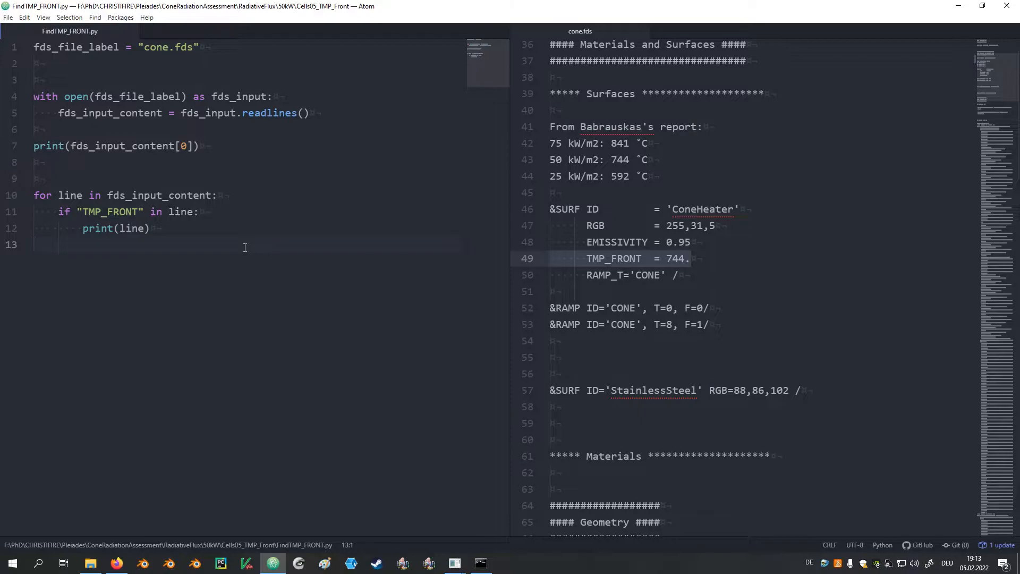
- Start a new_line = assignment in the if block and define new_value = 800.0 above the loop
click(693, 258)
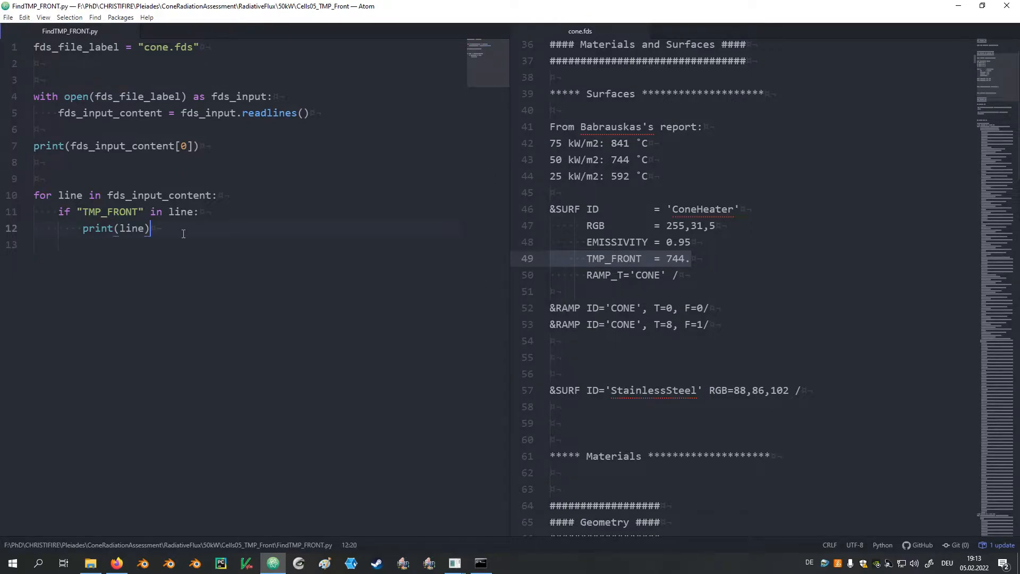
key(enter)
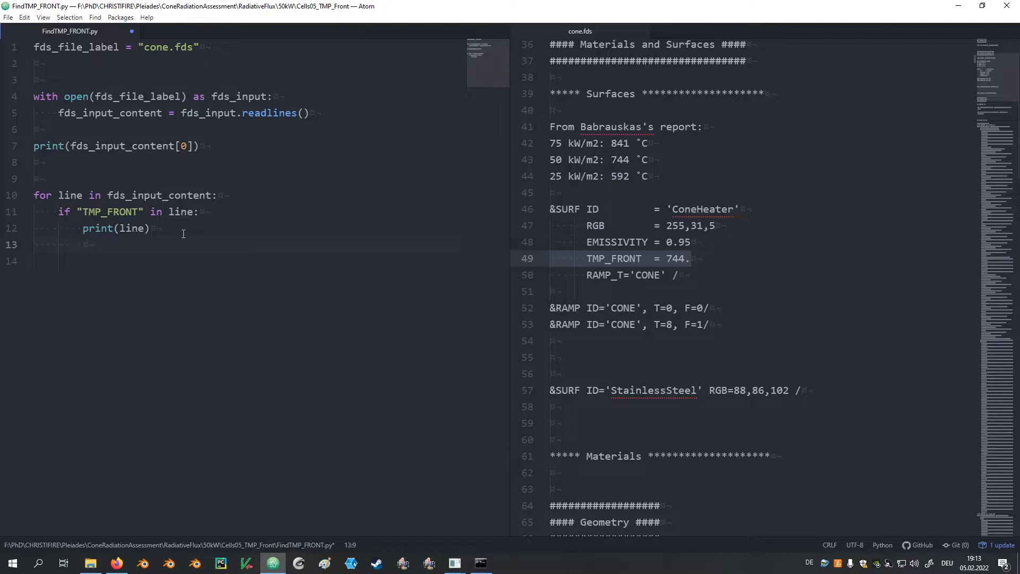
text(new_lin)
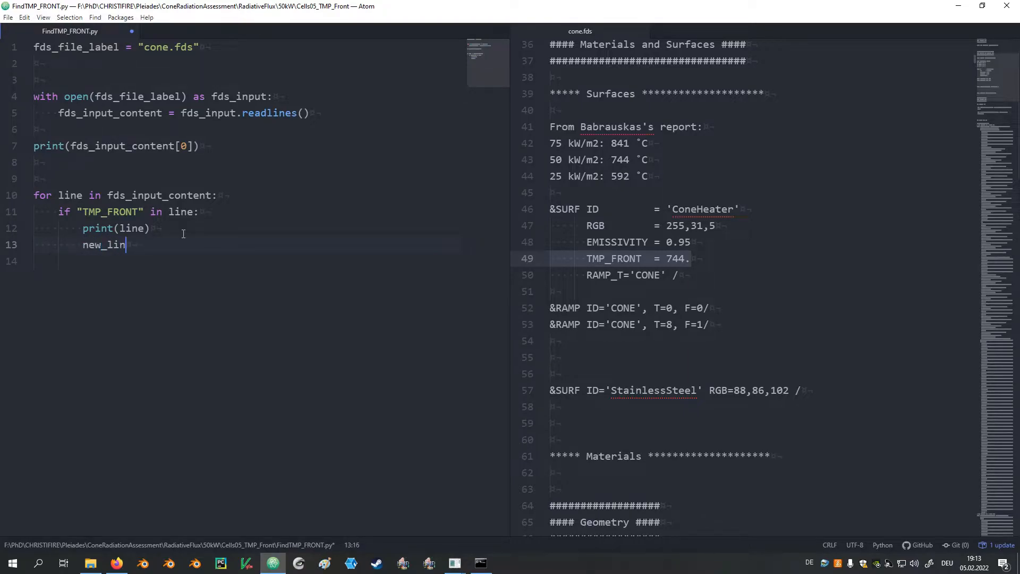
text(e = "      TMP_FRONT  = 744.)
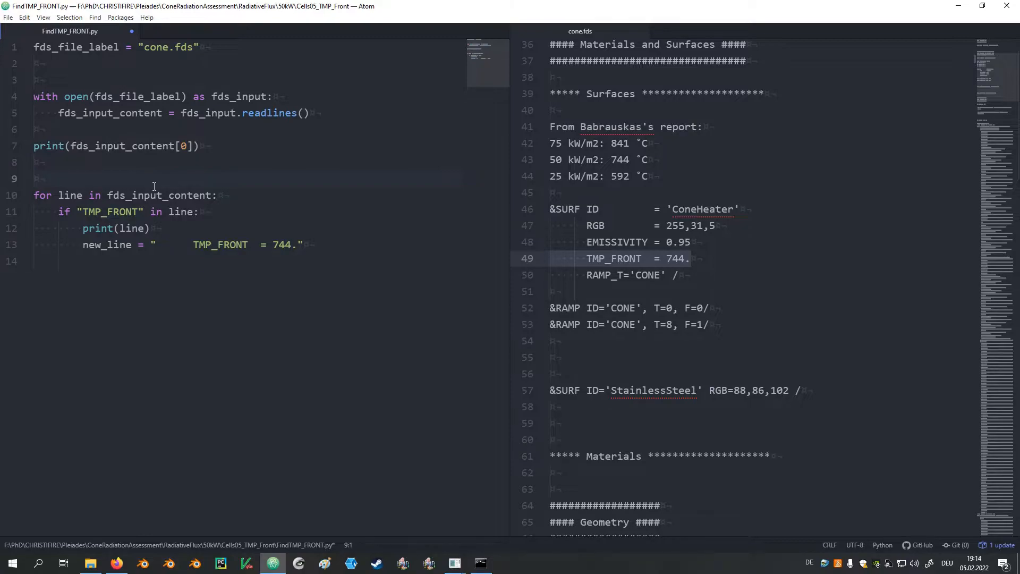
click(34, 178)
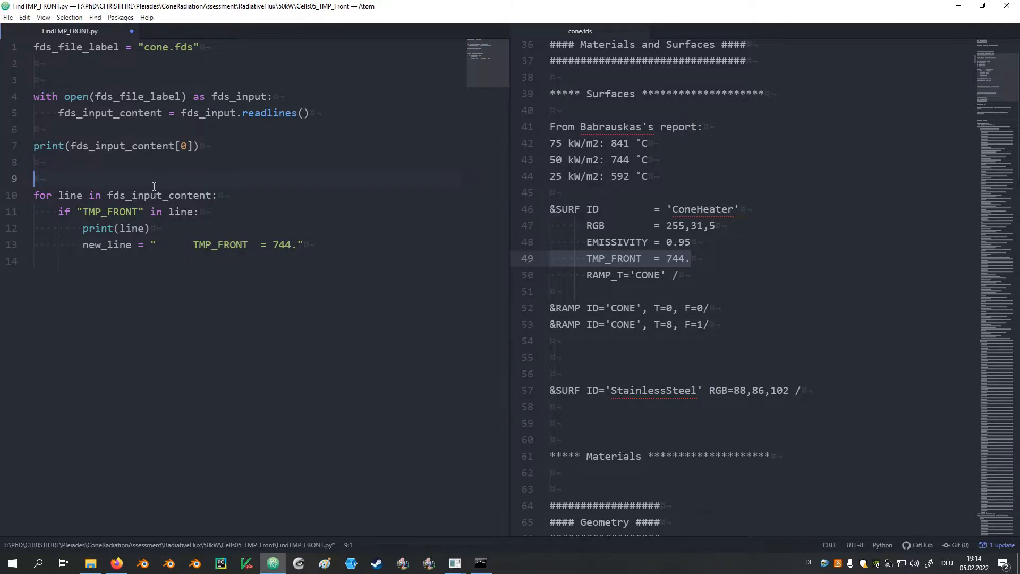
text(new_va)
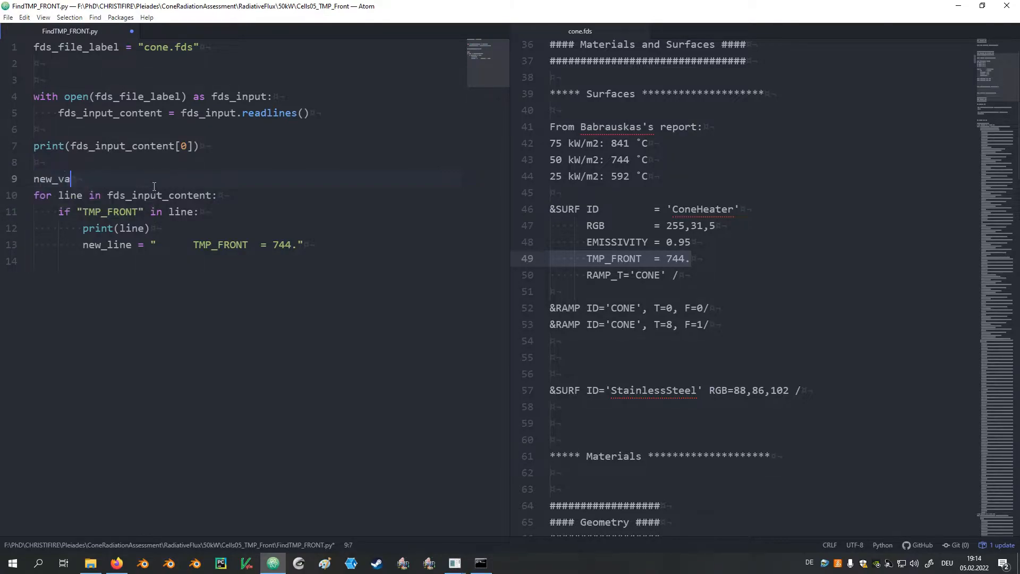
text(lue =)
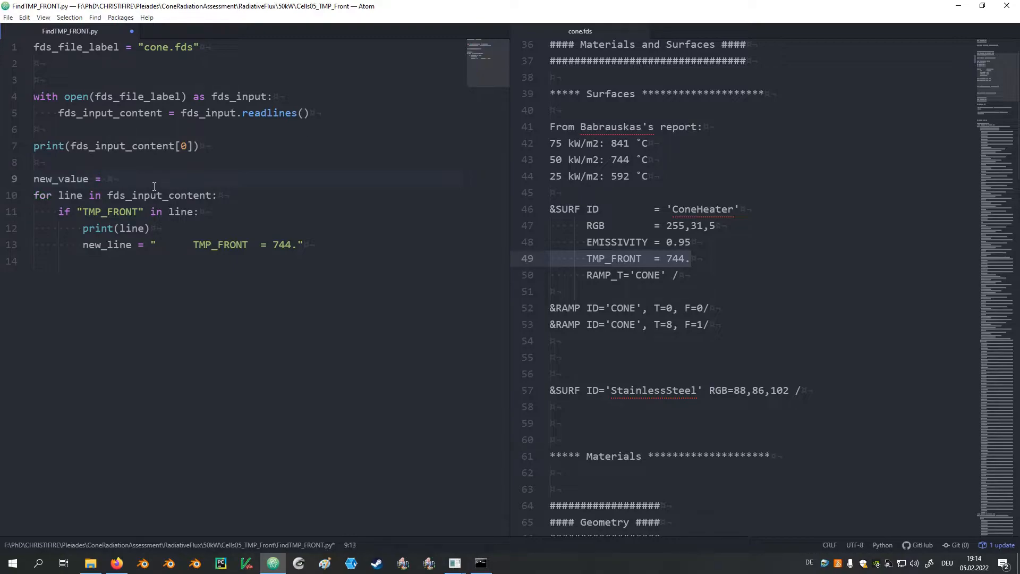
text(80)
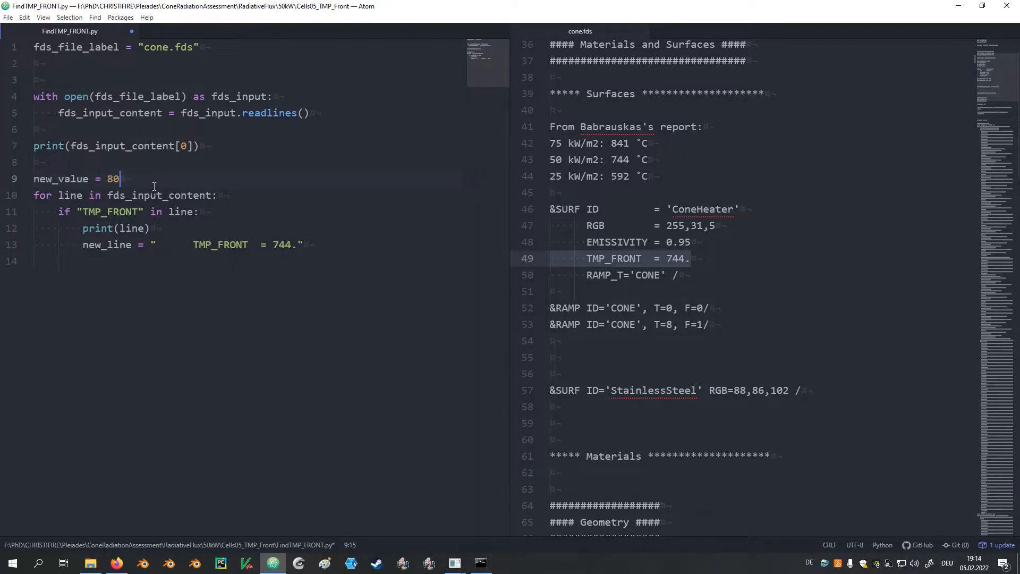
text(0)
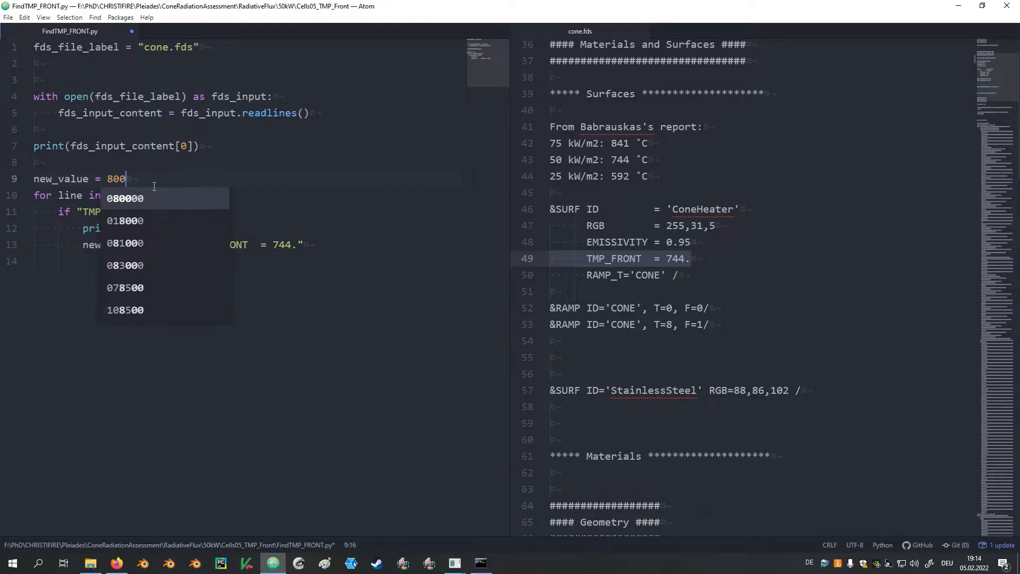
text(.0)
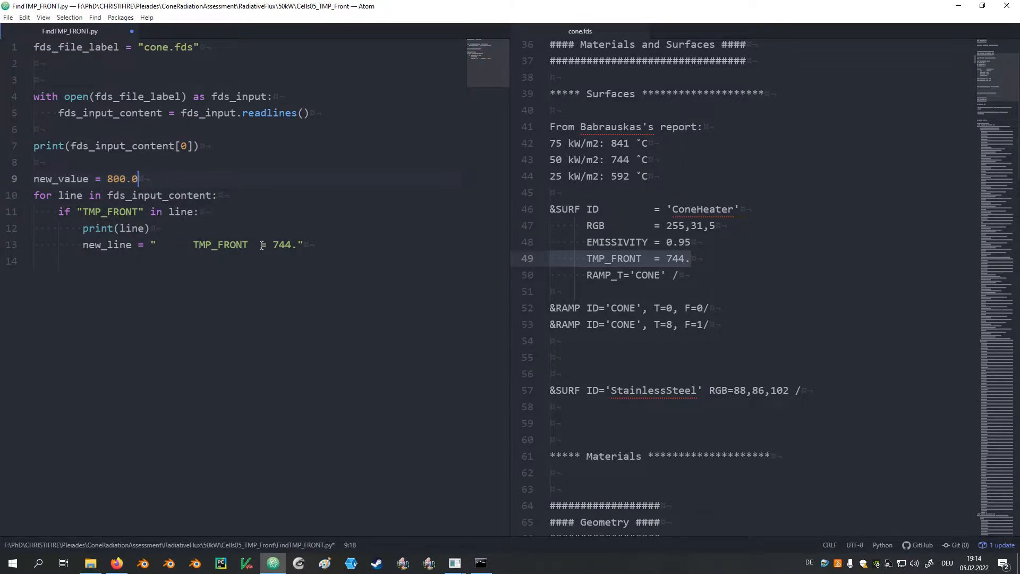
- Make new_line an f-string inserting {new_value} in place of 744, and add print(new_line)
double_click(282, 244)
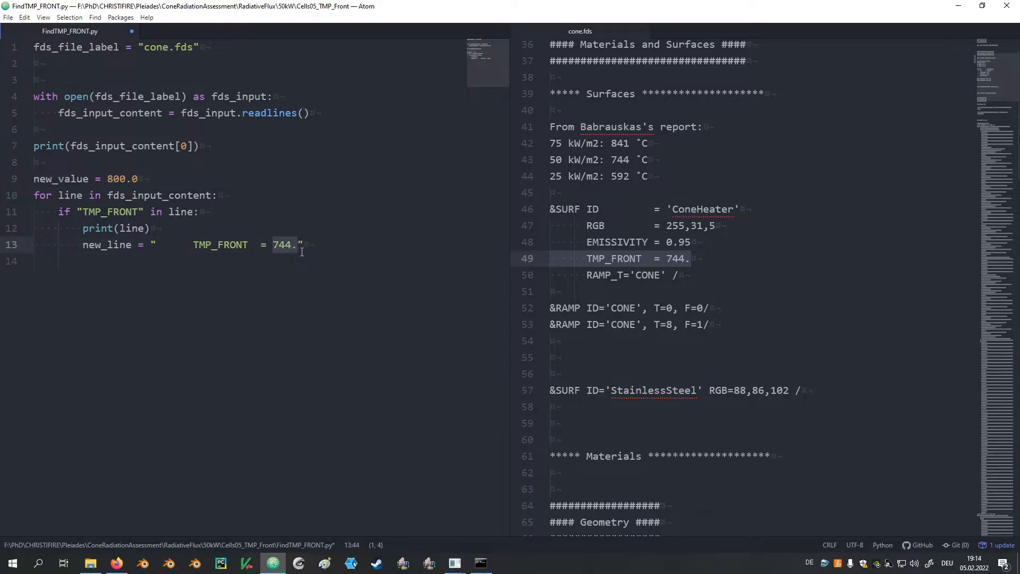
click(65, 179)
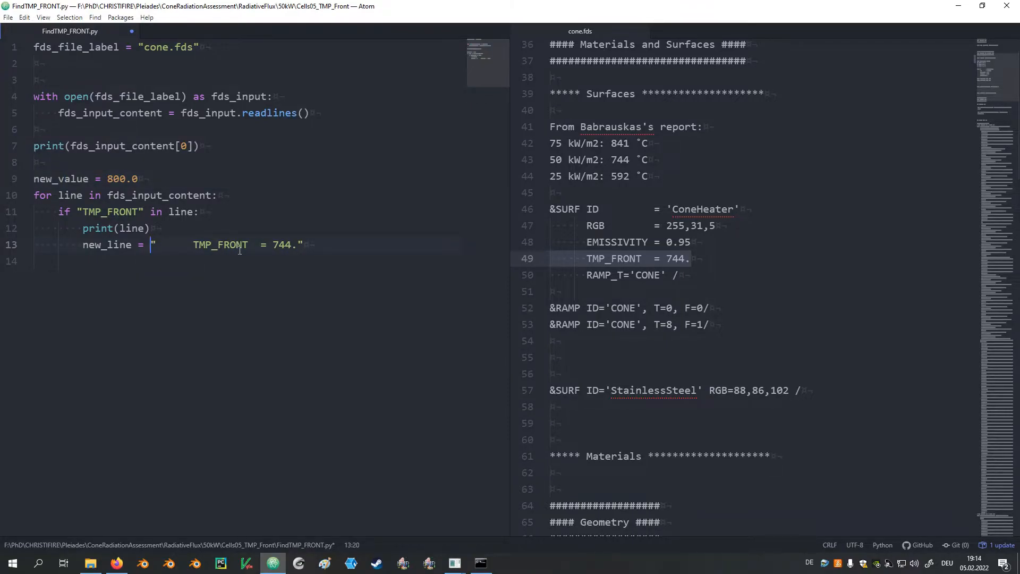
text(f)
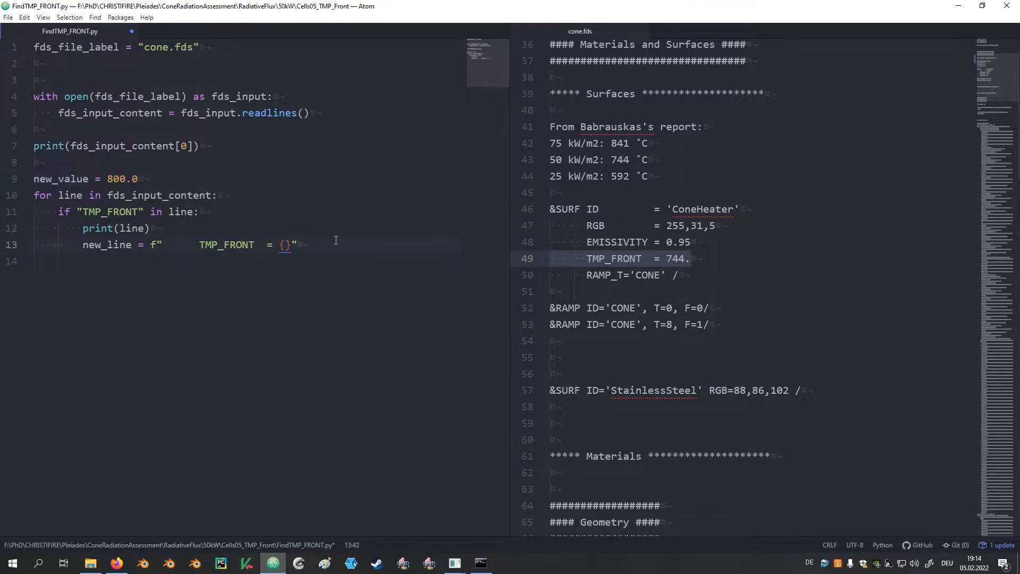
text(new_value)
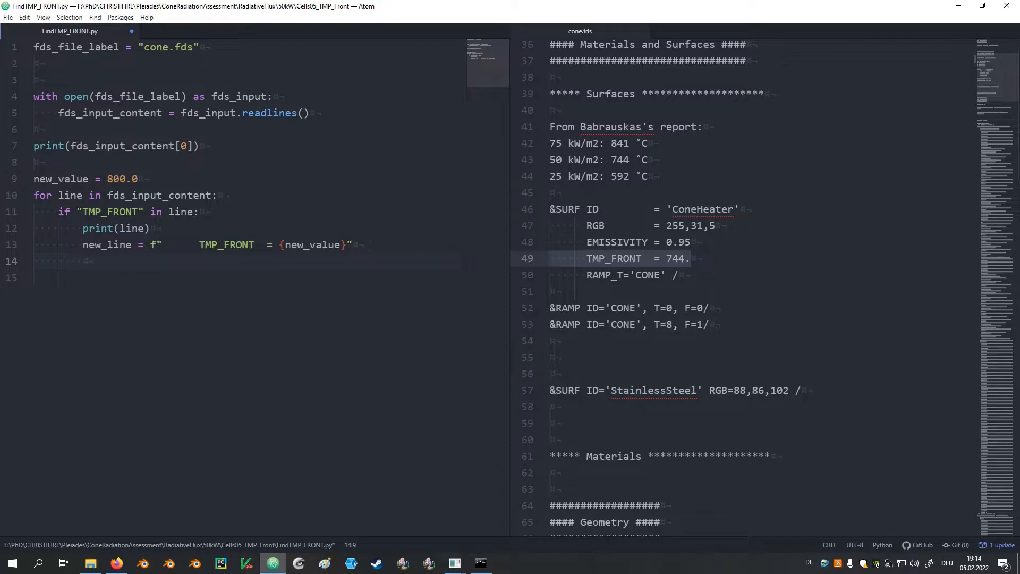
text(print())
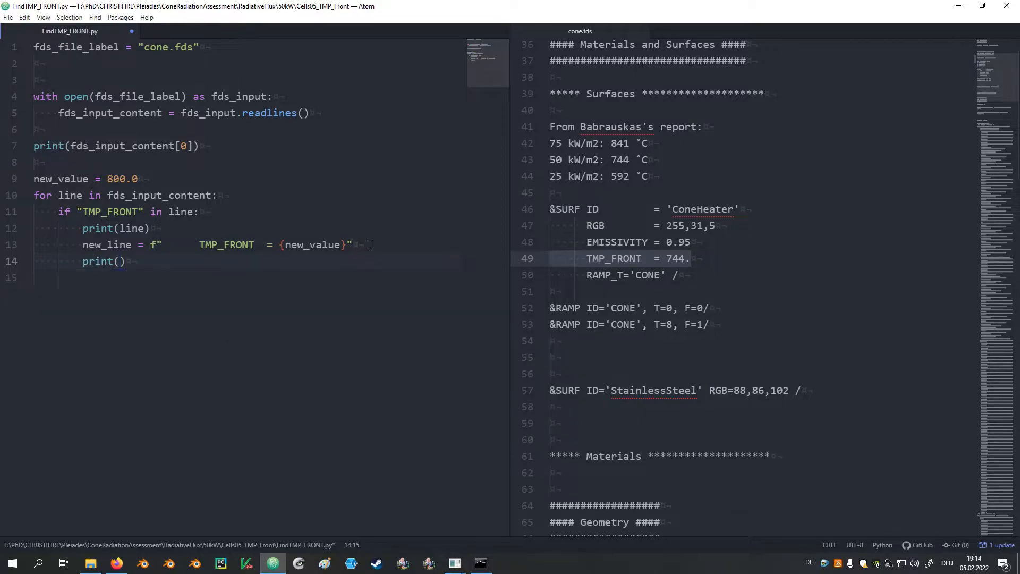
click(132, 244)
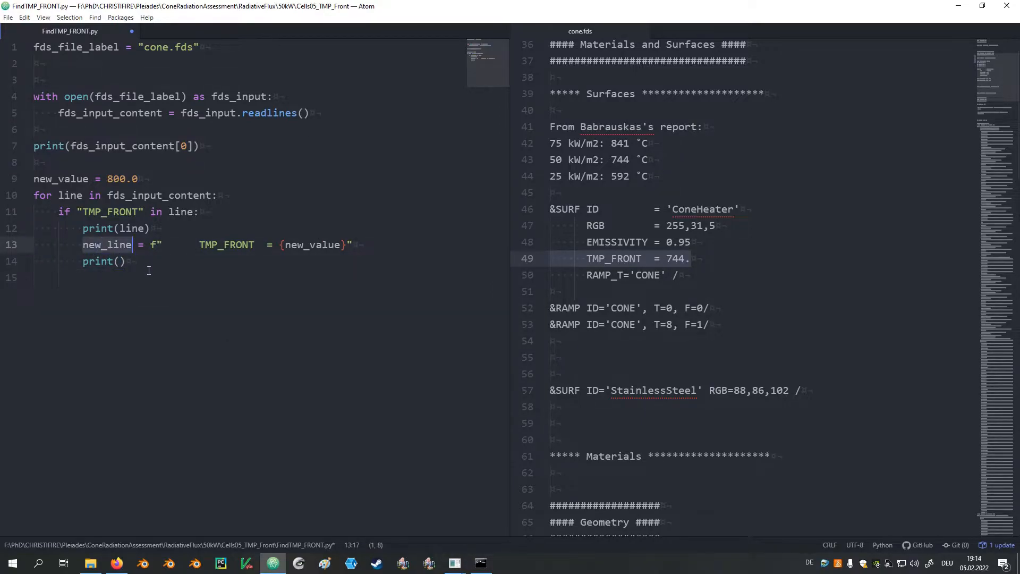
text(new_line)
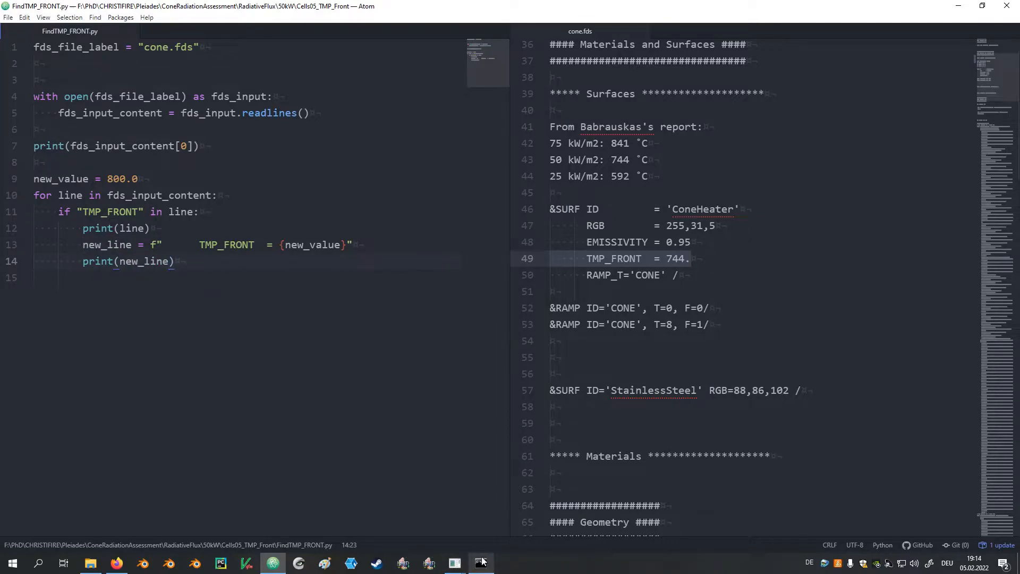
- Rerun the script in the terminal to see the 744. and 800.0 lines printed, then return to Atom
click(480, 563)
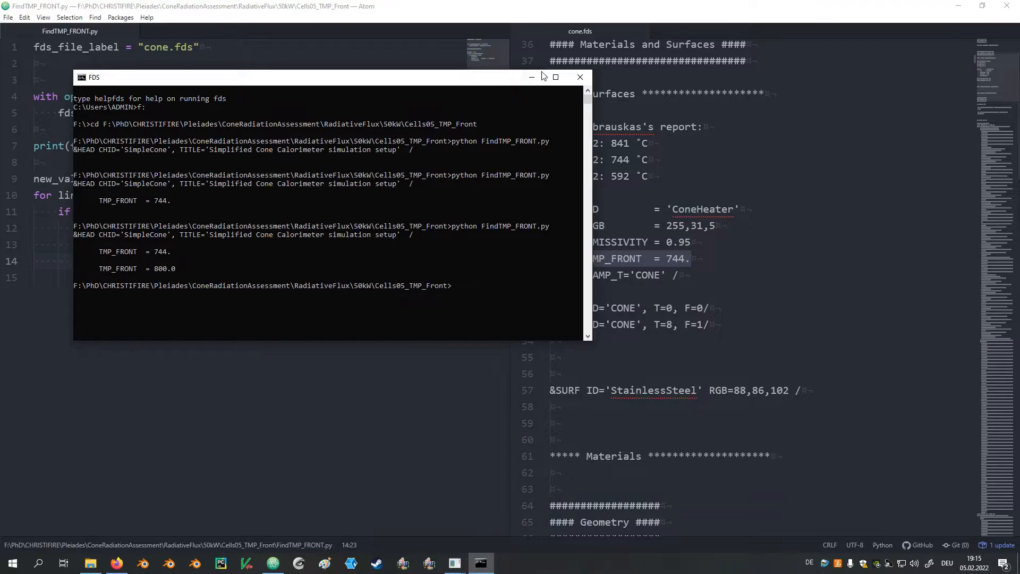
click(578, 76)
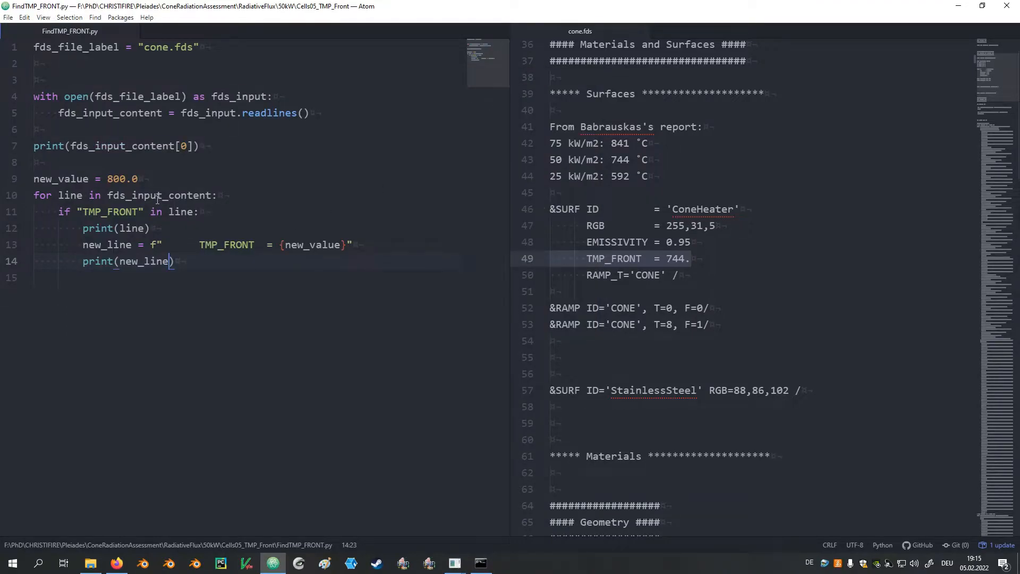
- Change the loop to line_id, line in enumerate(...) and assign fds_input_content[line_id] = new_line in the if block
double_click(160, 196)
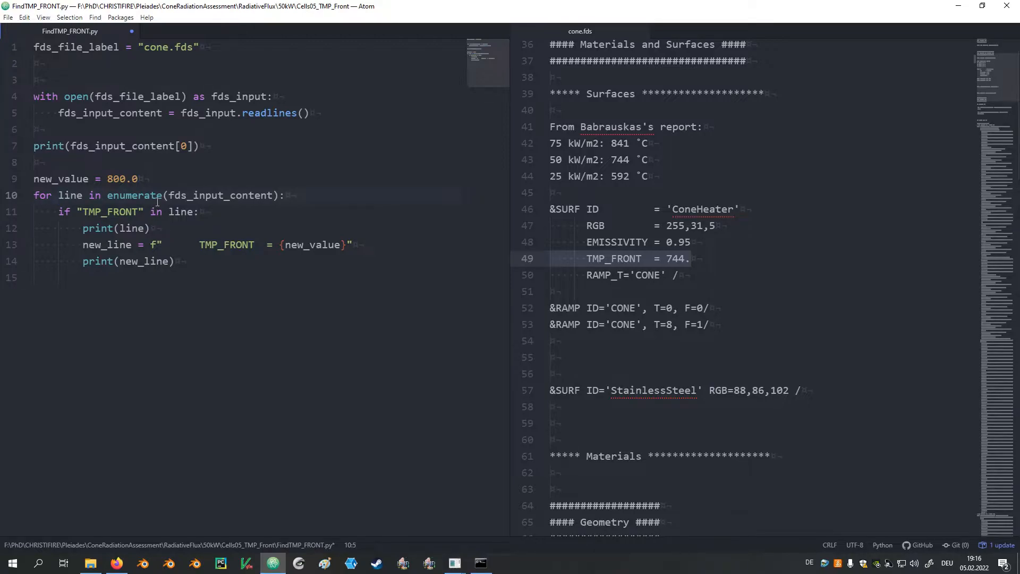
text(line_id,)
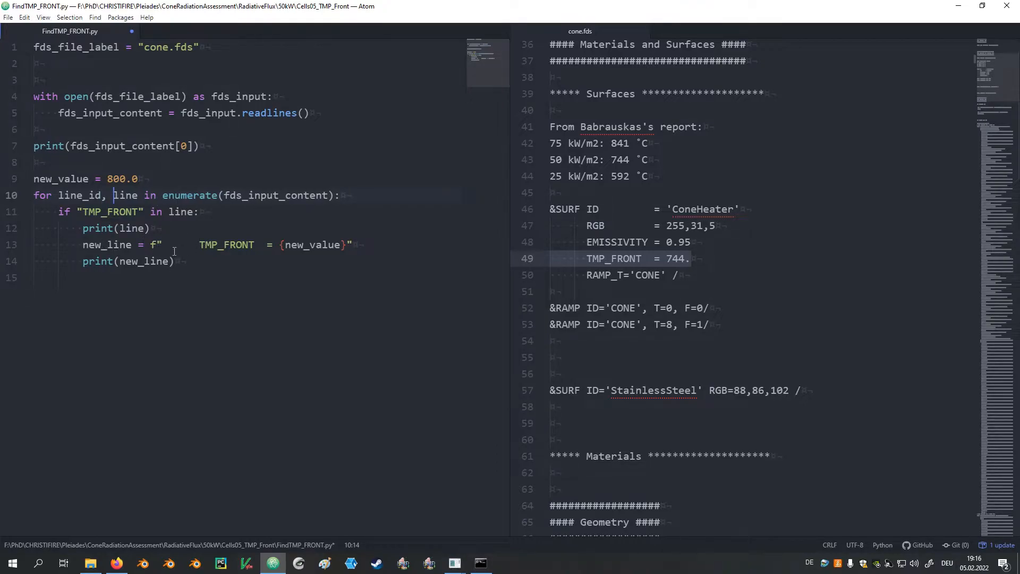
double_click(226, 245)
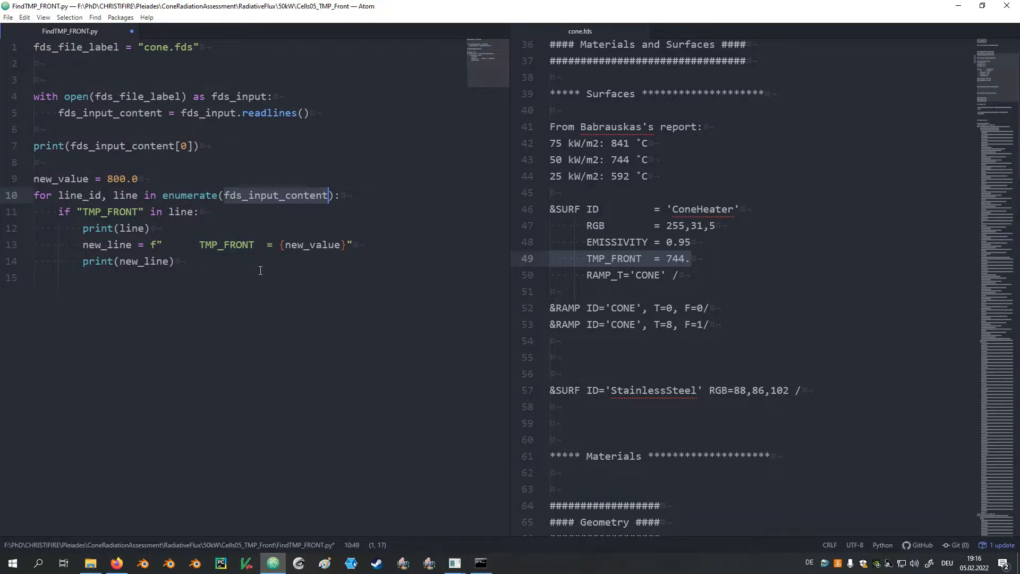
text(fds_input_content)
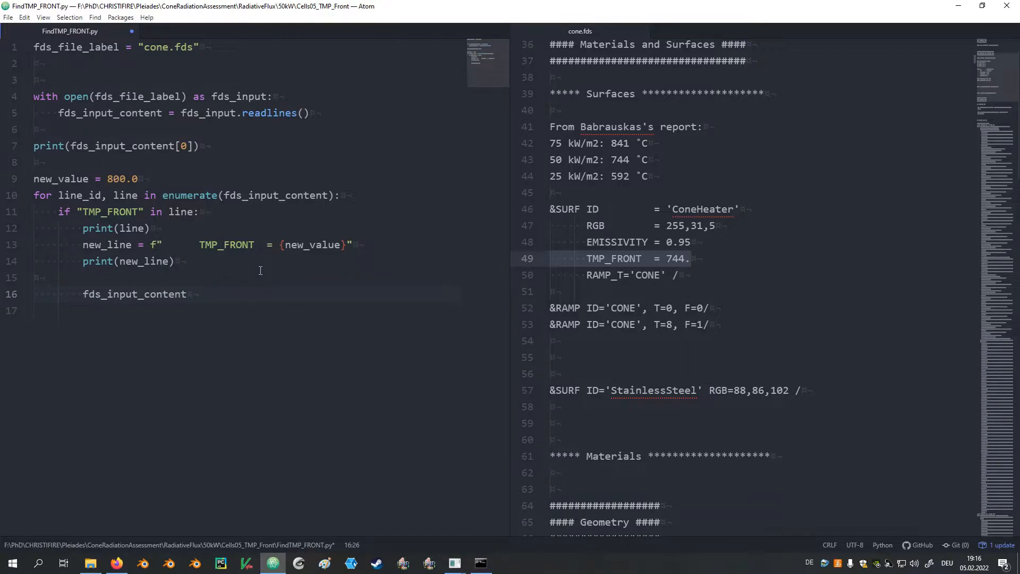
text([])
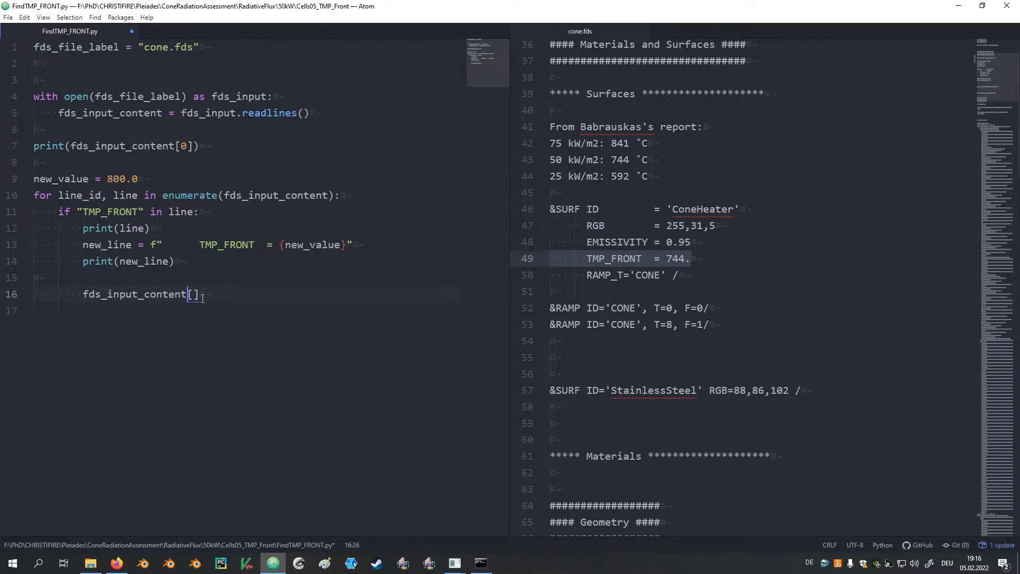
text(line_id] =)
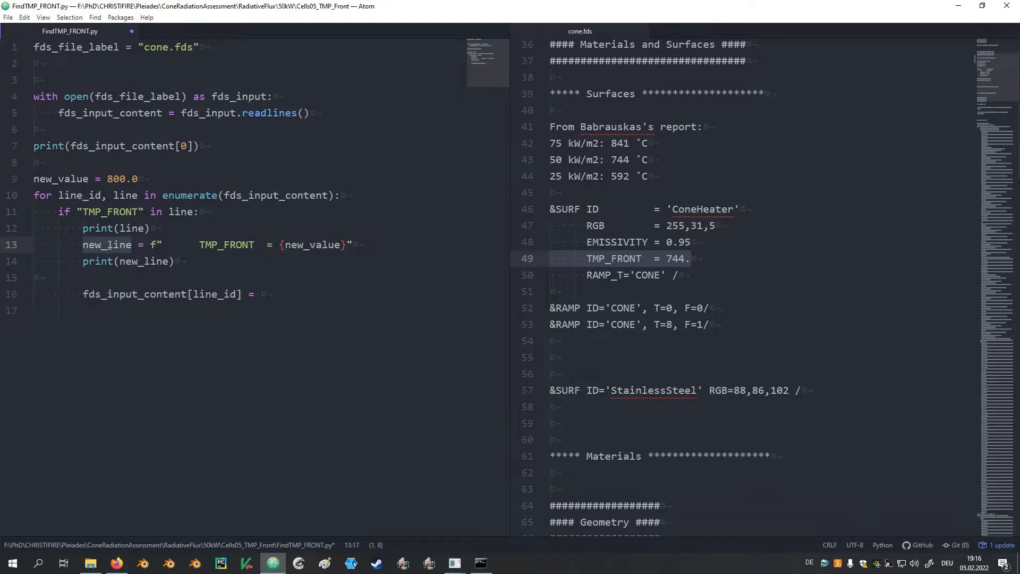
text(new_line)
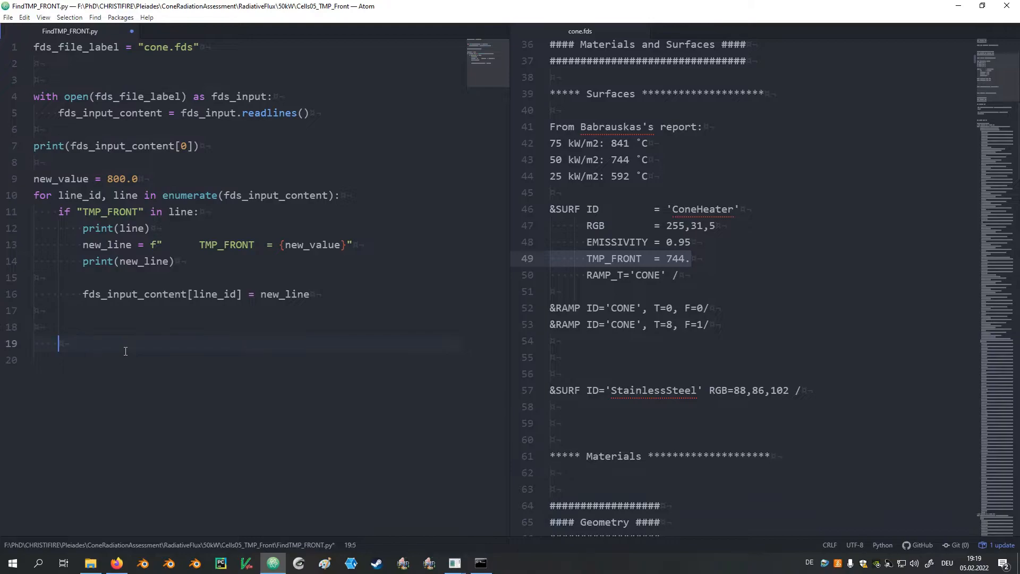
- Write the header with open(fds_file_label, "w") as new_fds_file:
text(w)
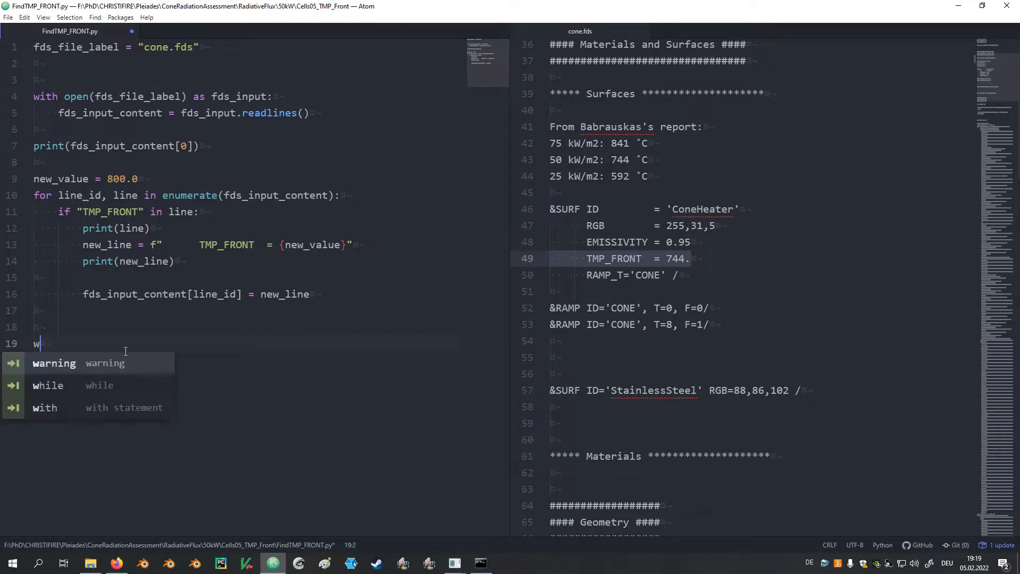
text(ith op)
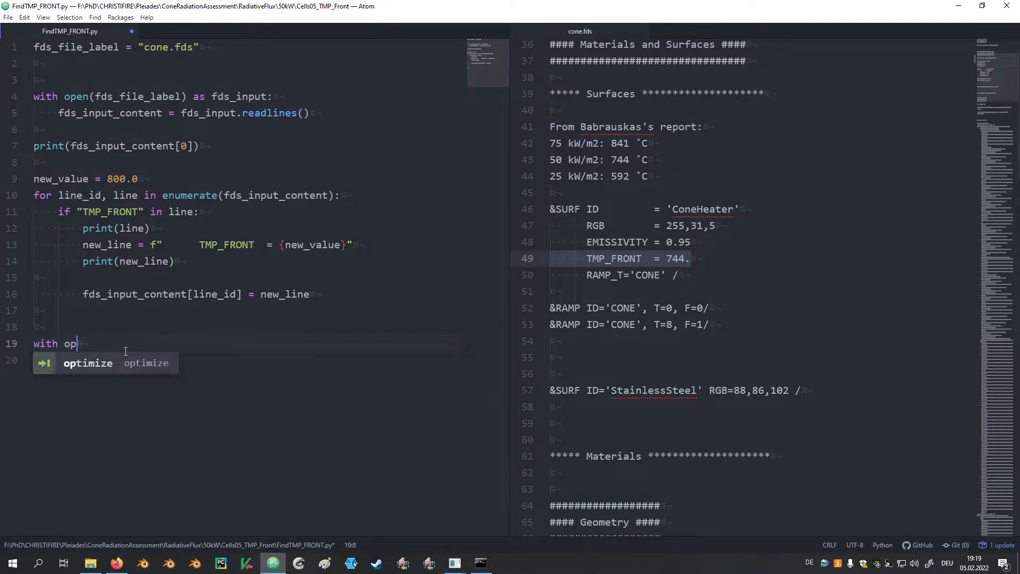
text(en())
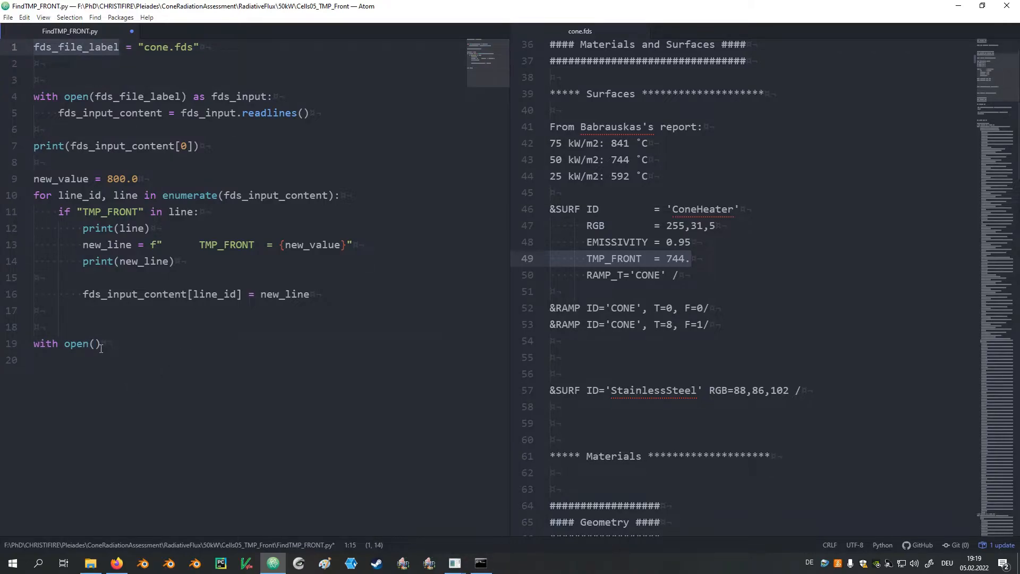
text(fds_file_label,)
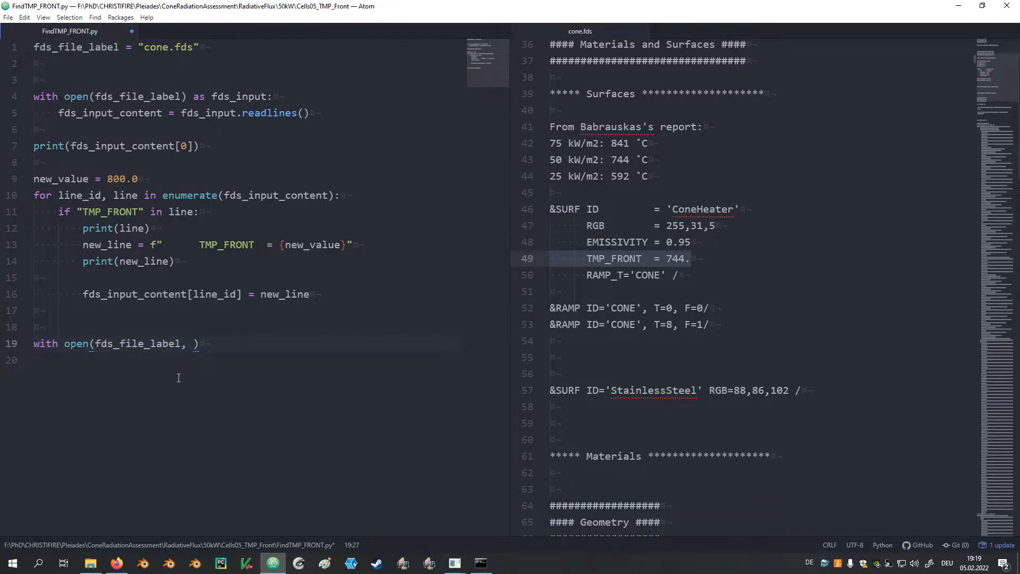
text("w")
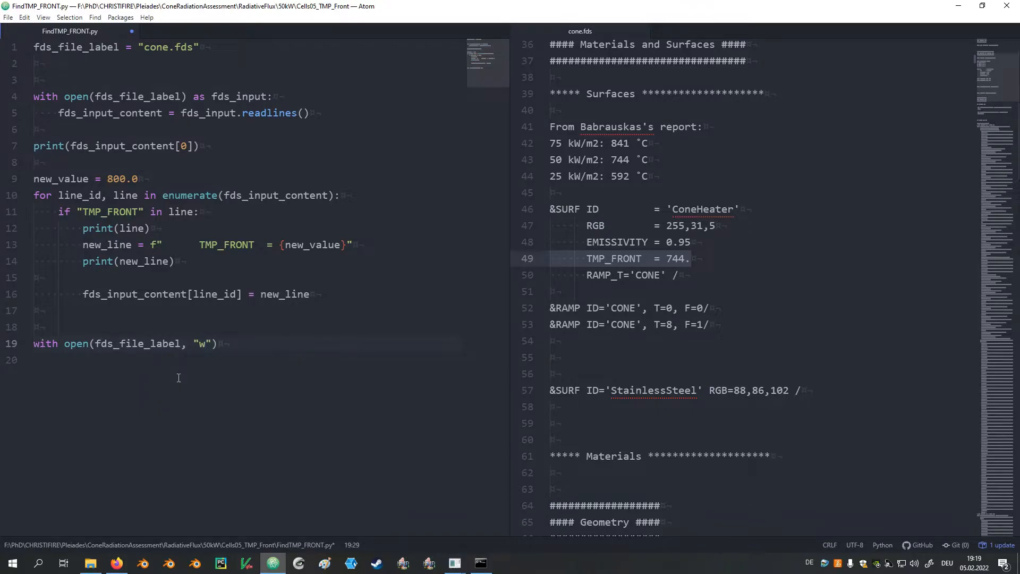
text(as)
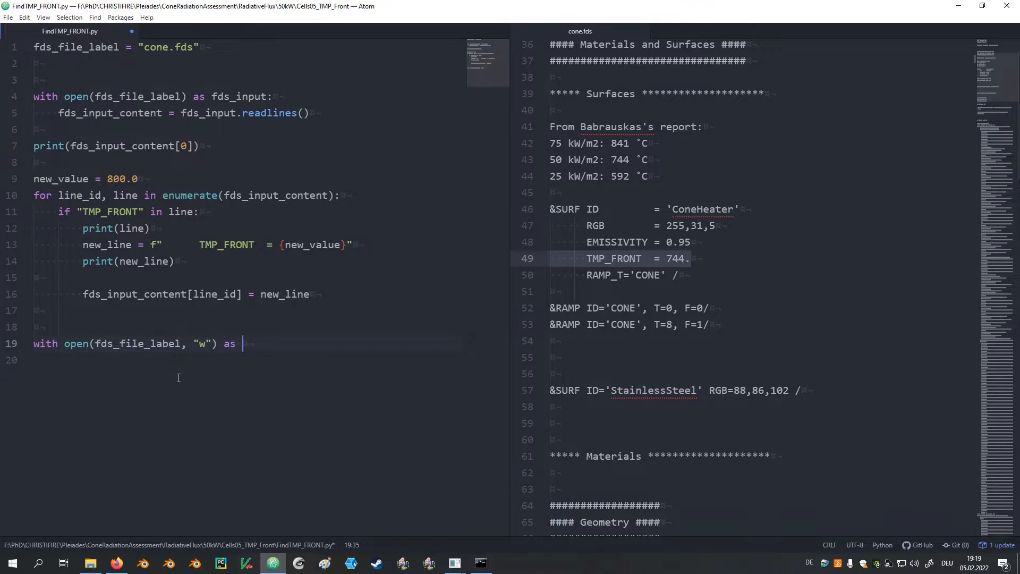
text(new_fds_f)
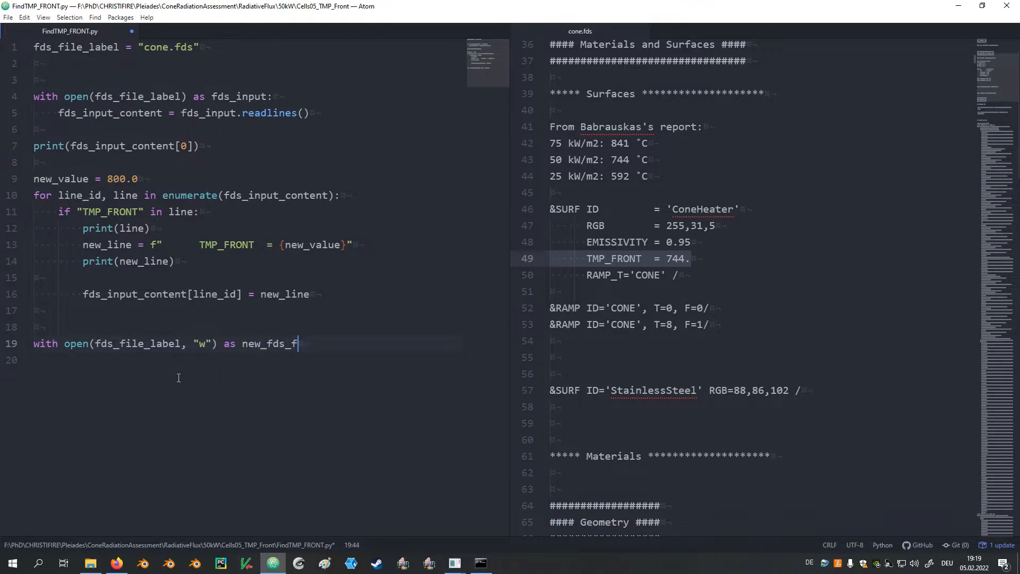
text(i)
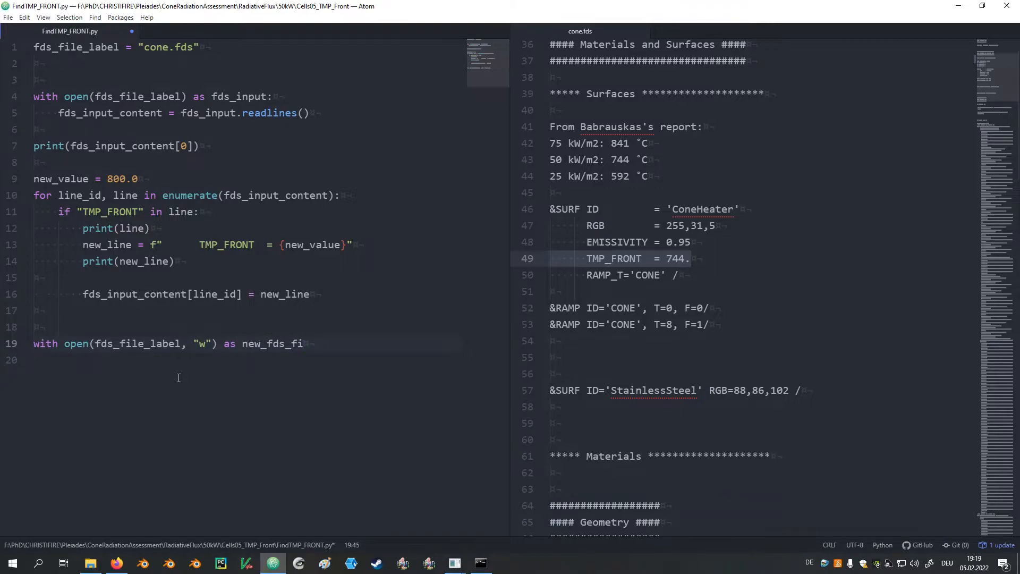
text(le:)
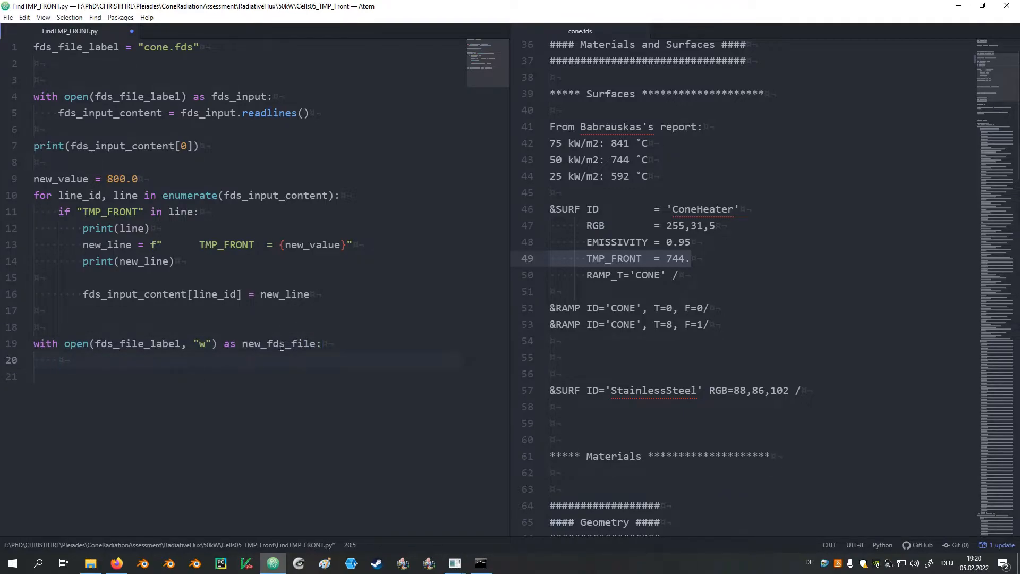
- Add new_fds_file.writelines(fds_input_content) to write the modified lines back to cone.fds
text(new_fds_file)
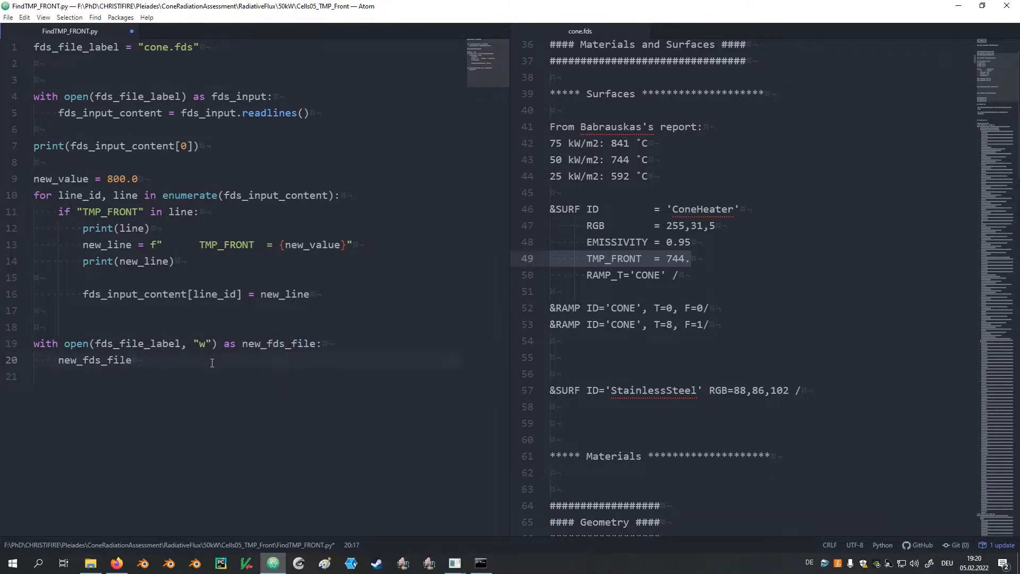
text(.readli)
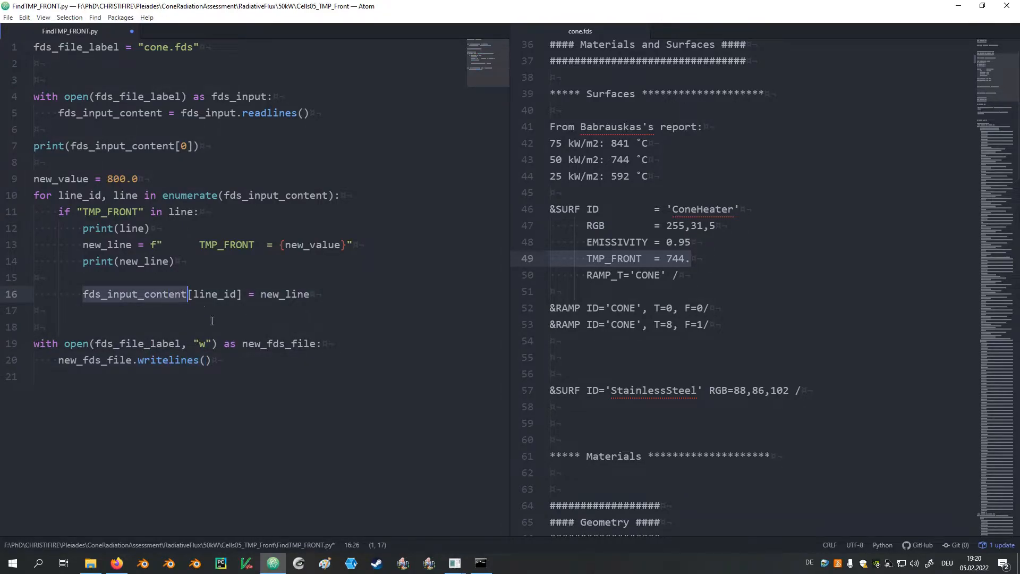
text(fds_input_content)
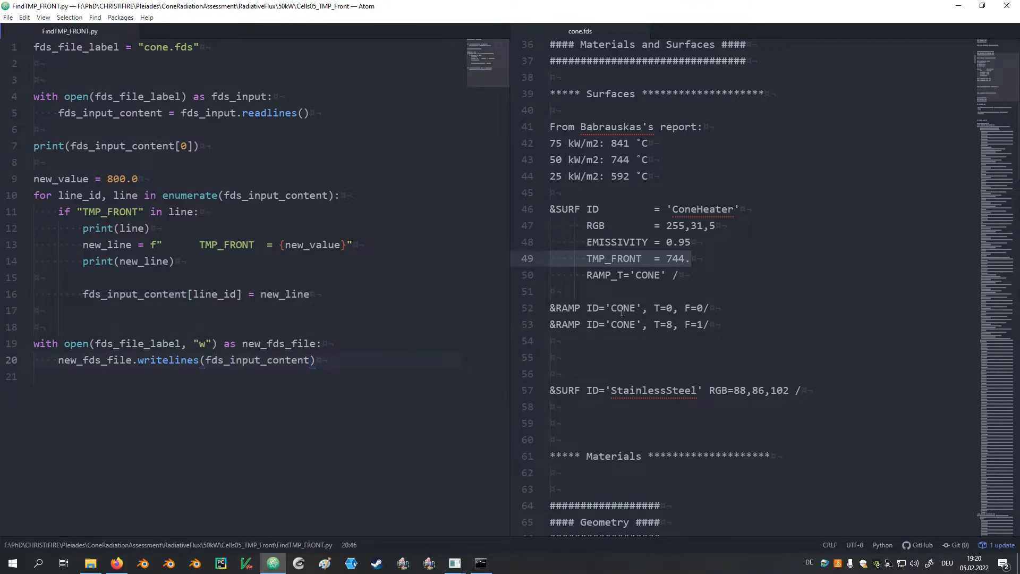
click(693, 258)
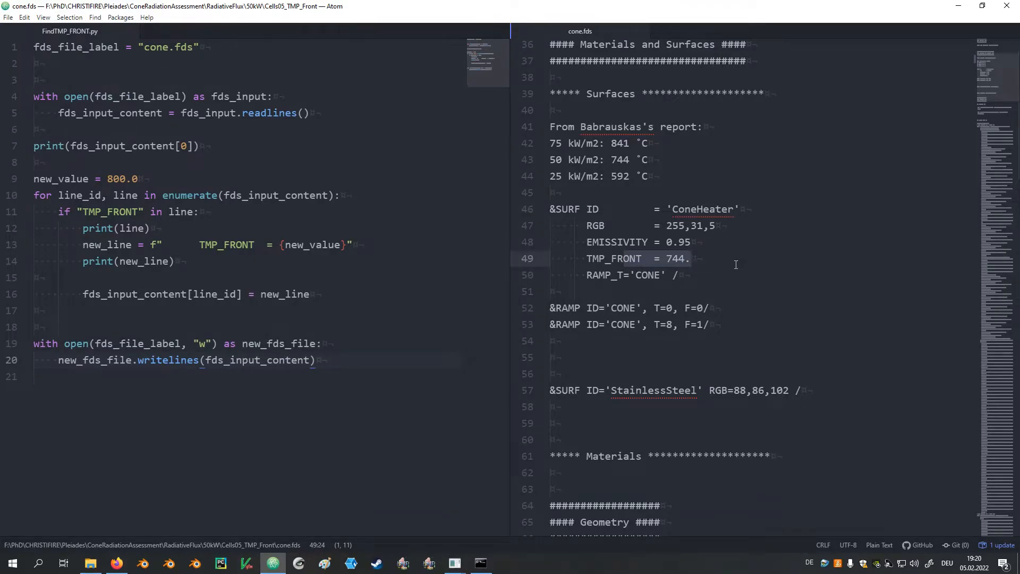
- Rerun the script, then end the TMP_FRONT replacement f-string with a \n line break
click(480, 564)
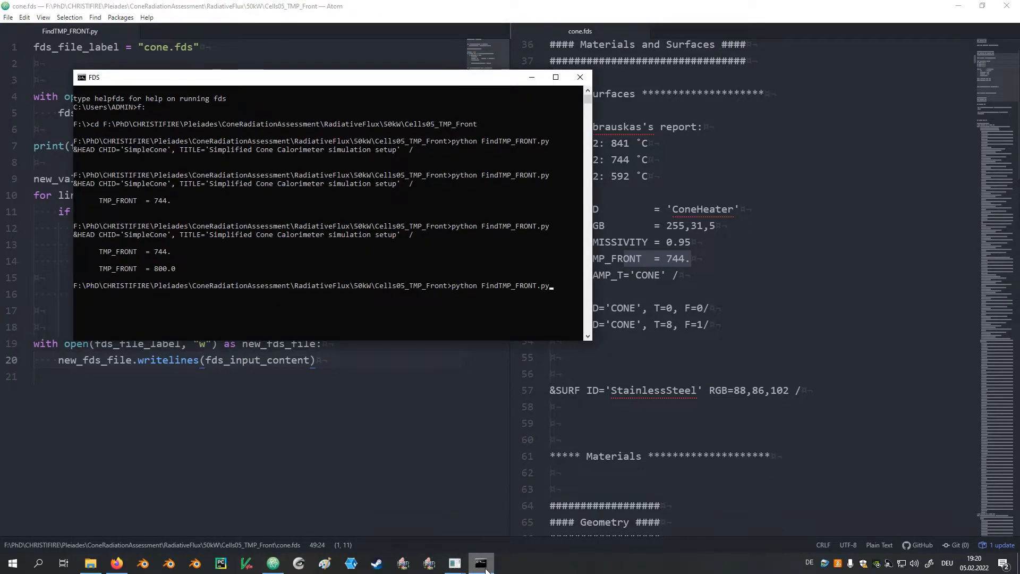
key(enter)
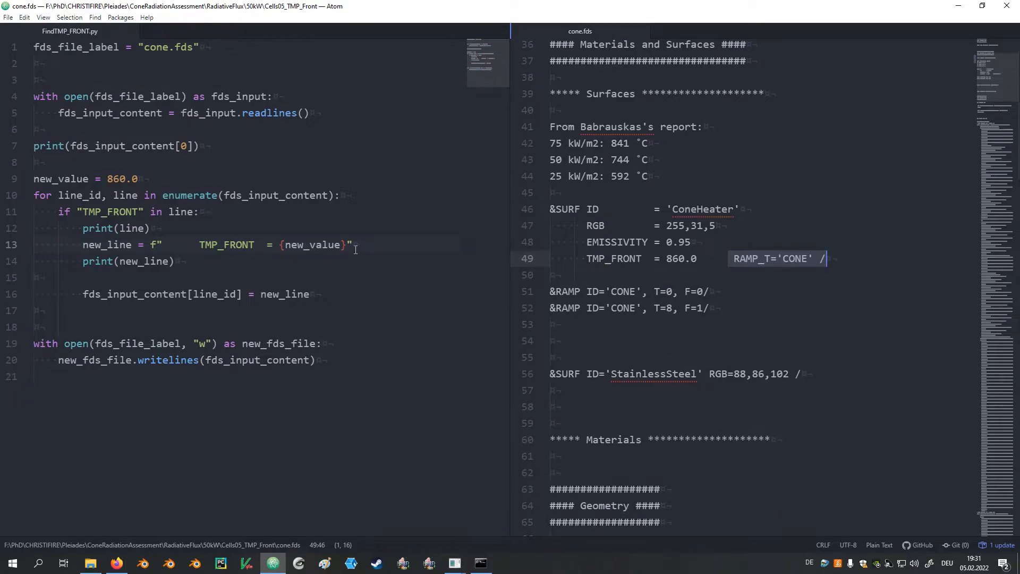
click(349, 244)
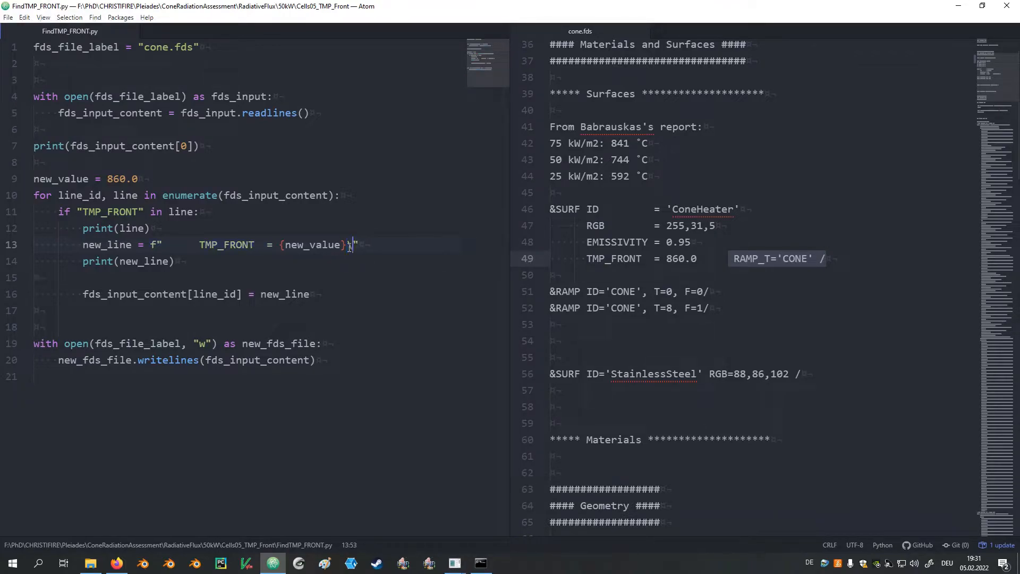
text(\n)
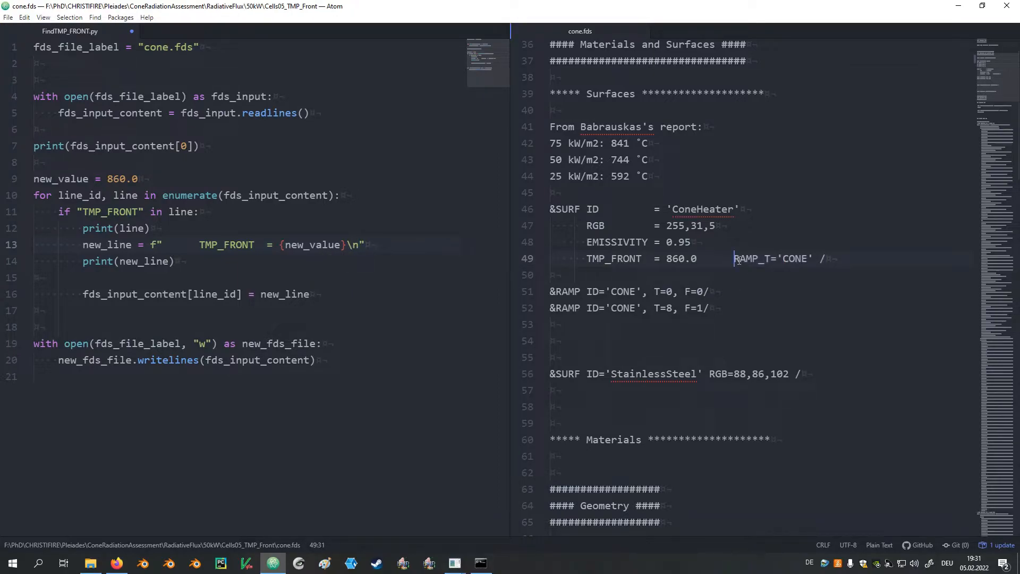
key(enter)
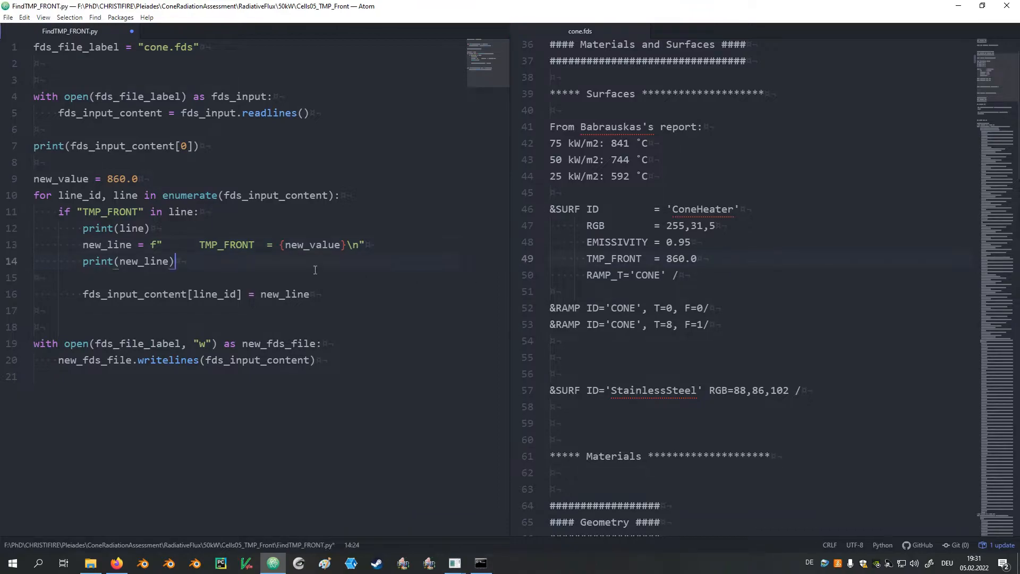
- Set new_value to 42.0, rerun, and confirm cone.fds shows TMP_FRONT = 42.0
click(480, 563)
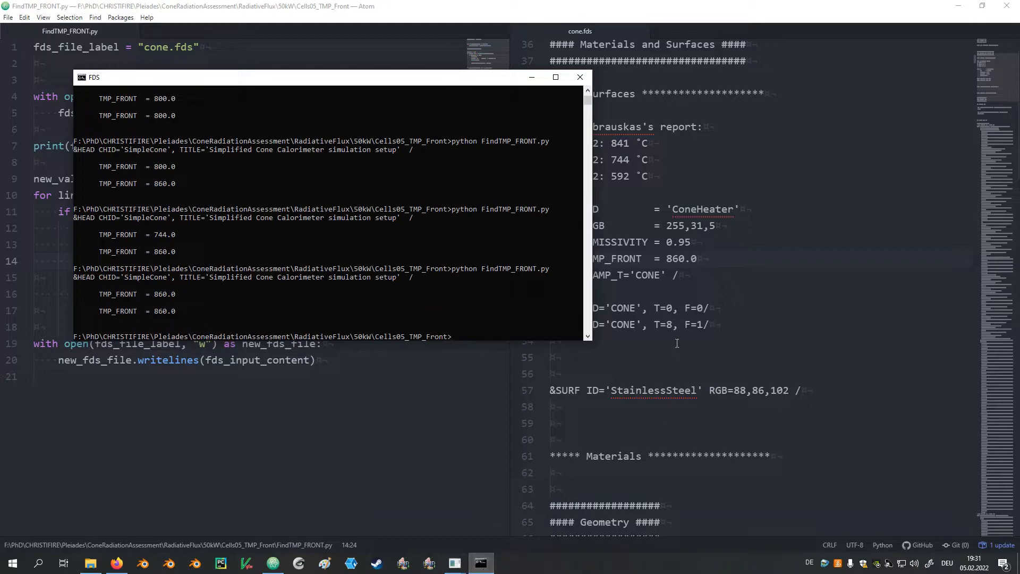
click(578, 77)
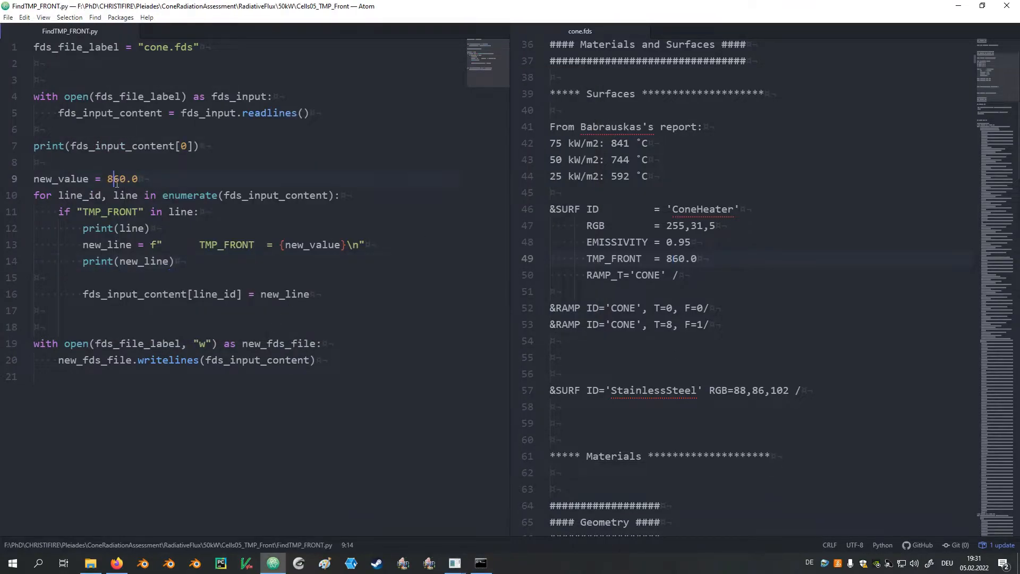
text(42.0)
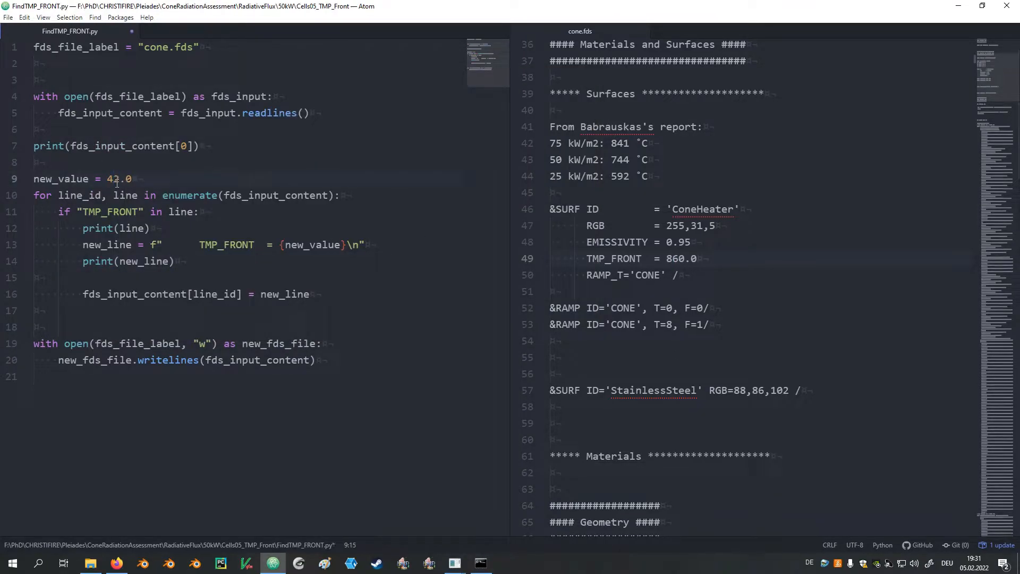
click(480, 563)
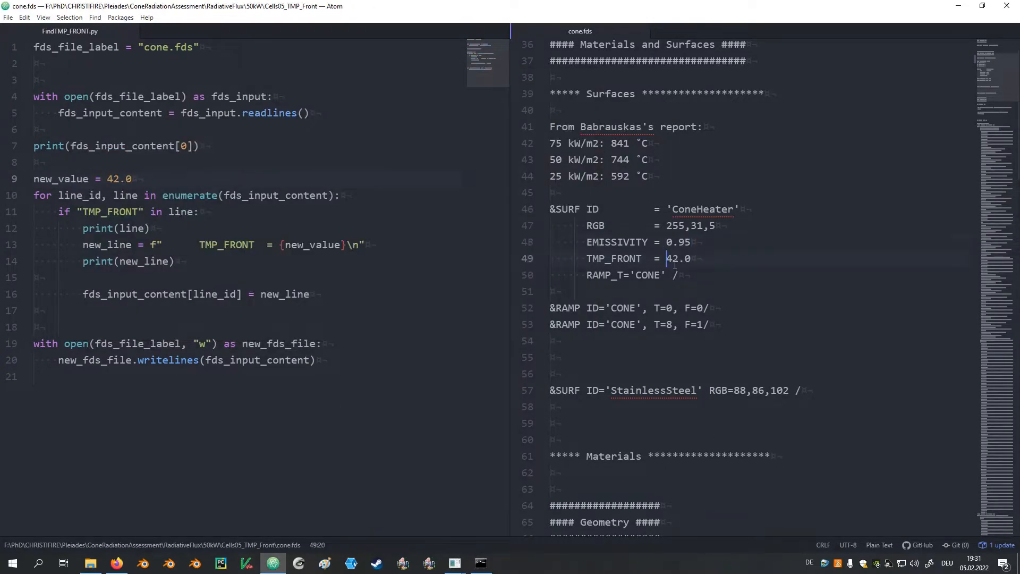
click(647, 274)
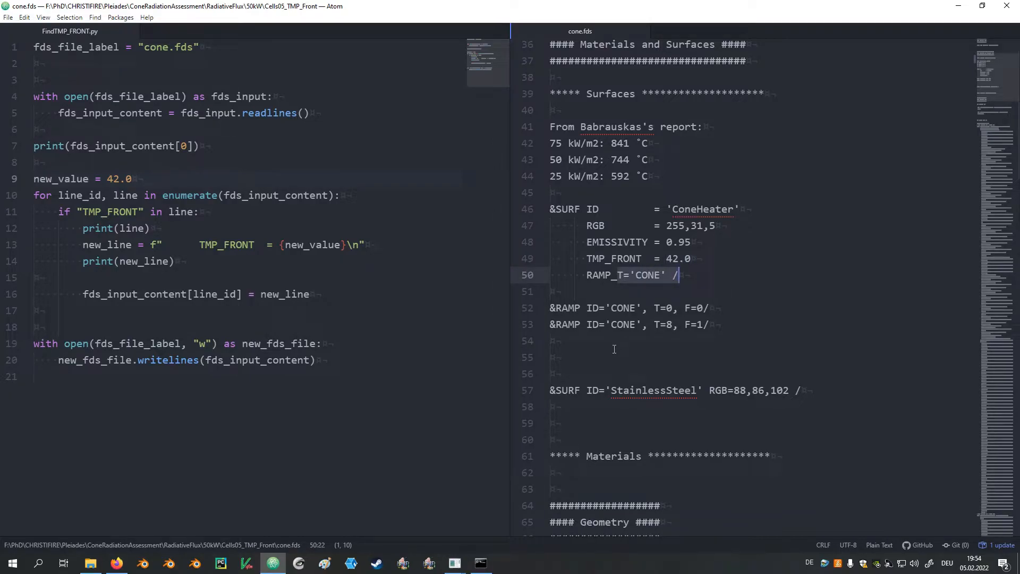
- Launch `fds cone.fds` in the terminal and abort it after a few time steps
click(480, 564)
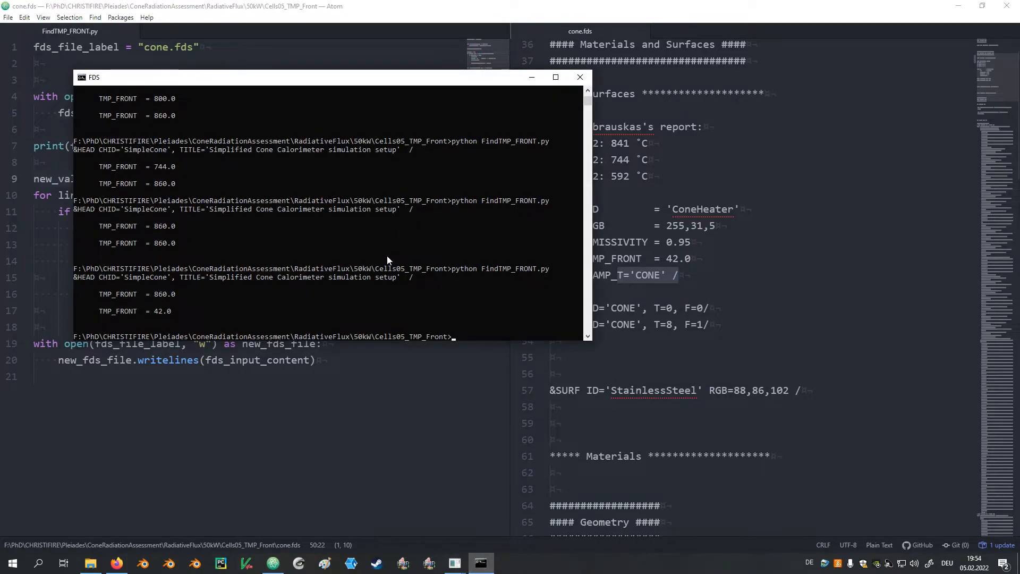
text(fds cone.fds)
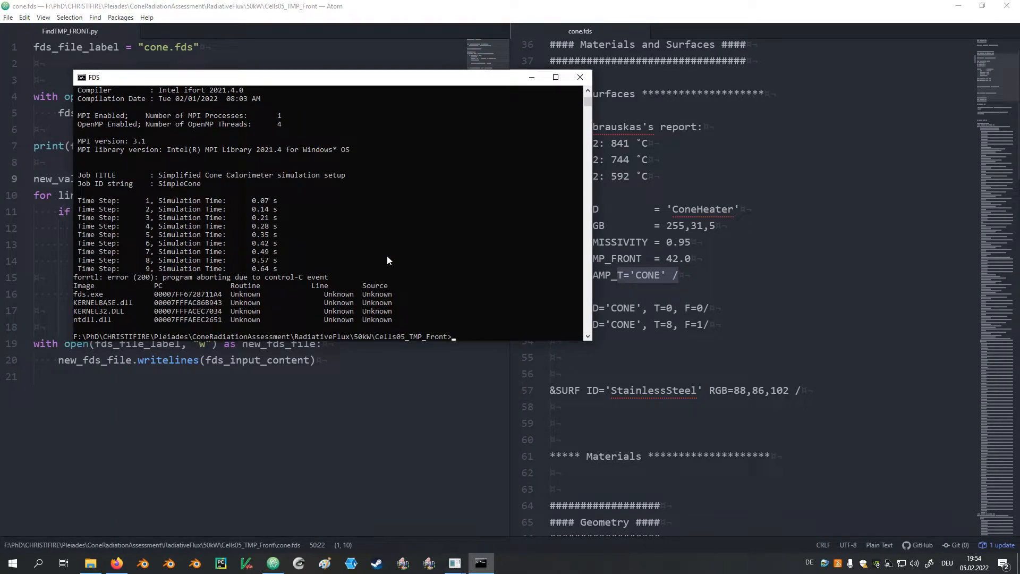
mouse_move(183, 138)
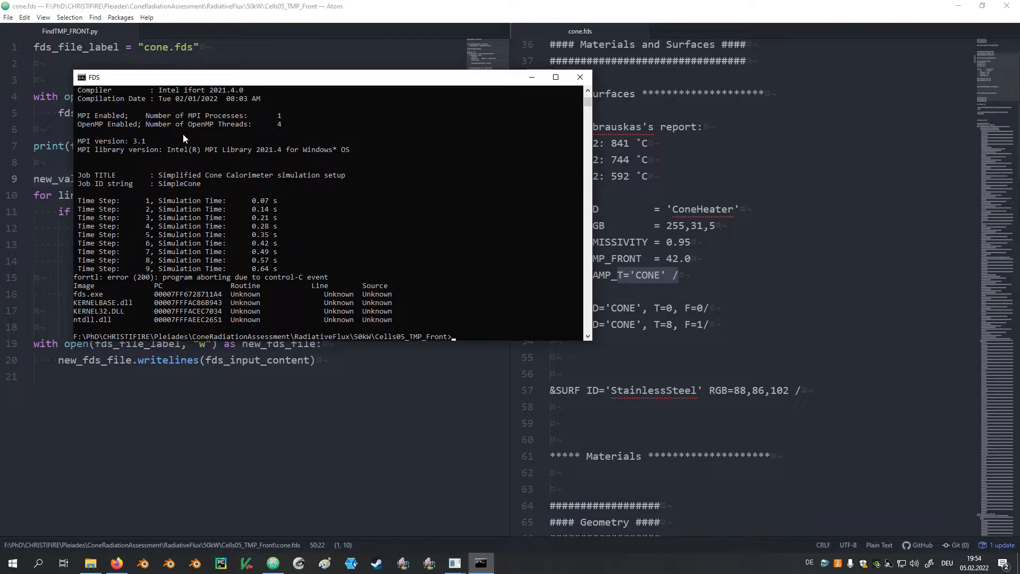
mouse_move(117, 116)
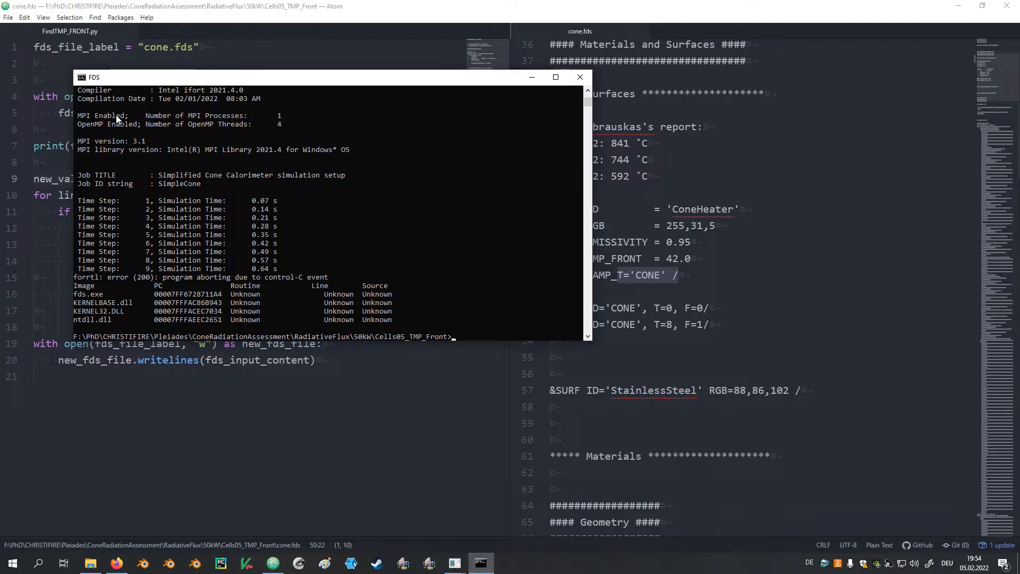
double_click(111, 115)
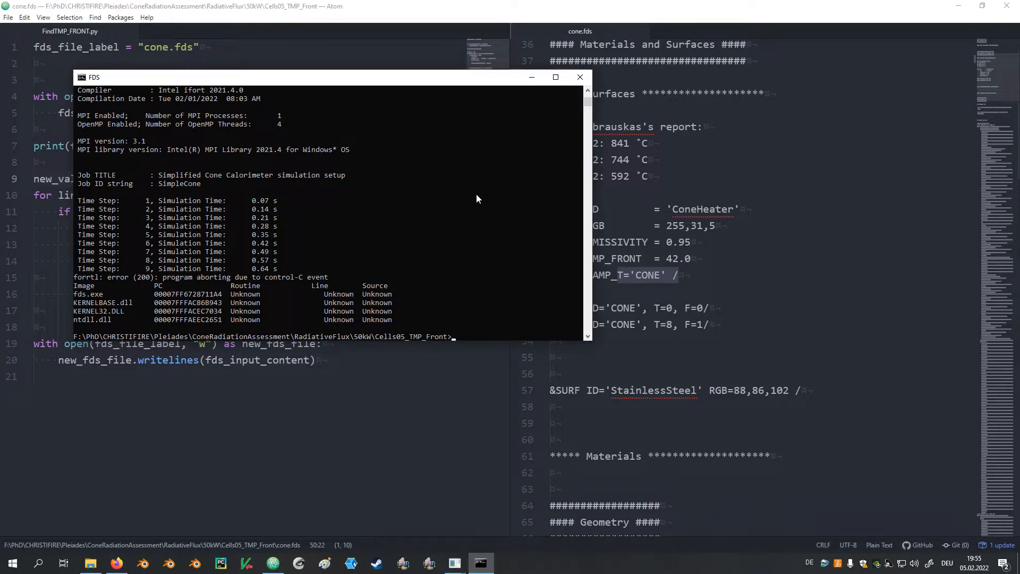
- Launch `fds_local -p 1 -o 1 cone.fds` as a one-process run and abort it
text(f)
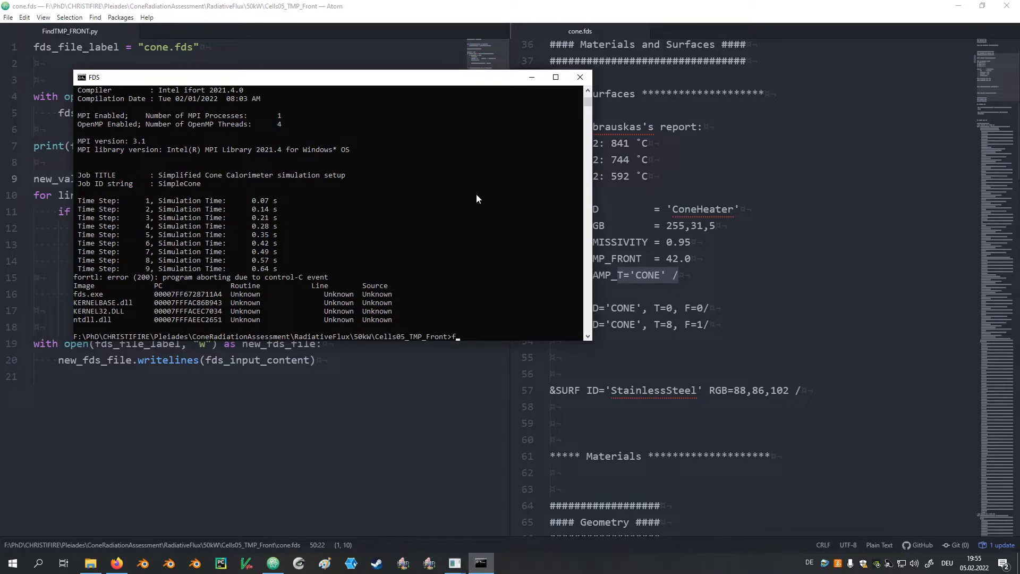
text(fds_loca)
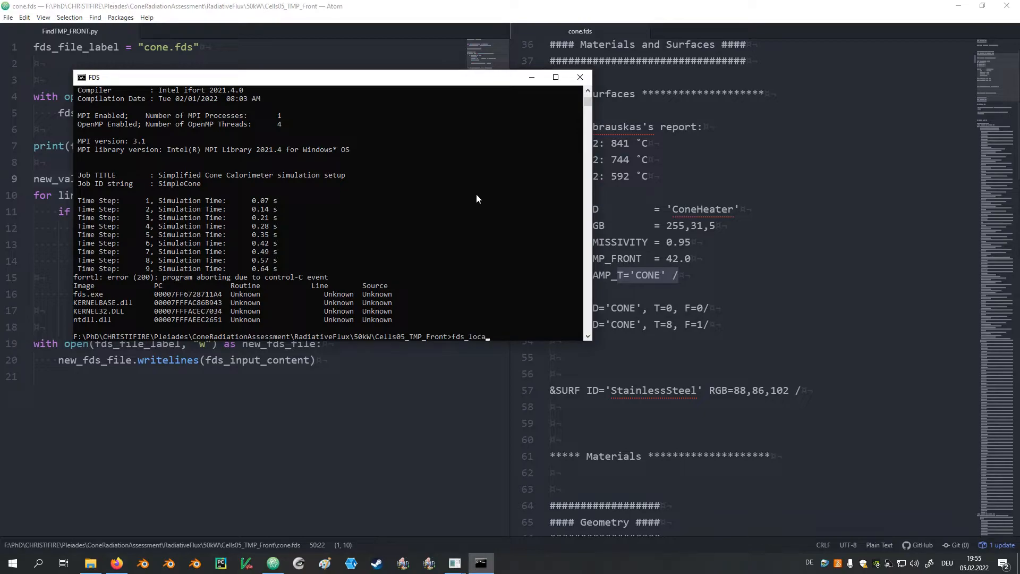
text(l)
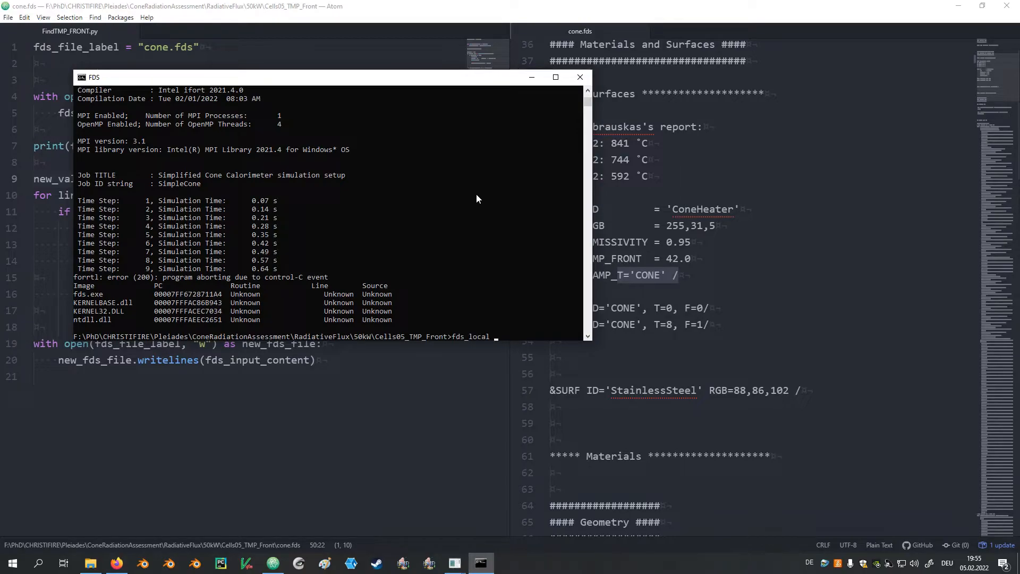
text(-p)
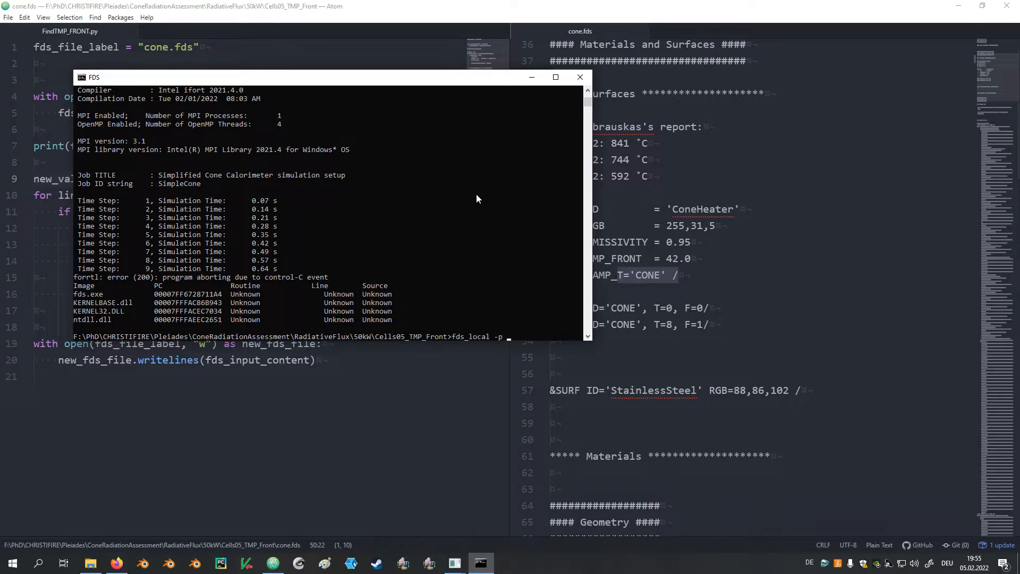
text(1)
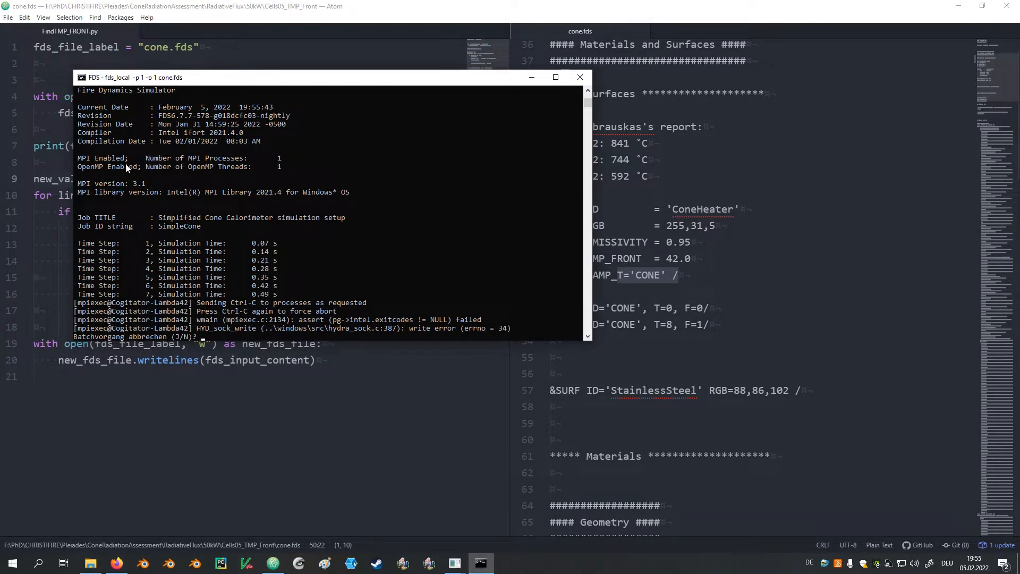
double_click(109, 157)
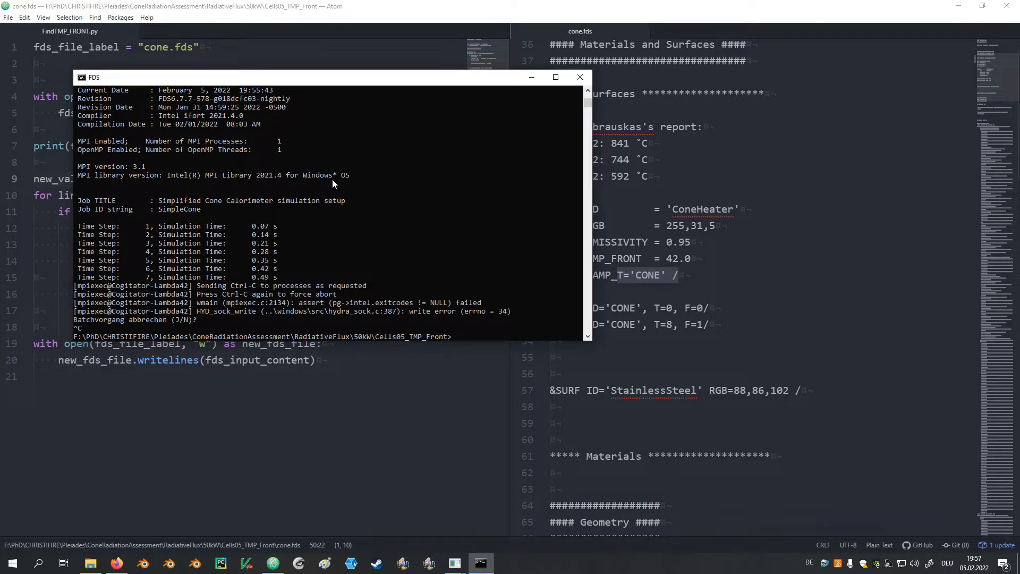
text(fds_local -p 1 -o 1 cone.fds)
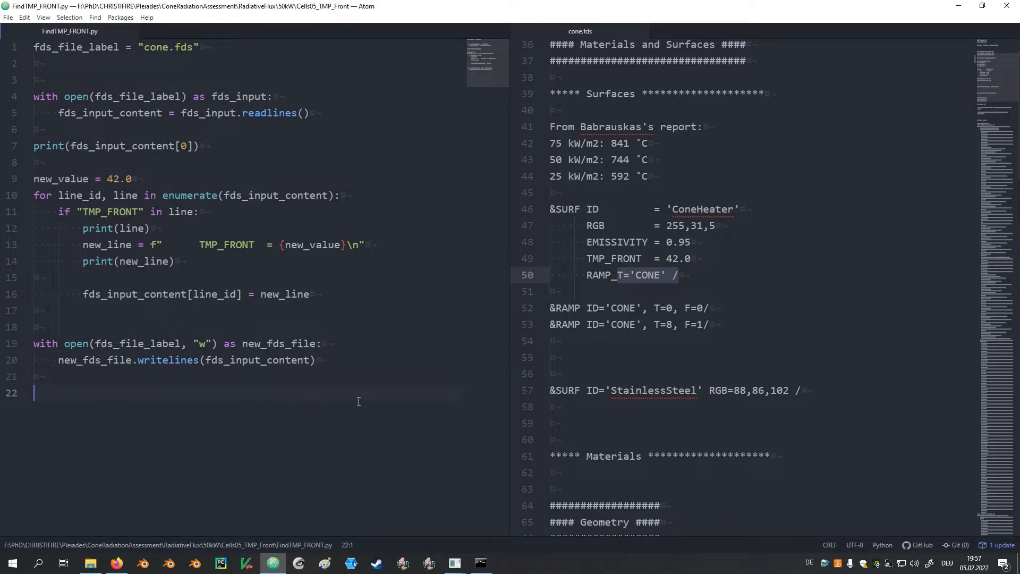
- Add an f-string "fds_local -p 1 -o 1 cone.fds" as a new last line of the script
key(enter)
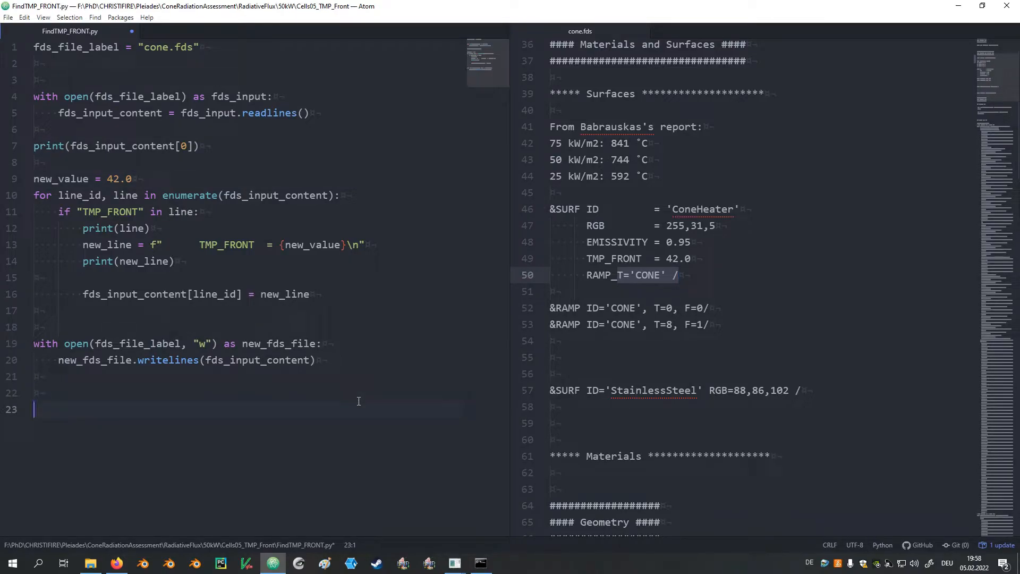
text("fds_local -p 1 -o 1 cone.fds")
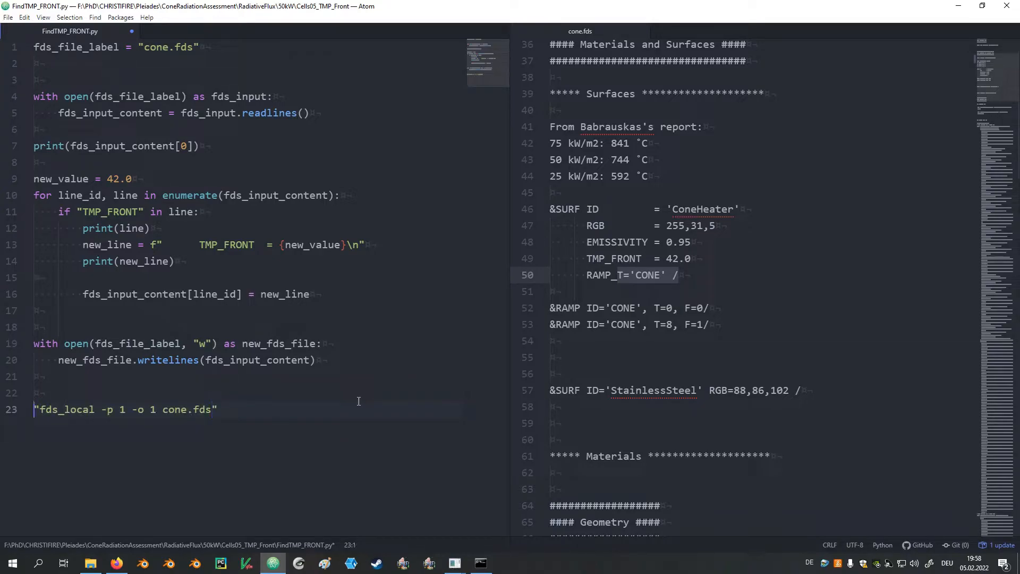
text(f)
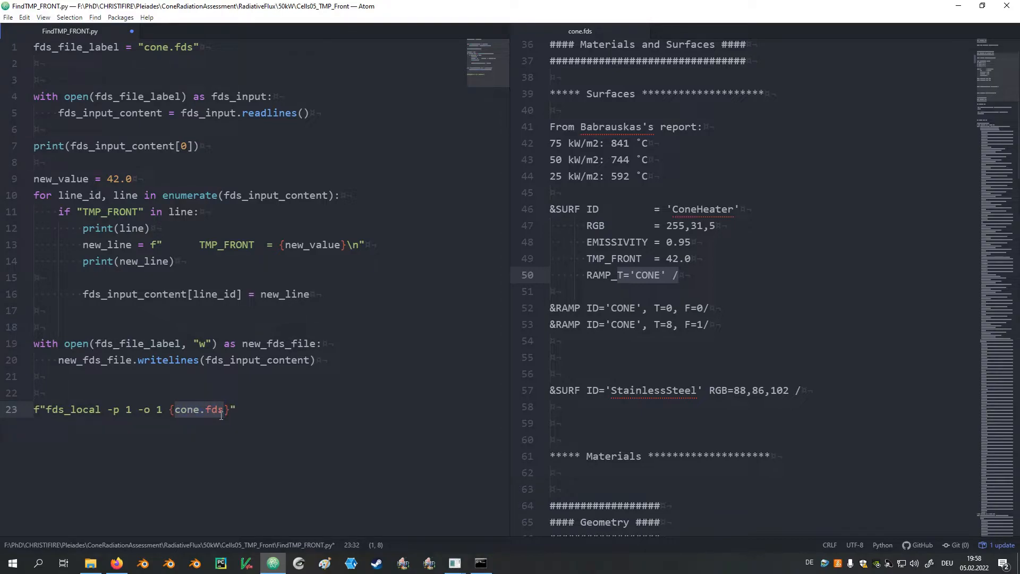
key(Delete)
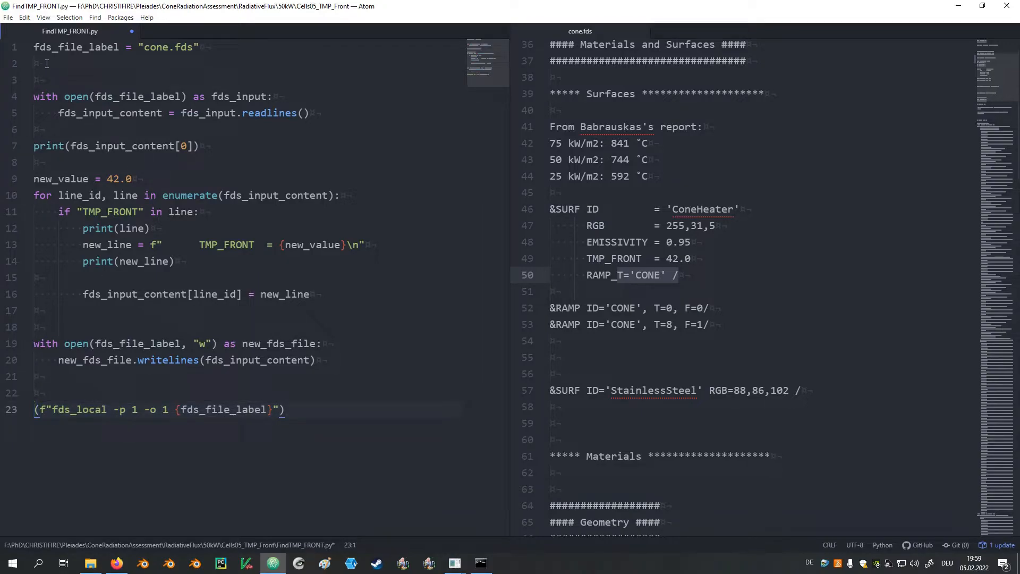
- Import os at the top and wrap the fds_local command in os.system(...)
text(i)
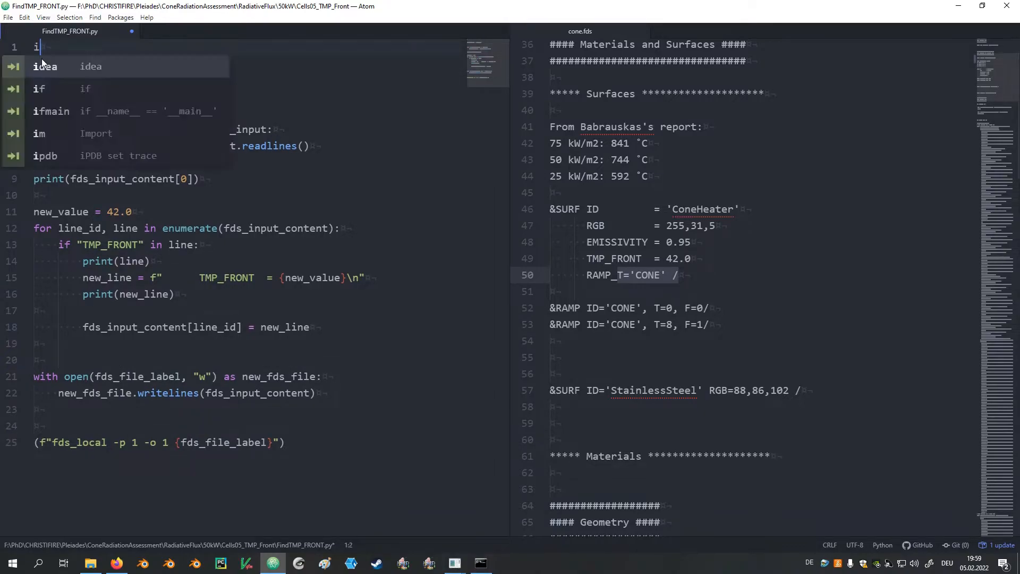
text(mport os)
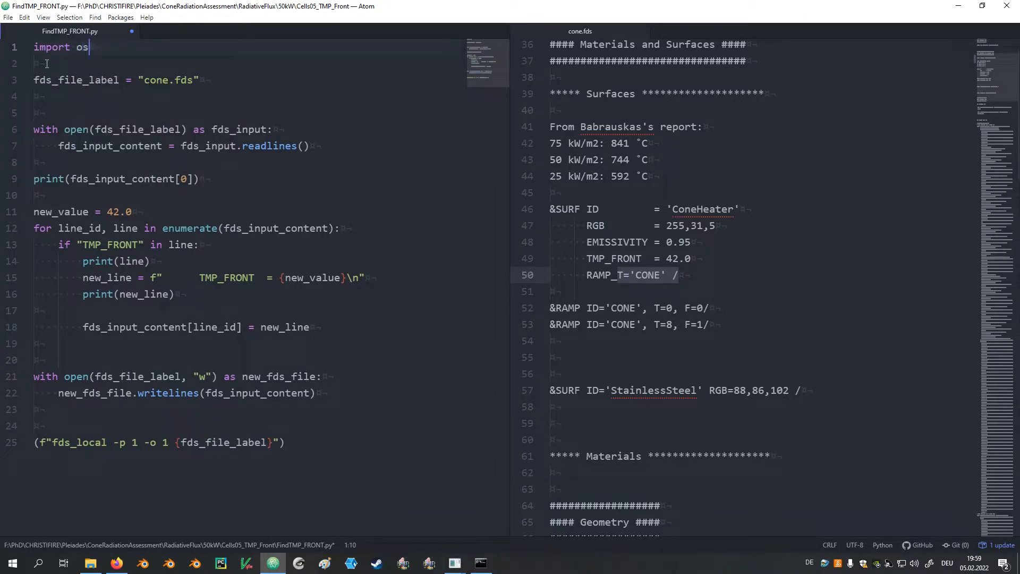
text(os)
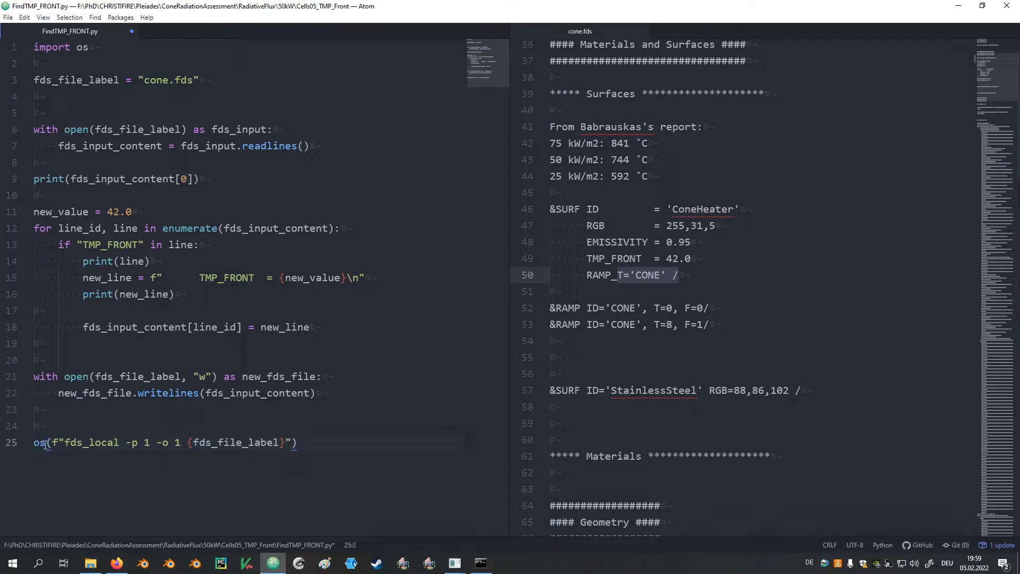
text(.system)
click(257, 211)
text(760)
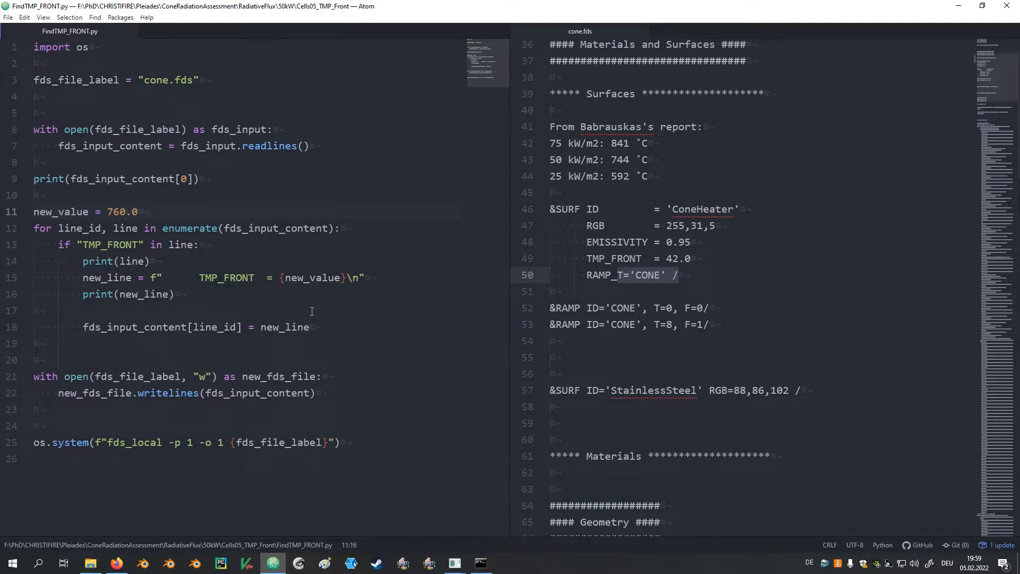
click(649, 176)
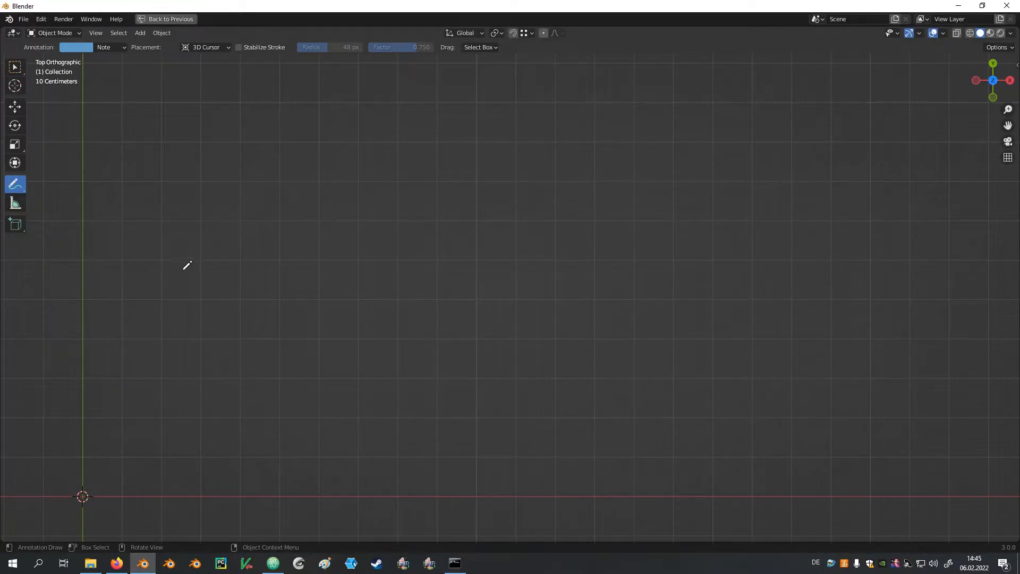
mouse_move(178, 268)
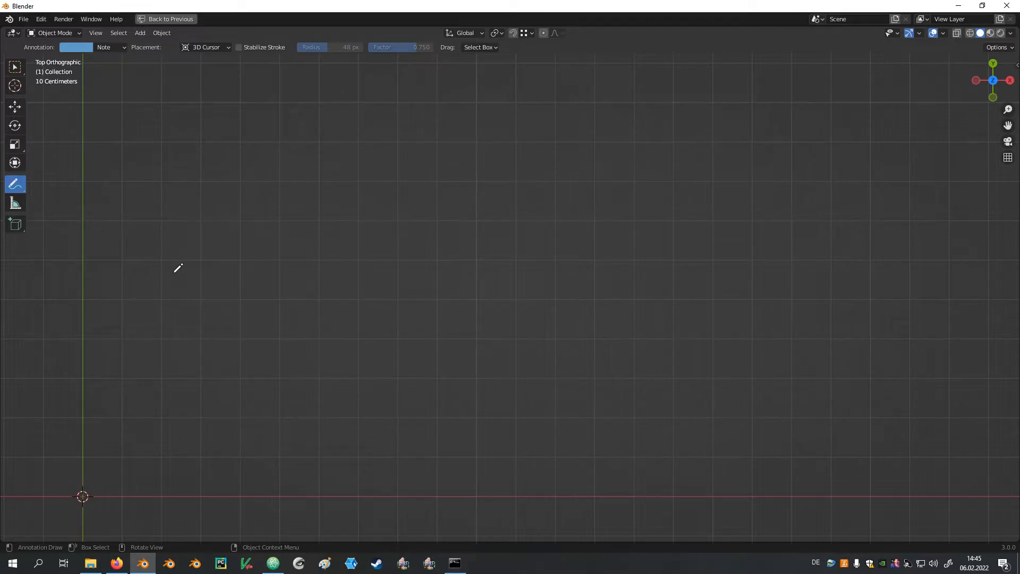
- Sketch the heated surface with flux arrows, a hatched spot and the unit kW/m²
drag(172, 265, 334, 258)
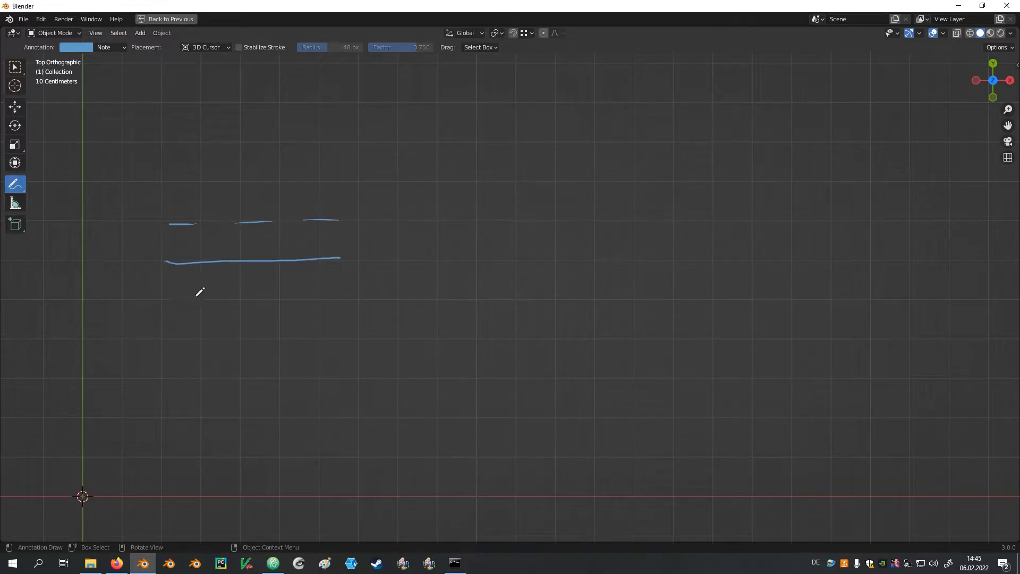
drag(181, 224, 189, 264)
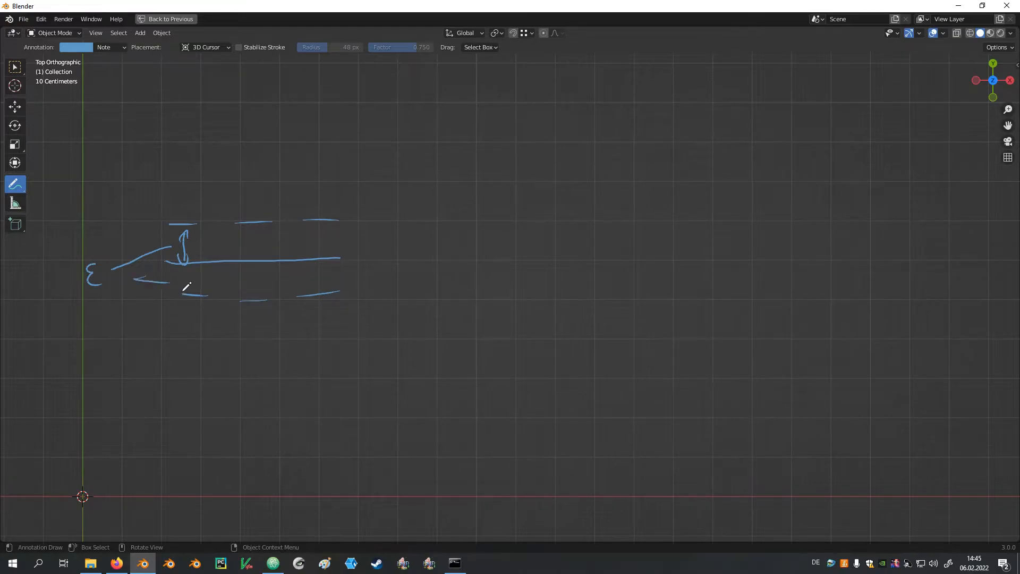
drag(179, 270, 185, 289)
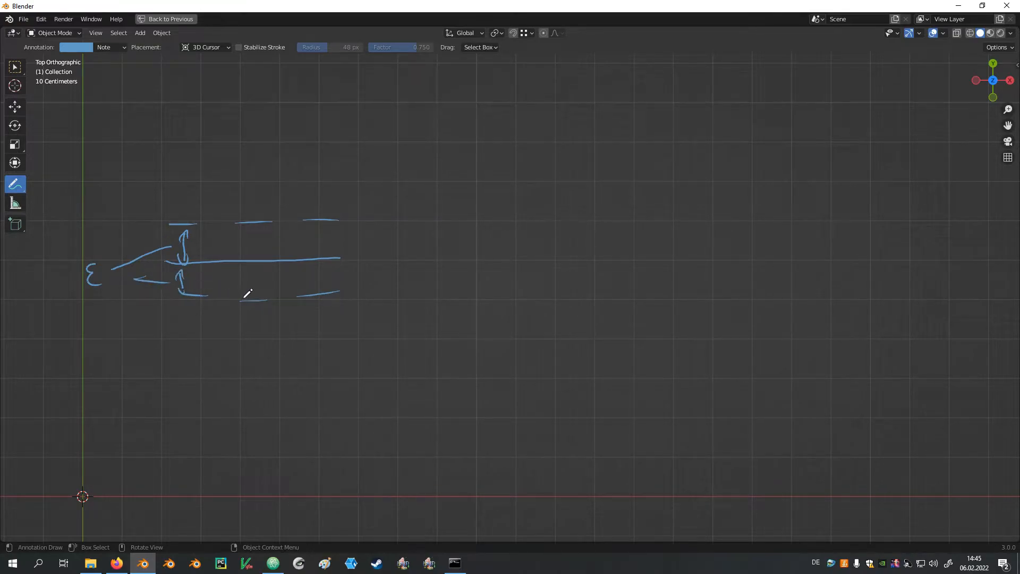
drag(217, 234, 214, 286)
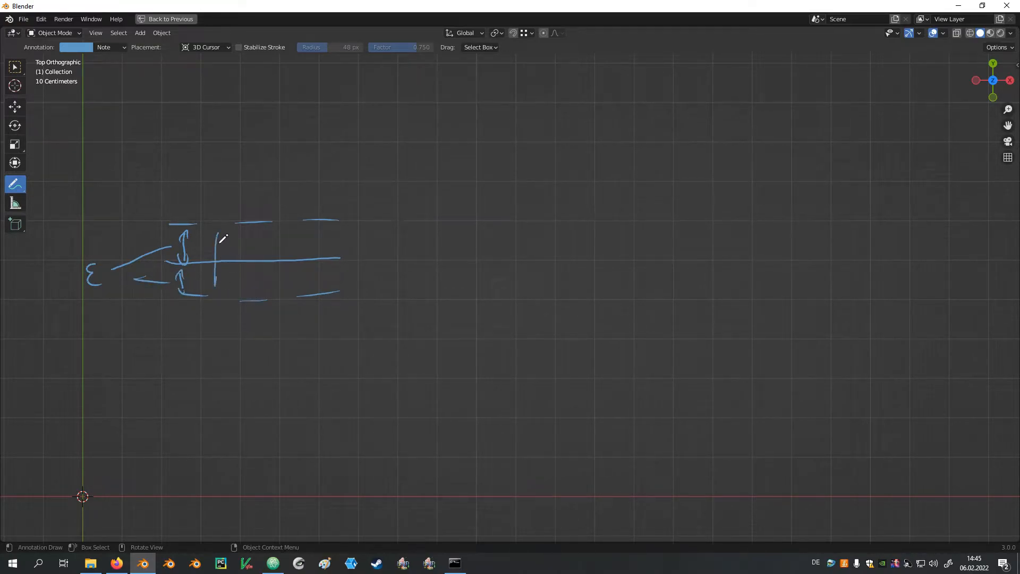
drag(221, 237, 234, 286)
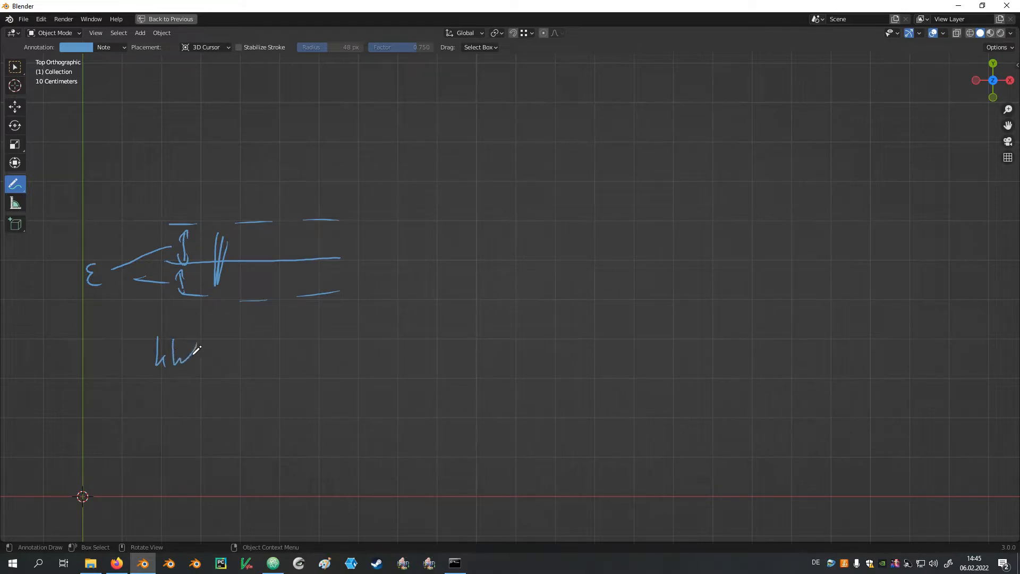
drag(189, 365, 234, 387)
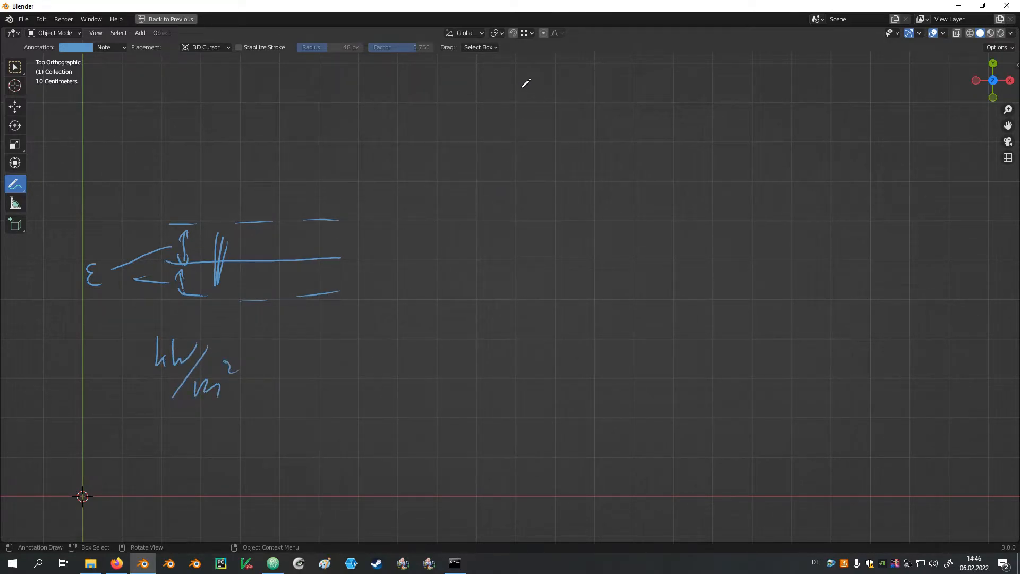
- Write TMP_FRONT, draw its vertical axis with upper-limit arrow and midpoint mark
drag(514, 85, 608, 78)
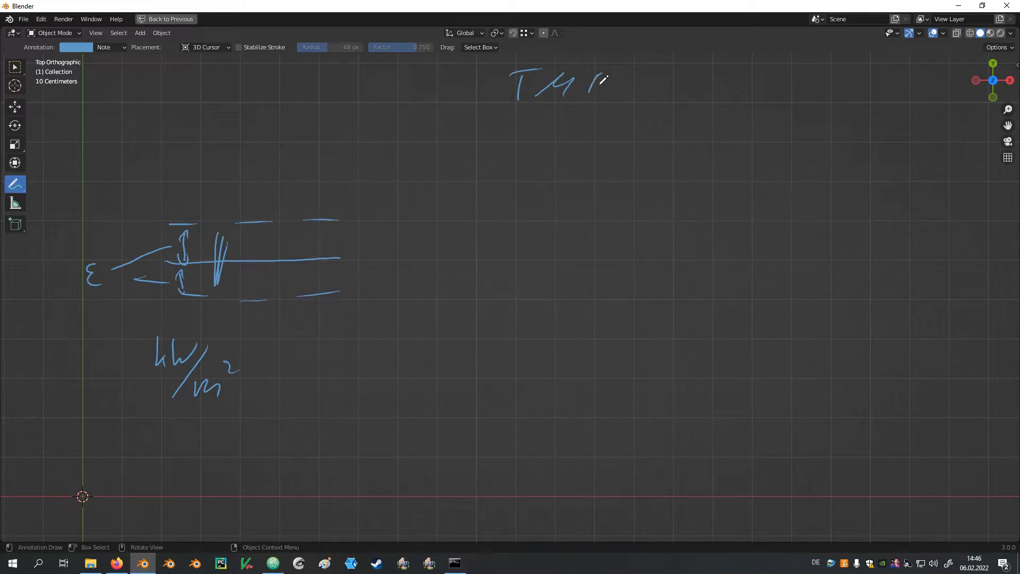
drag(592, 85, 772, 85)
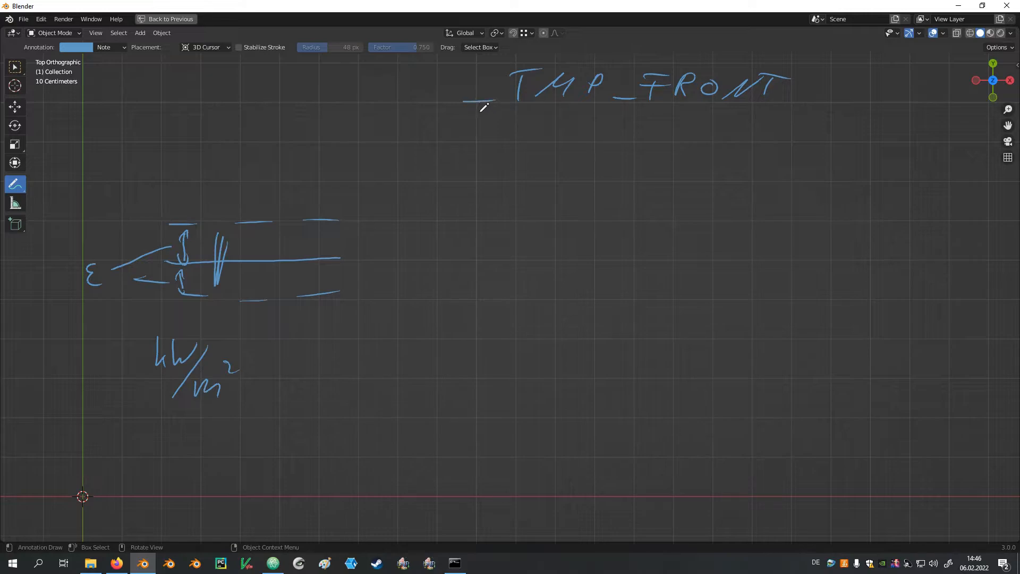
drag(475, 105, 472, 504)
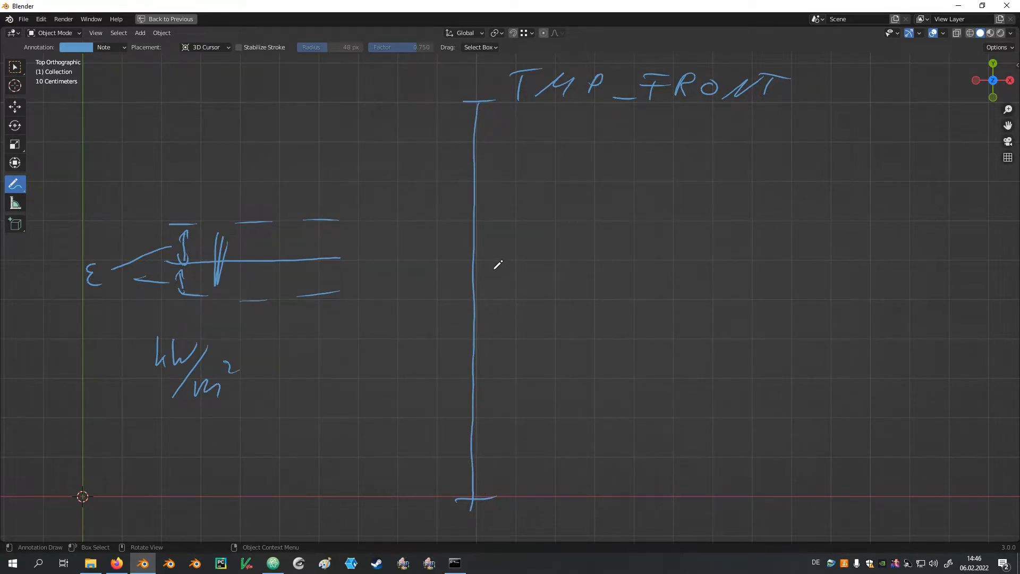
mouse_move(500, 152)
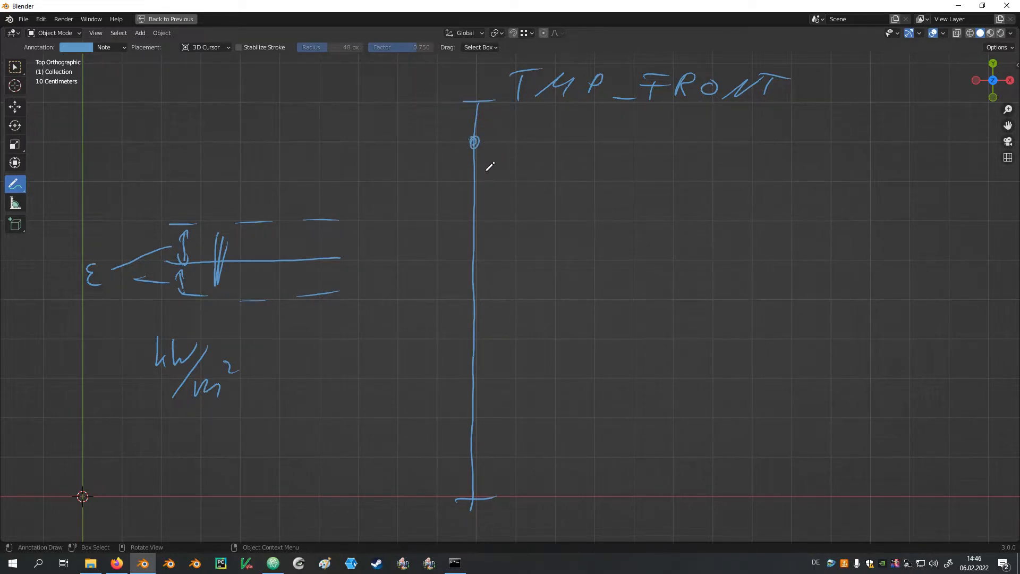
drag(474, 141, 363, 208)
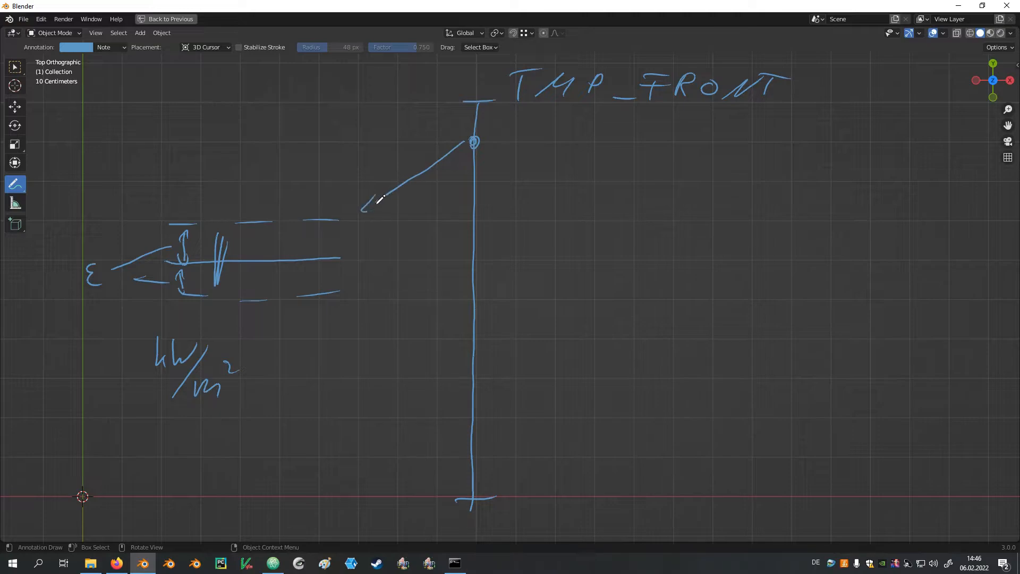
drag(365, 208, 374, 199)
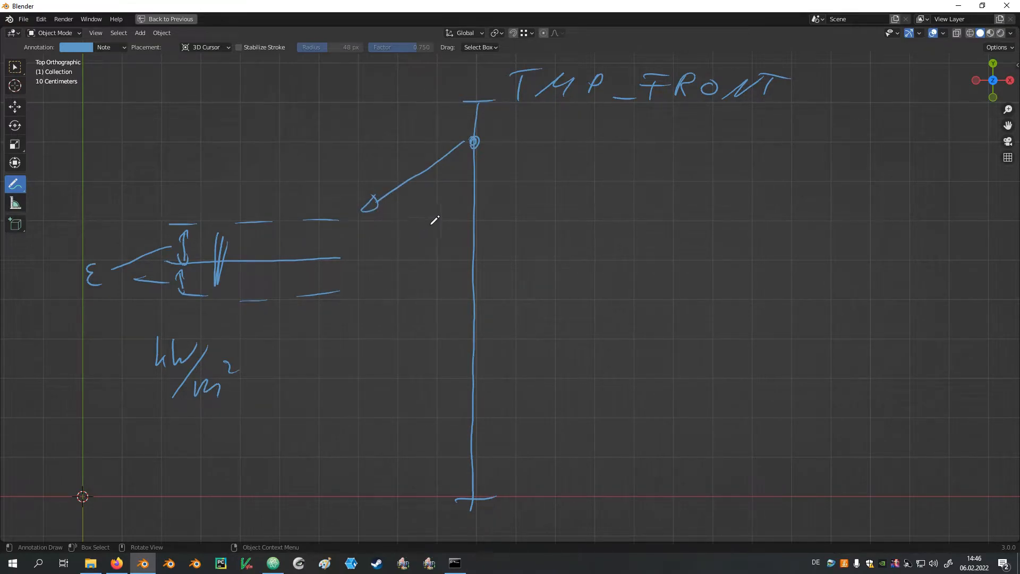
mouse_move(448, 145)
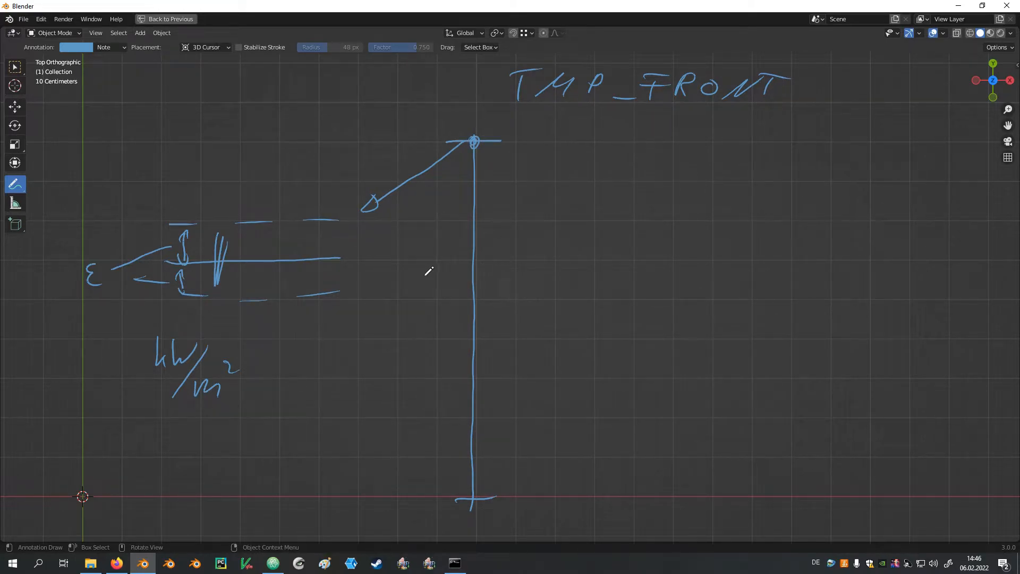
mouse_move(498, 449)
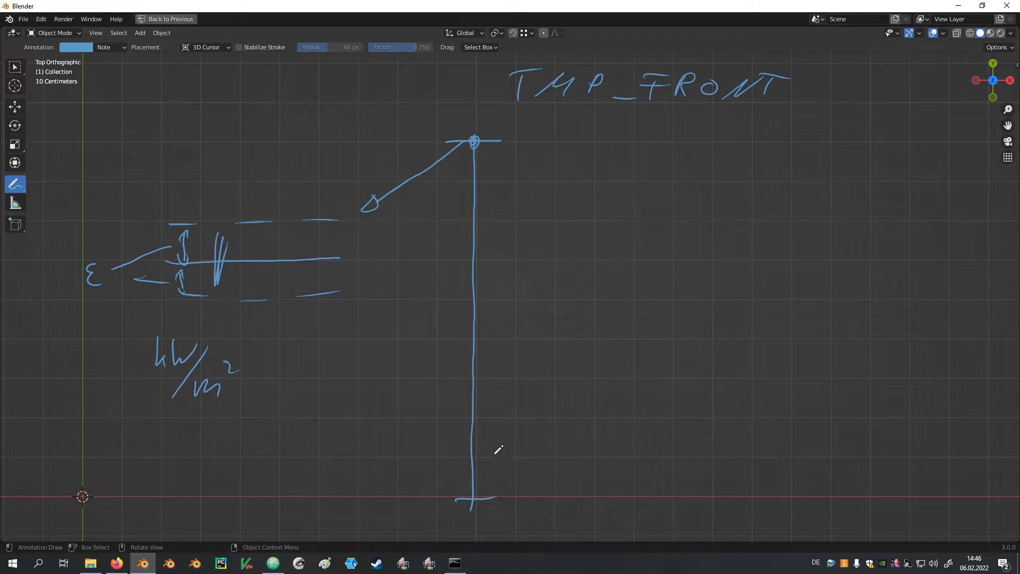
mouse_move(478, 328)
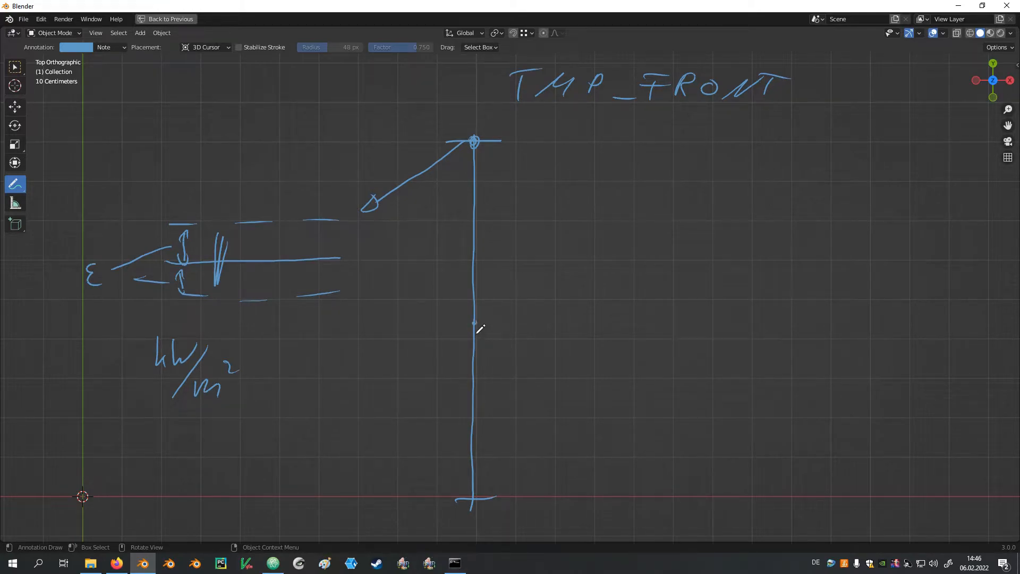
mouse_move(466, 328)
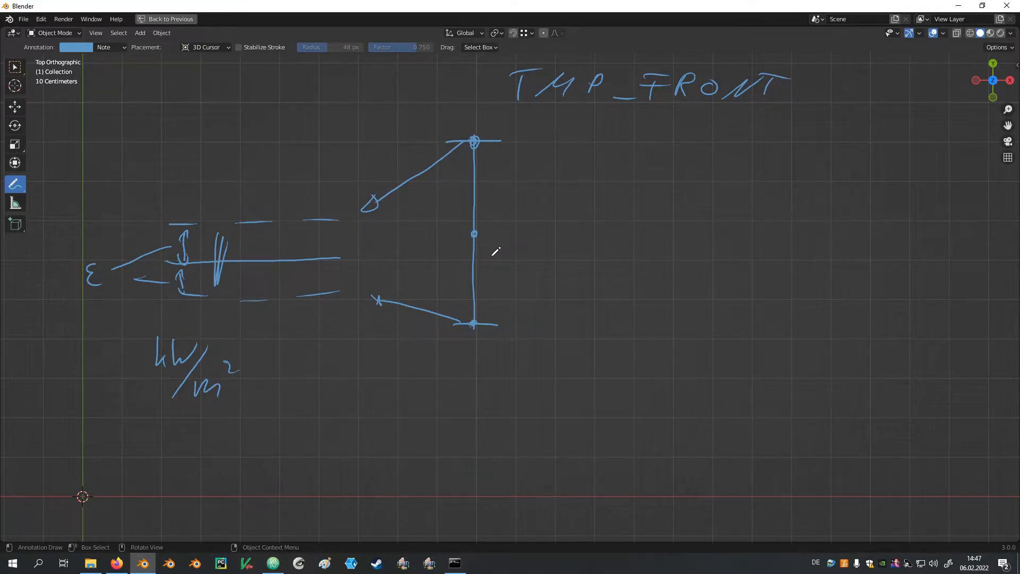
drag(387, 253, 472, 233)
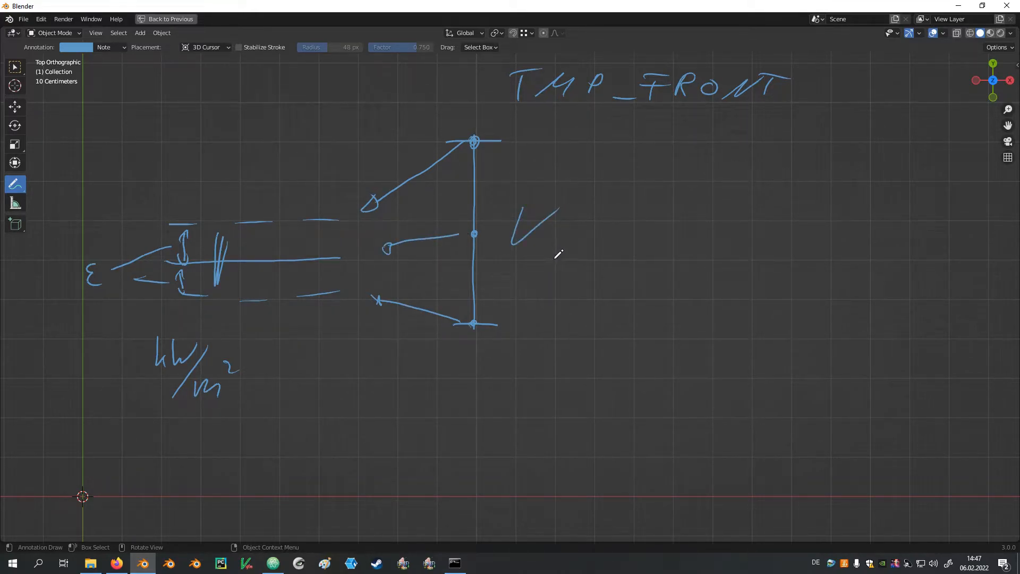
mouse_move(334, 326)
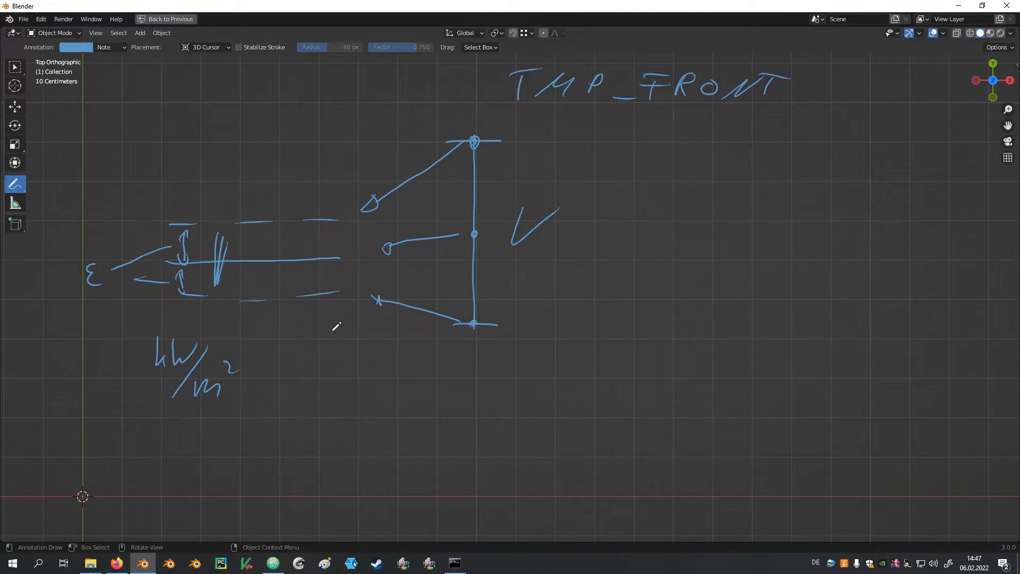
mouse_move(629, 291)
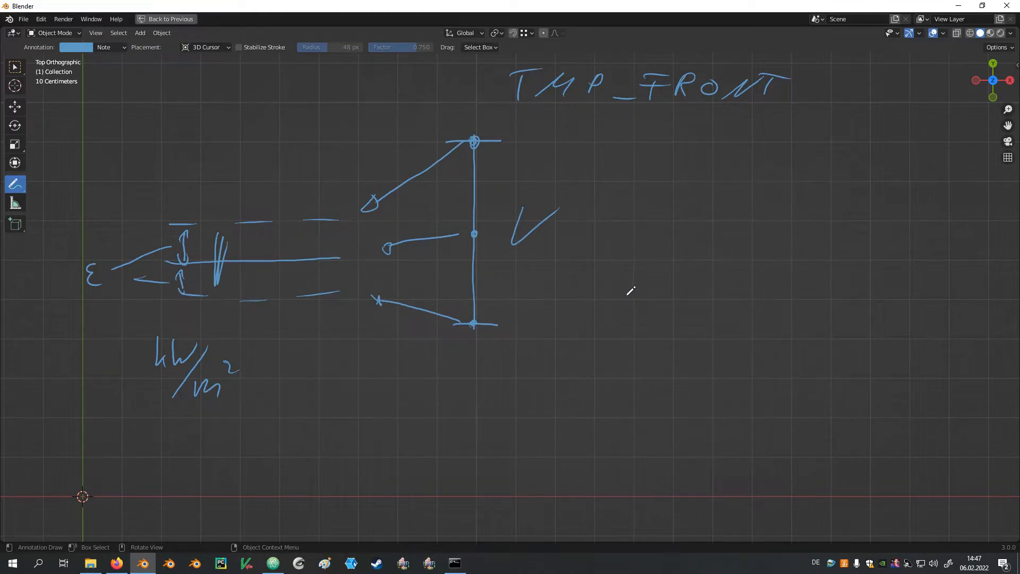
- Define upper_limit = 900.0 and lower_limit = 760.0 in the script
click(273, 563)
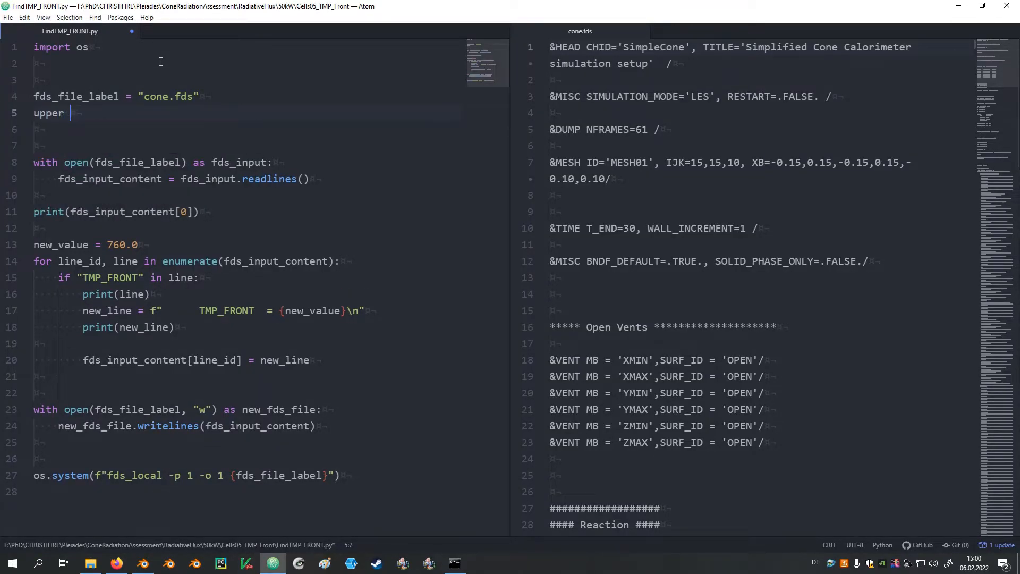
text(_limit)
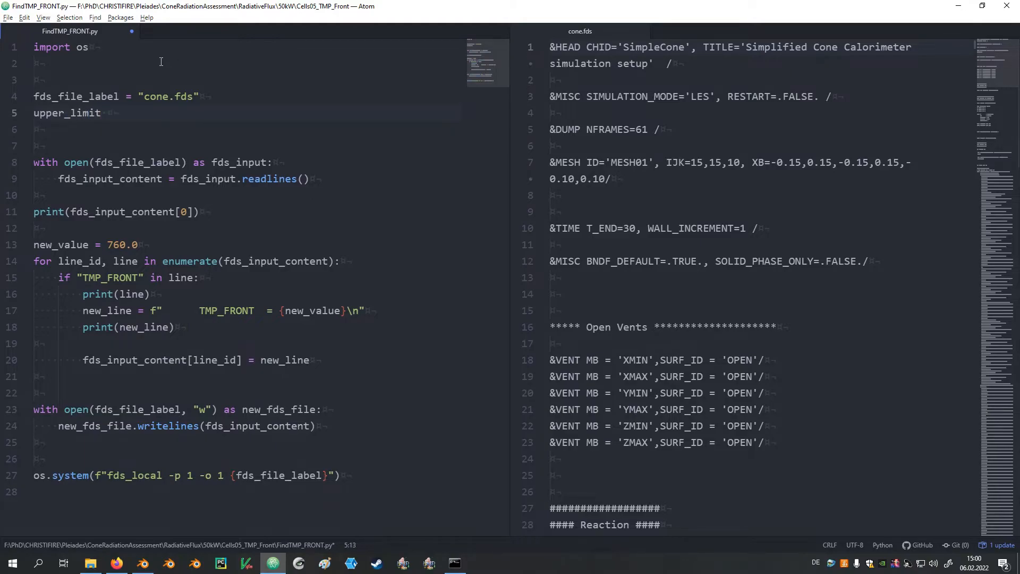
text(=)
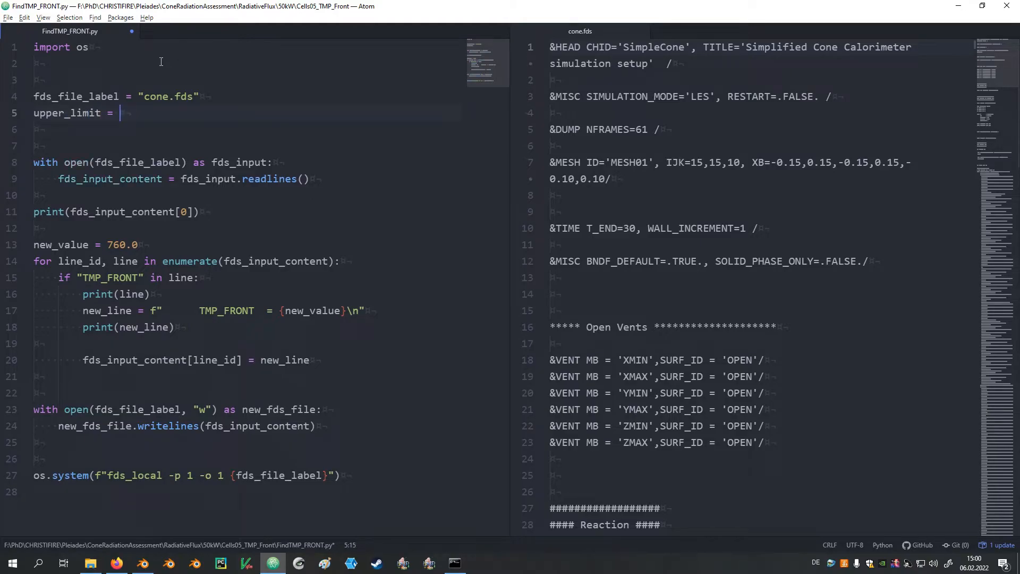
text(900.0)
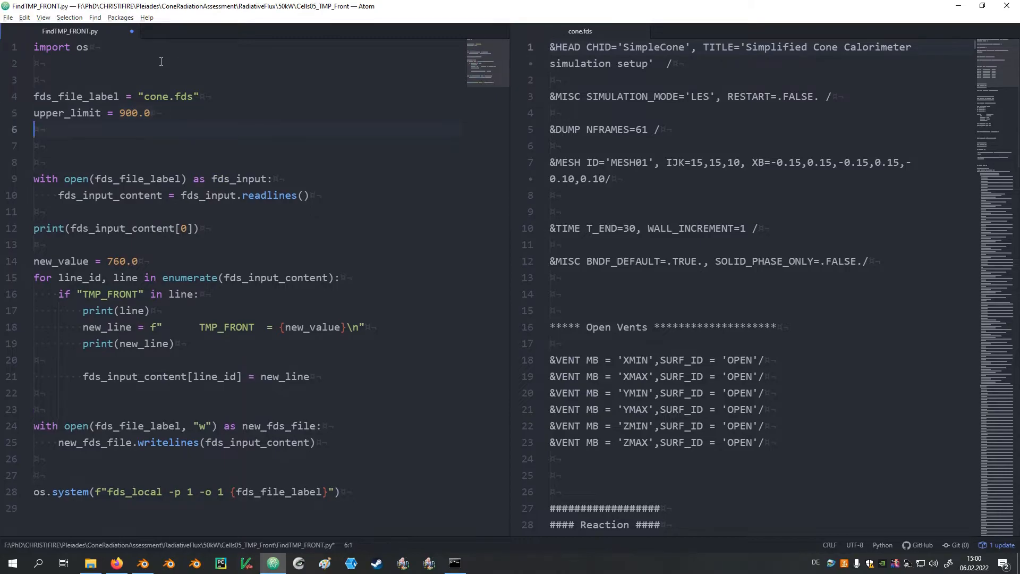
text(lower_lim)
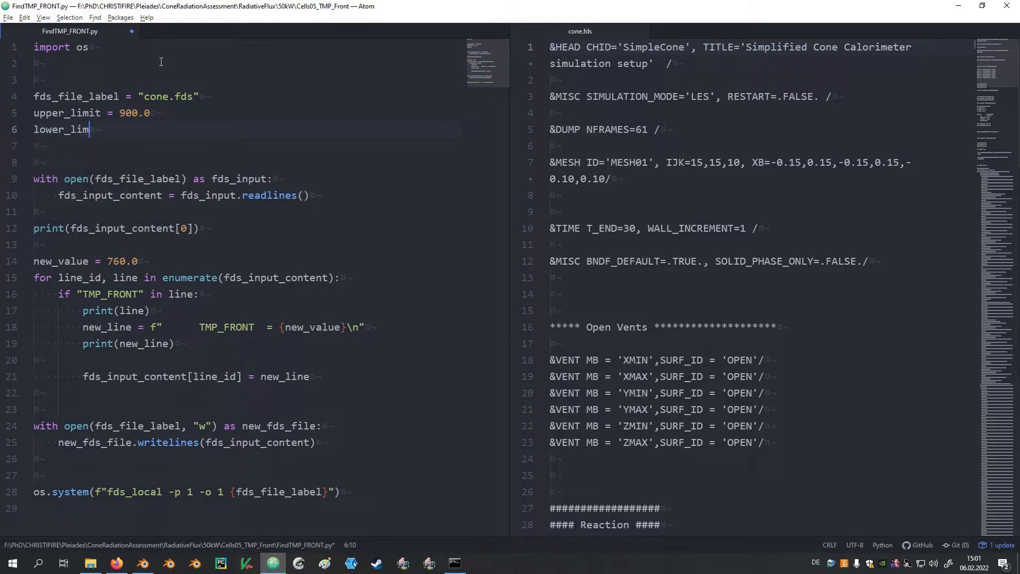
text(it =)
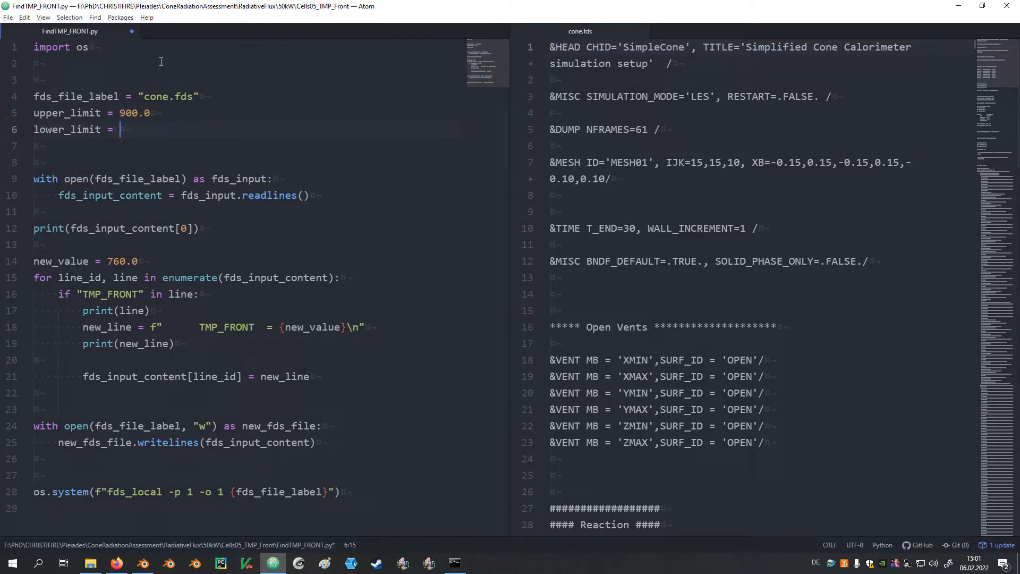
text(760.0)
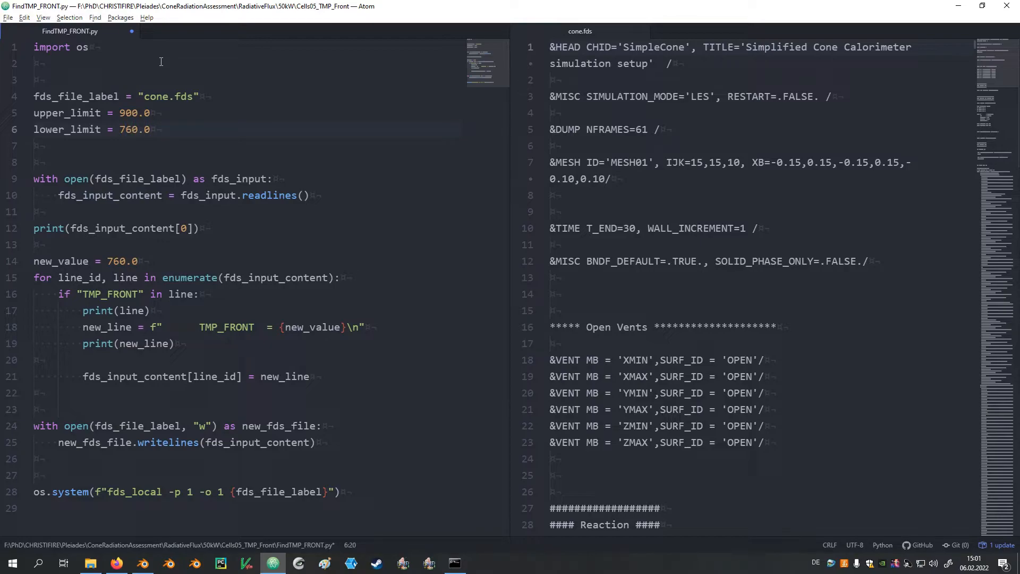
- Define target = 50.0 and epsilon = 0.002
text(t)
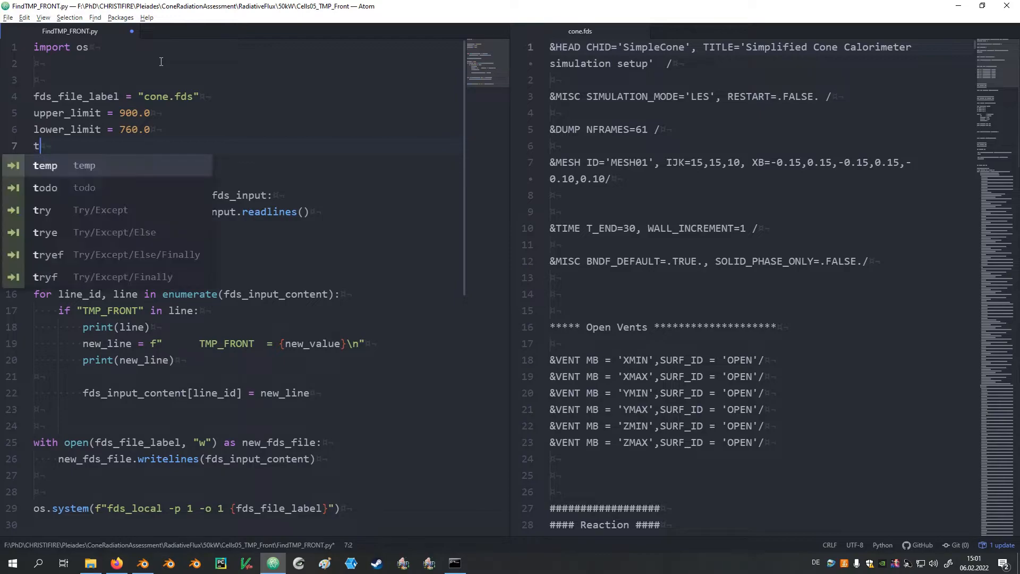
text(arget =)
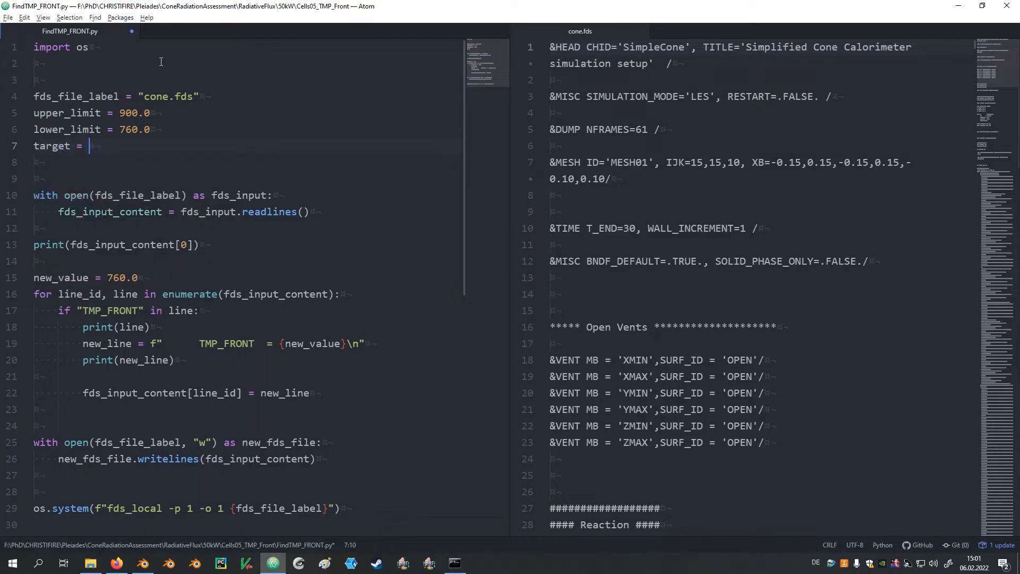
text(50.0)
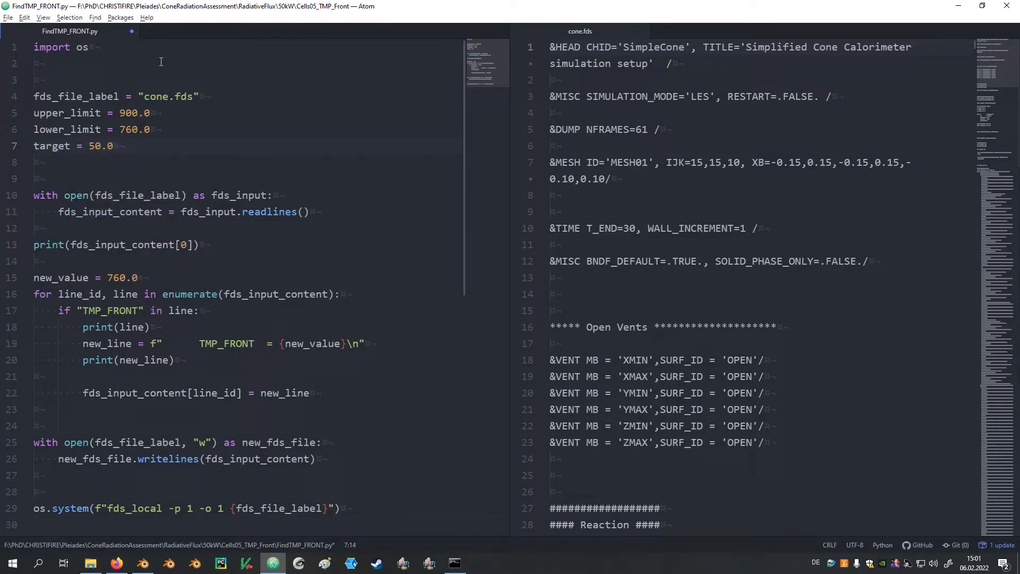
text(ep)
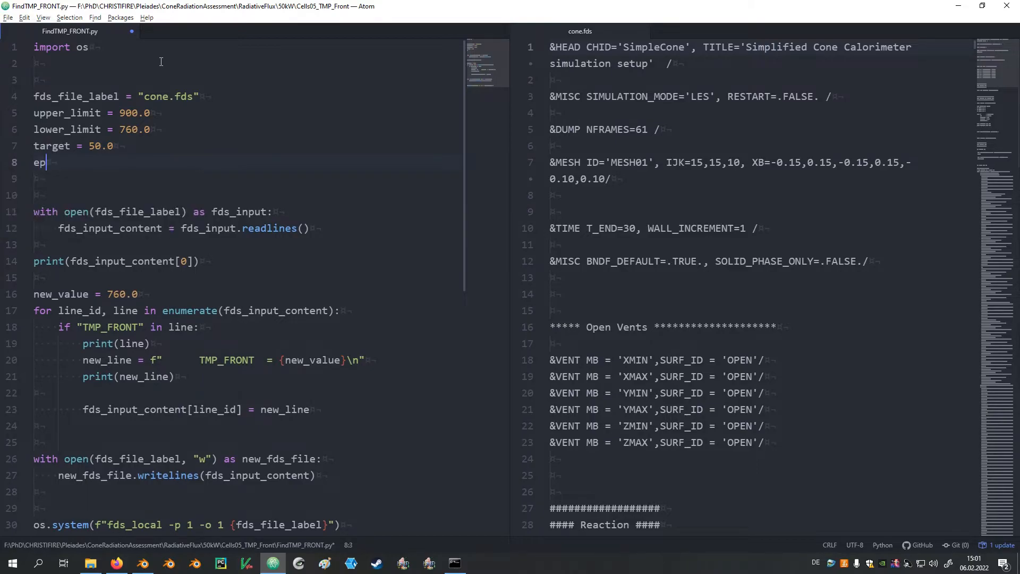
text(silon =)
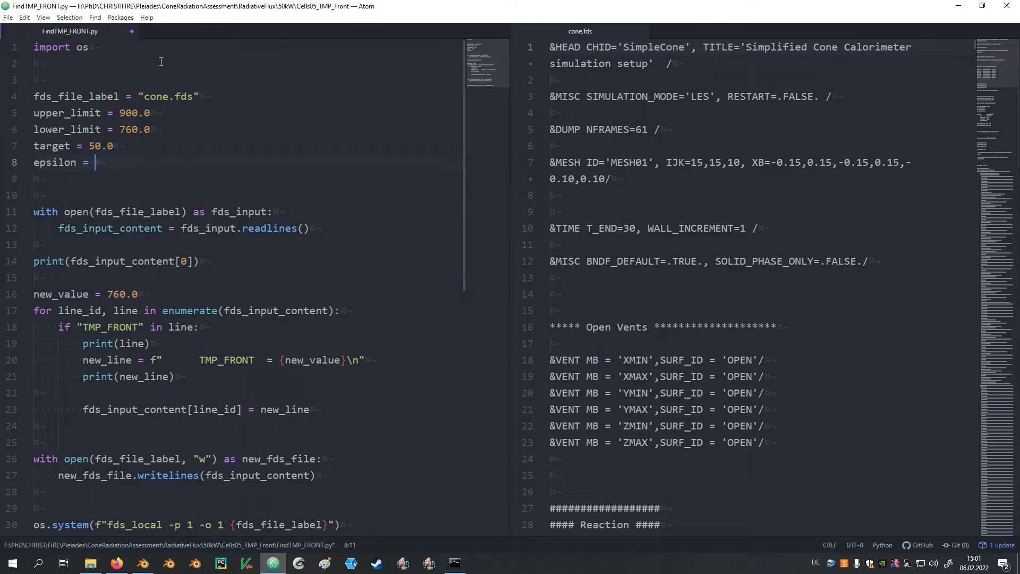
text(0.002)
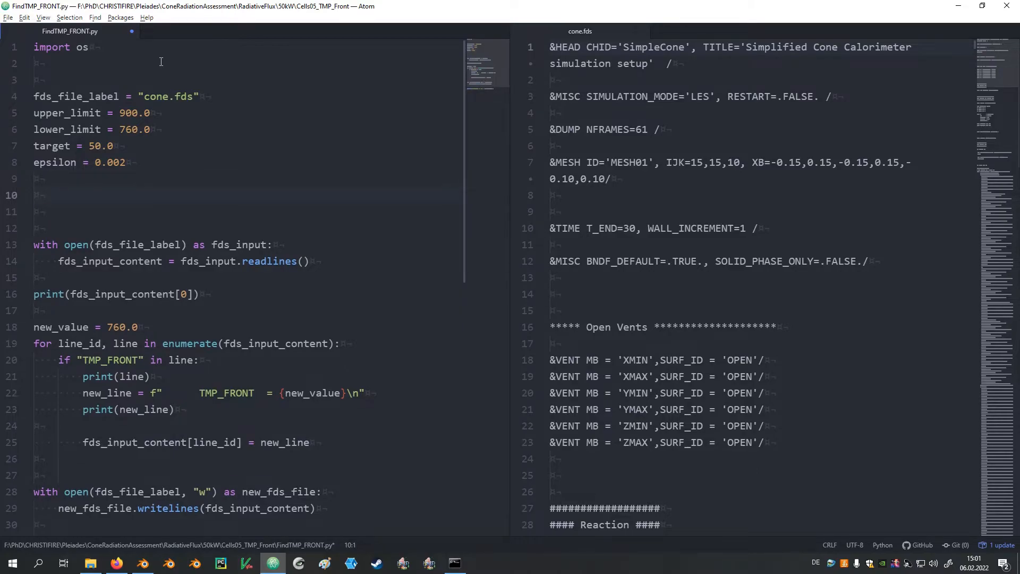
- Define target_max = target + epsilon and target_min = target - epsilon
click(36, 194)
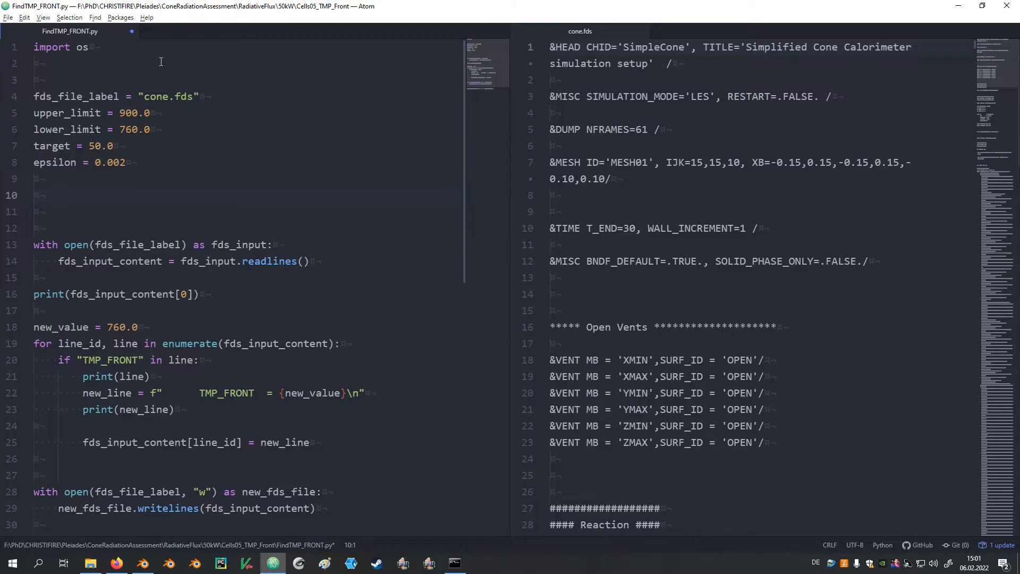
text(t)
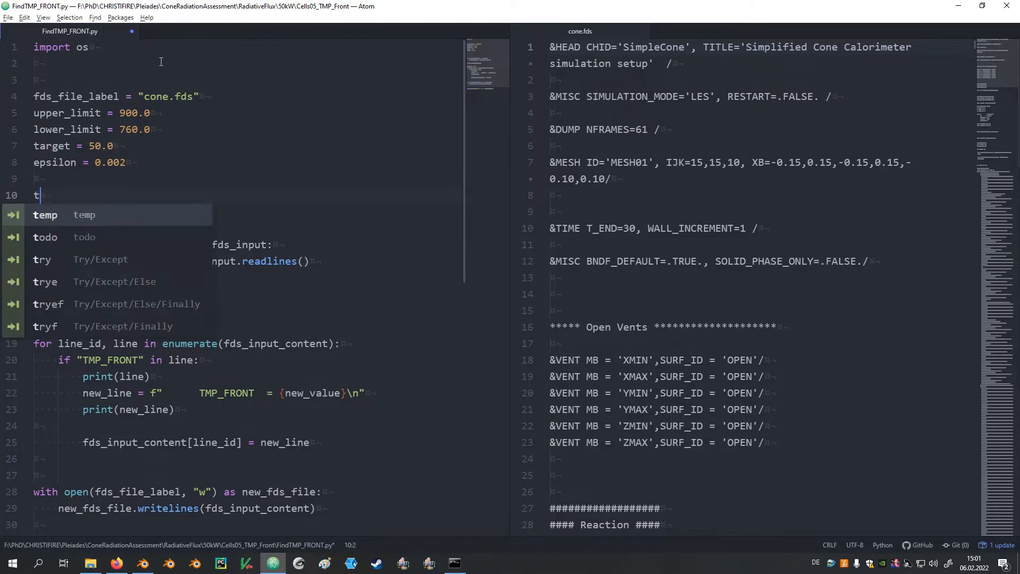
text(arget_max =)
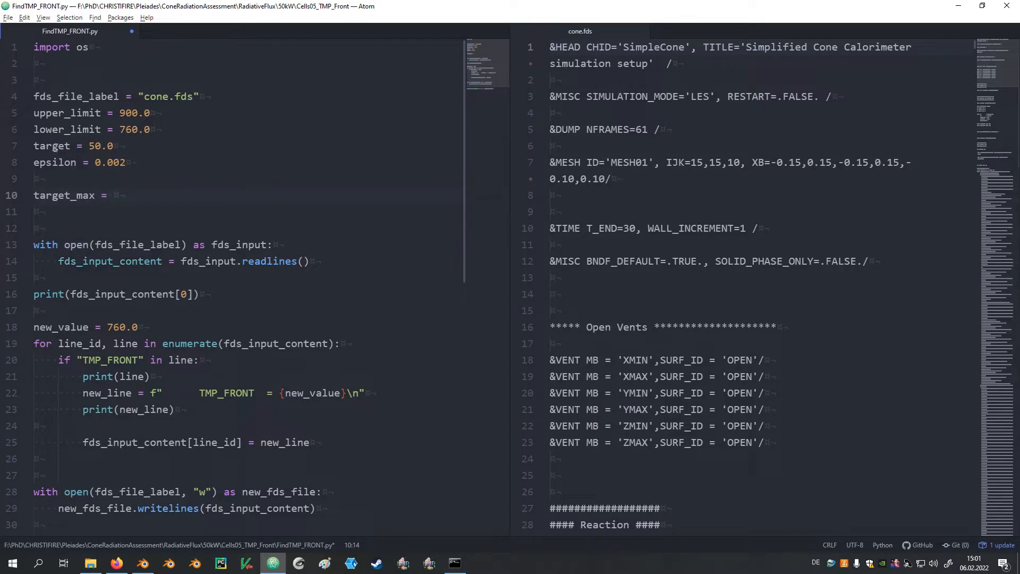
text(target +)
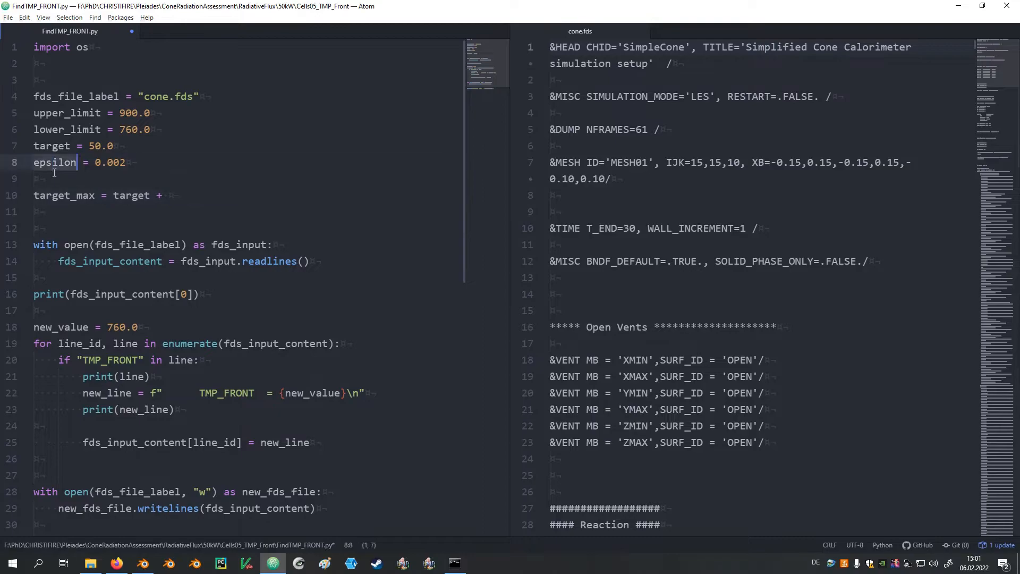
text(epsilon)
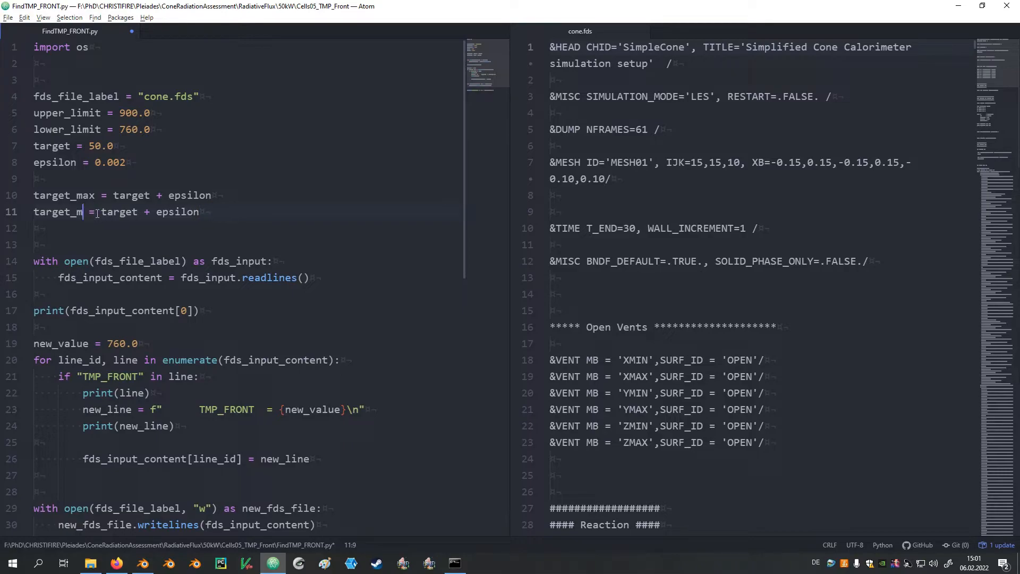
text(in)
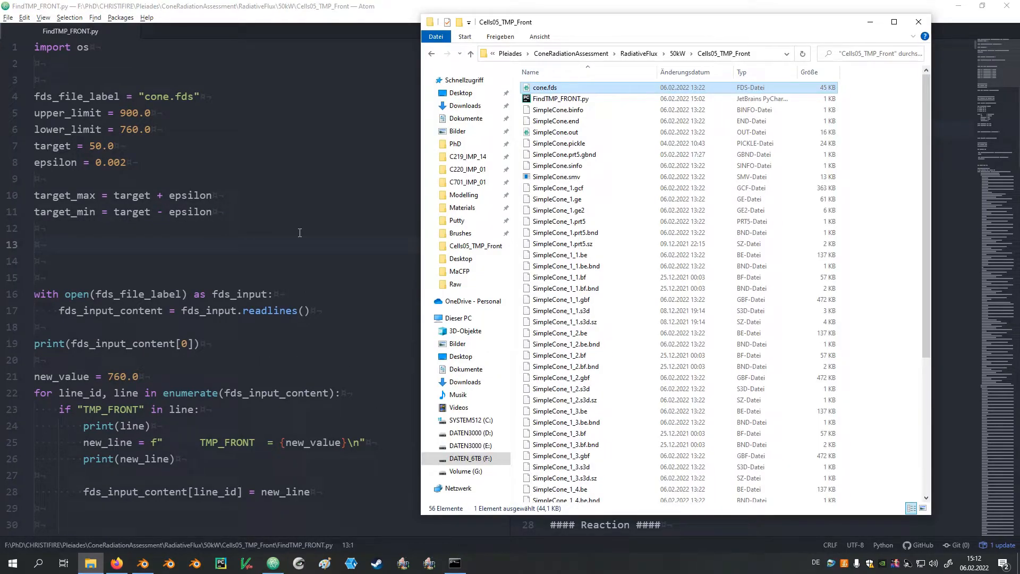
- Scroll the simulation folder to SimpleCone_devc.csv and note its name
scroll(down, 3)
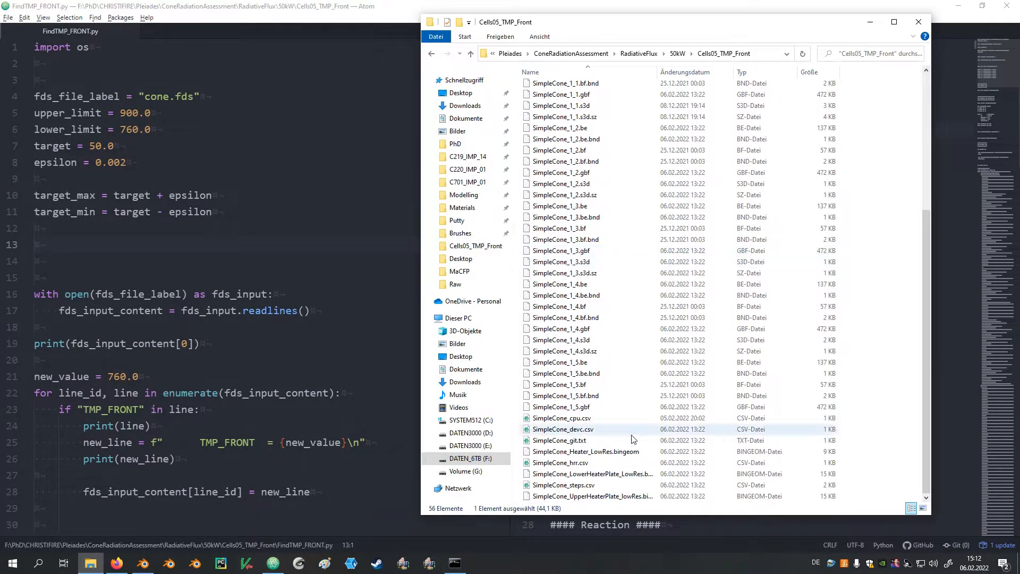
double_click(560, 428)
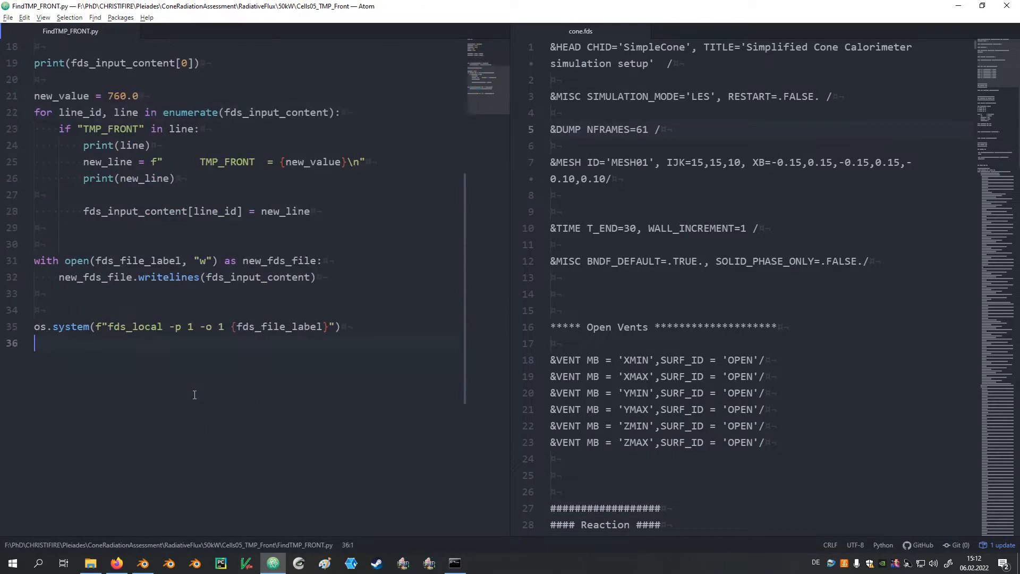
text("")
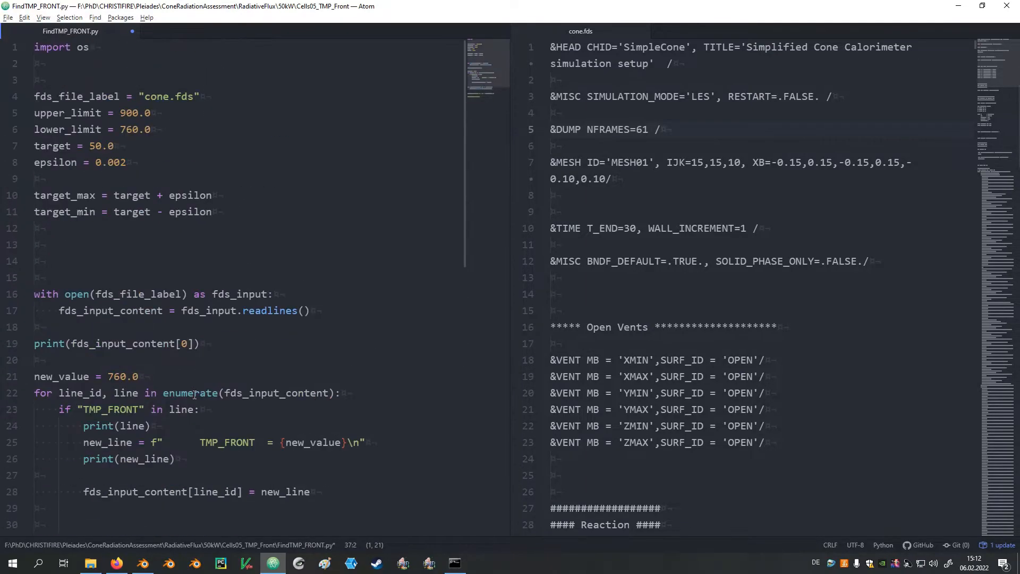
- Import pandas as pd and add pd.read_csv("SimpleCone_devc.csv") after the os.system line
text(i)
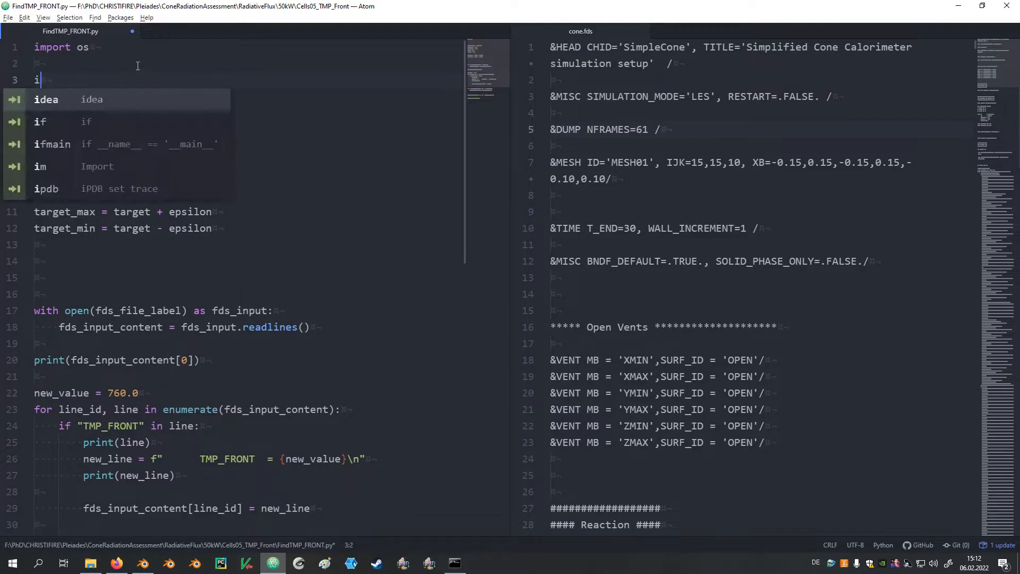
text(mport pandas)
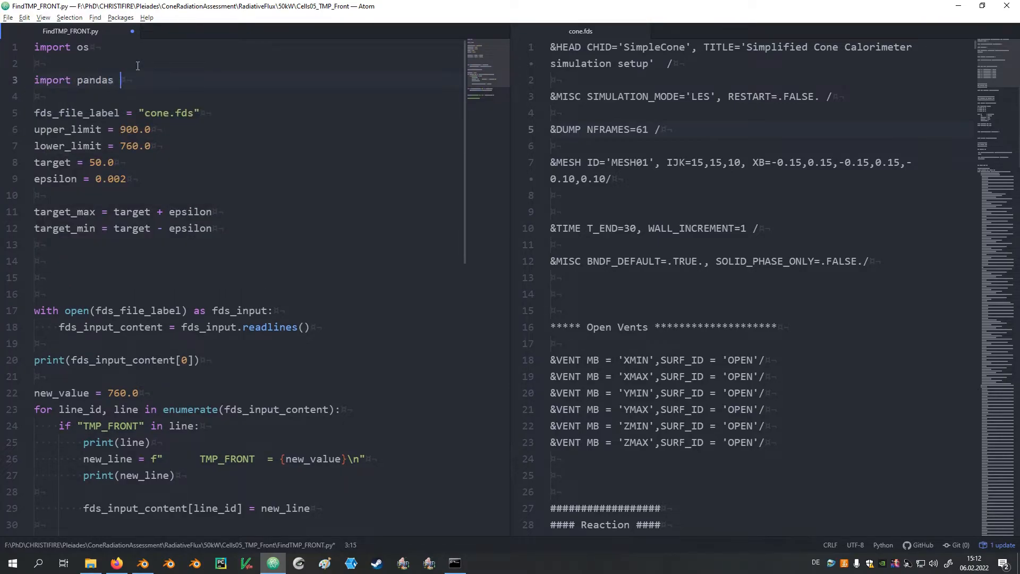
text(as pd)
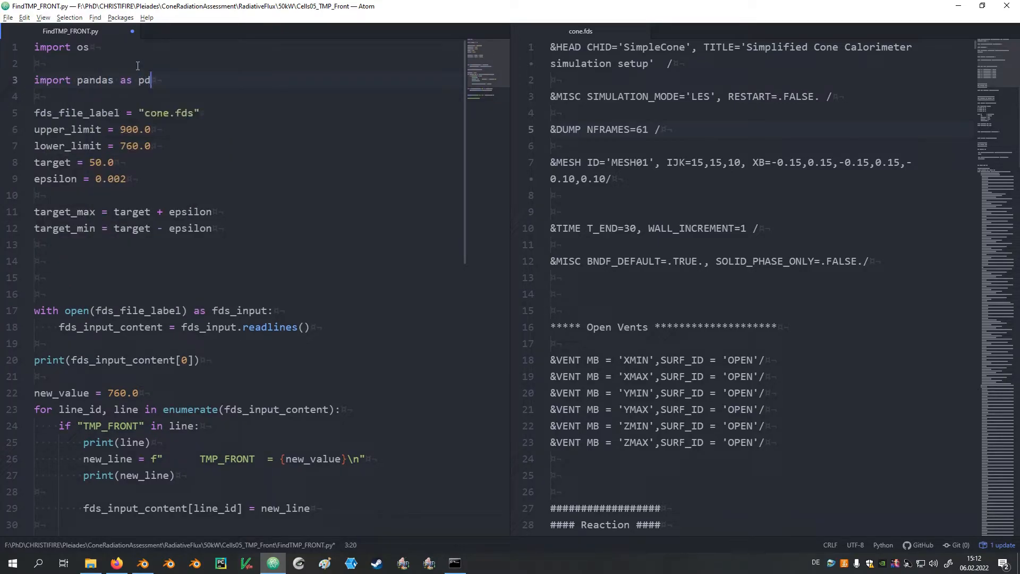
scroll(down, 3)
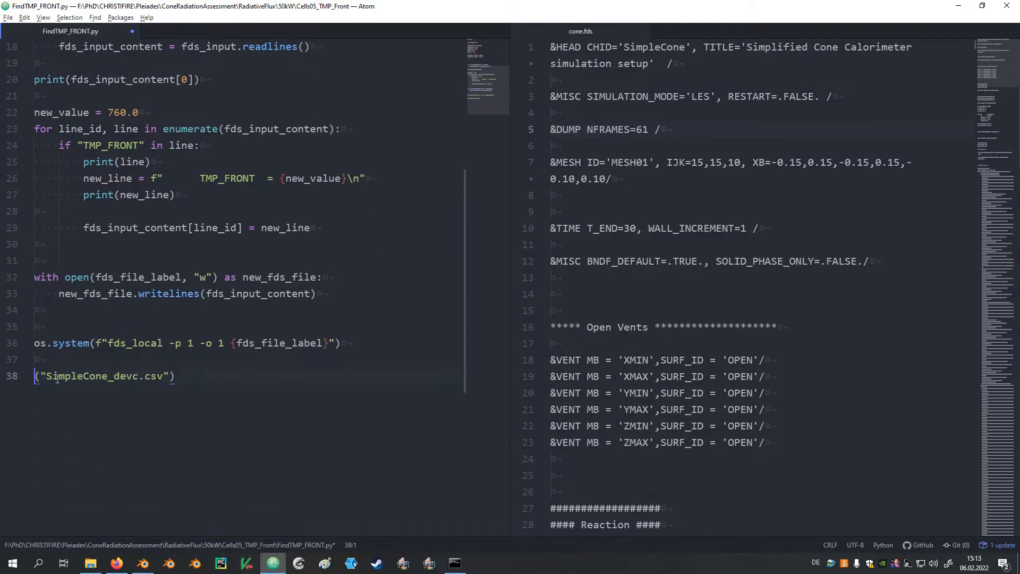
text(pd.()
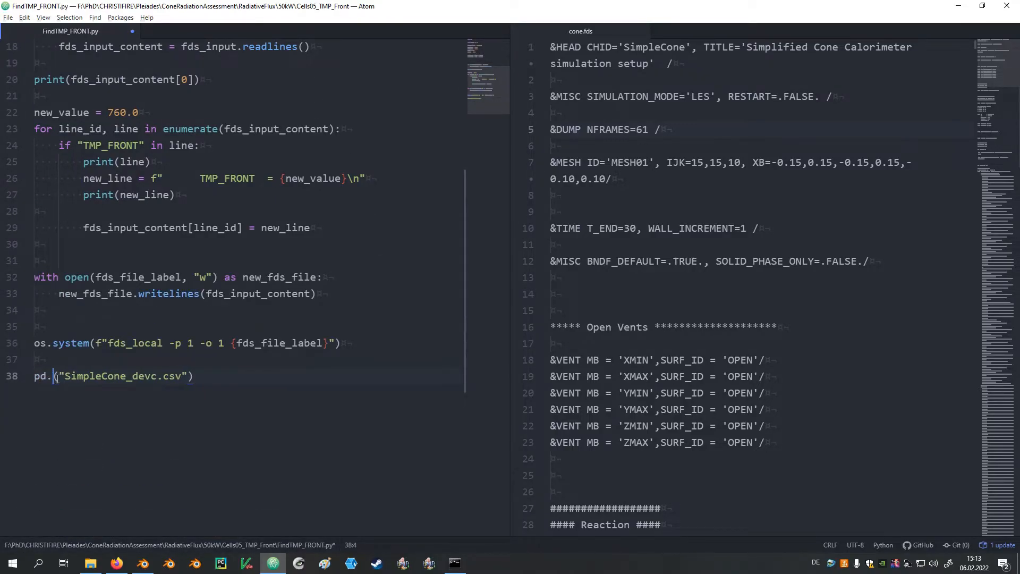
text(read_csv)
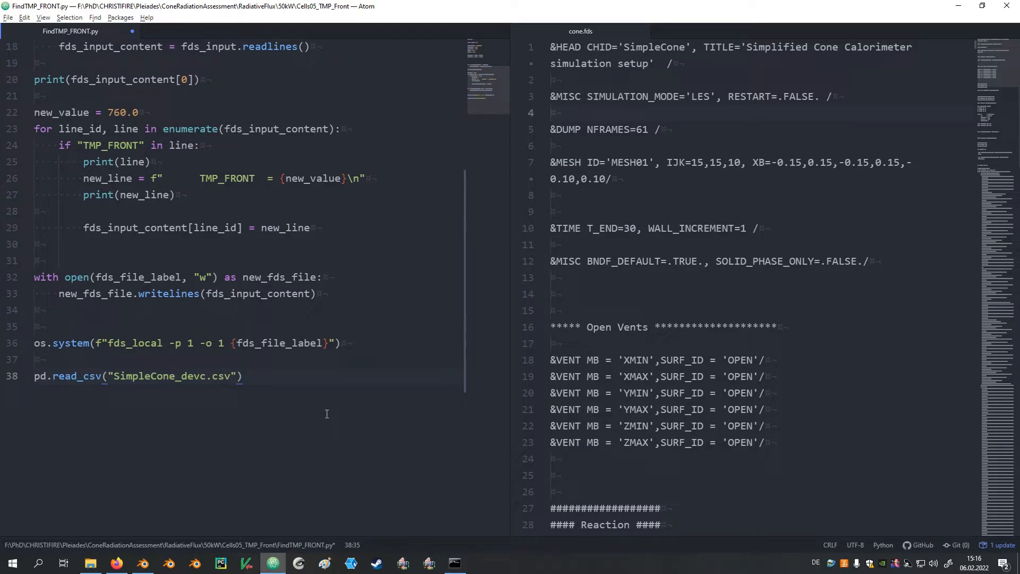
- Open SimpleCone_devc.csv beside the script and inspect its two header rows
scroll(down, 3)
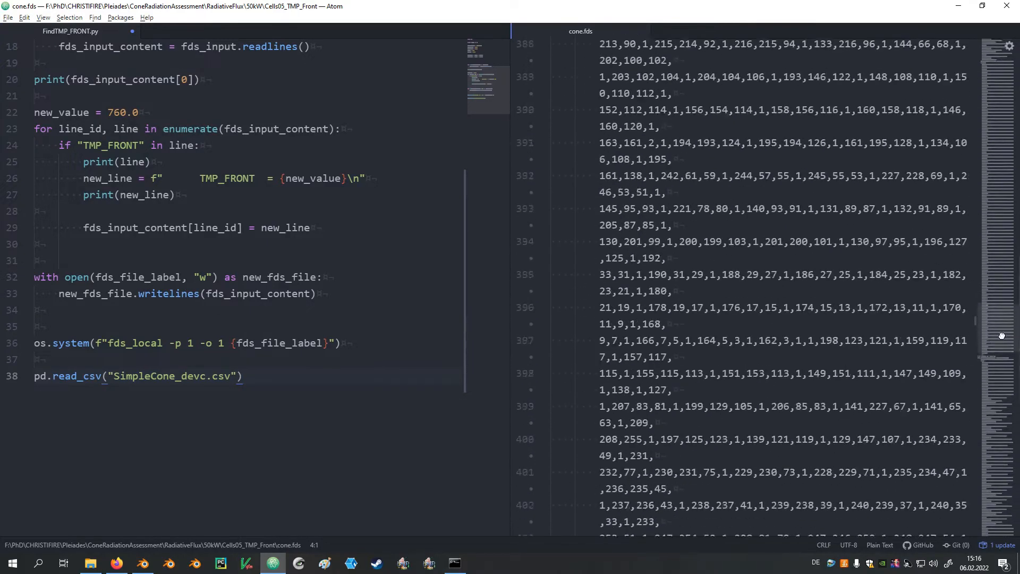
scroll(down, 3)
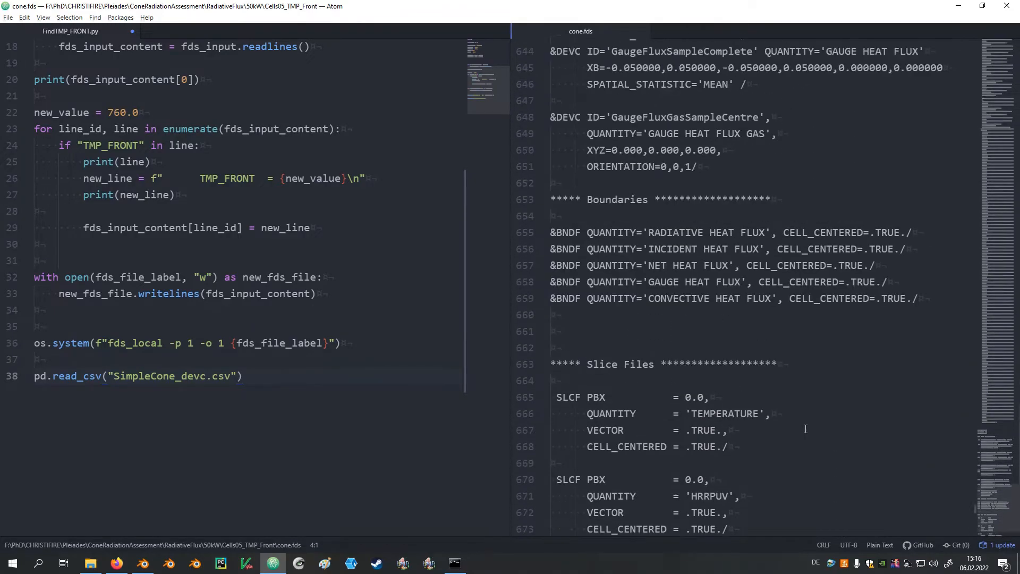
double_click(684, 117)
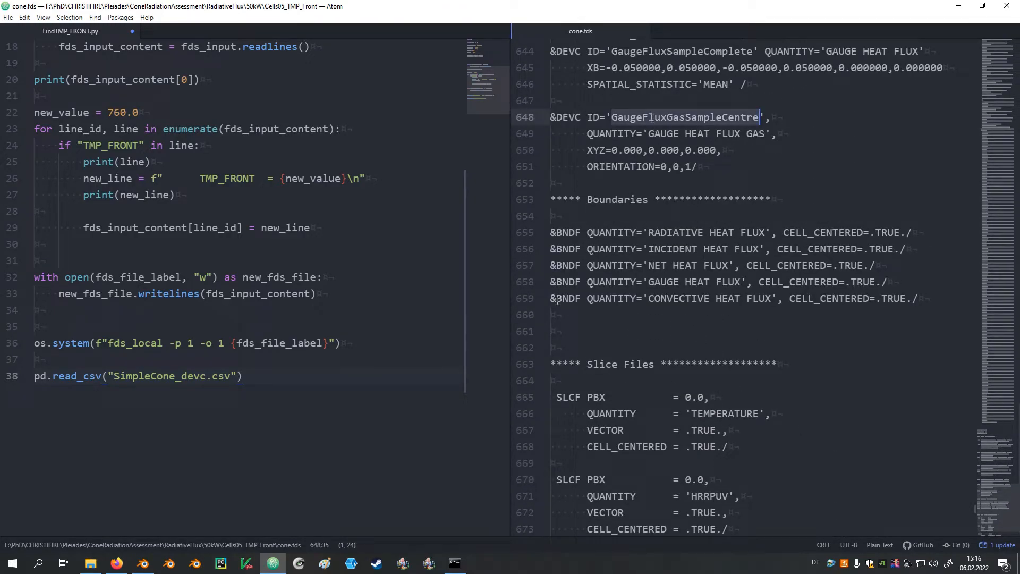
click(90, 563)
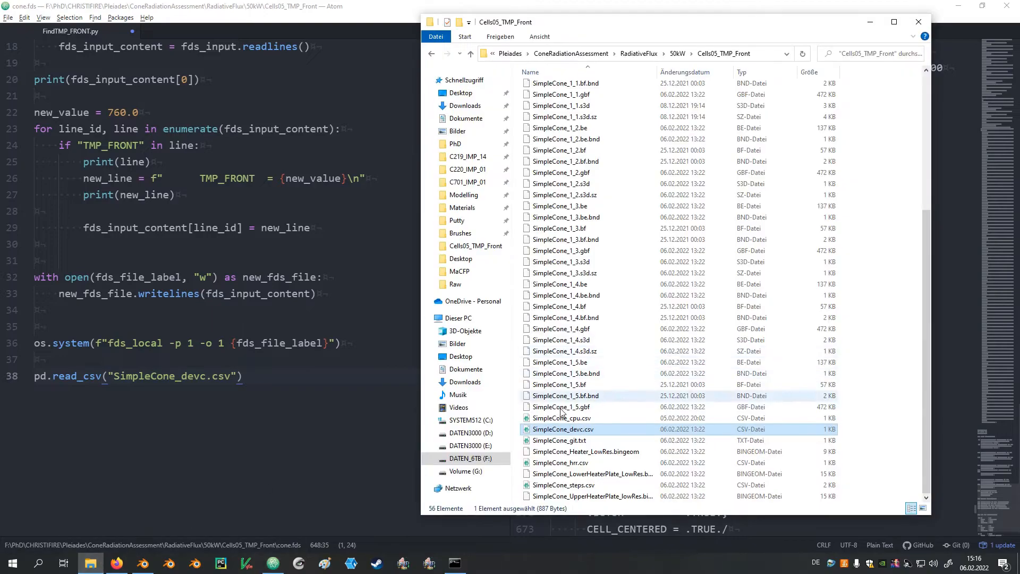
double_click(564, 429)
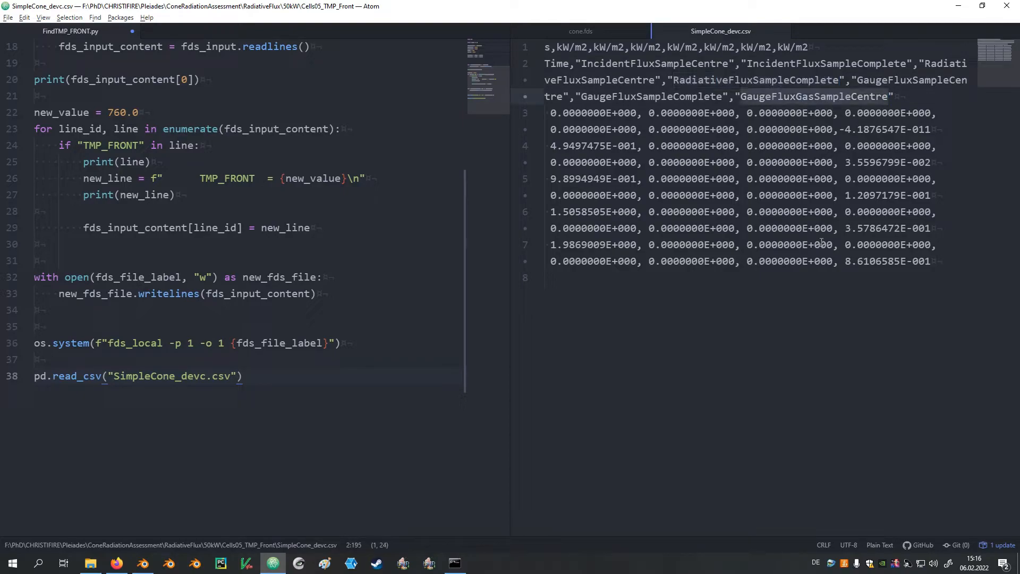
double_click(814, 97)
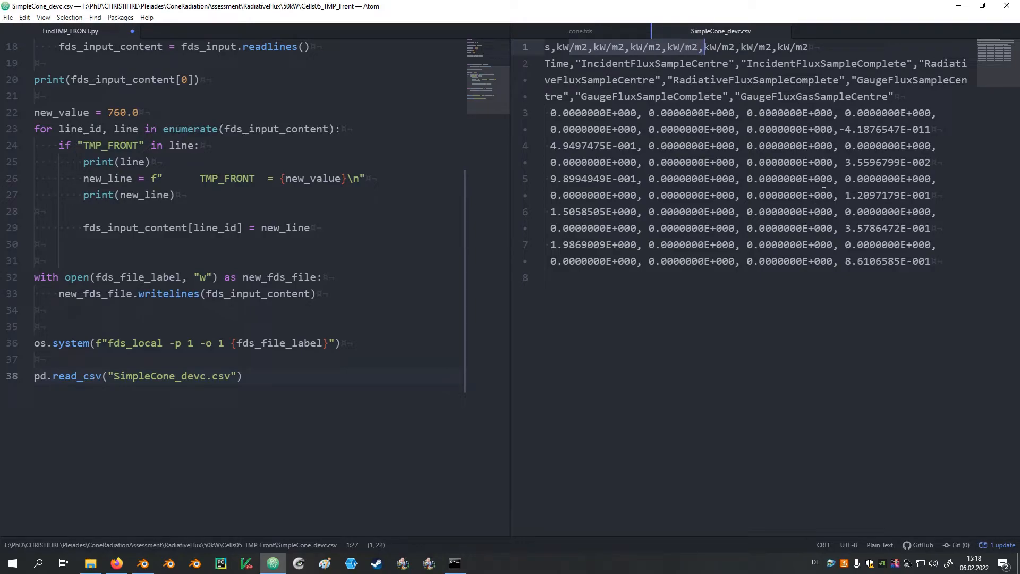
mouse_move(601, 70)
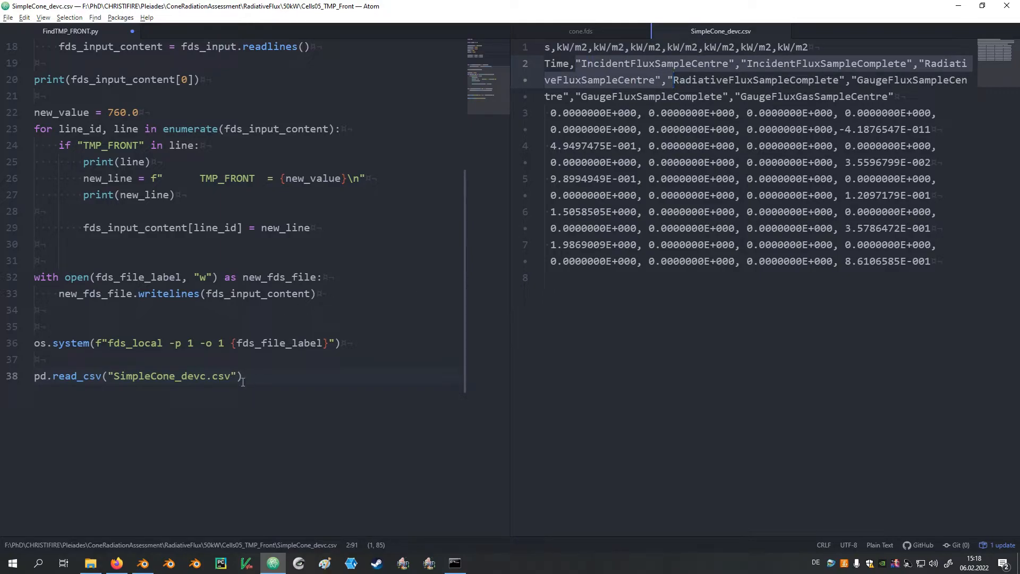
- Extend the read_csv call with header=1
text(, heade)
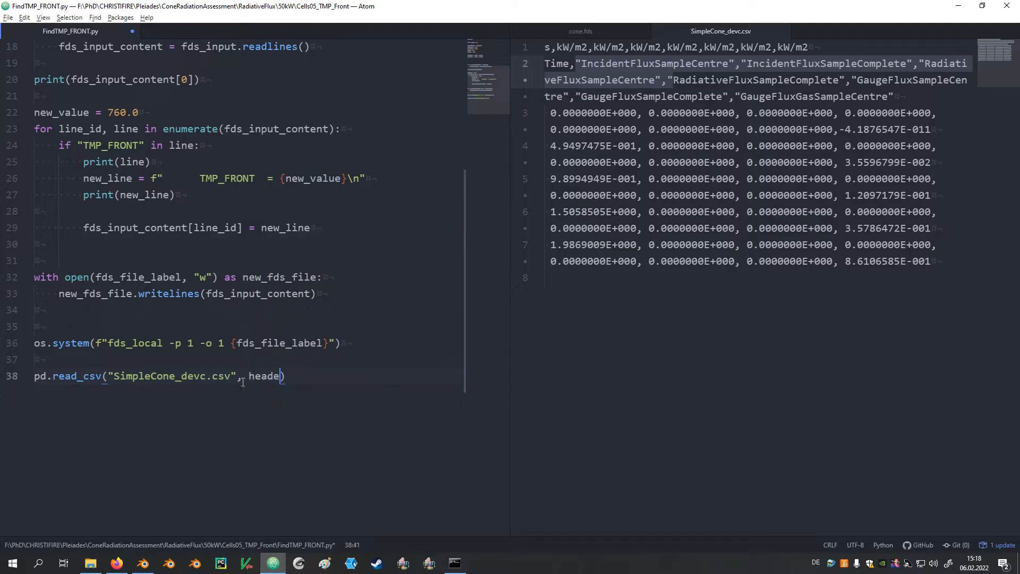
text(=1)
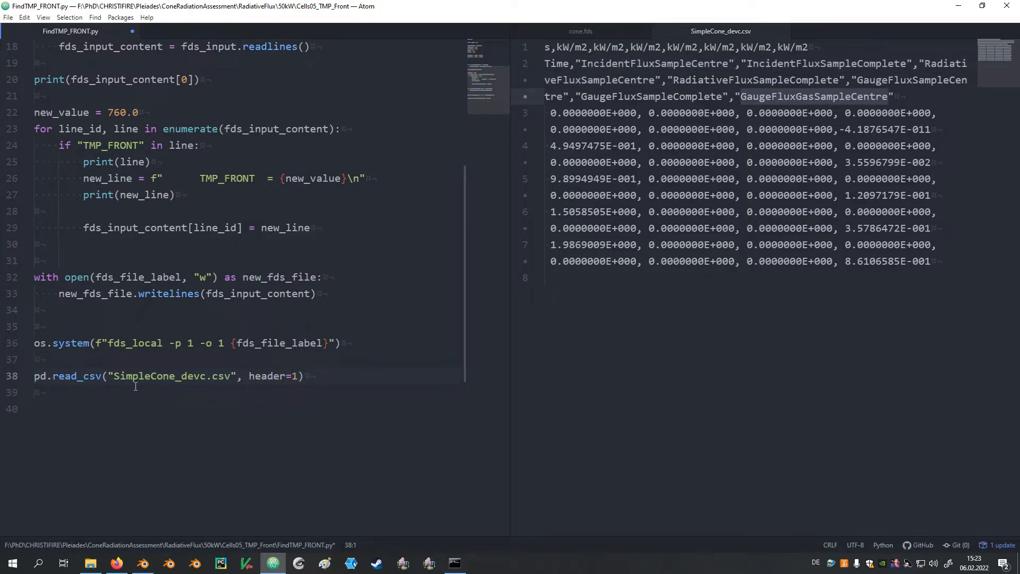
- Store the CSV in devc_df and index its "GaugeFluxGasSampleCentre" column
text(devc_df =)
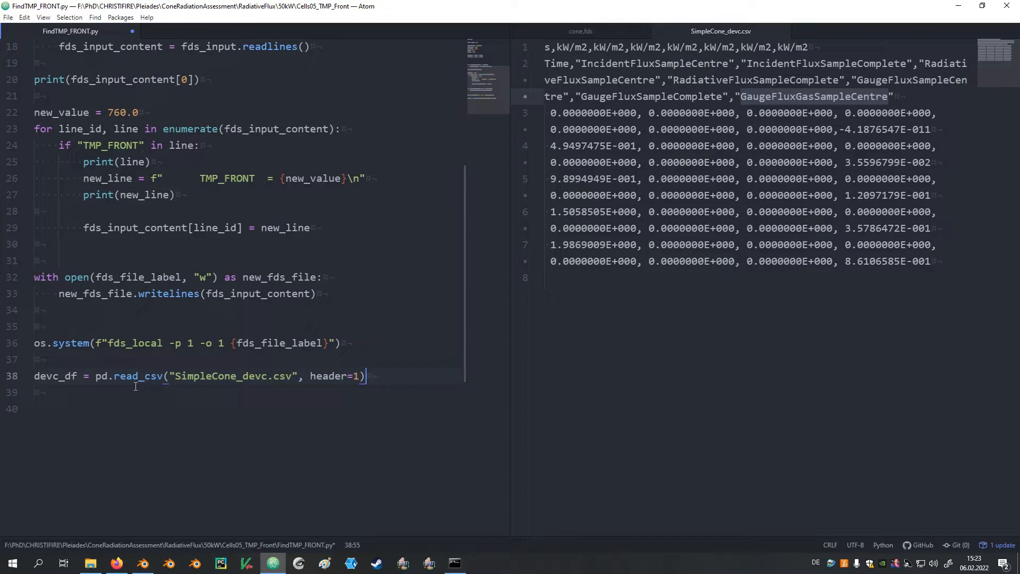
mouse_move(527, 215)
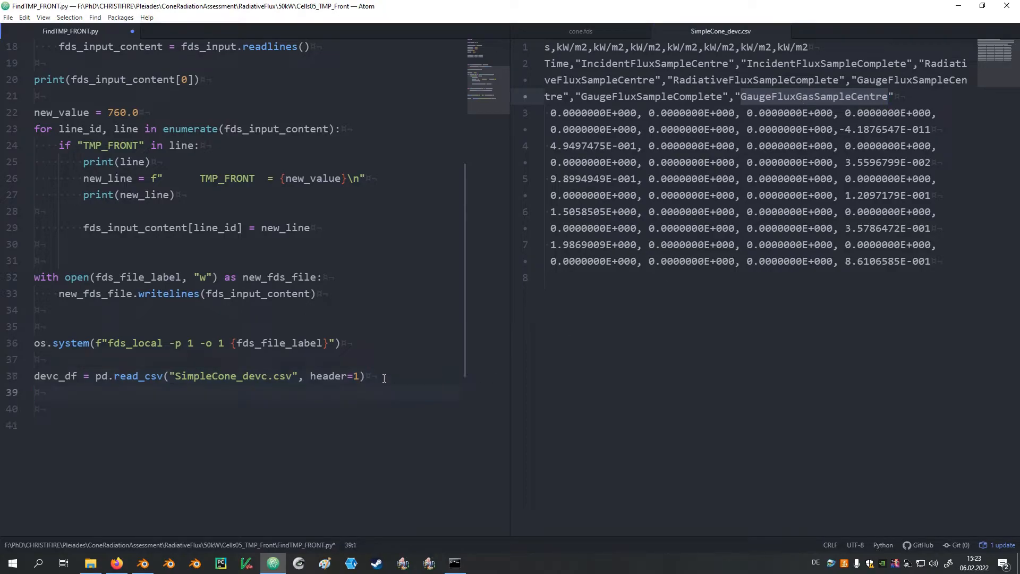
text(devc_df)
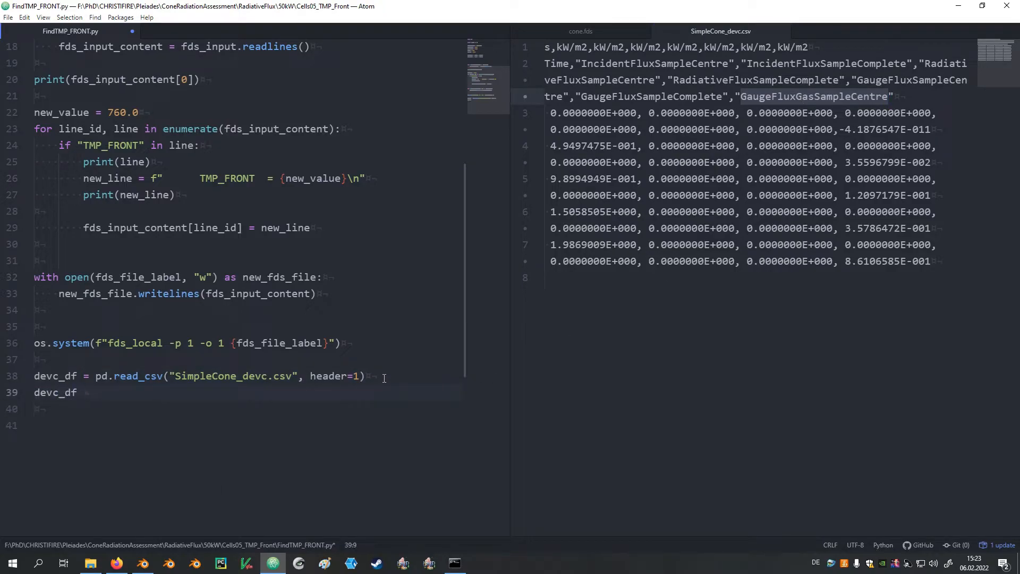
text(["GaugeFluxGasSampleCentre"])
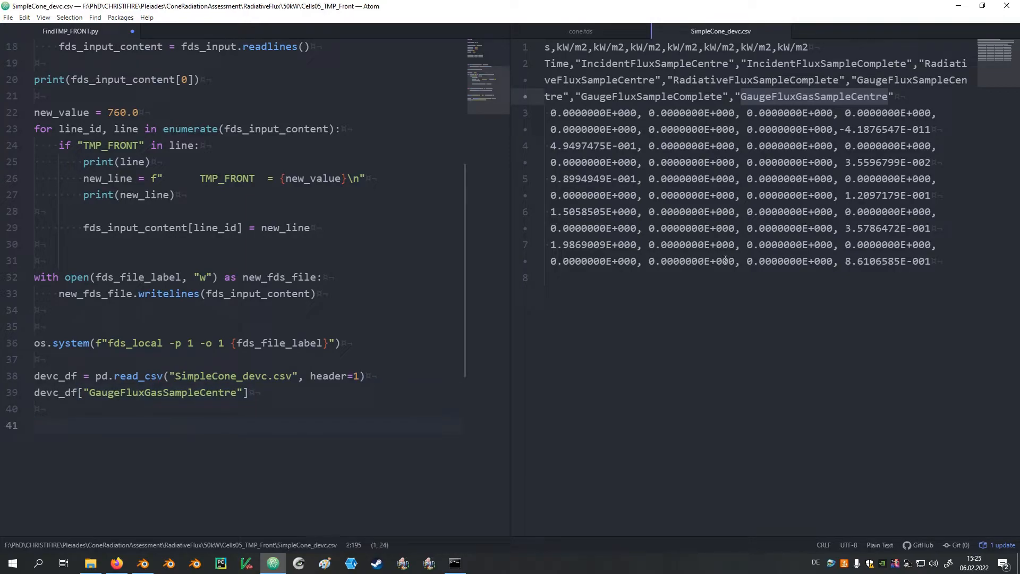
- Review TMP_FRONT in cone.fds, then slice the gauge-flux column from row 20 with [20:]
click(580, 31)
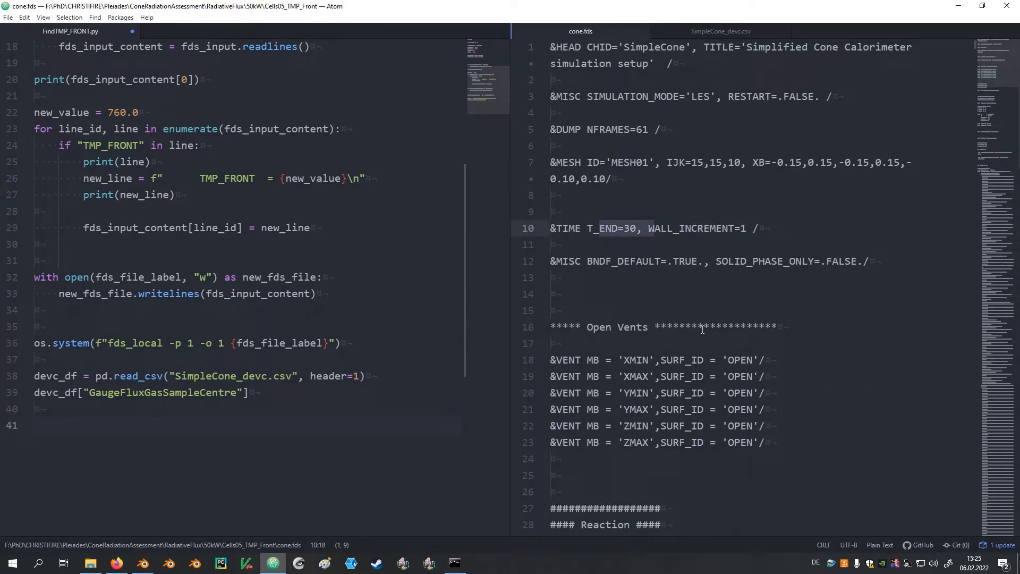
scroll(down, 3)
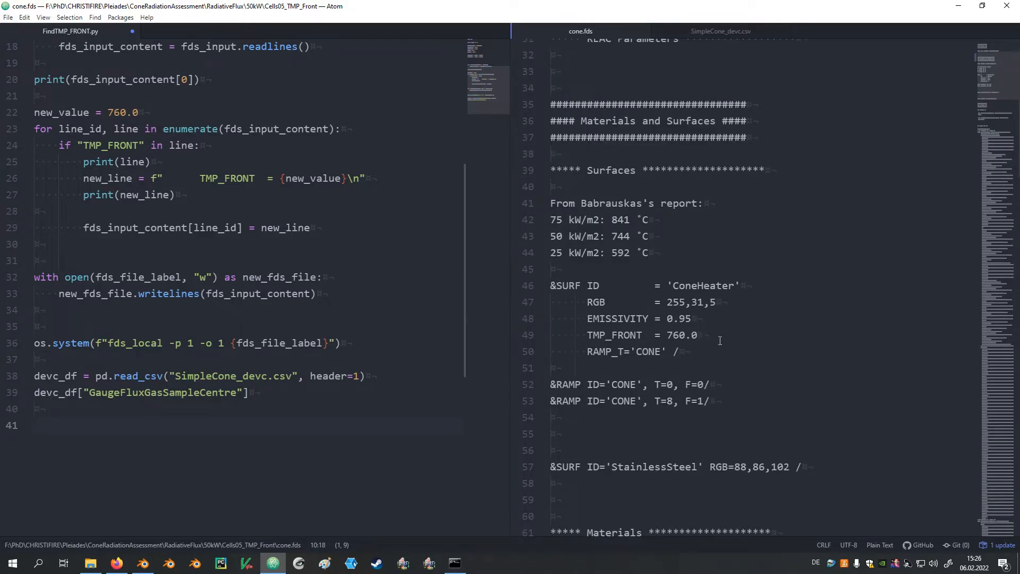
click(667, 401)
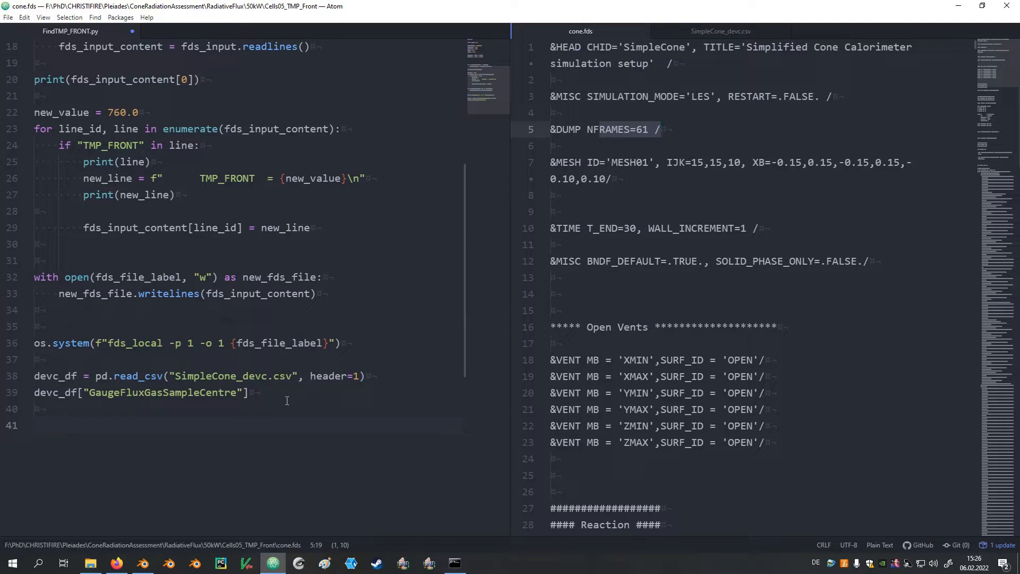
text([])
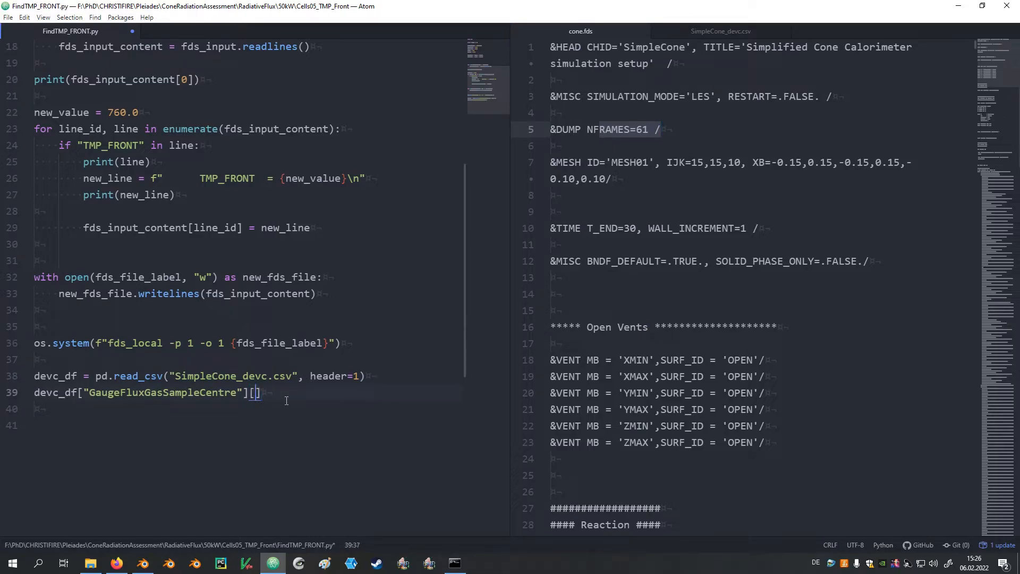
text(20)
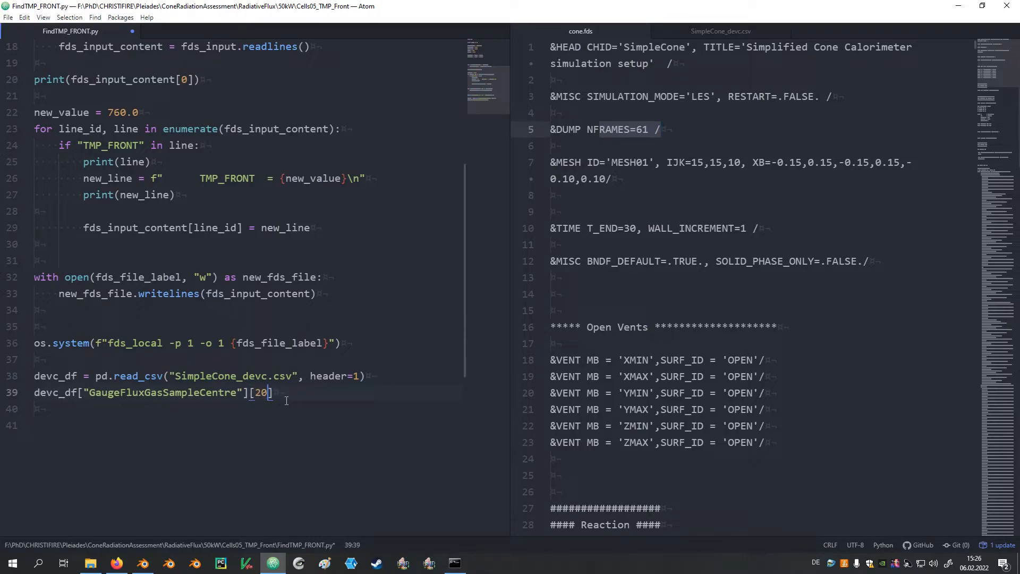
text(;)
text(i)
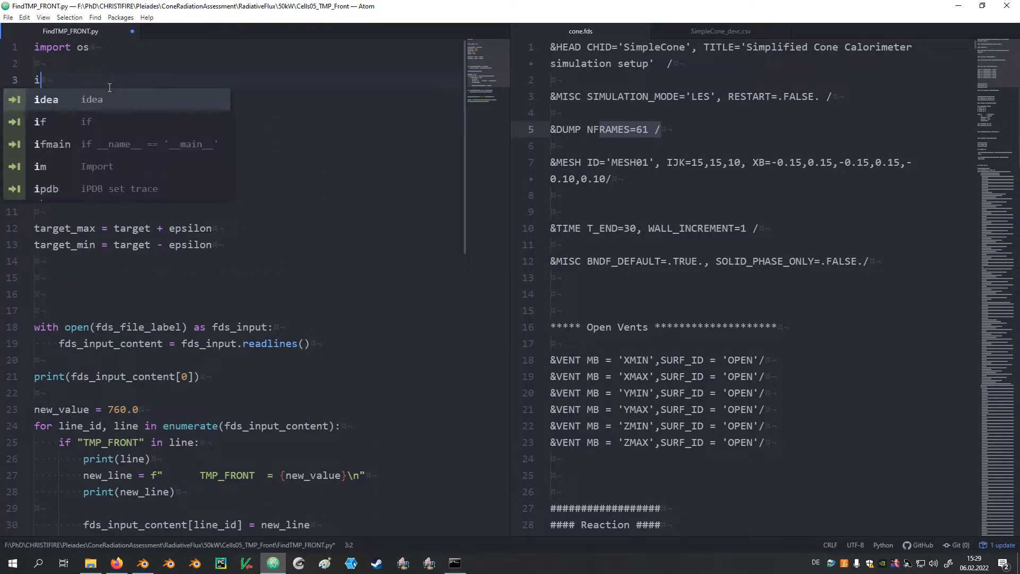
- Import numpy as np and assign avrg as np.average of the sliced gauge-flux column
text(mport numpy as np)
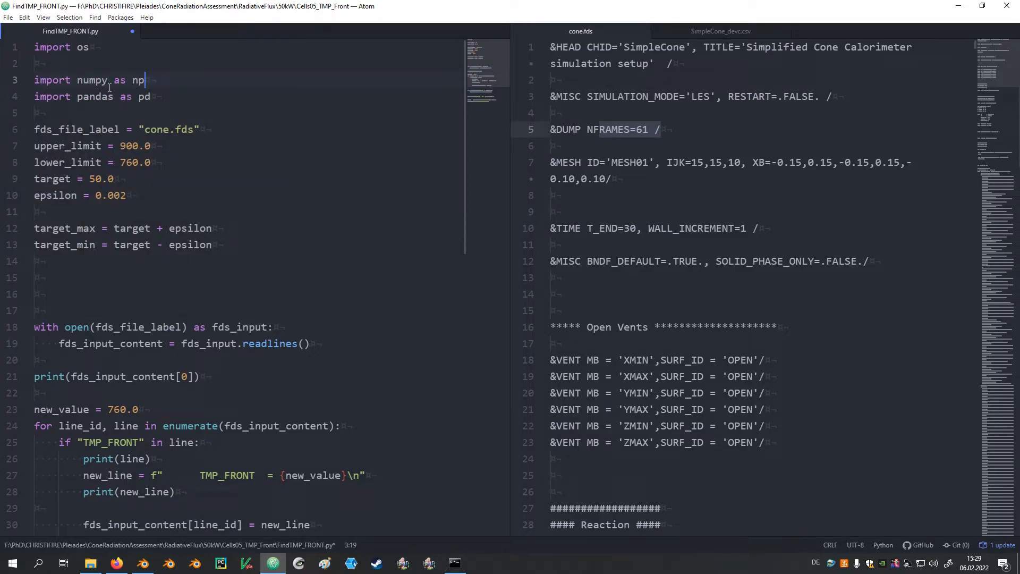
scroll(down, 3)
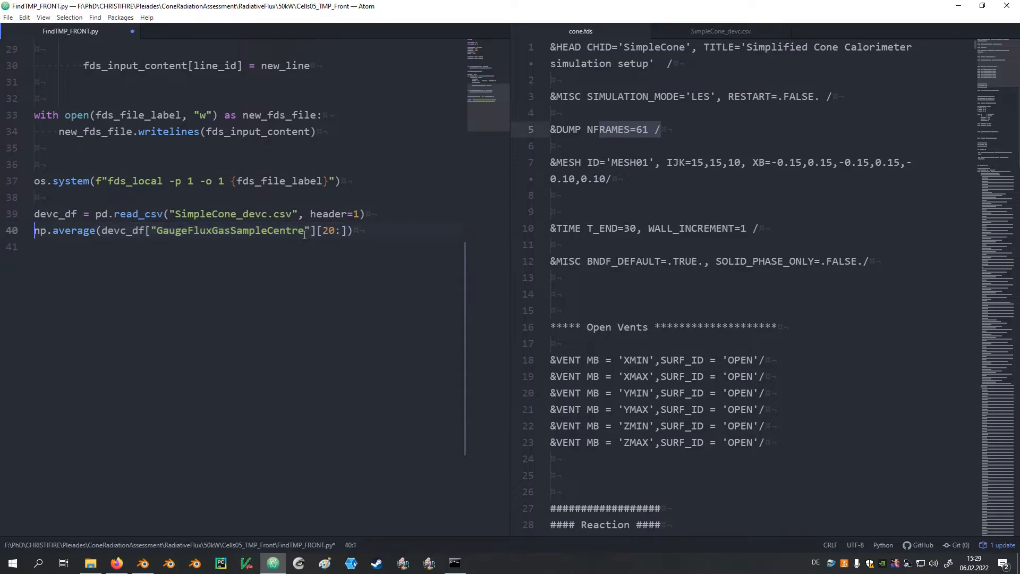
text(avrg =)
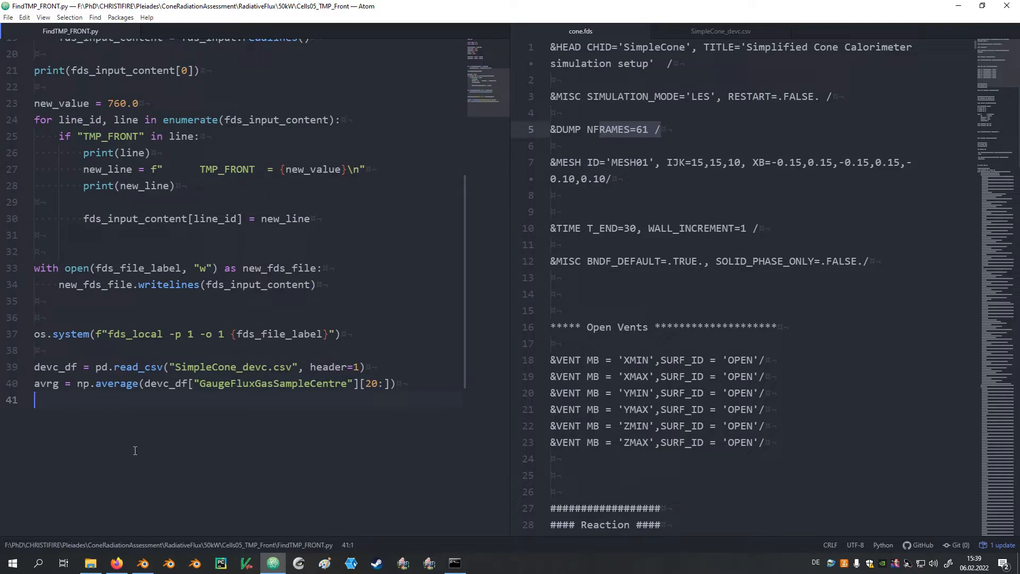
- Add the if check that avrg lies between target_min and target_max, printing "Success!"
key(enter)
text(if avrg)
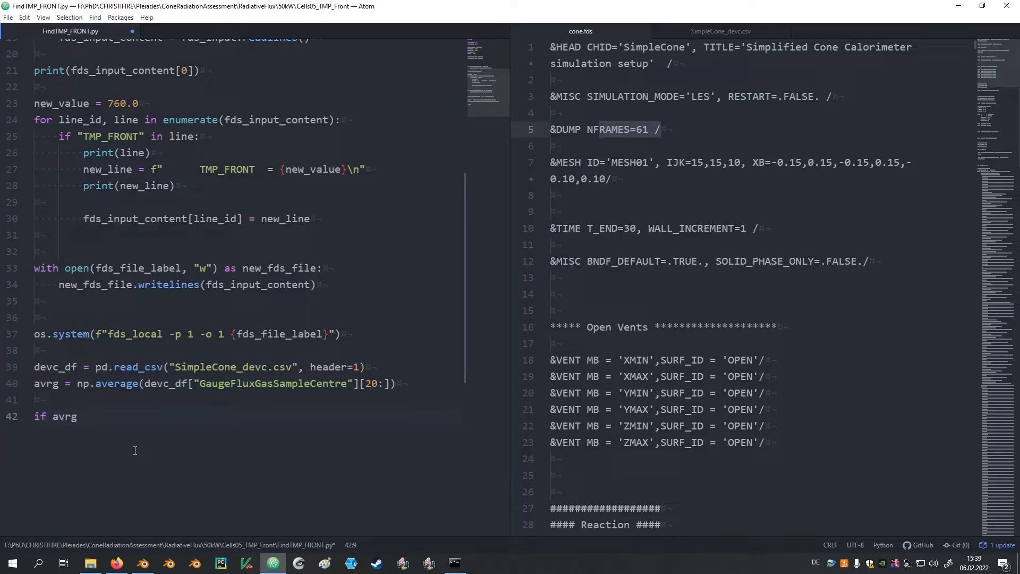
text(<)
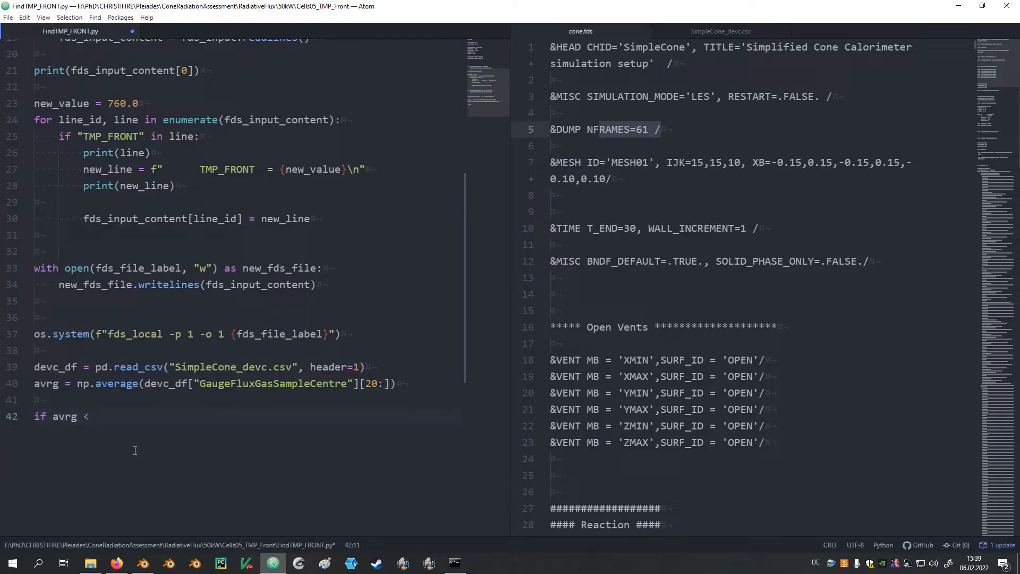
text(ta)
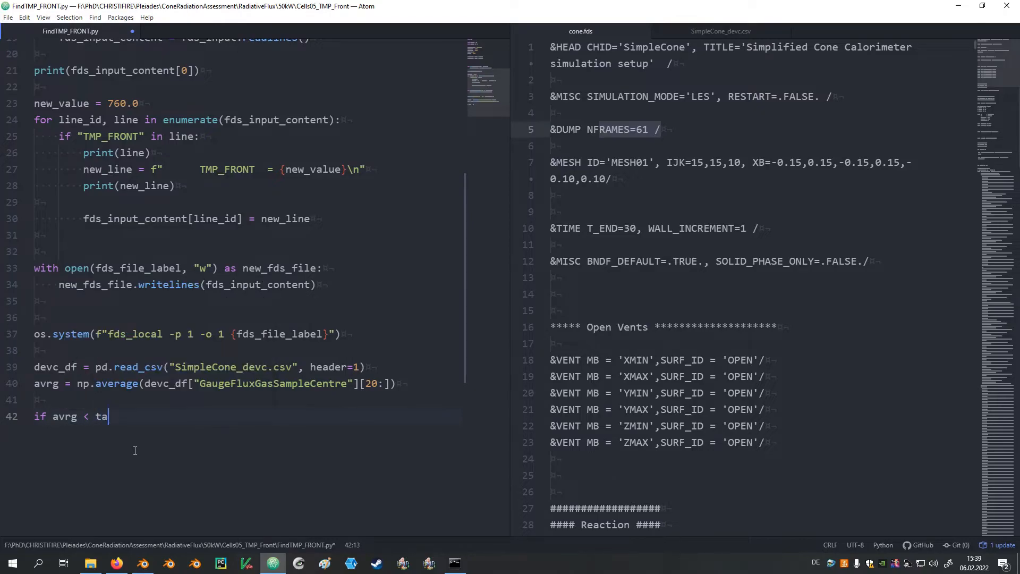
text(rget_max and)
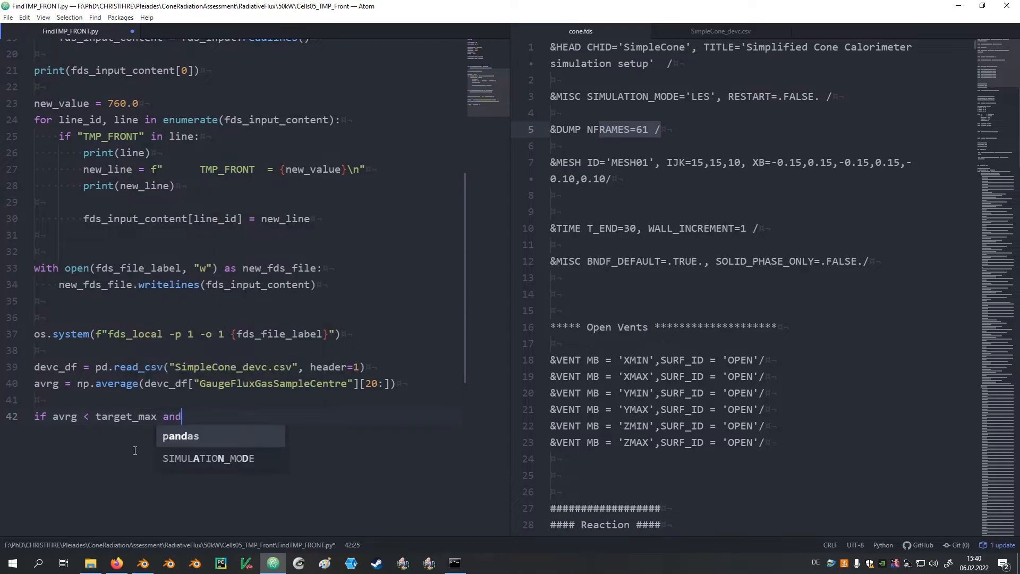
text(ave)
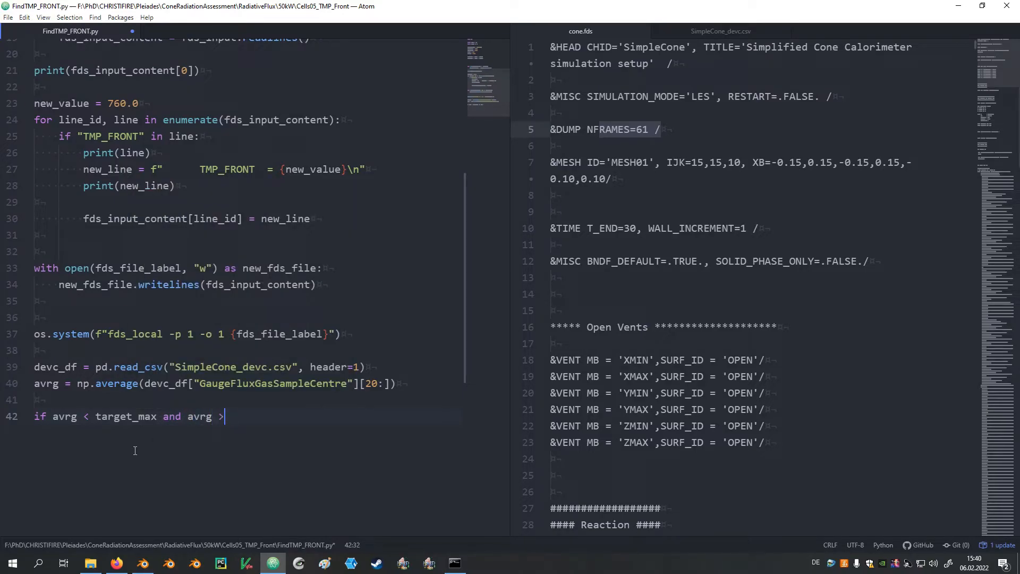
text(ta)
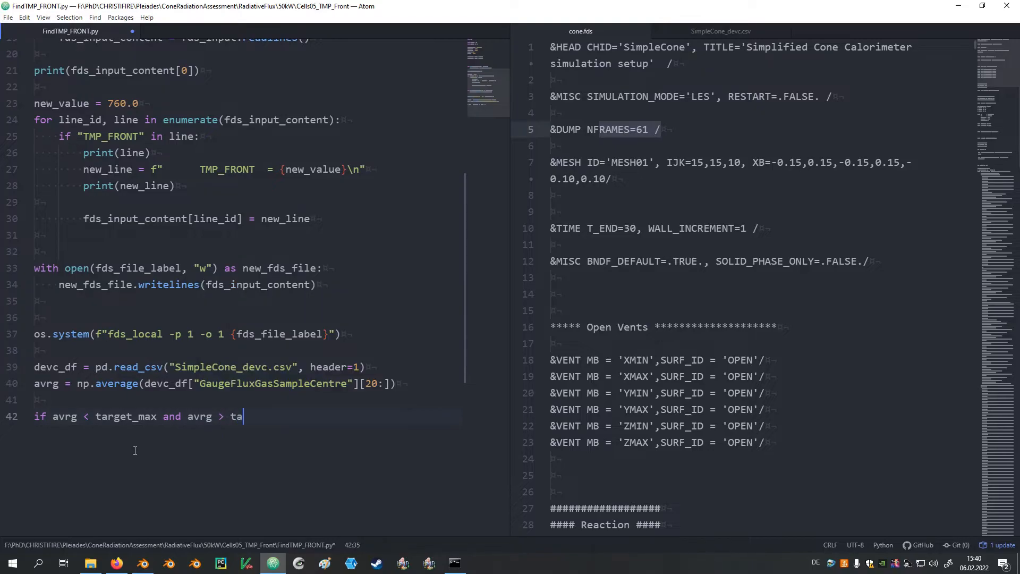
text(rget_min)
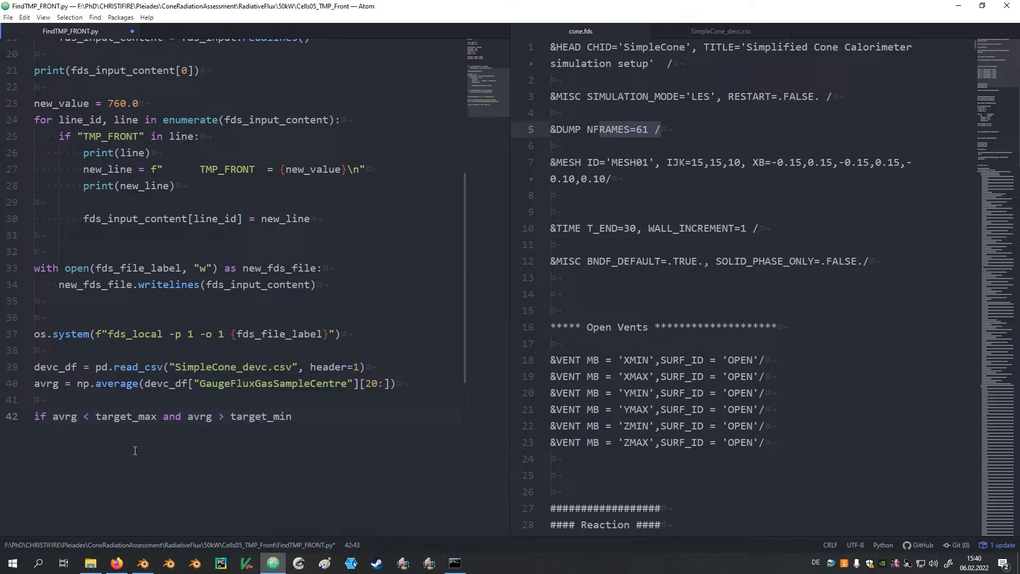
text(:)
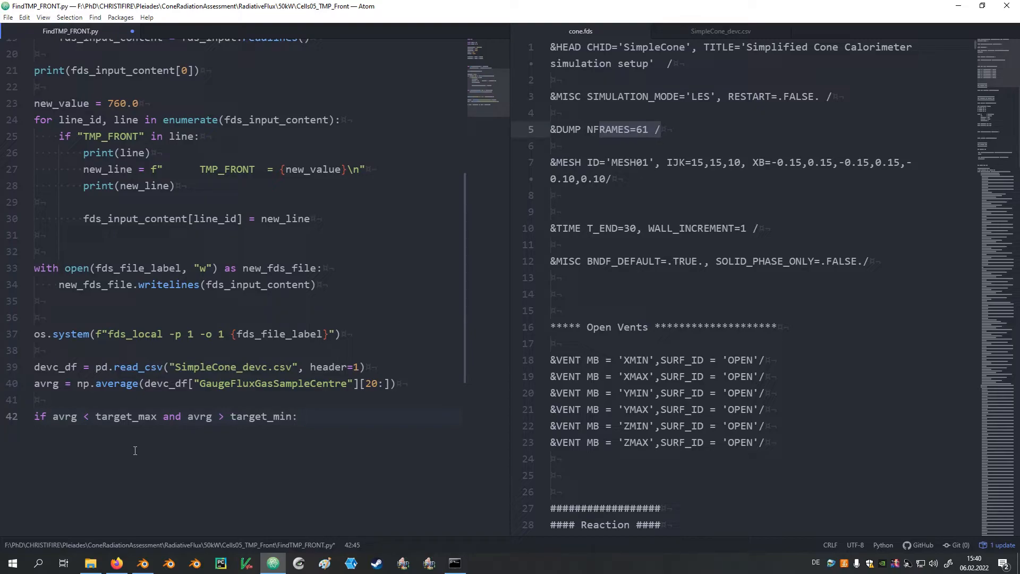
click(303, 416)
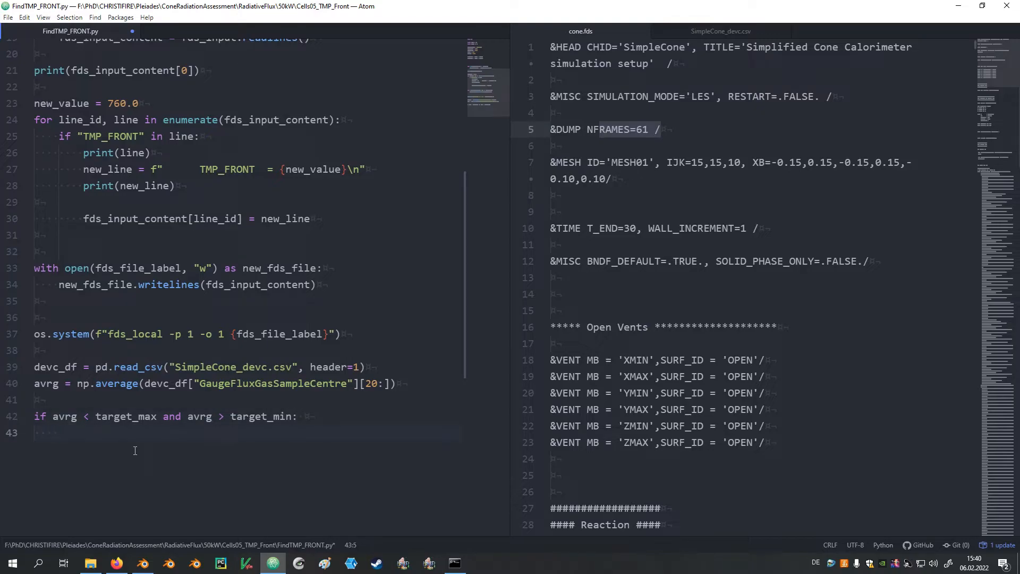
text(print)
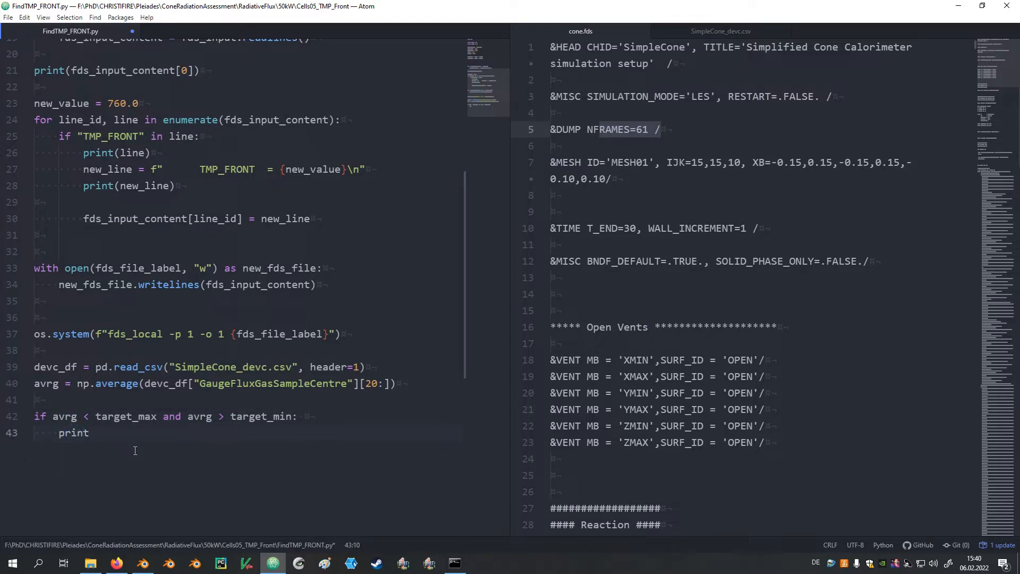
text("Success!"))
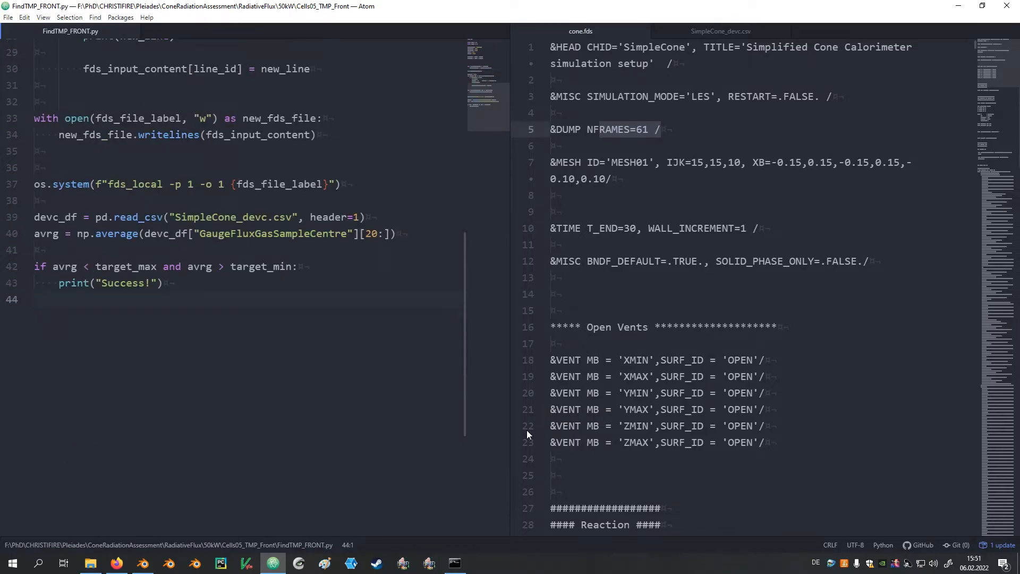
- Add an elif avrg > target_max branch assigning upper_limit = new_value
text(elif a)
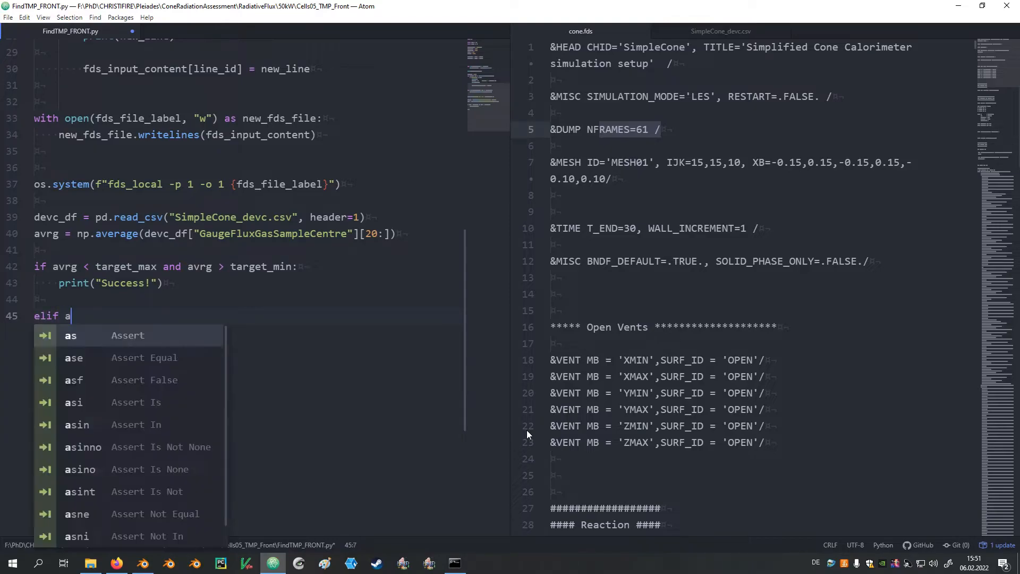
text(vrg)
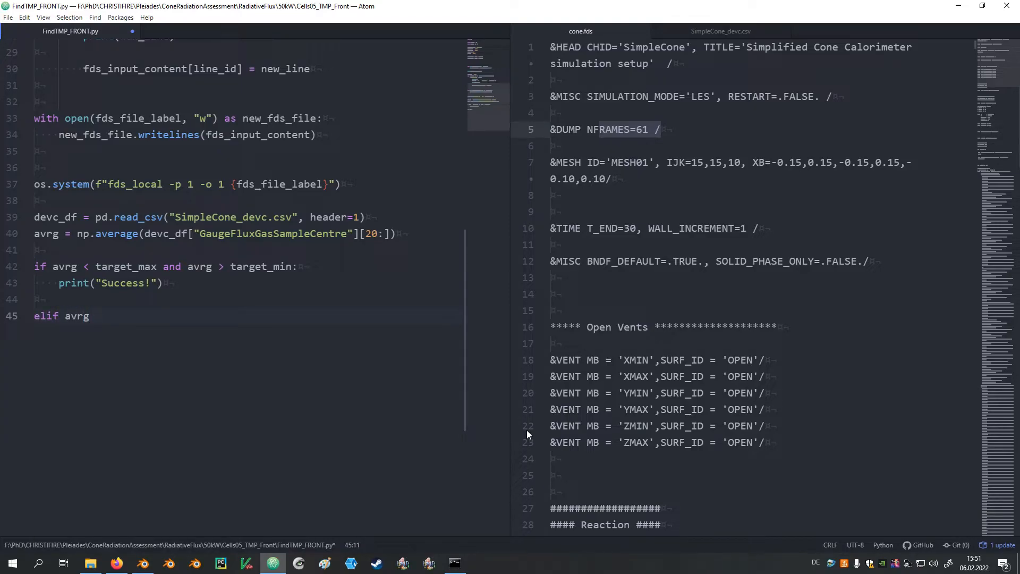
text(>)
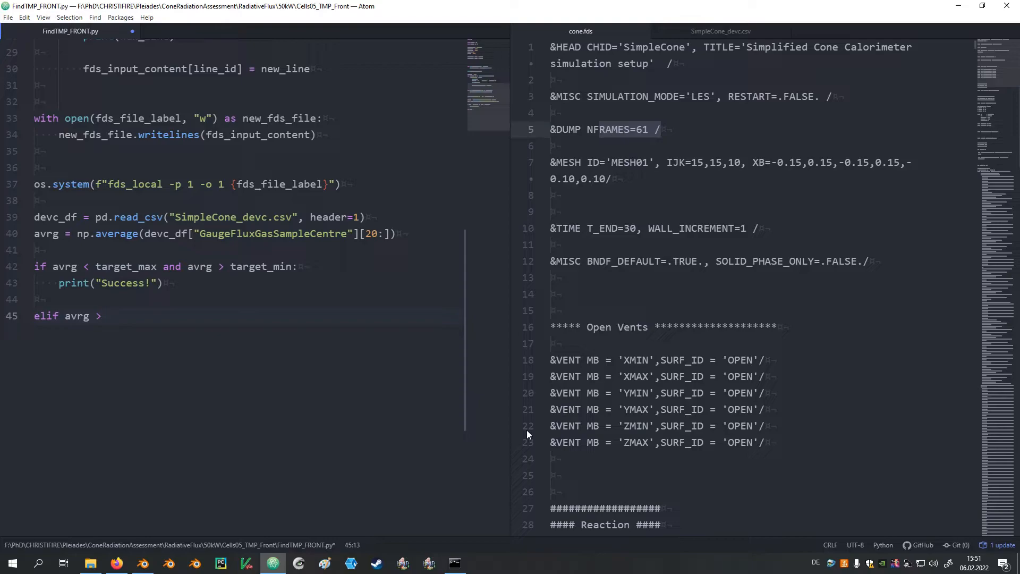
text(ta)
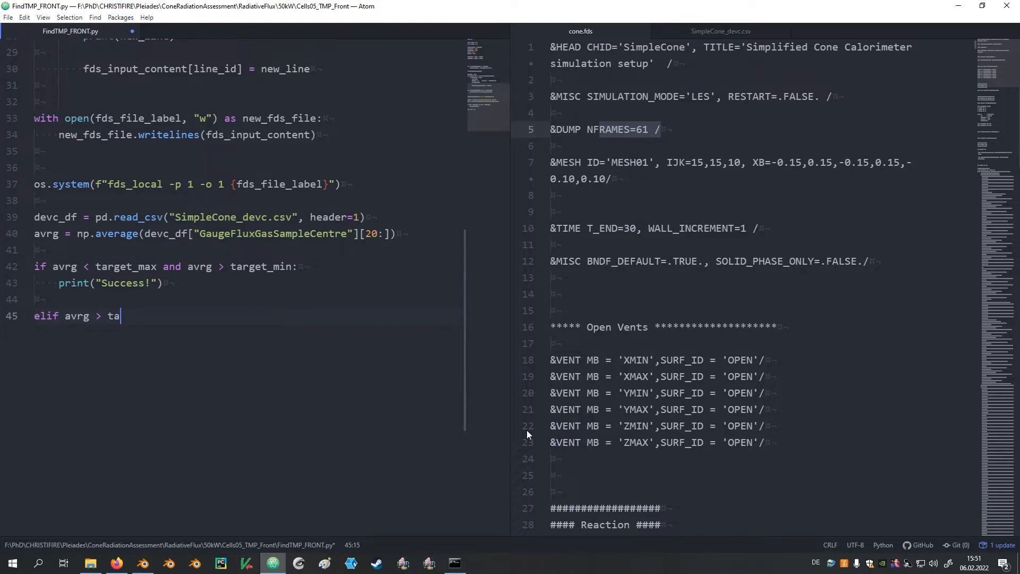
text(rget_max:)
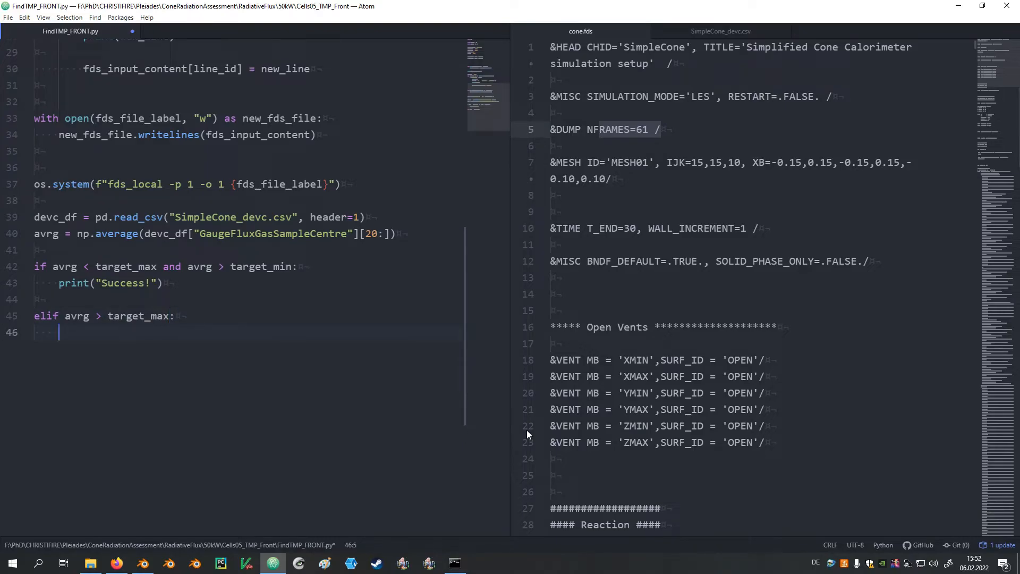
text(upper_limit)
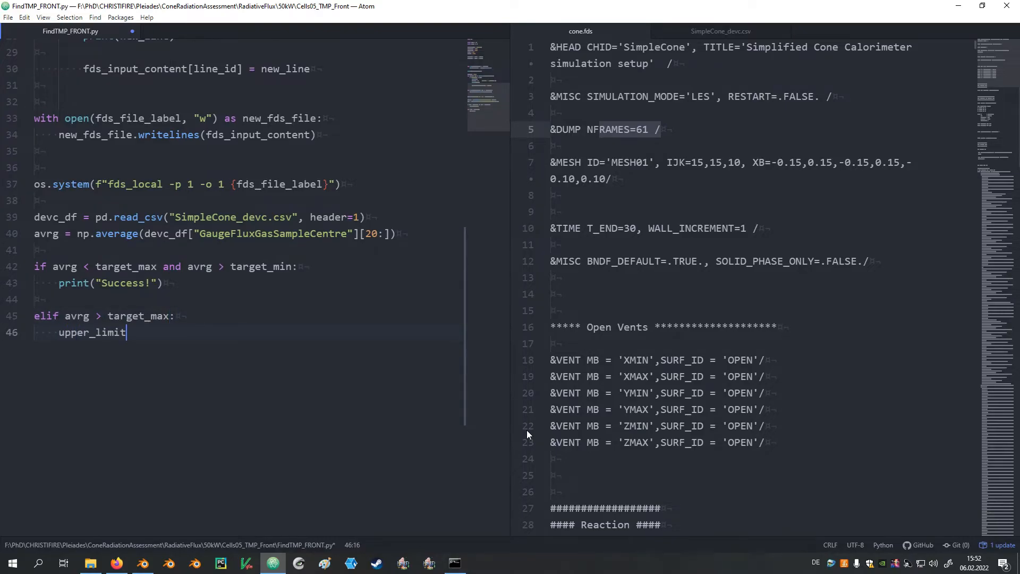
text(=)
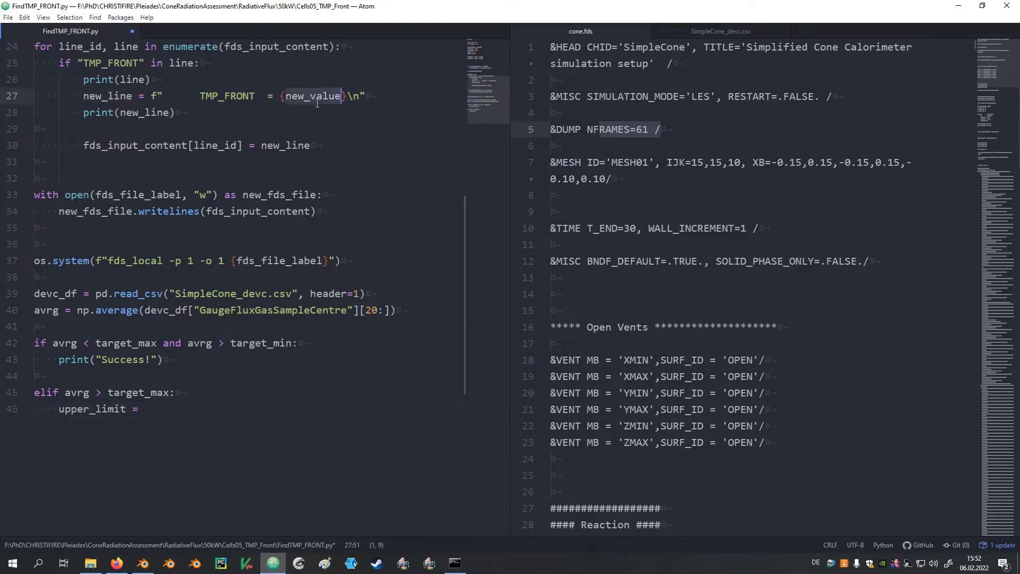
text(new_value)
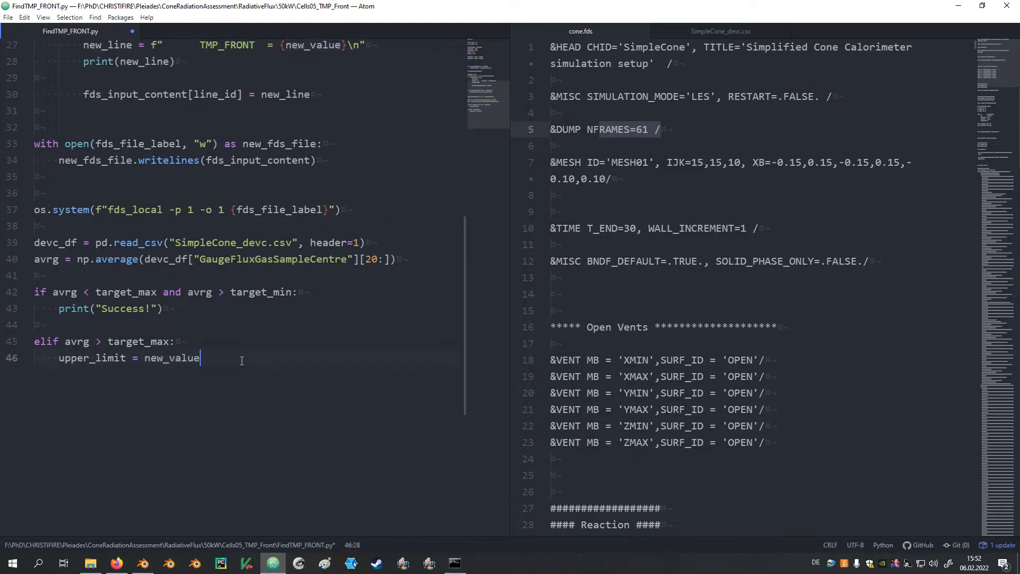
- Add an elif avrg < target_min branch setting lower_limit, with "New max." and "New min." prints
text(elif avrg)
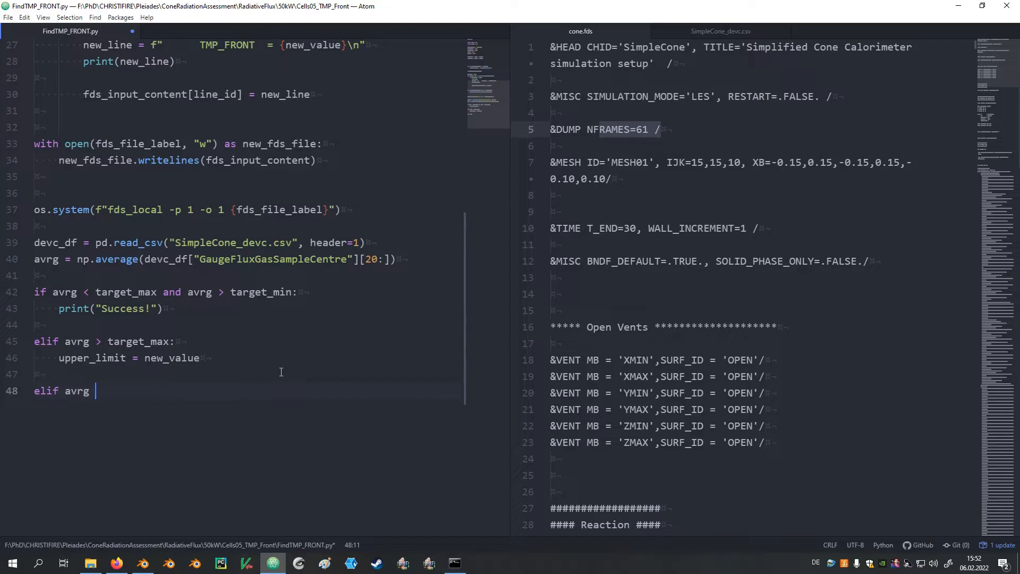
text(< t)
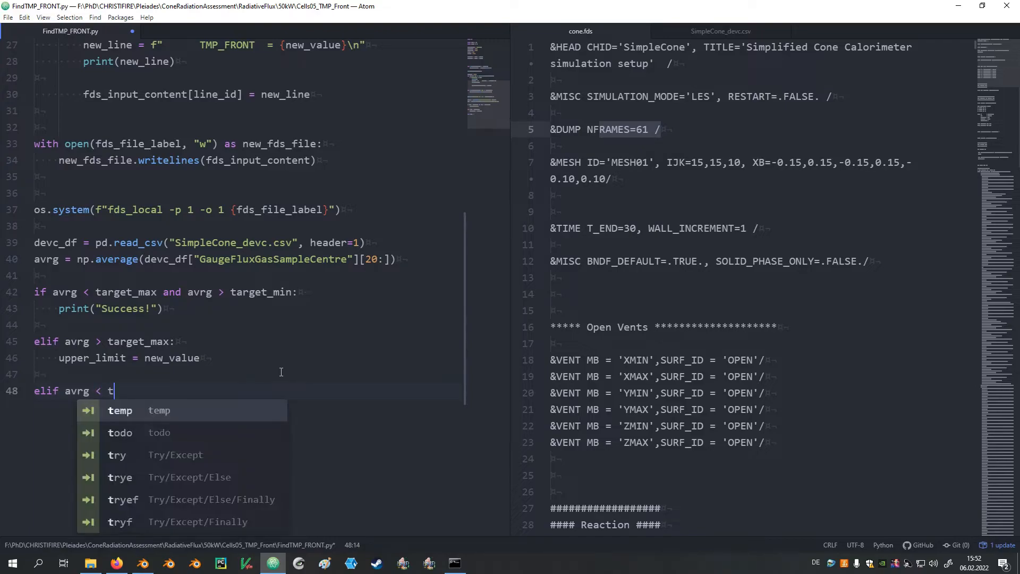
text(arget_min:)
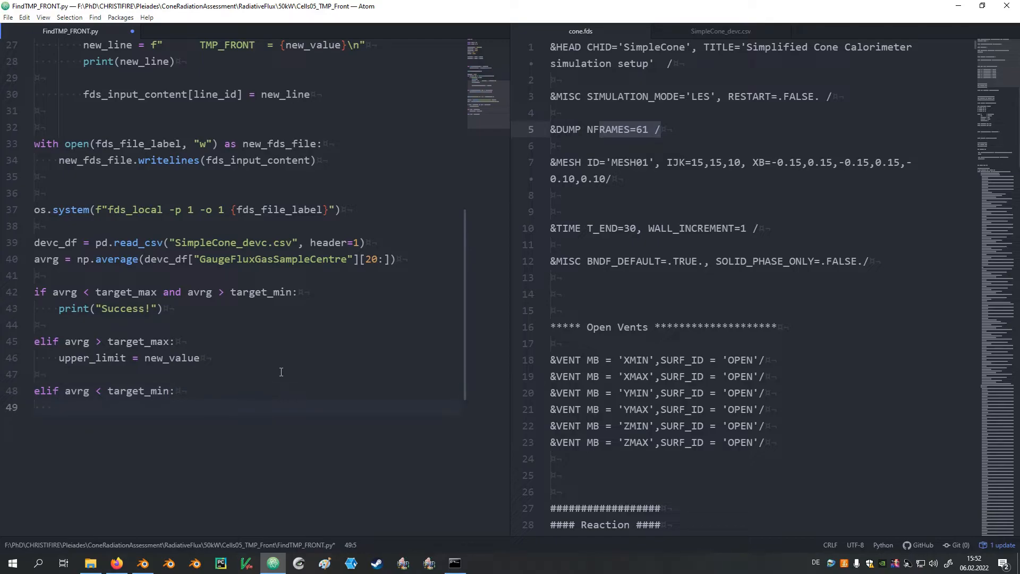
text(lower_limit)
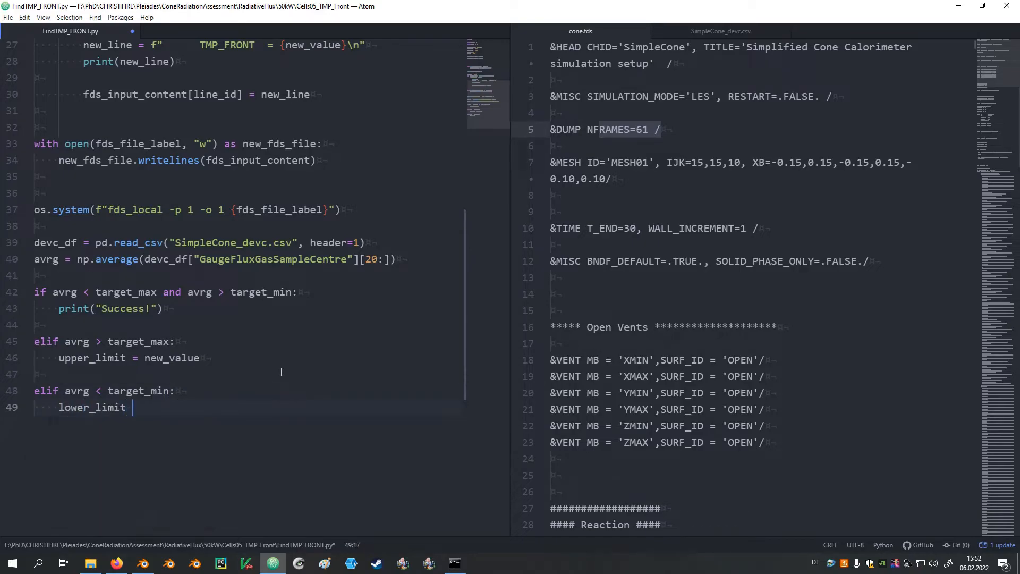
text(= new_line)
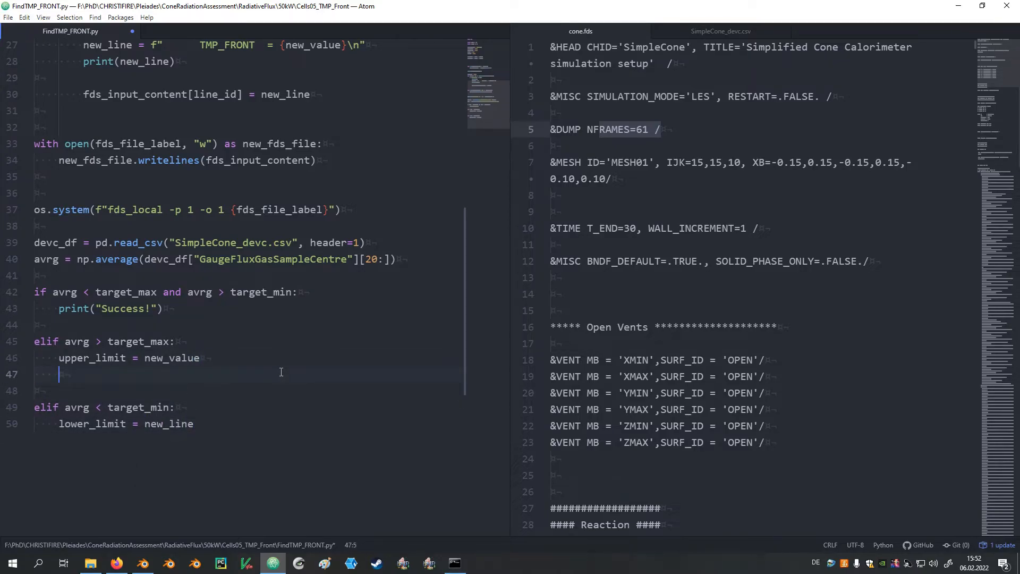
text(print(""))
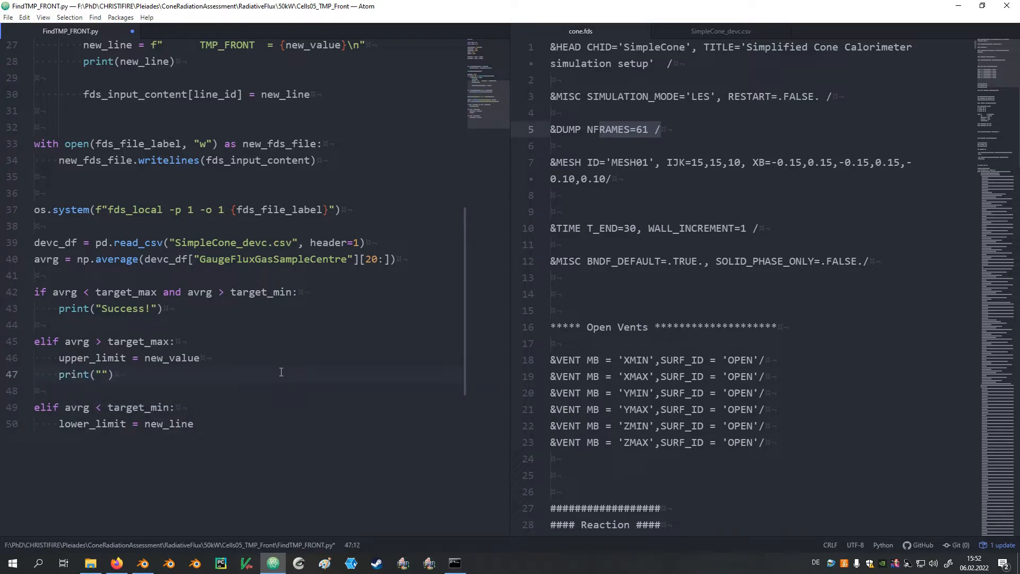
text(New max.)
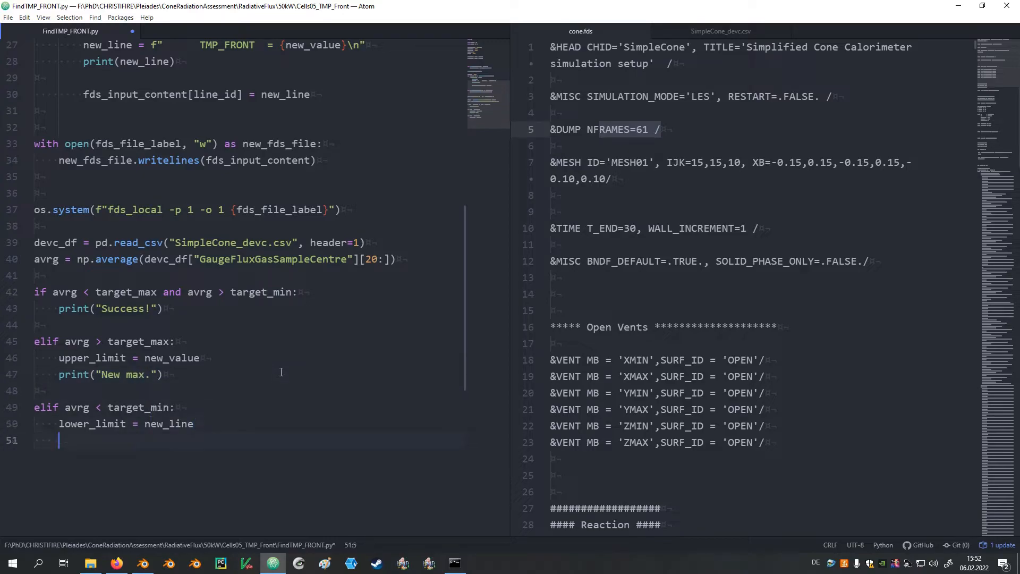
text(print)
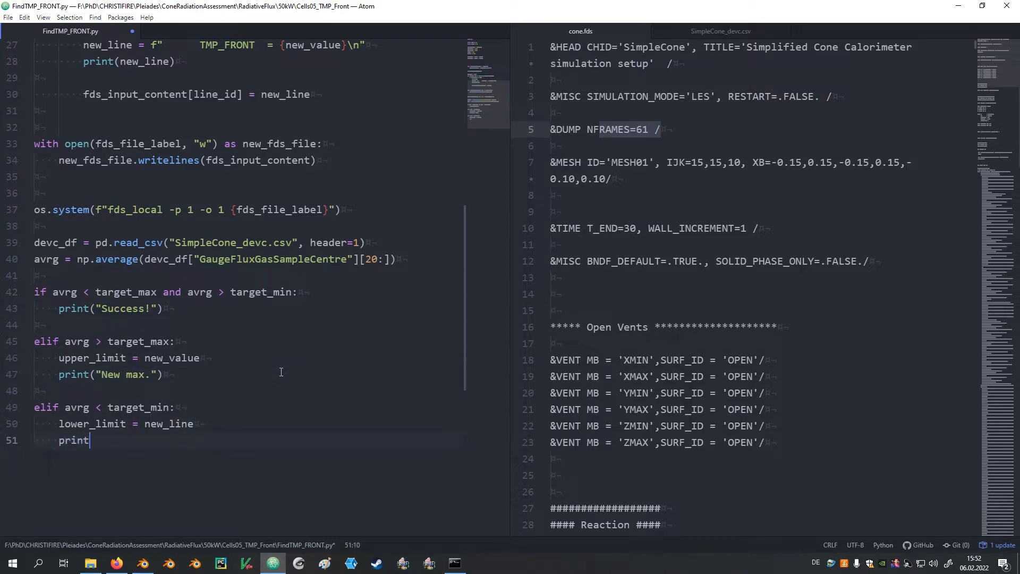
text(("New")
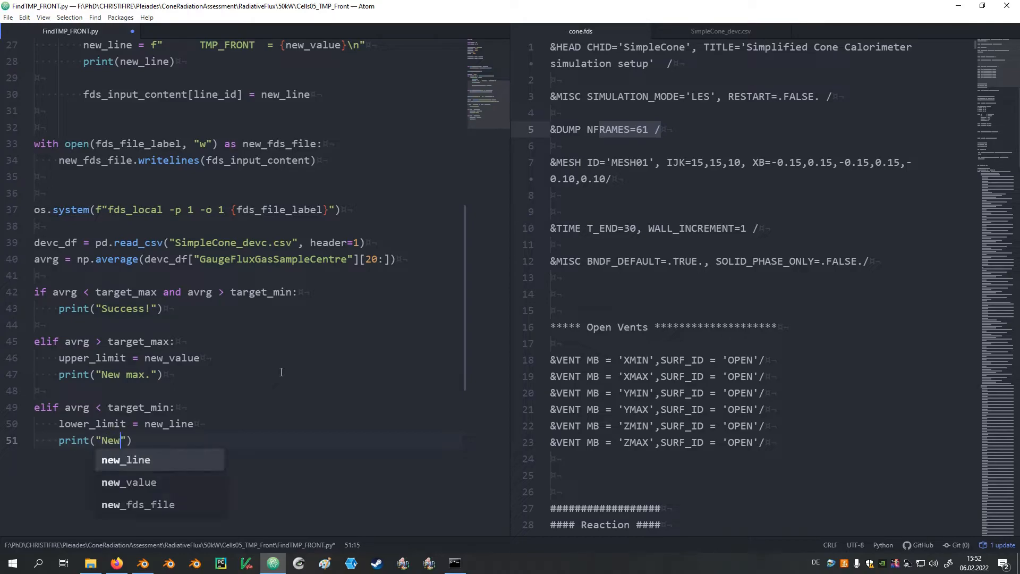
text(min.)
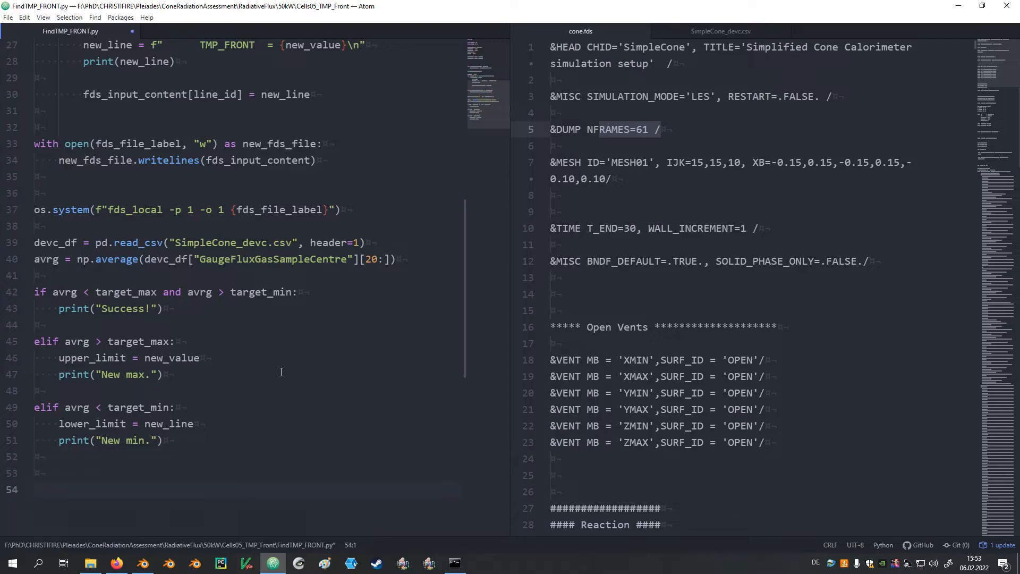
- Compute new_value = lower_limit + (upper_limit - lower_limit) / 2 after the branches
text(upper_limit - lower_limit) / 2)
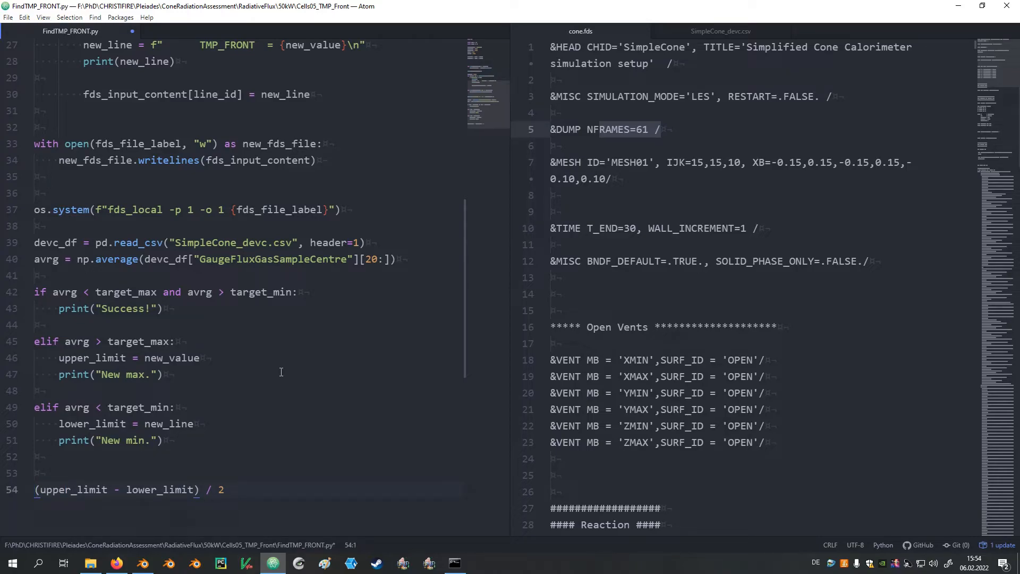
text(lower_limit)
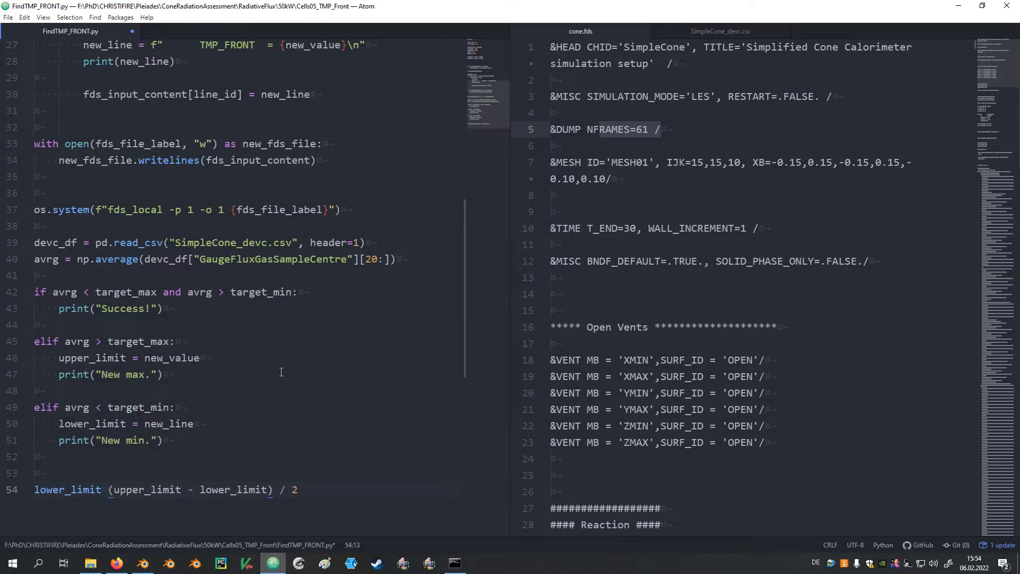
text(+)
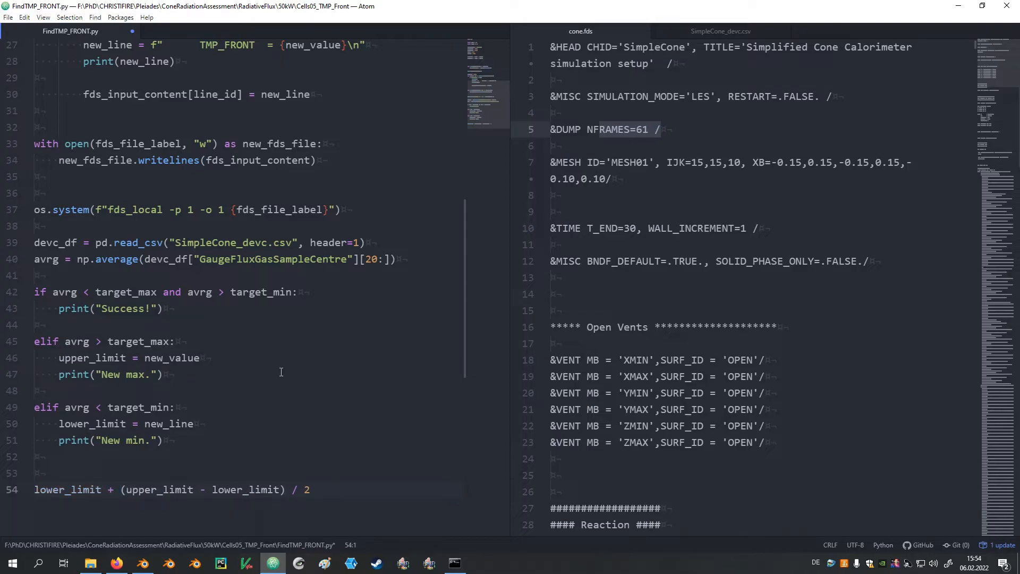
text(new_val)
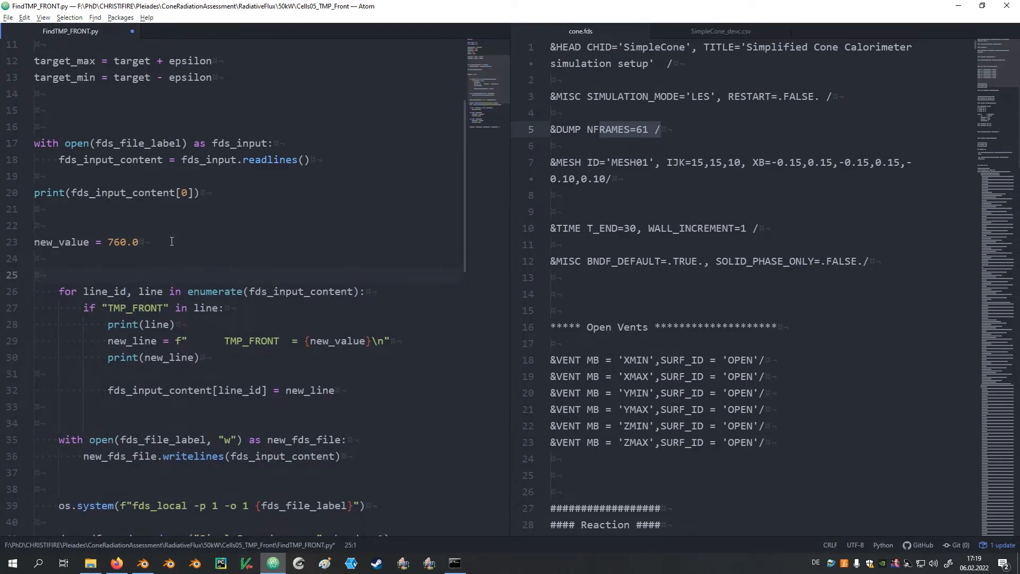
- Wrap the run-and-check code in while True: and add break under the Success print
text(while)
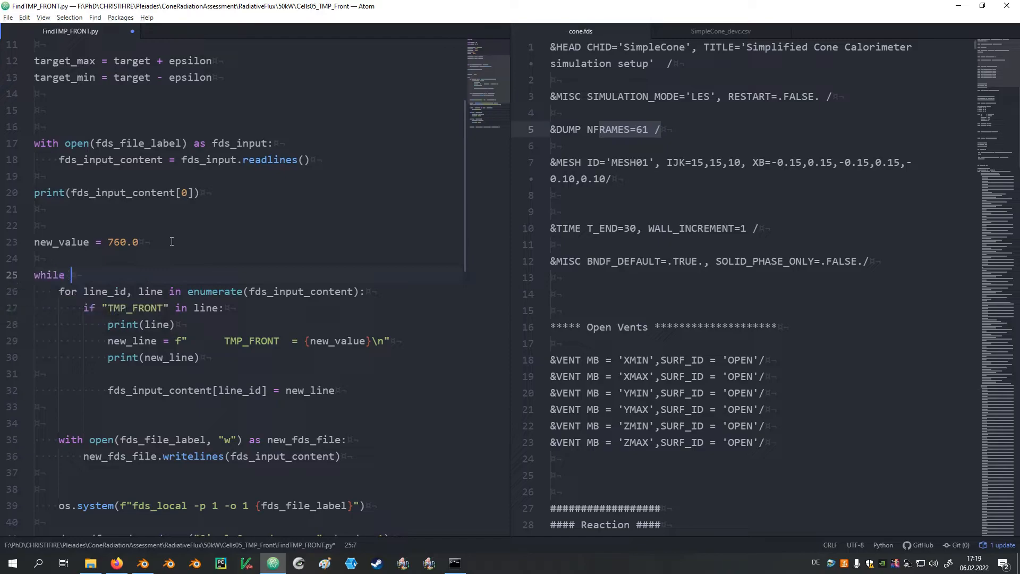
text(True)
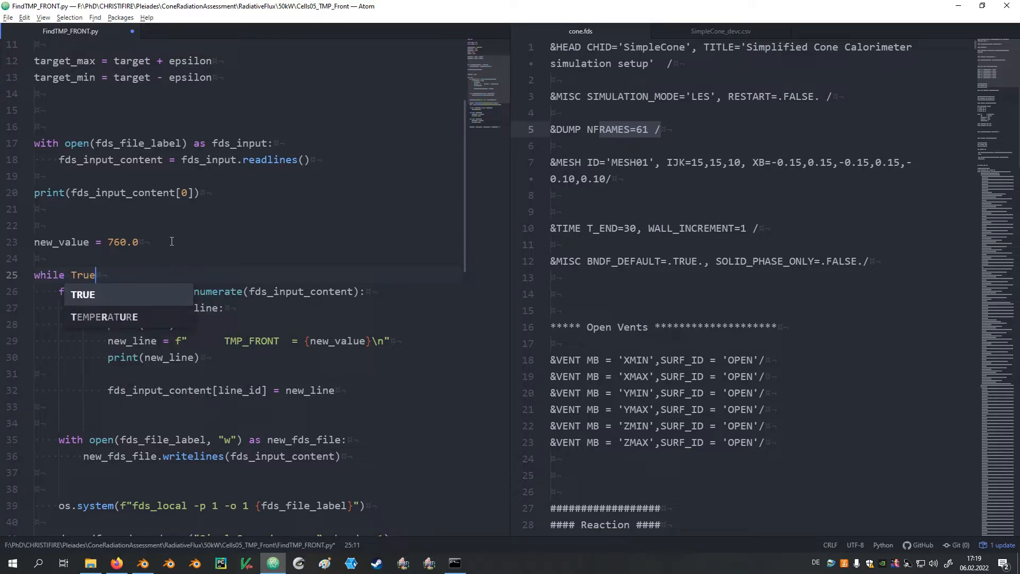
text(:)
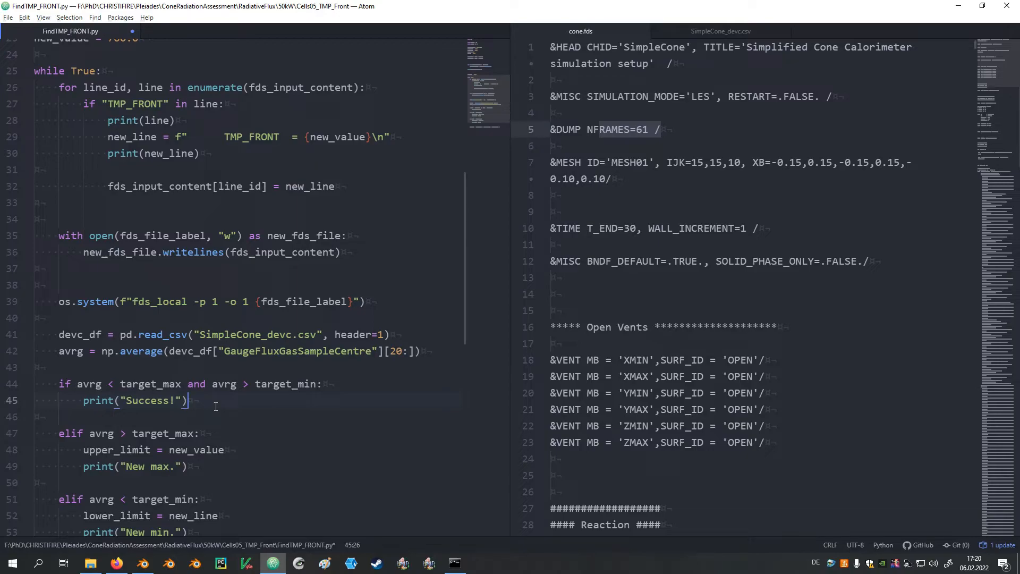
text(b)
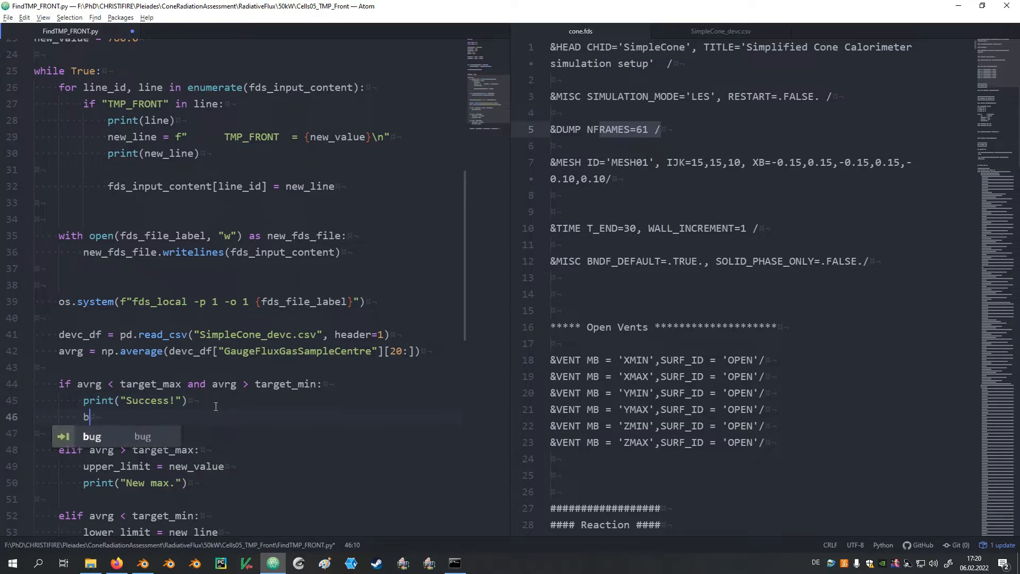
text(reak)
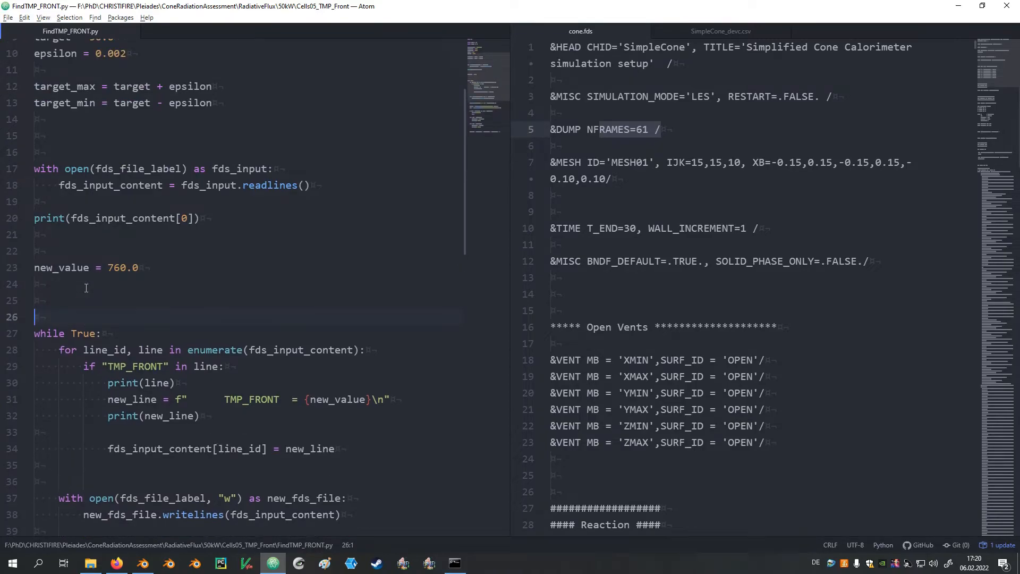
- Define max_iteration = 100 and counter = 0, incrementing counter += 1 inside the loop
text(max_iteration)
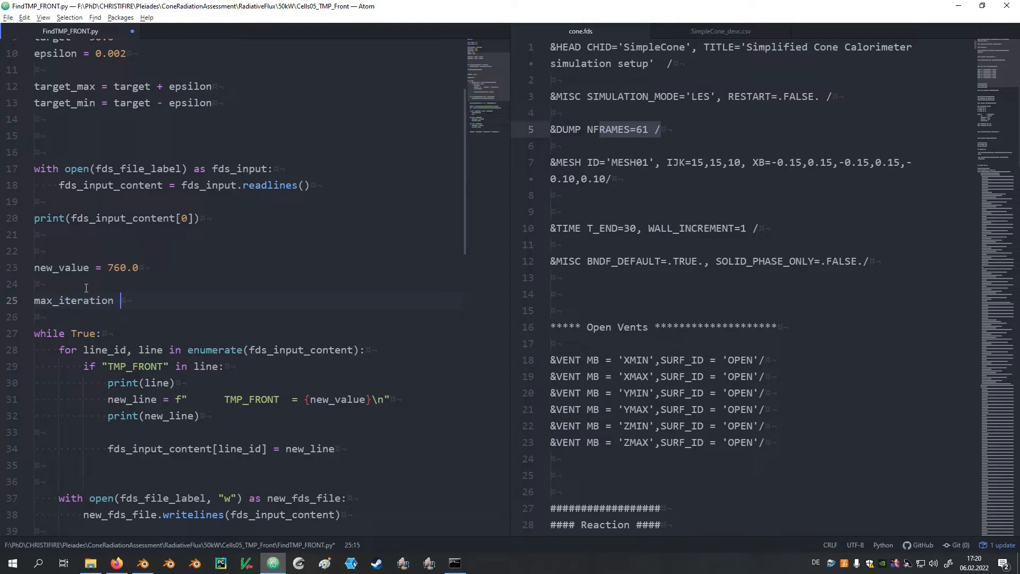
text(= 100)
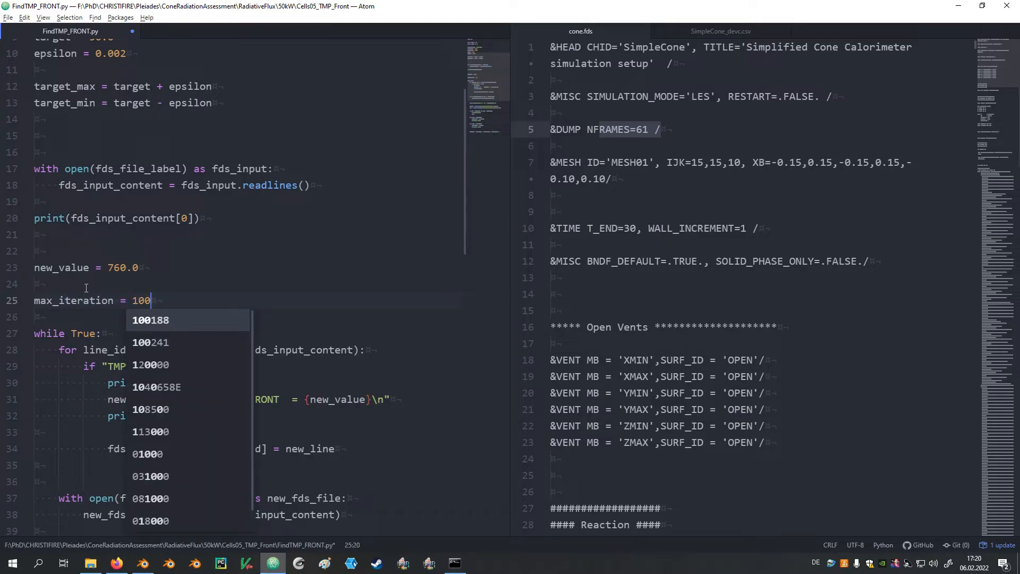
key(Escape)
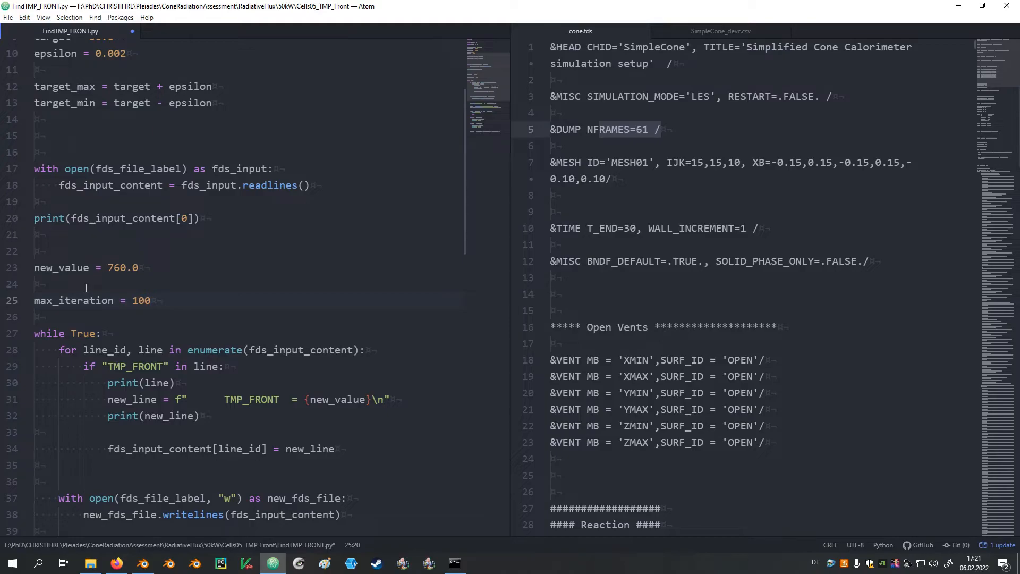
text(count)
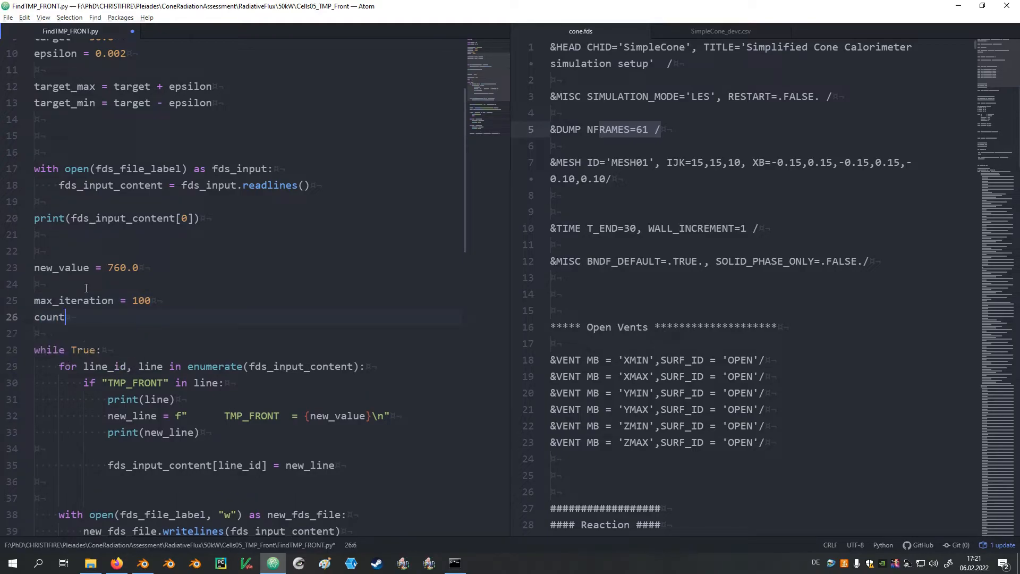
text(er)
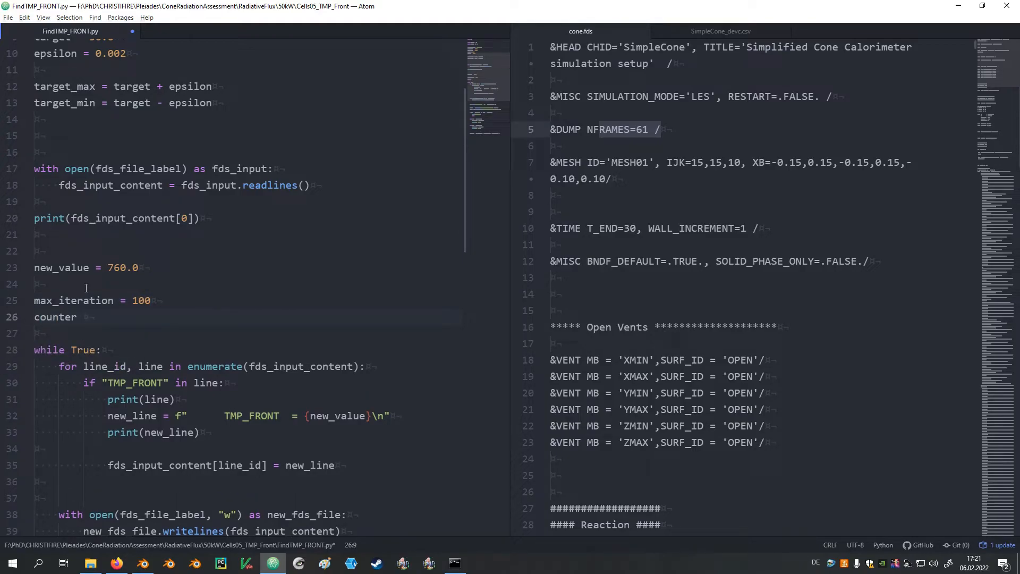
text(= 0)
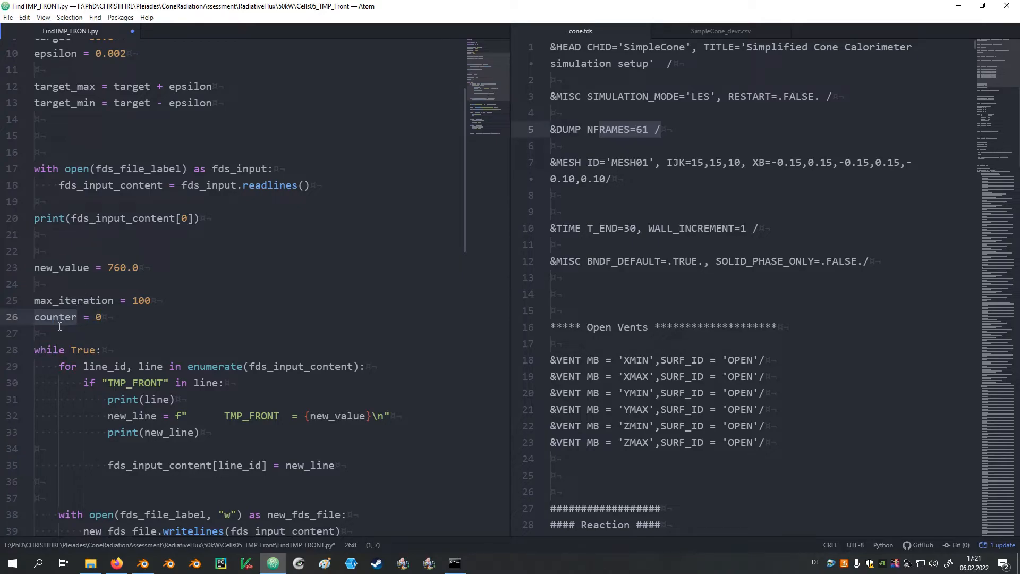
text(counter)
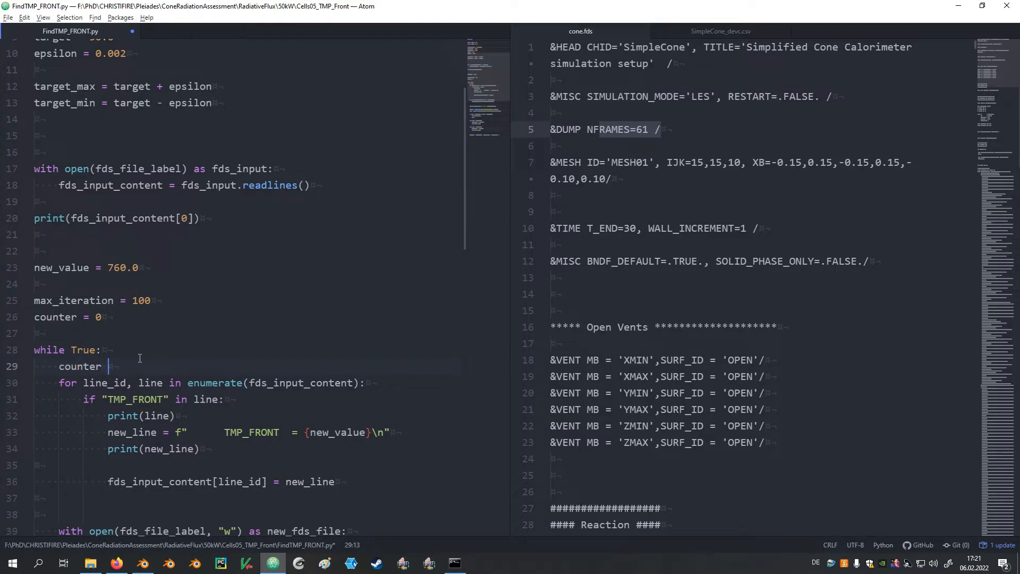
text(+=)
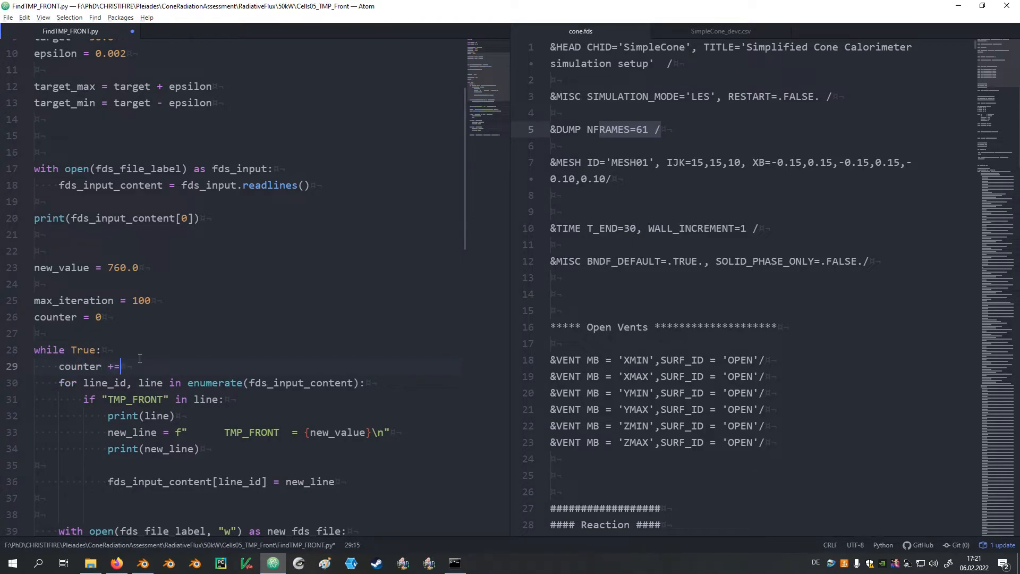
text(1)
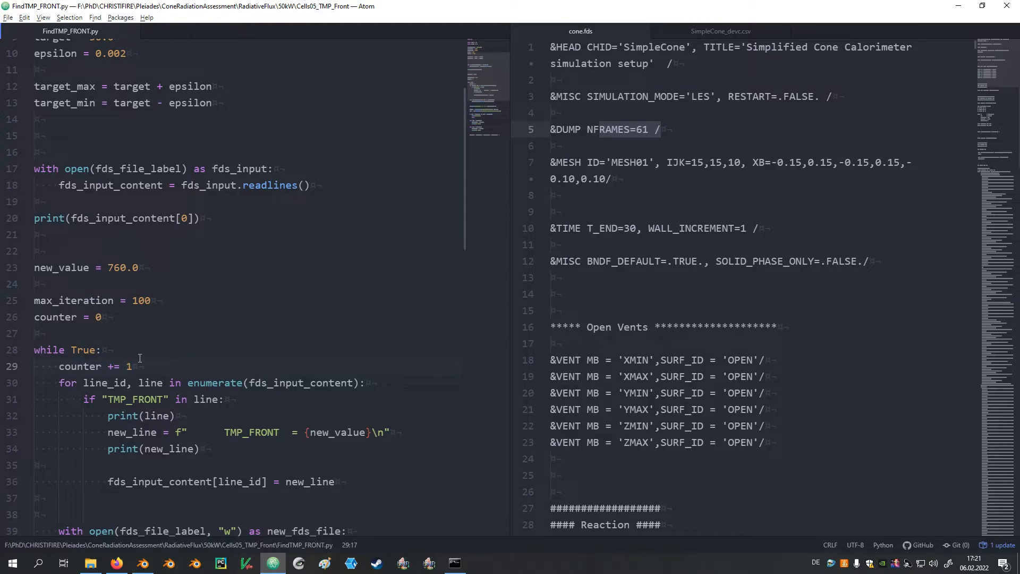
scroll(down, 3)
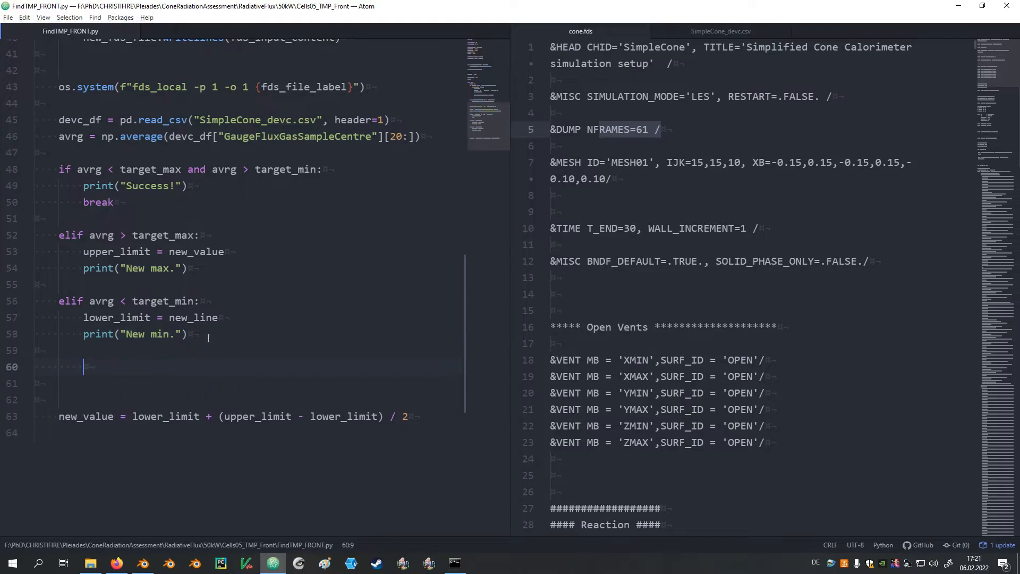
- Add an elif counter > max_iteration branch printing "Max iterations reached." and breaking
text(el)
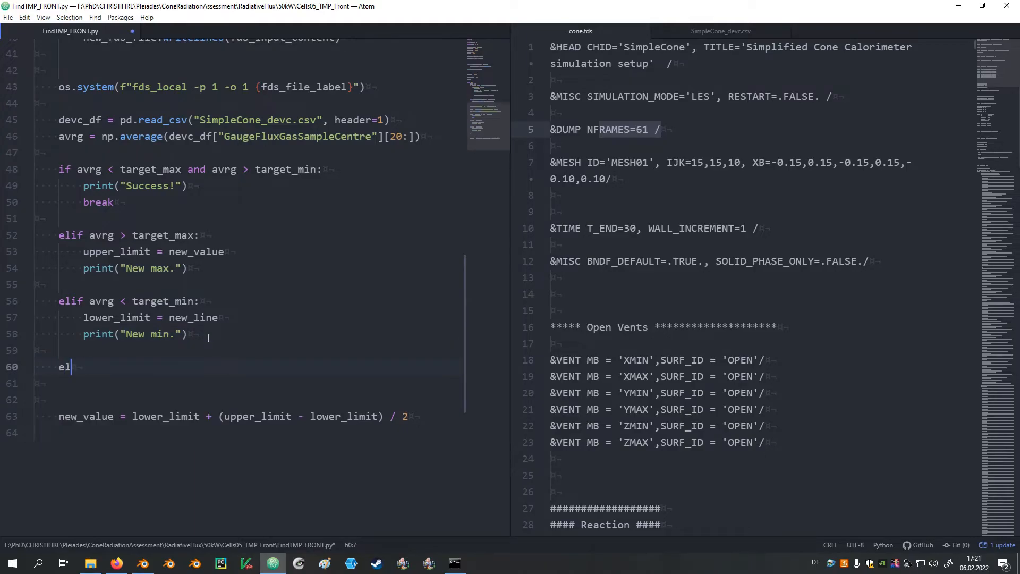
text(if)
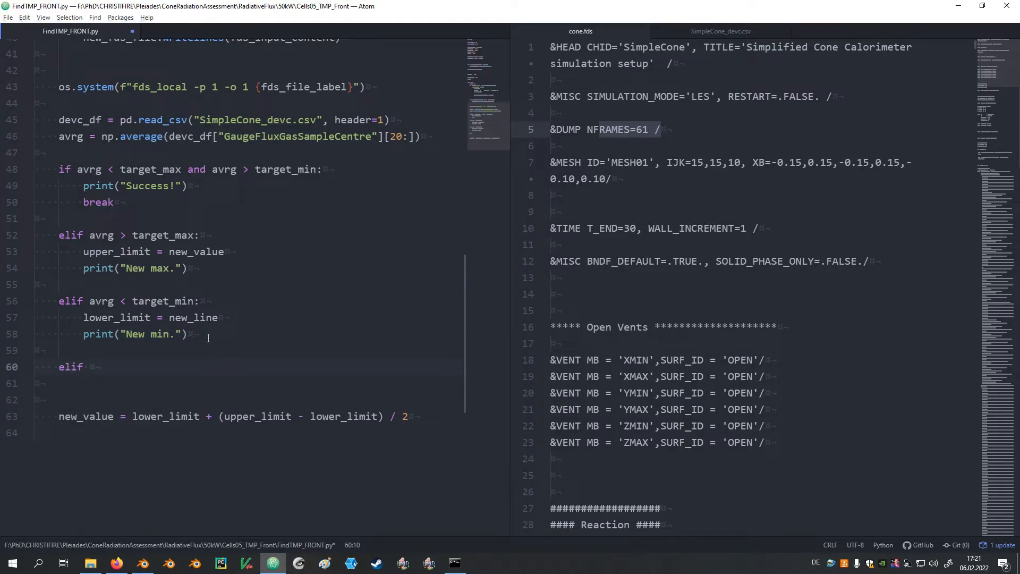
text(counter >)
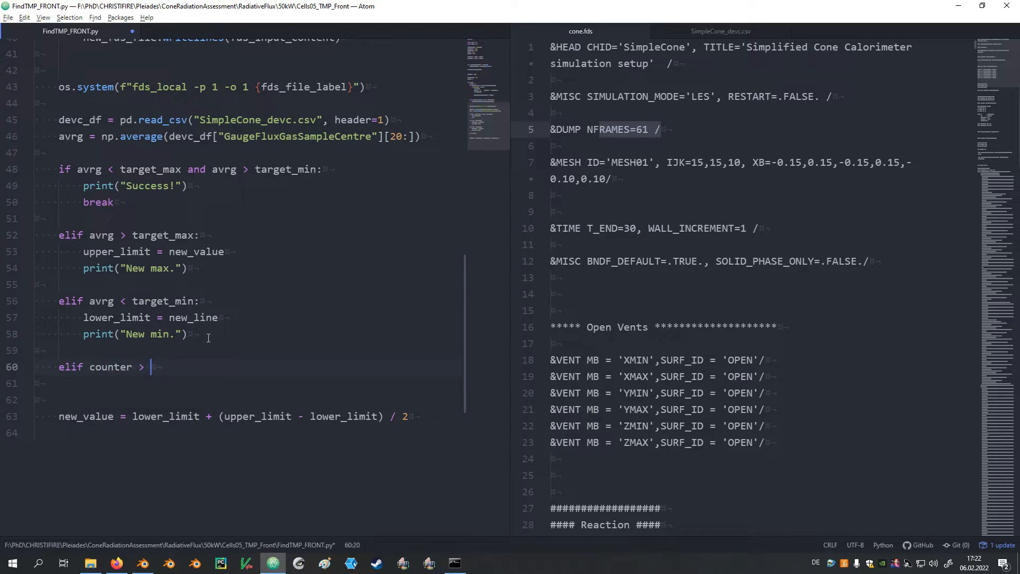
text(max)
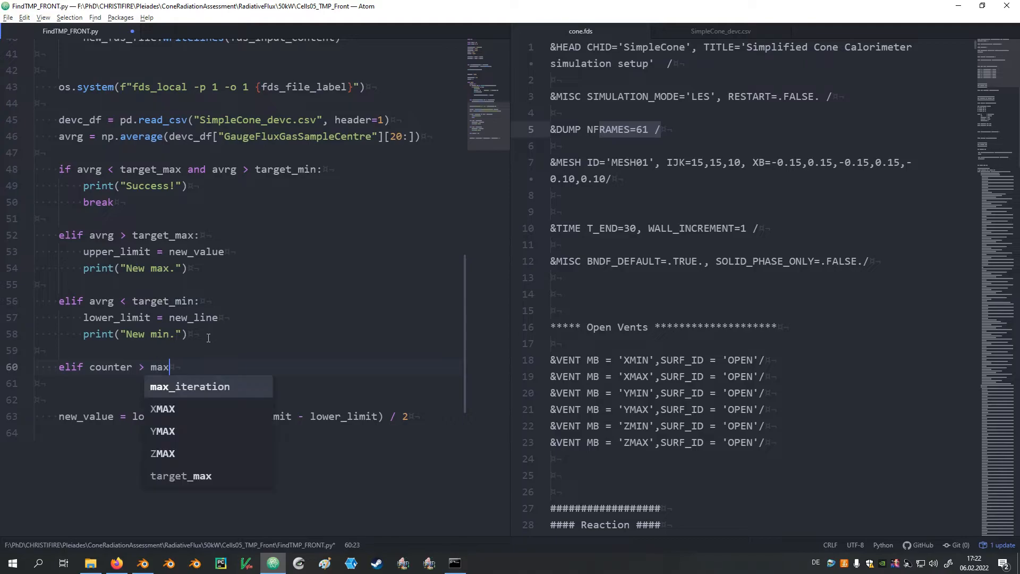
text(_iteration:)
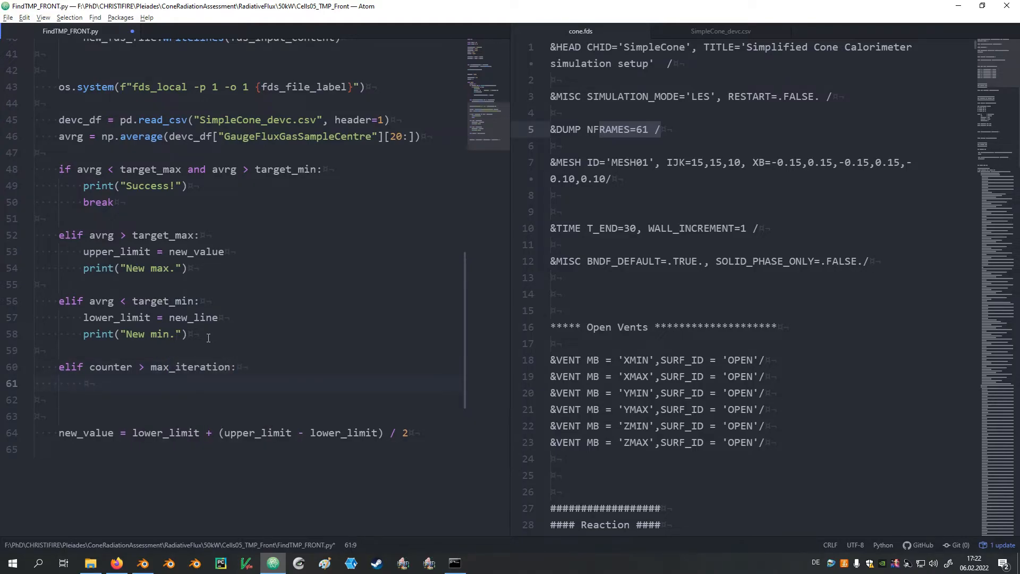
text(break)
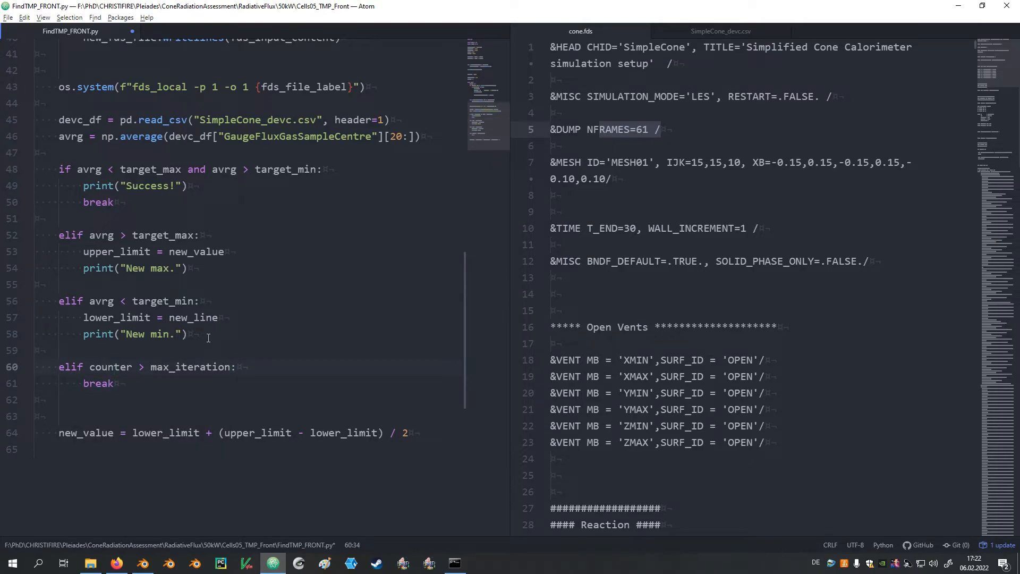
text(print(")
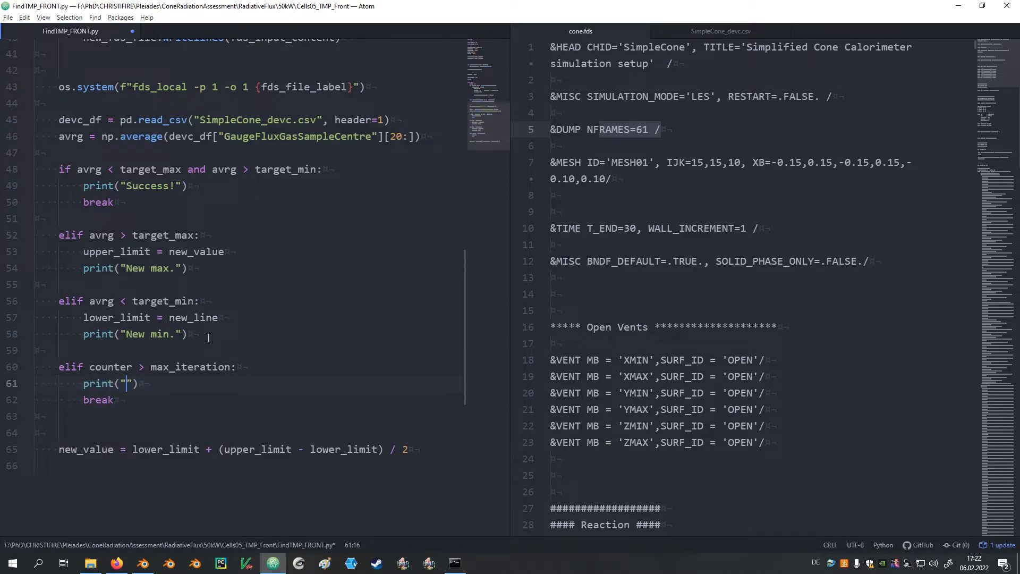
text(Max iterations re)
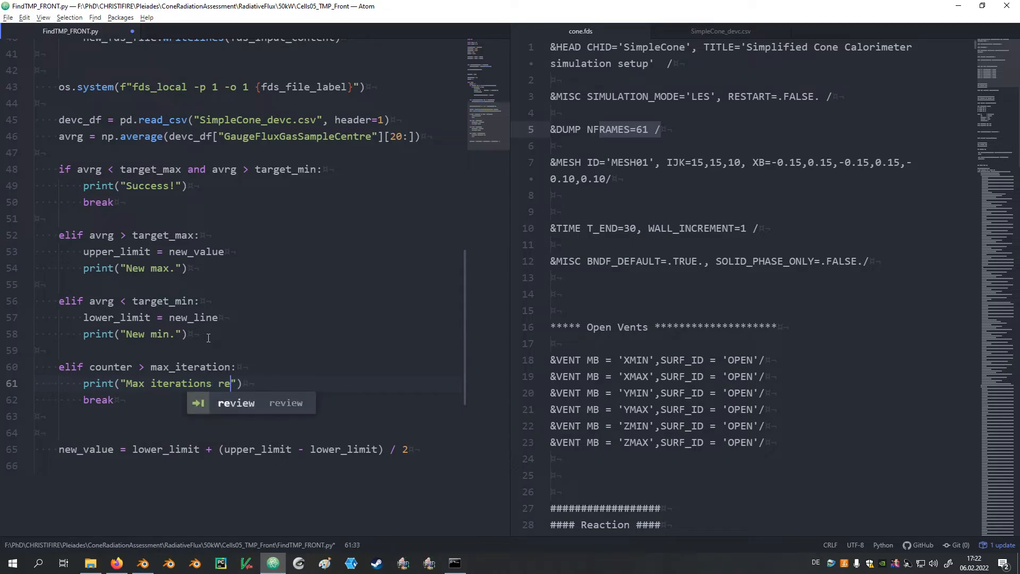
text(ached.)
text(import r)
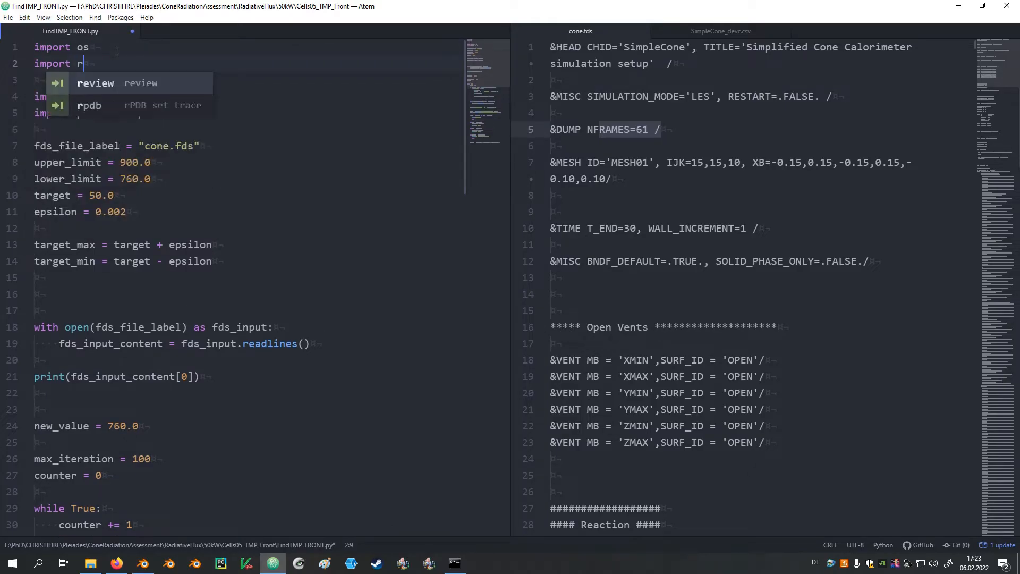
- Import random and initialise new_value with random.uniform(lower_limit, upper_limit) instead of 760.0
text(andom)
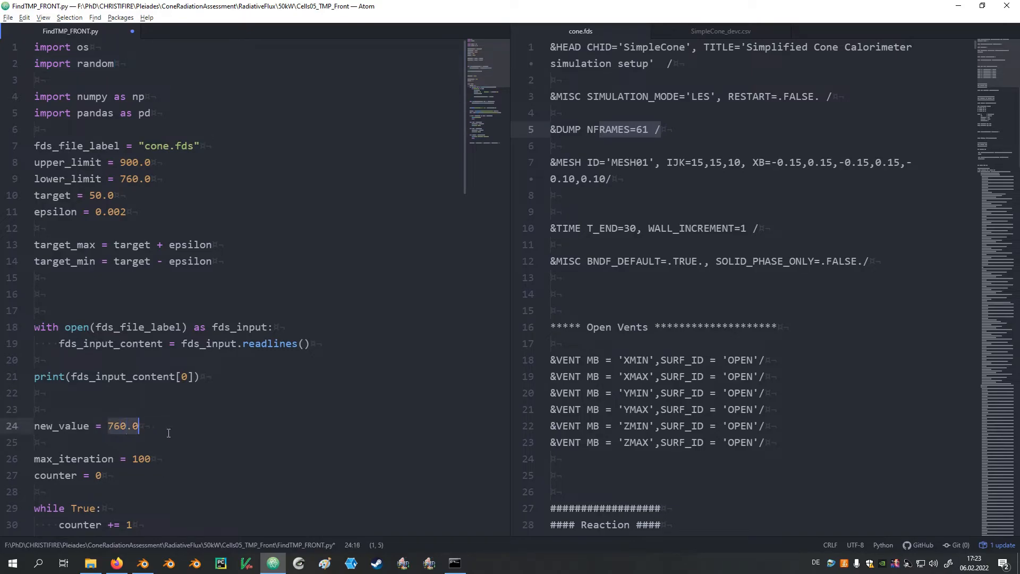
text(random)
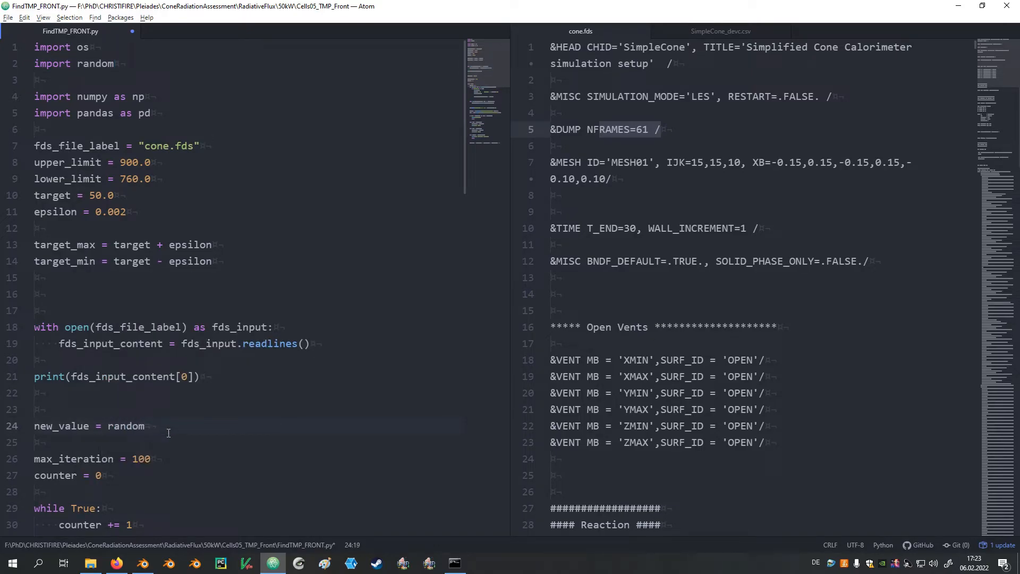
text(.unifor)
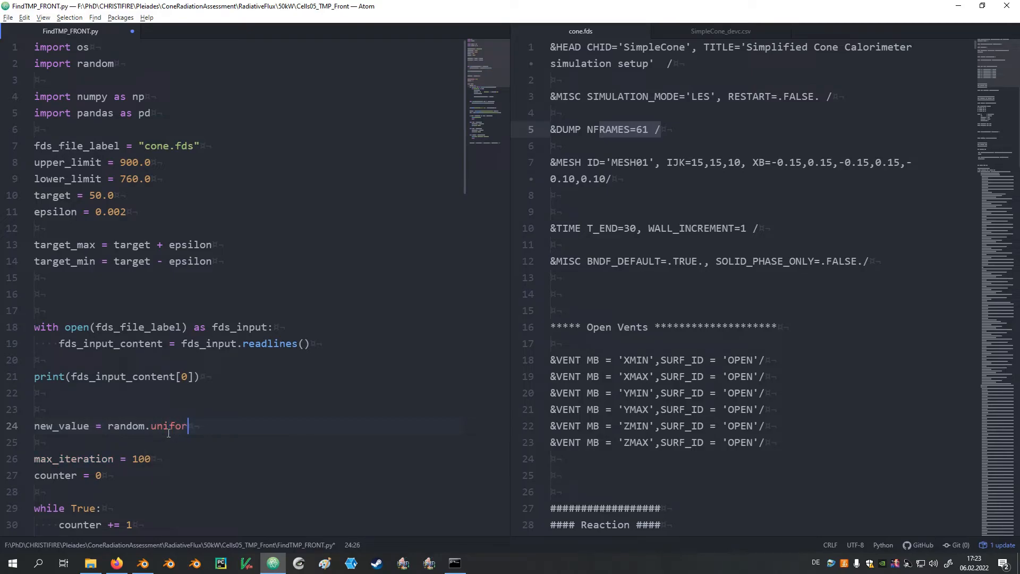
text(m())
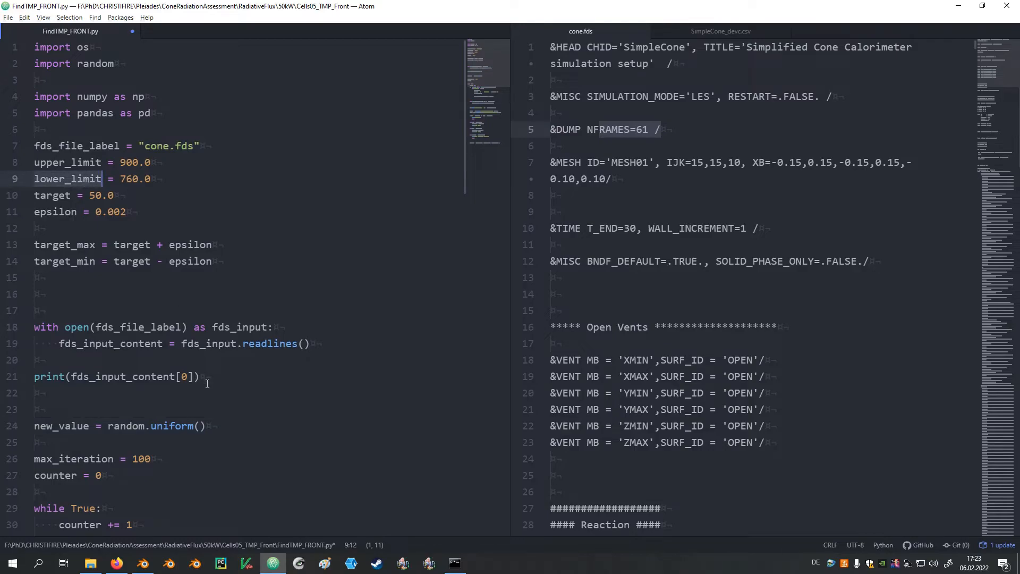
text(lower_limit,)
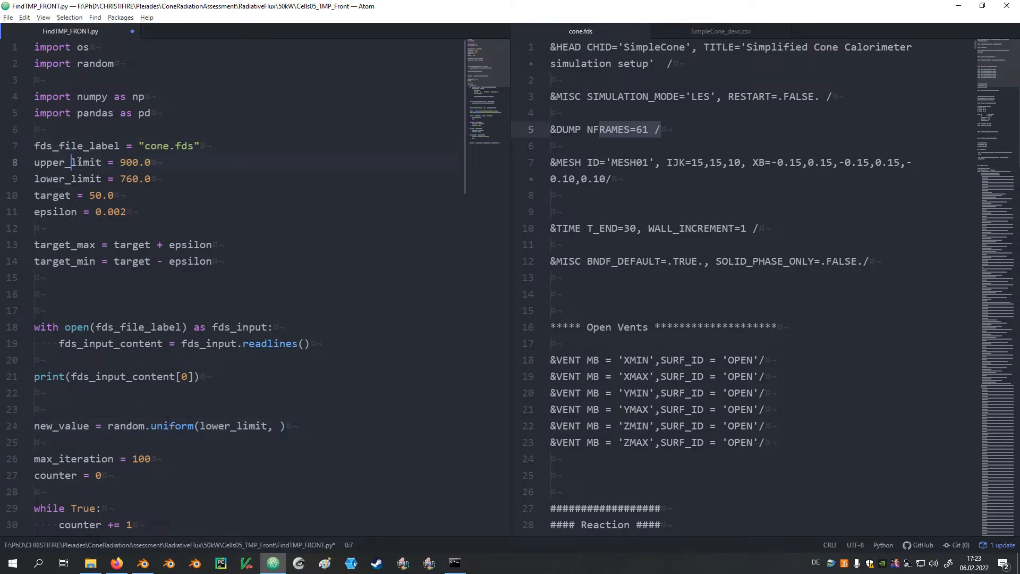
text(upper_limit)
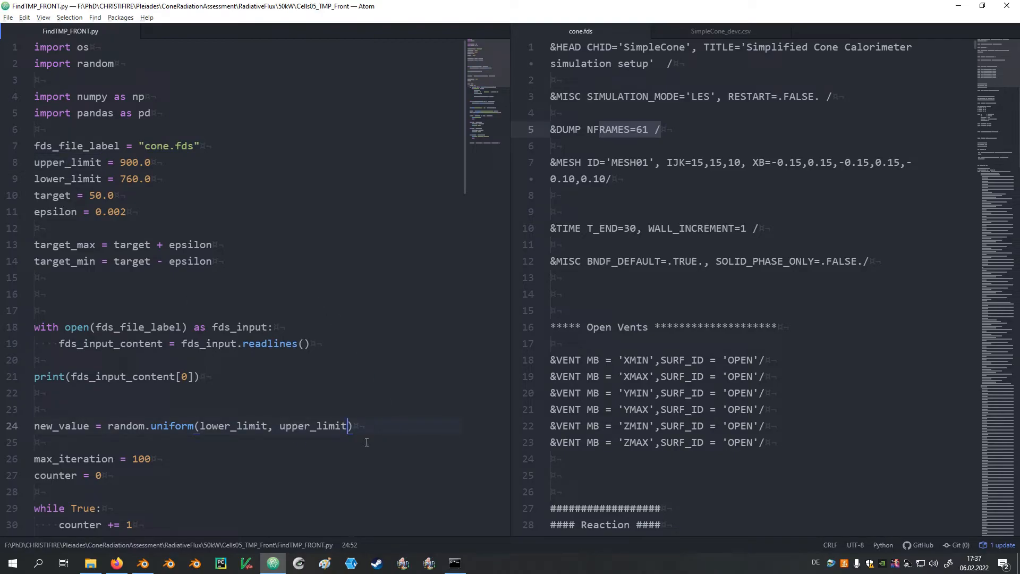
click(455, 563)
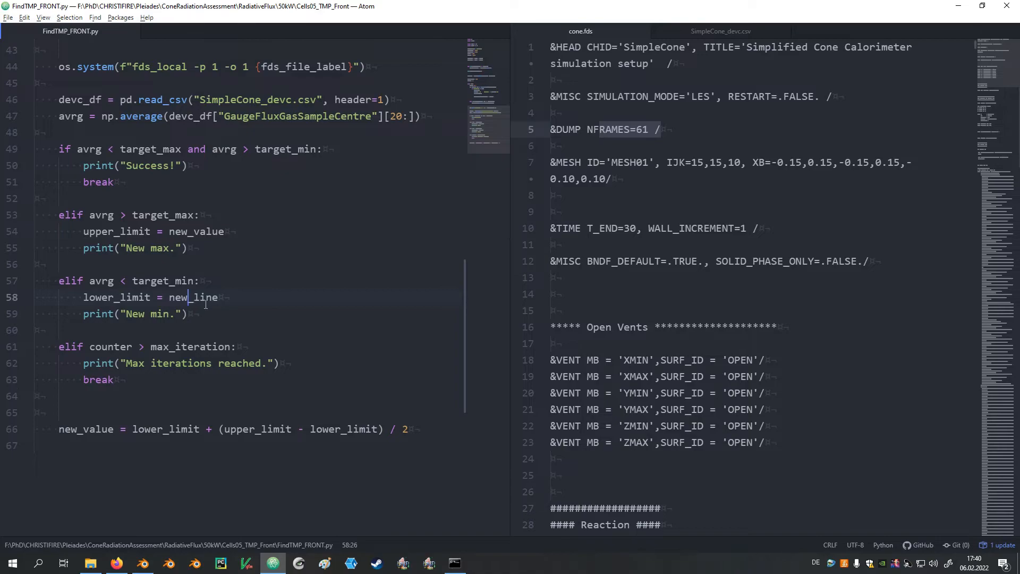
- Replace the mistyped new_line with new_value in the lower_limit assignment
double_click(196, 230)
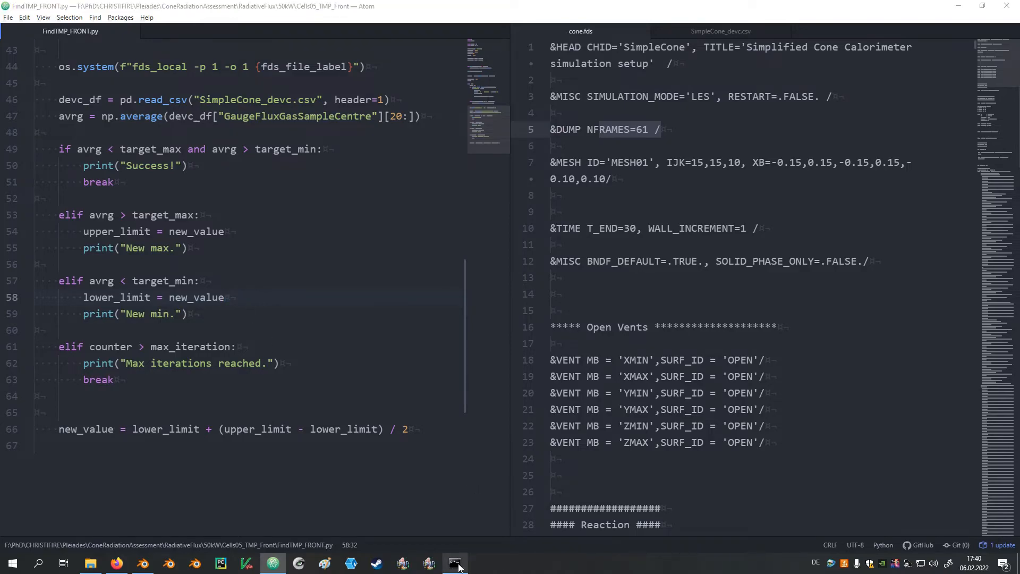
click(454, 563)
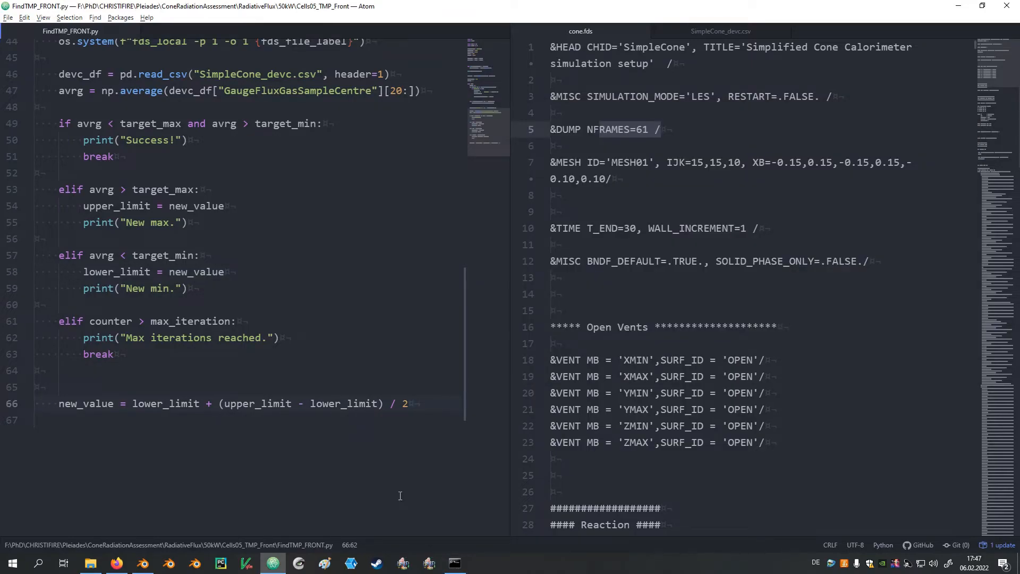
- Comment the file reading, initial guess and searching the file content for the pattern
click(408, 404)
text(#)
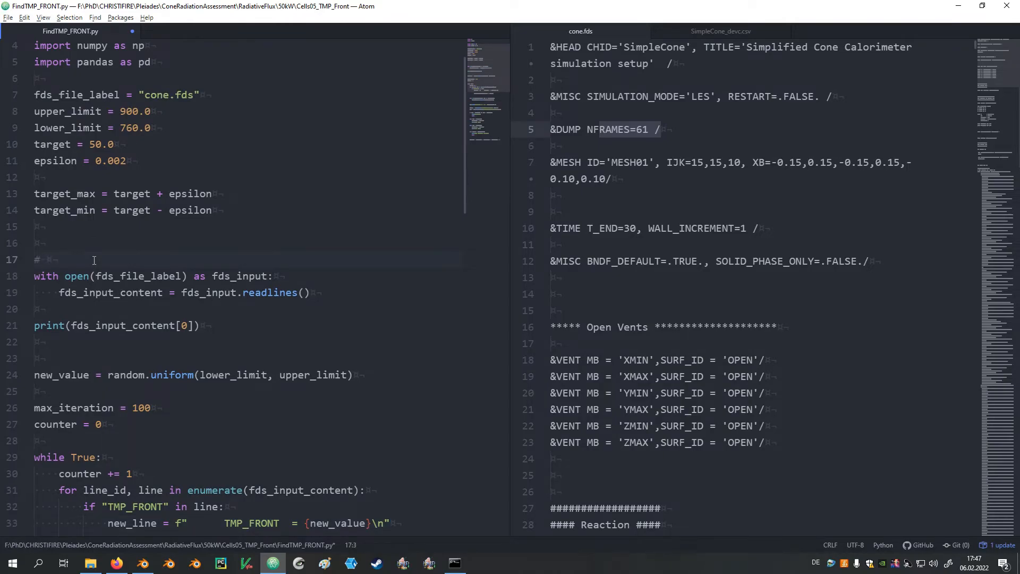
text(Read the FDS)
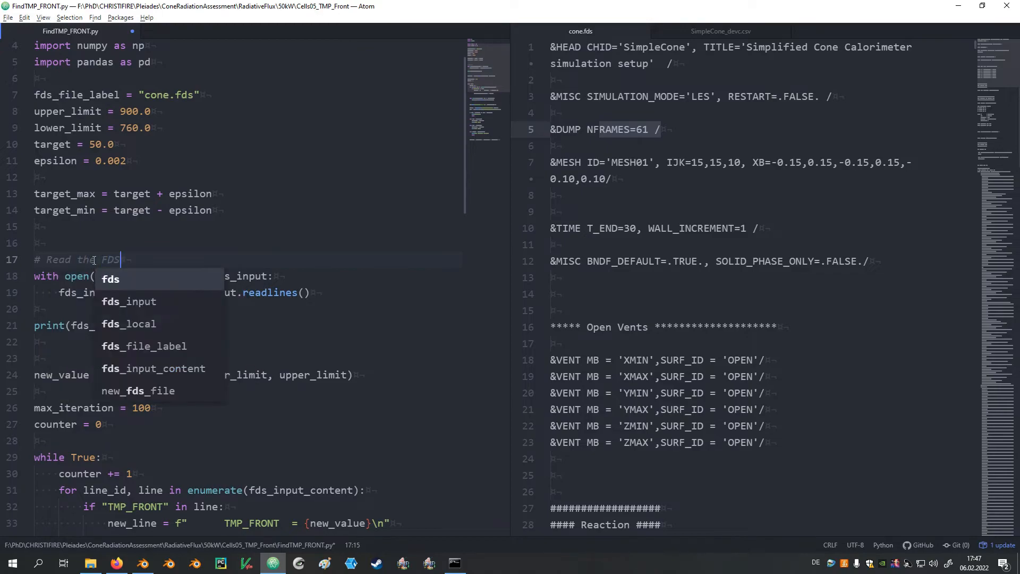
text(file)
click(247, 358)
text(# Gerenate)
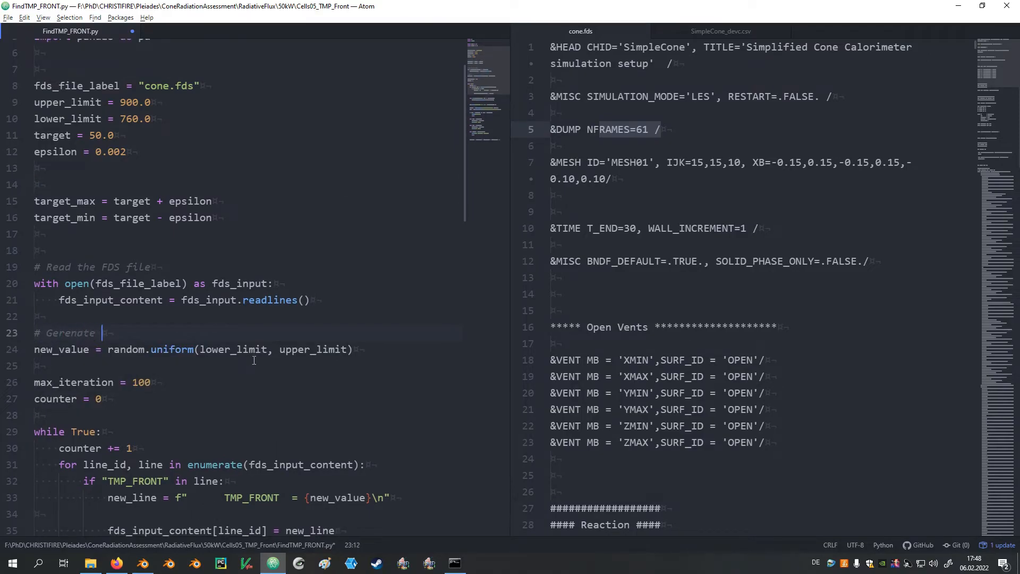
text(tzh)
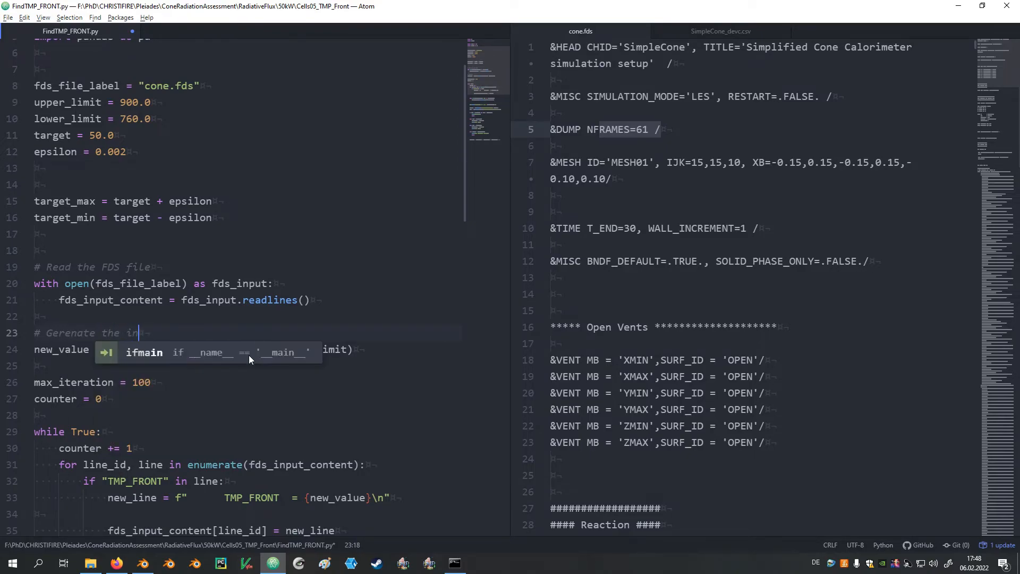
text(itial guess.)
click(246, 414)
text(# Conduct th)
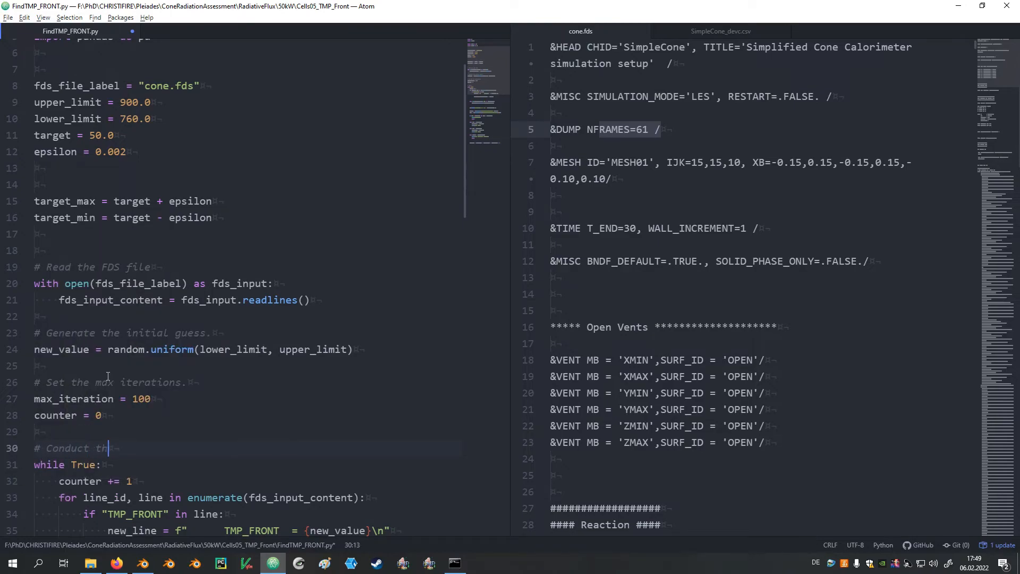
text(e search.)
text(# Go over the FDS input)
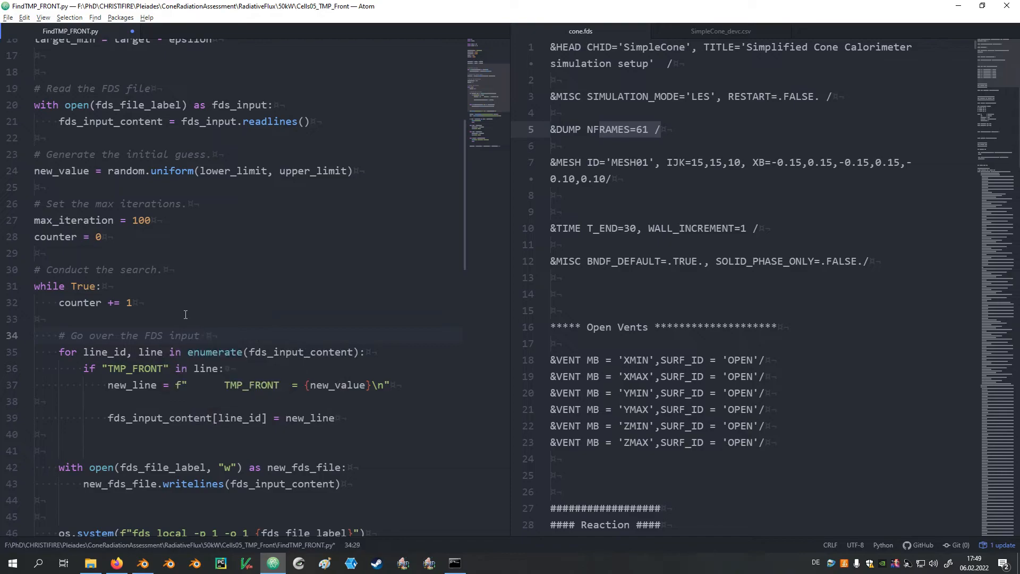
text(content, line by line.)
text(# S)
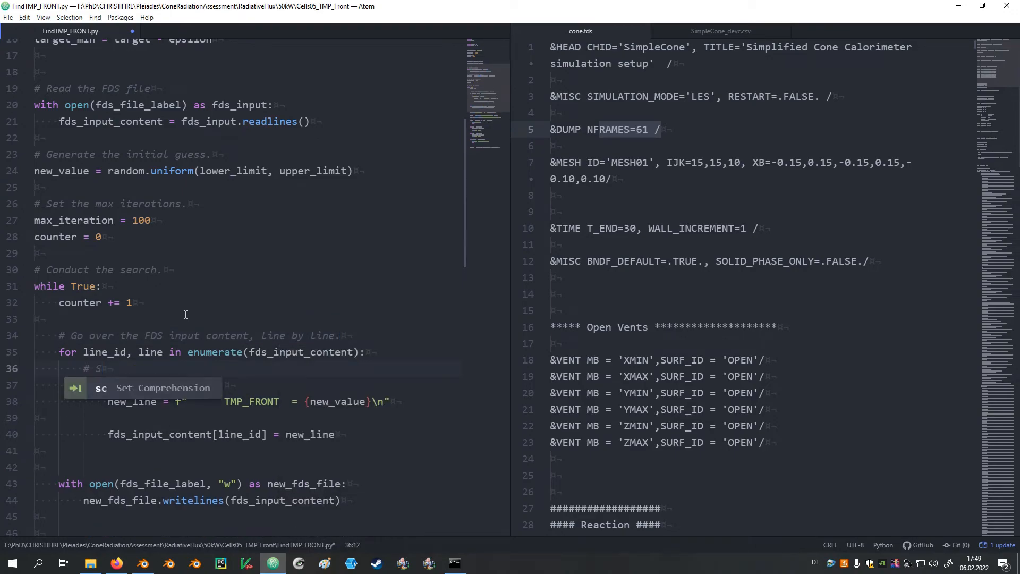
text(earch for a desire)
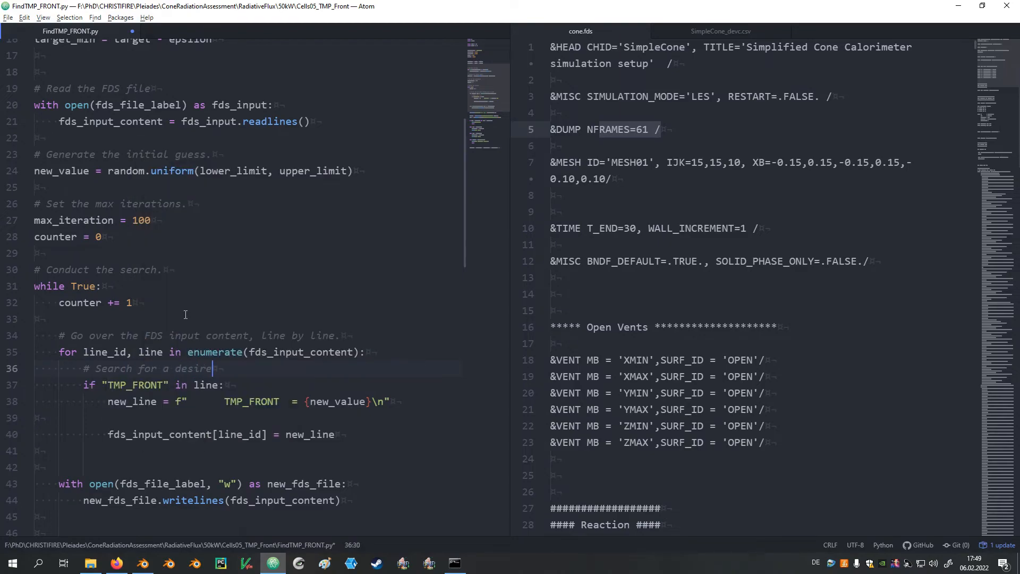
text(pattern.)
click(248, 467)
text(# Write ne)
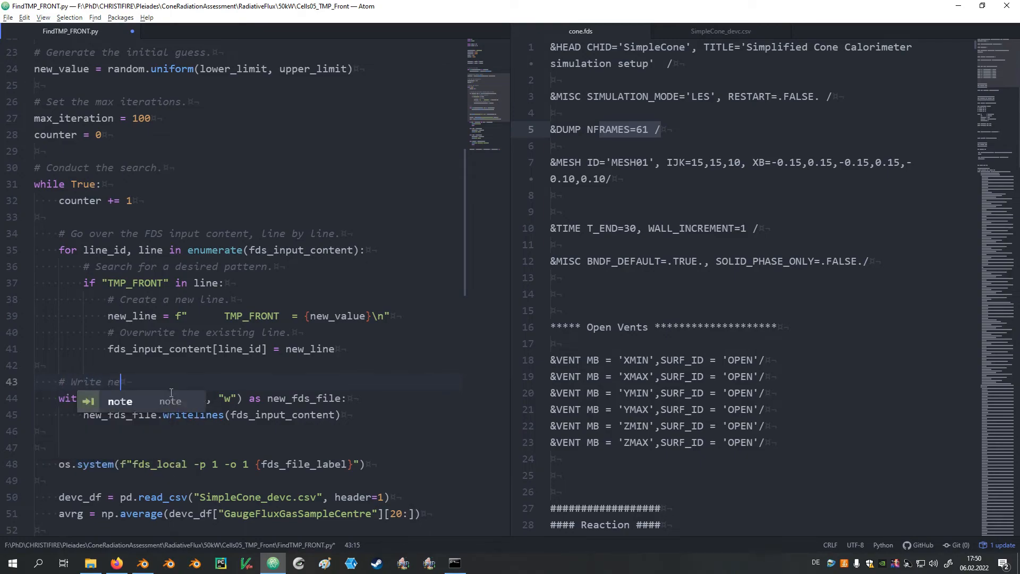
- Comment writing the new FDS file, running it and reading the result of the simulation
text(w FDS file.)
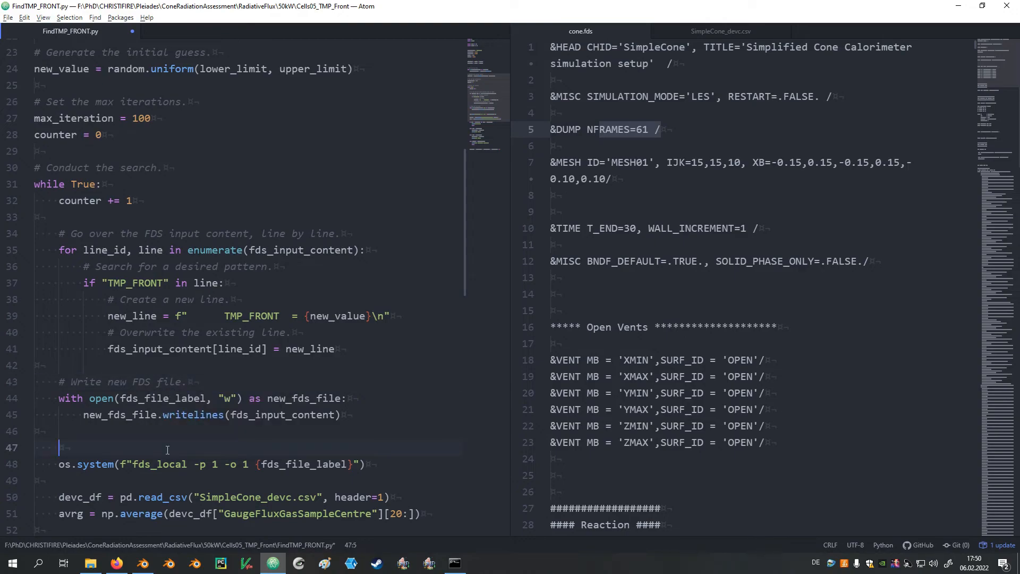
text(# Run FDS simulation.)
text(# Read r)
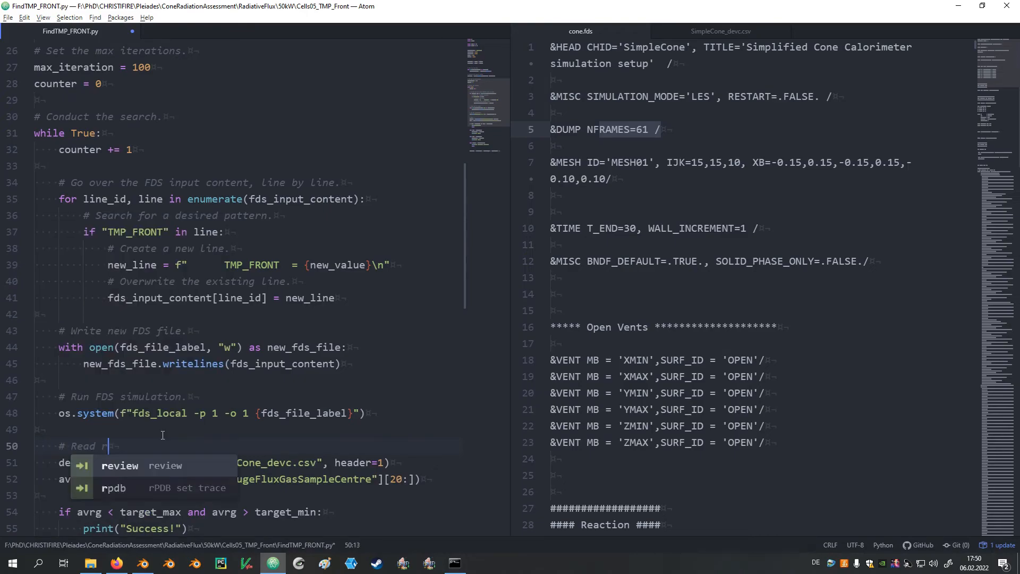
text(esult of the)
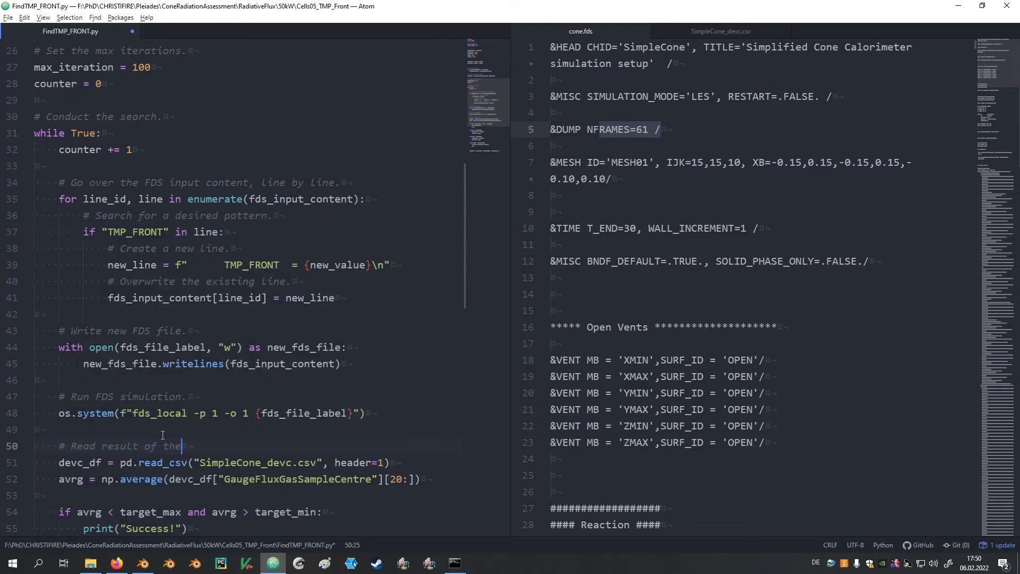
text(simulation.)
text(#)
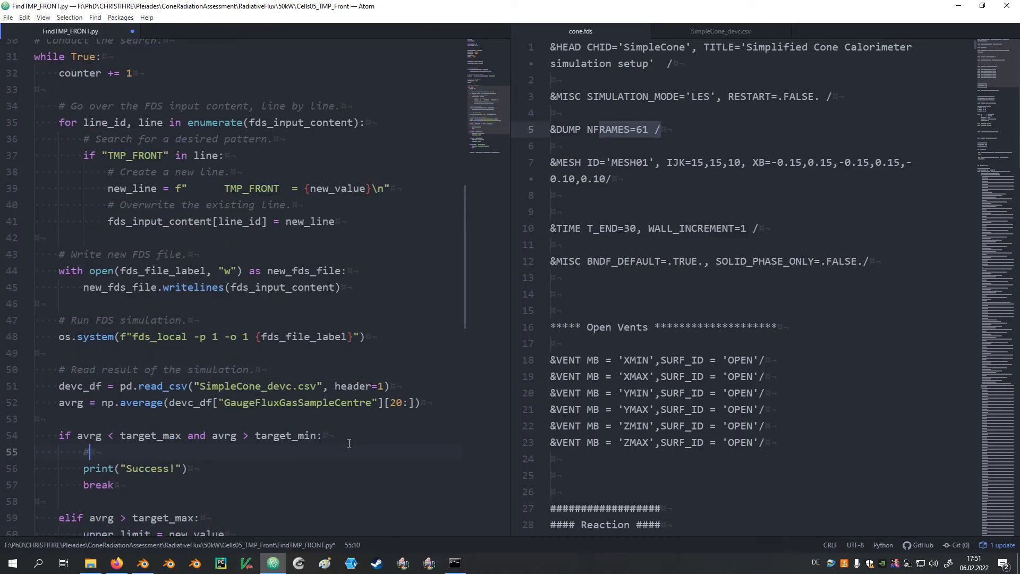
text(Finished successful.)
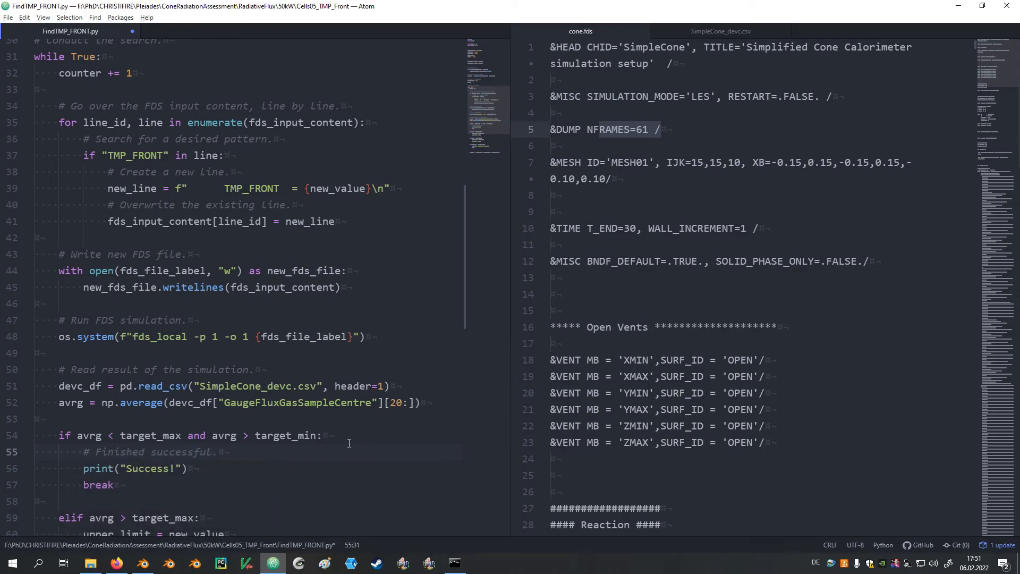
scroll(down, 3)
text(# Define a new)
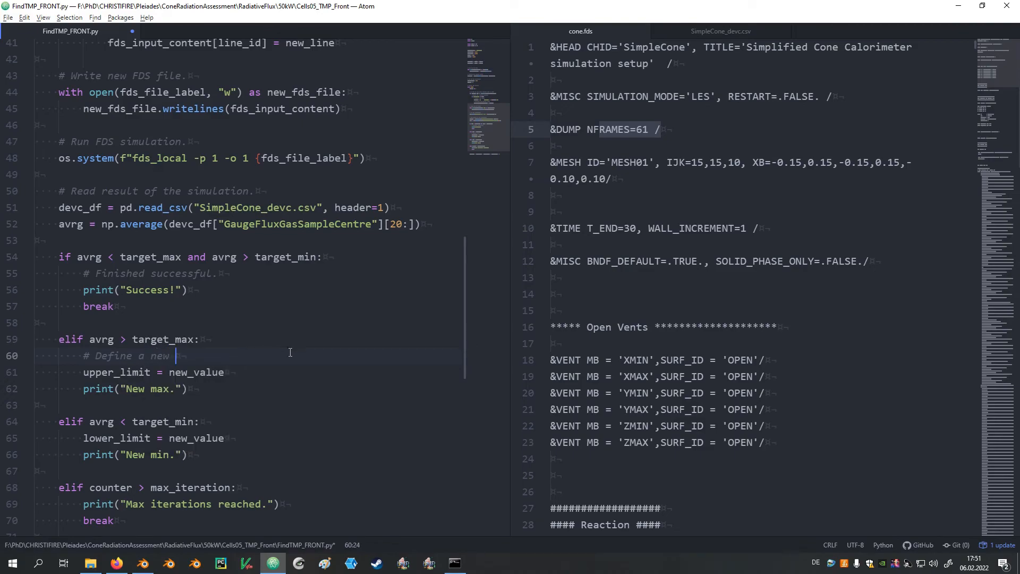
- Comment the new upper limit branch and the stop-for-max-iterations branch
text(up)
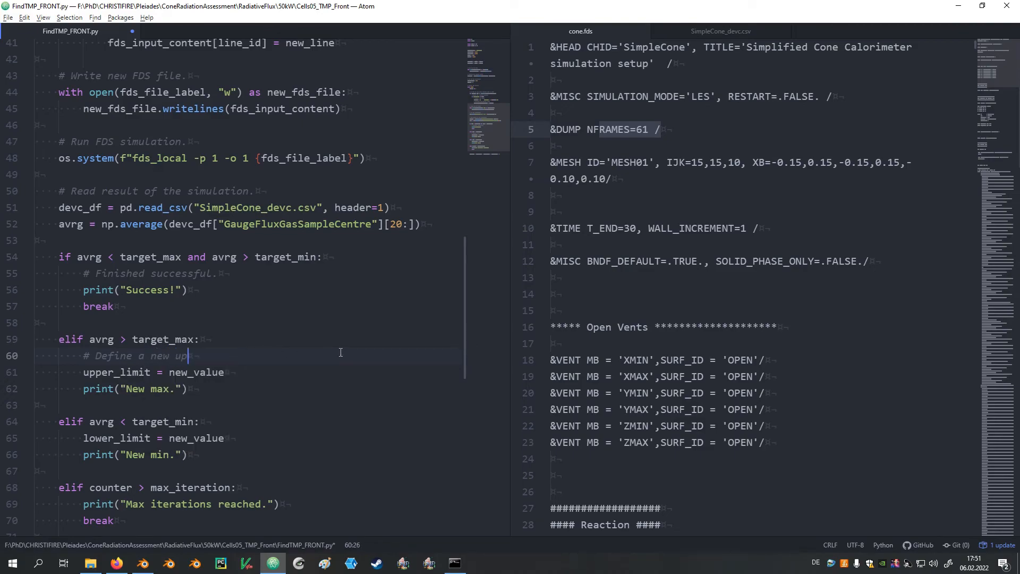
text(per limit.)
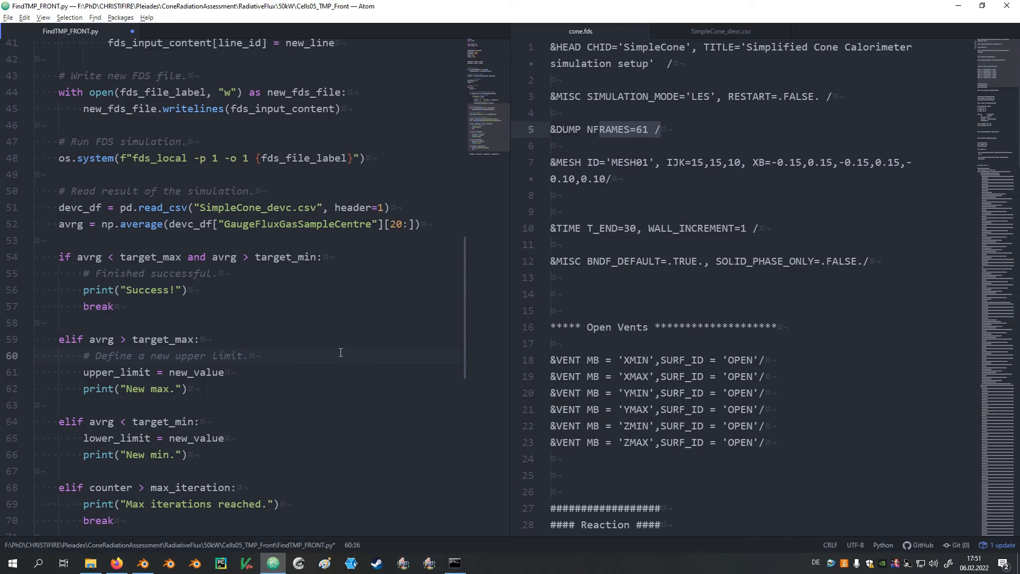
click(234, 438)
text(# Define new lower limit)
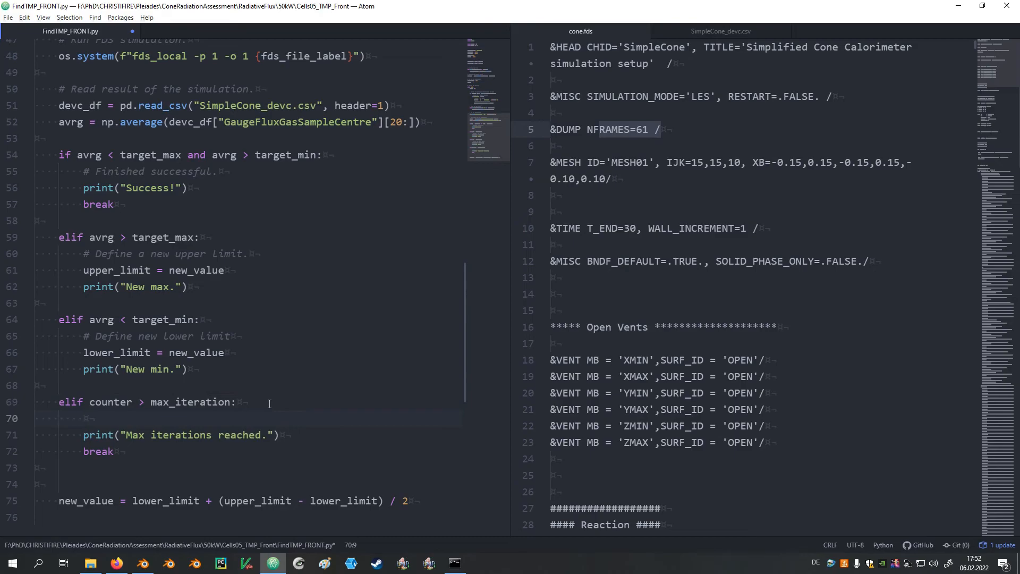
text(# Stop)
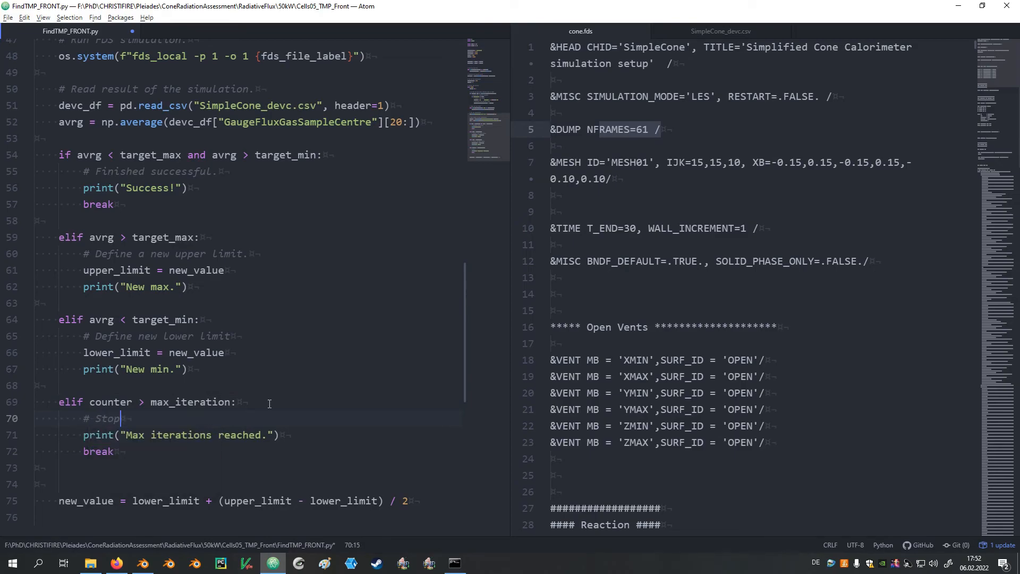
text(for mo)
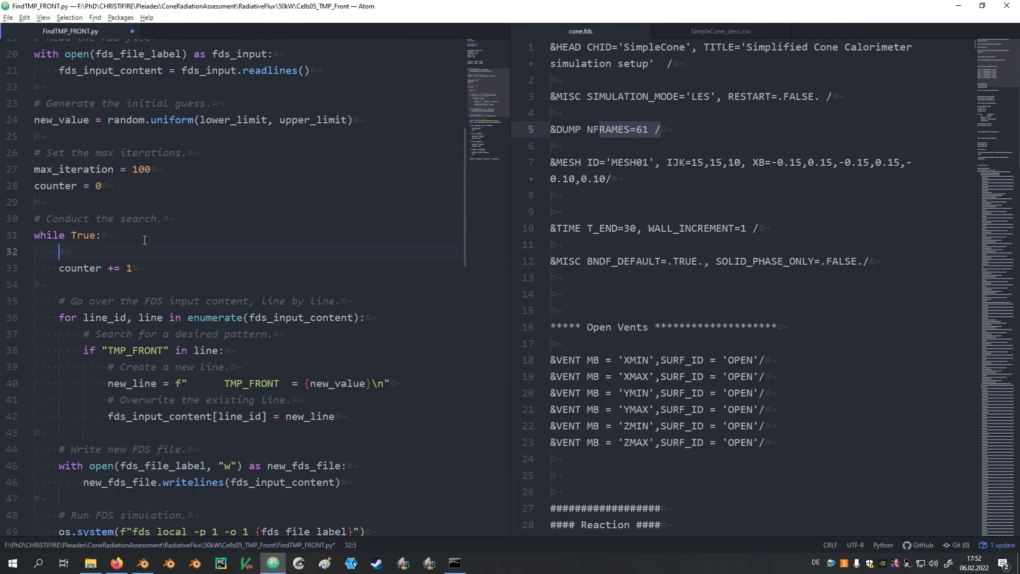
- Add comments for the counter and '# Generate new guess value.' above the new_value line
text(# Coun)
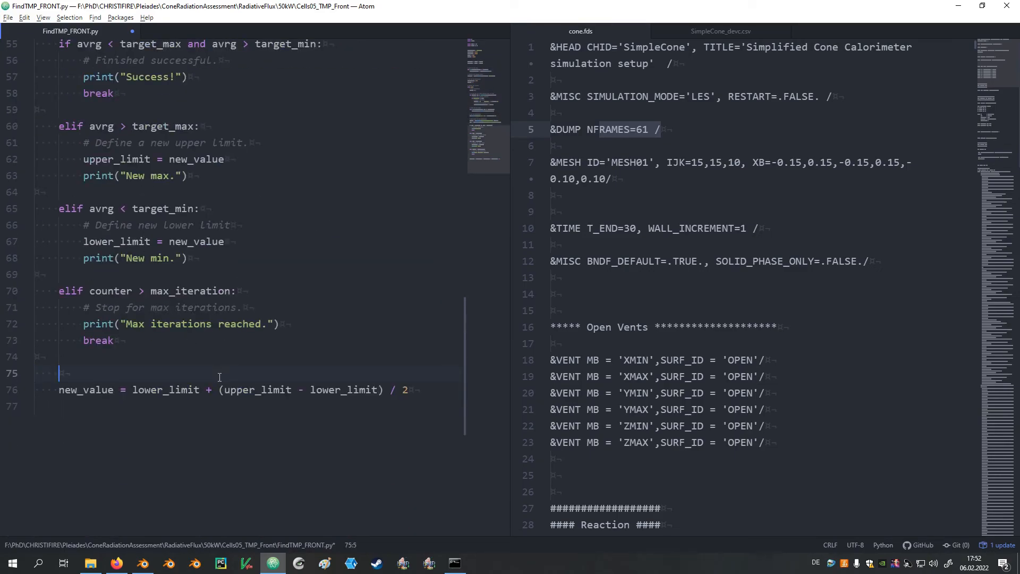
text(# Generate new guess)
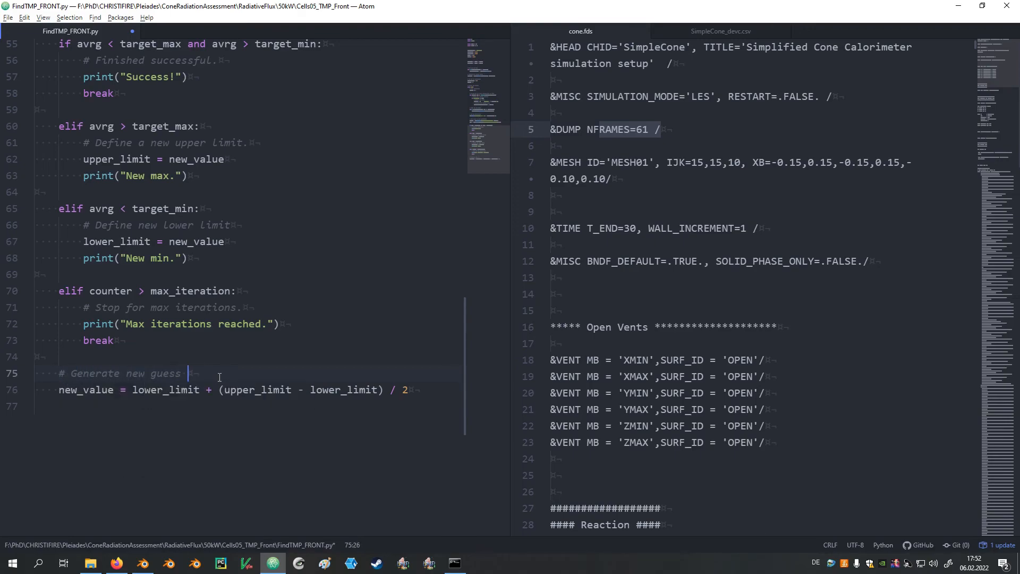
text(value.)
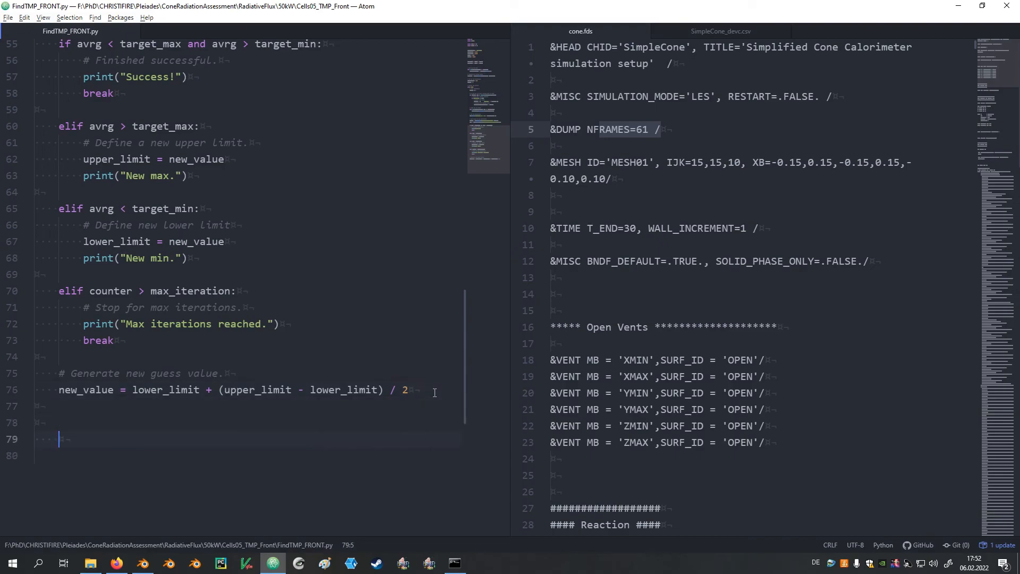
- End the script with print(f"Target: {target}") and print(f"Result: {avrg}"), then bring up the terminal
text(print)
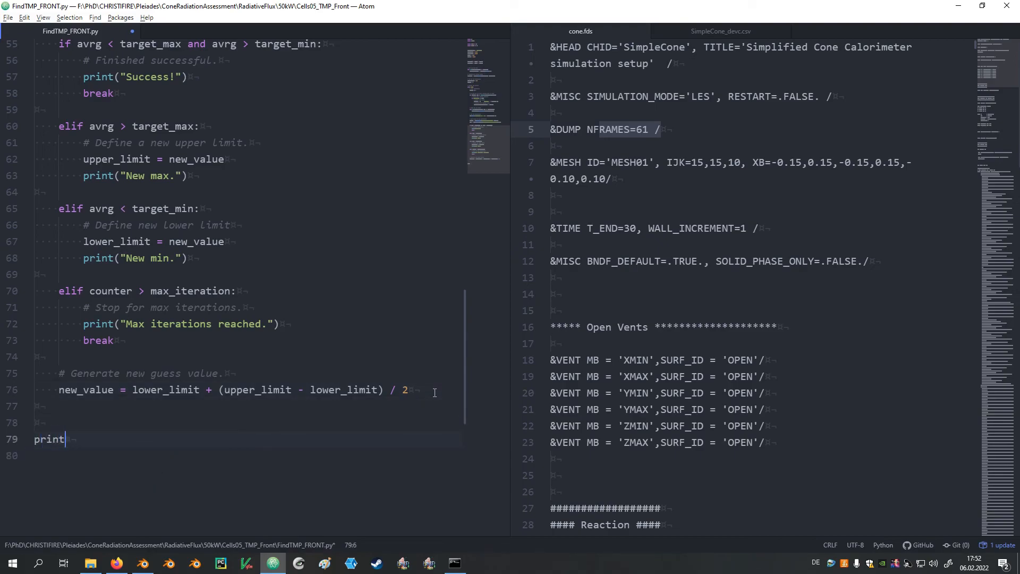
text(())
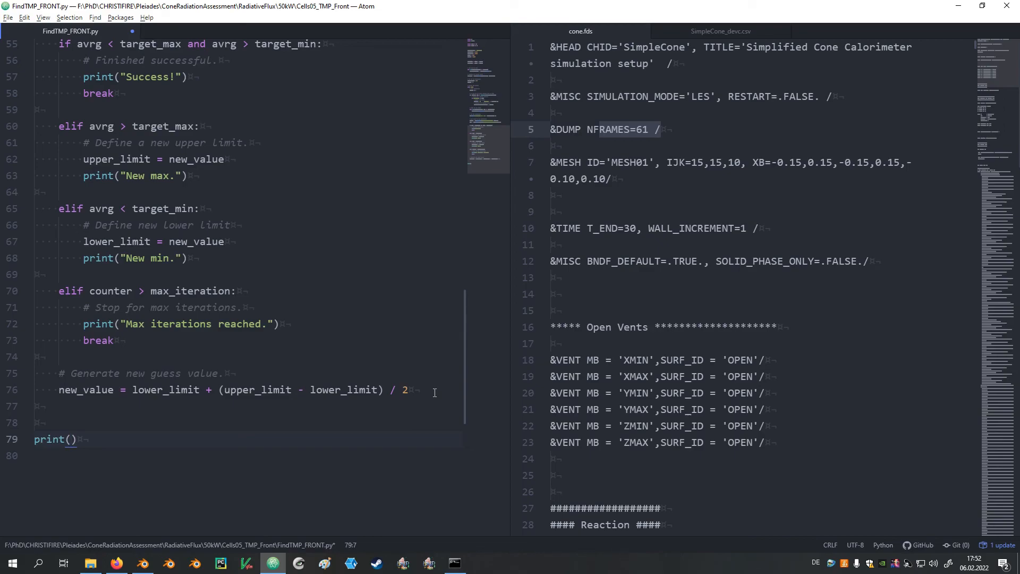
text(Target:")
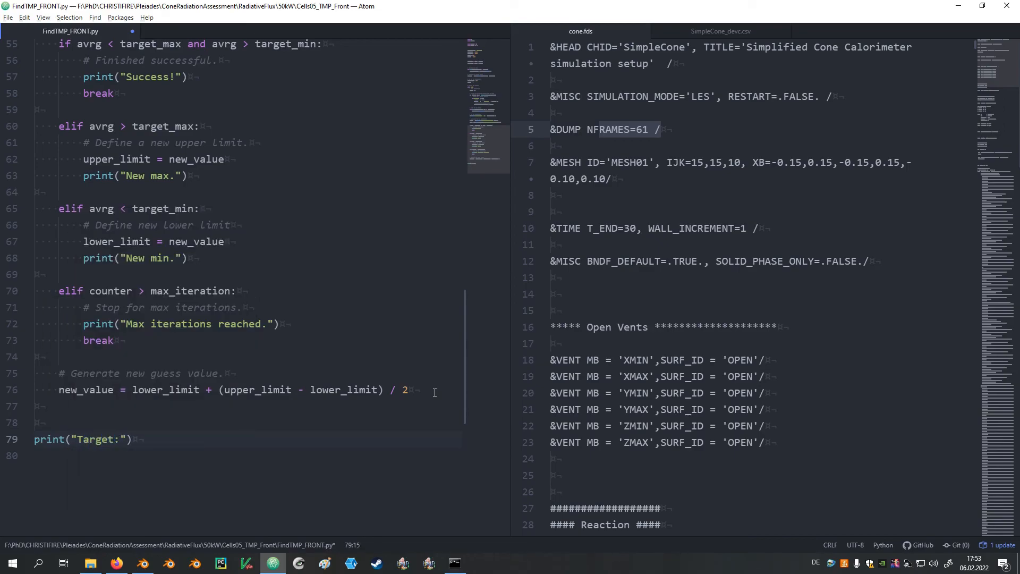
text({})
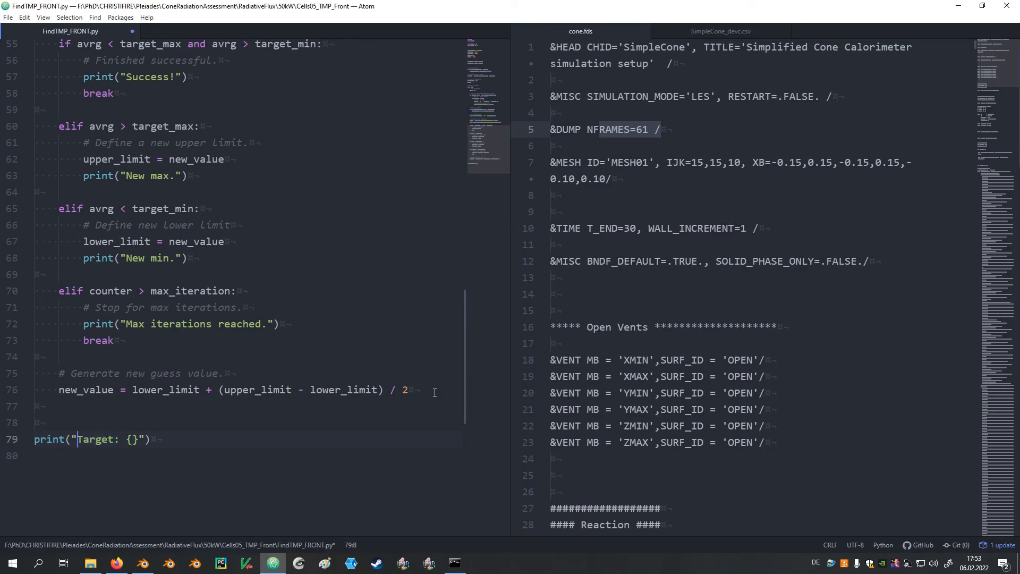
text(f)
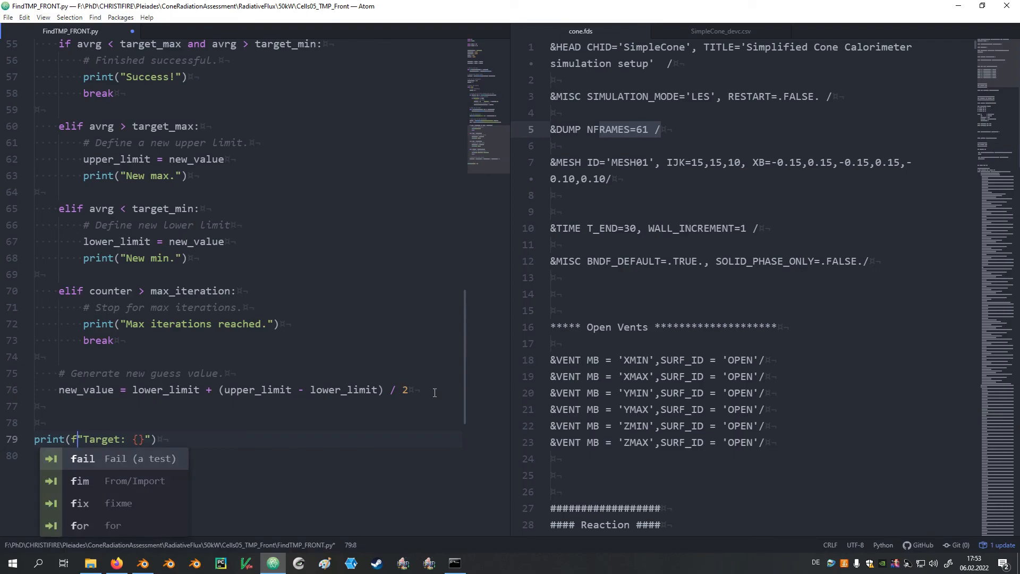
text(t)
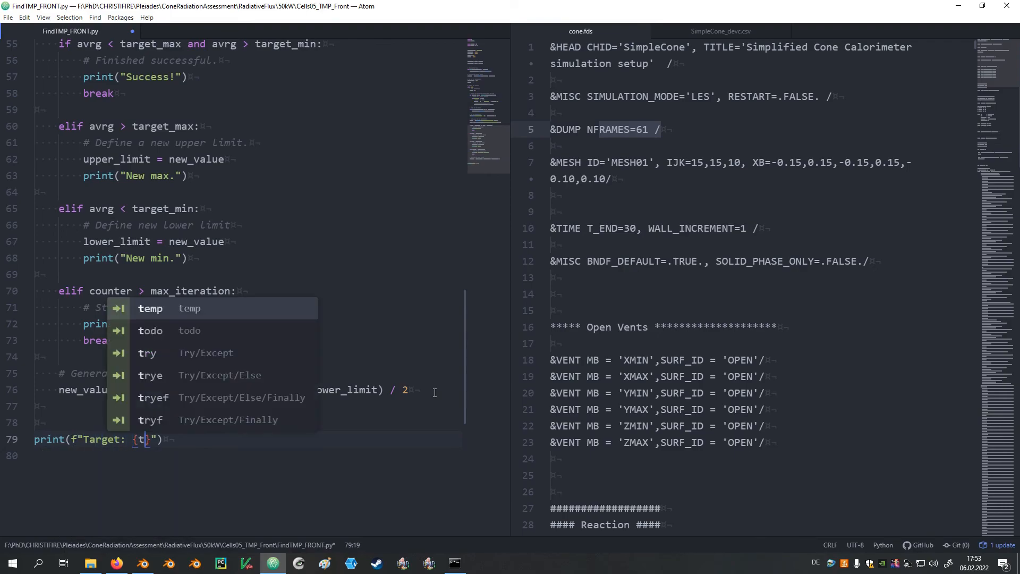
text(arget)
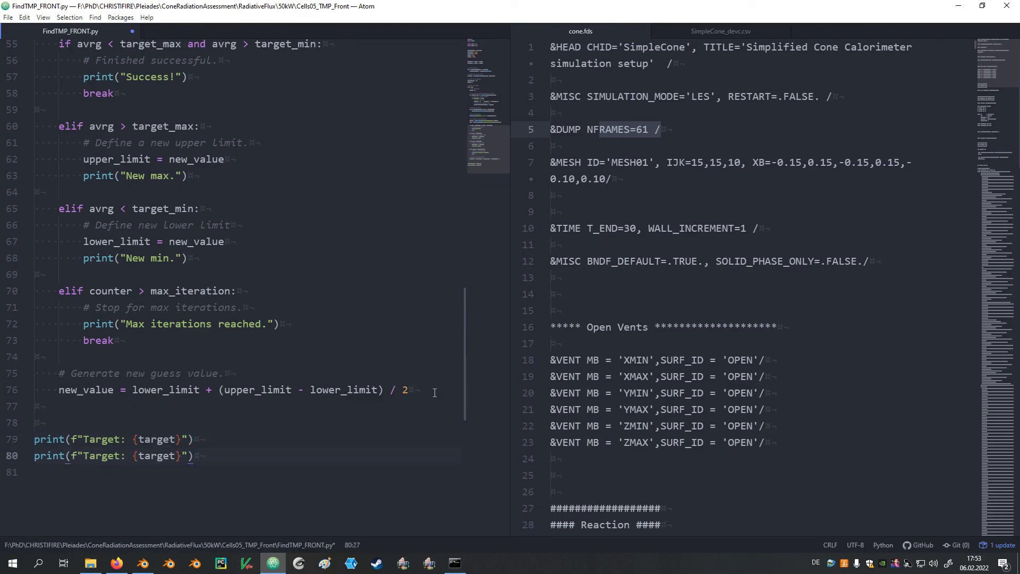
click(97, 456)
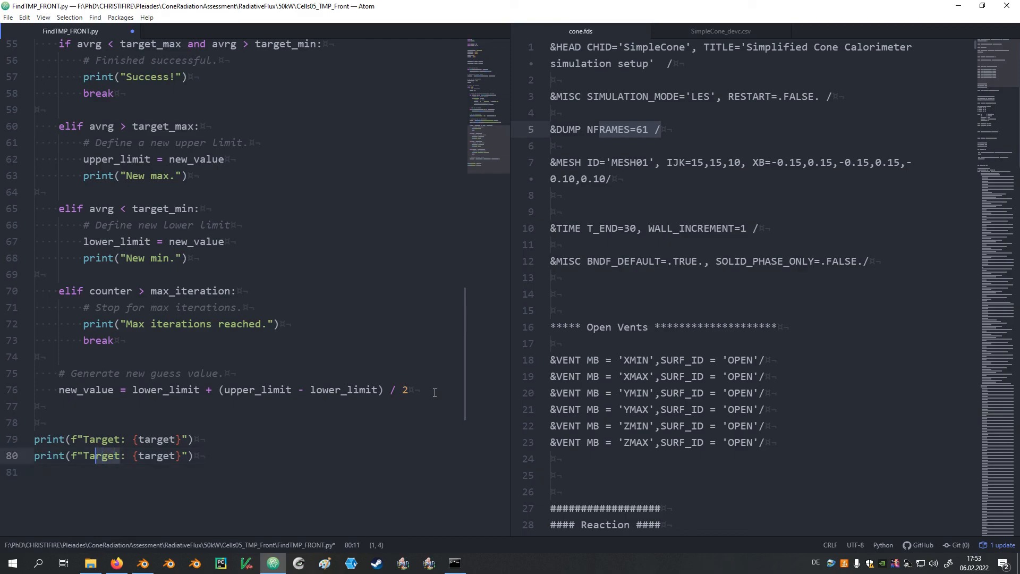
text(Resul)
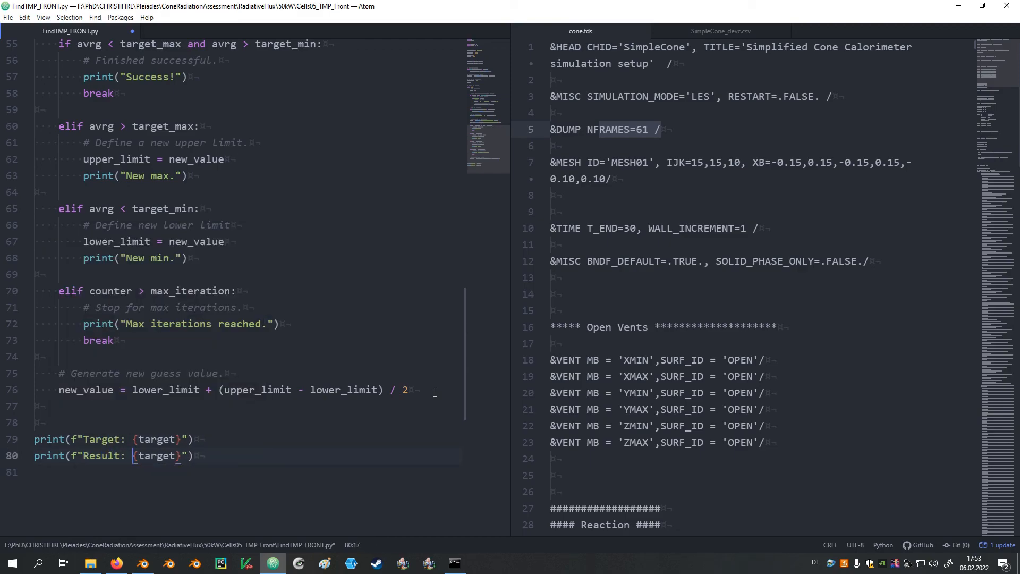
double_click(157, 455)
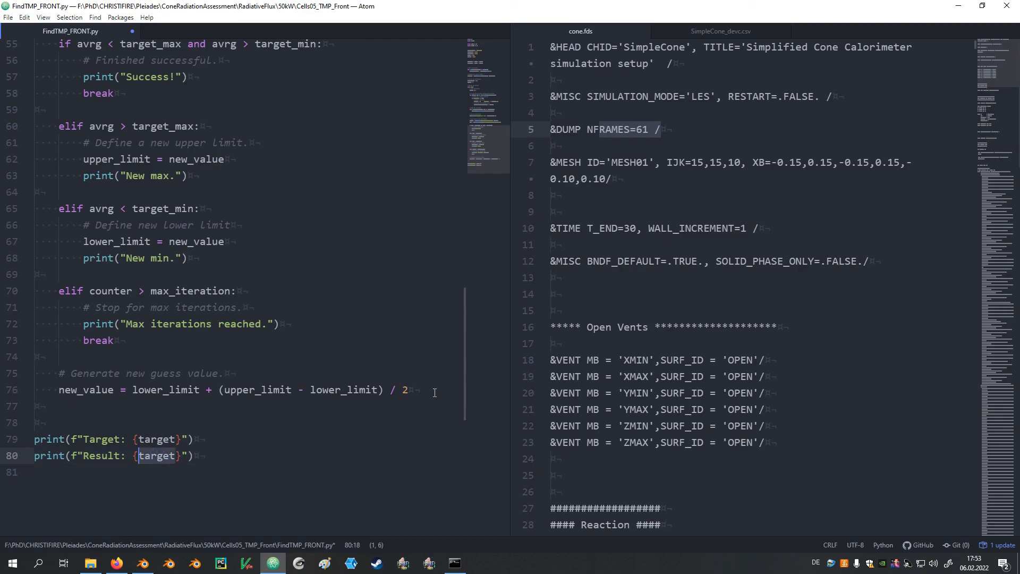
text(avrg)
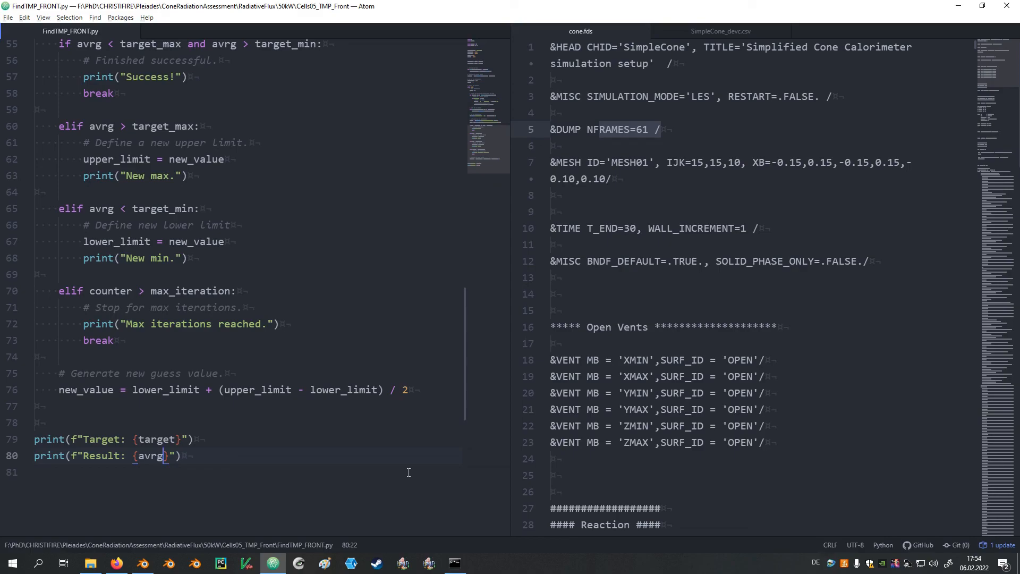
click(454, 563)
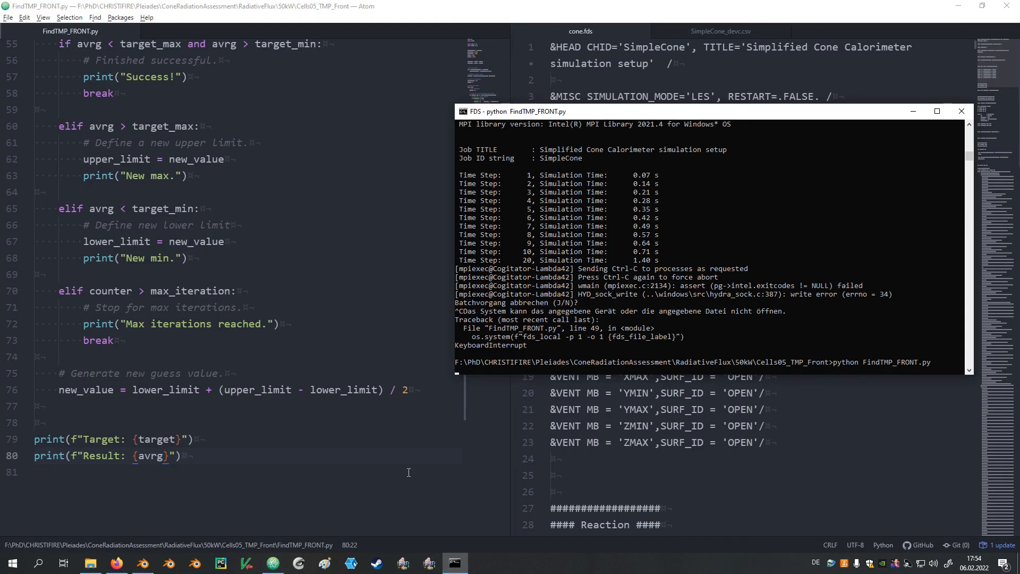